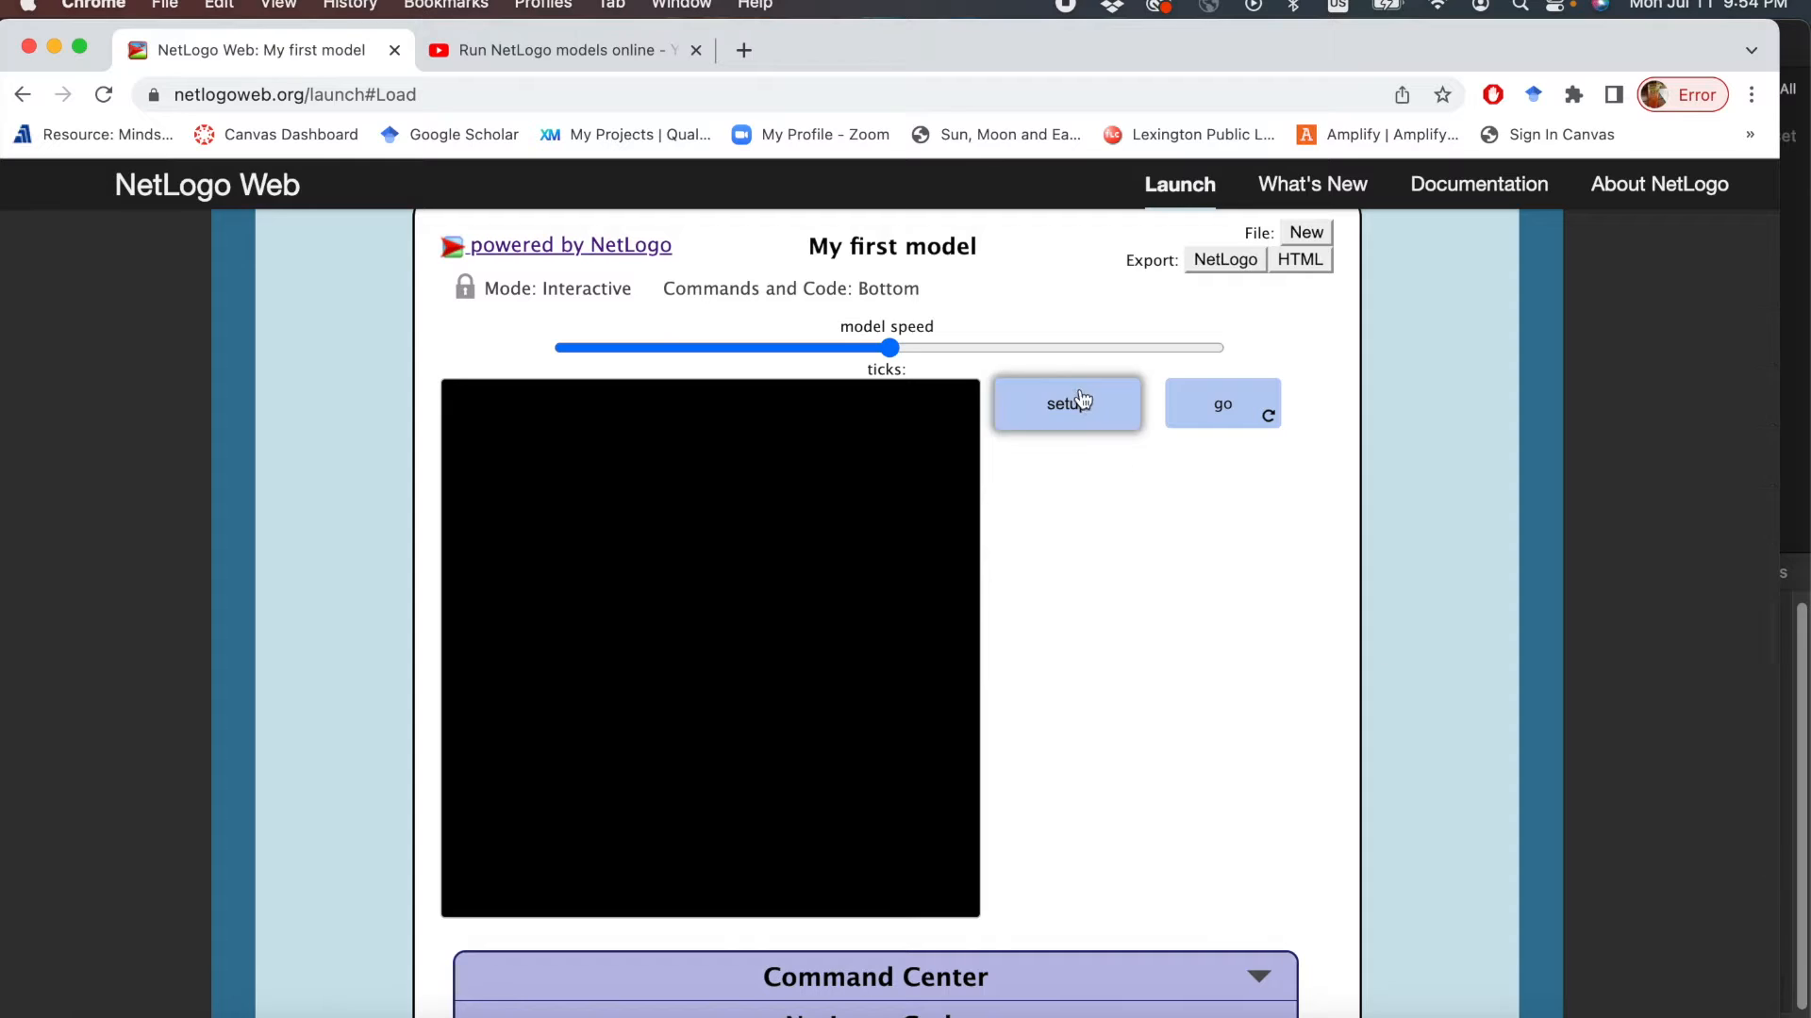
# Set up the green world with a butterfly and start it wandering with go.
pyautogui.click(1065, 404)
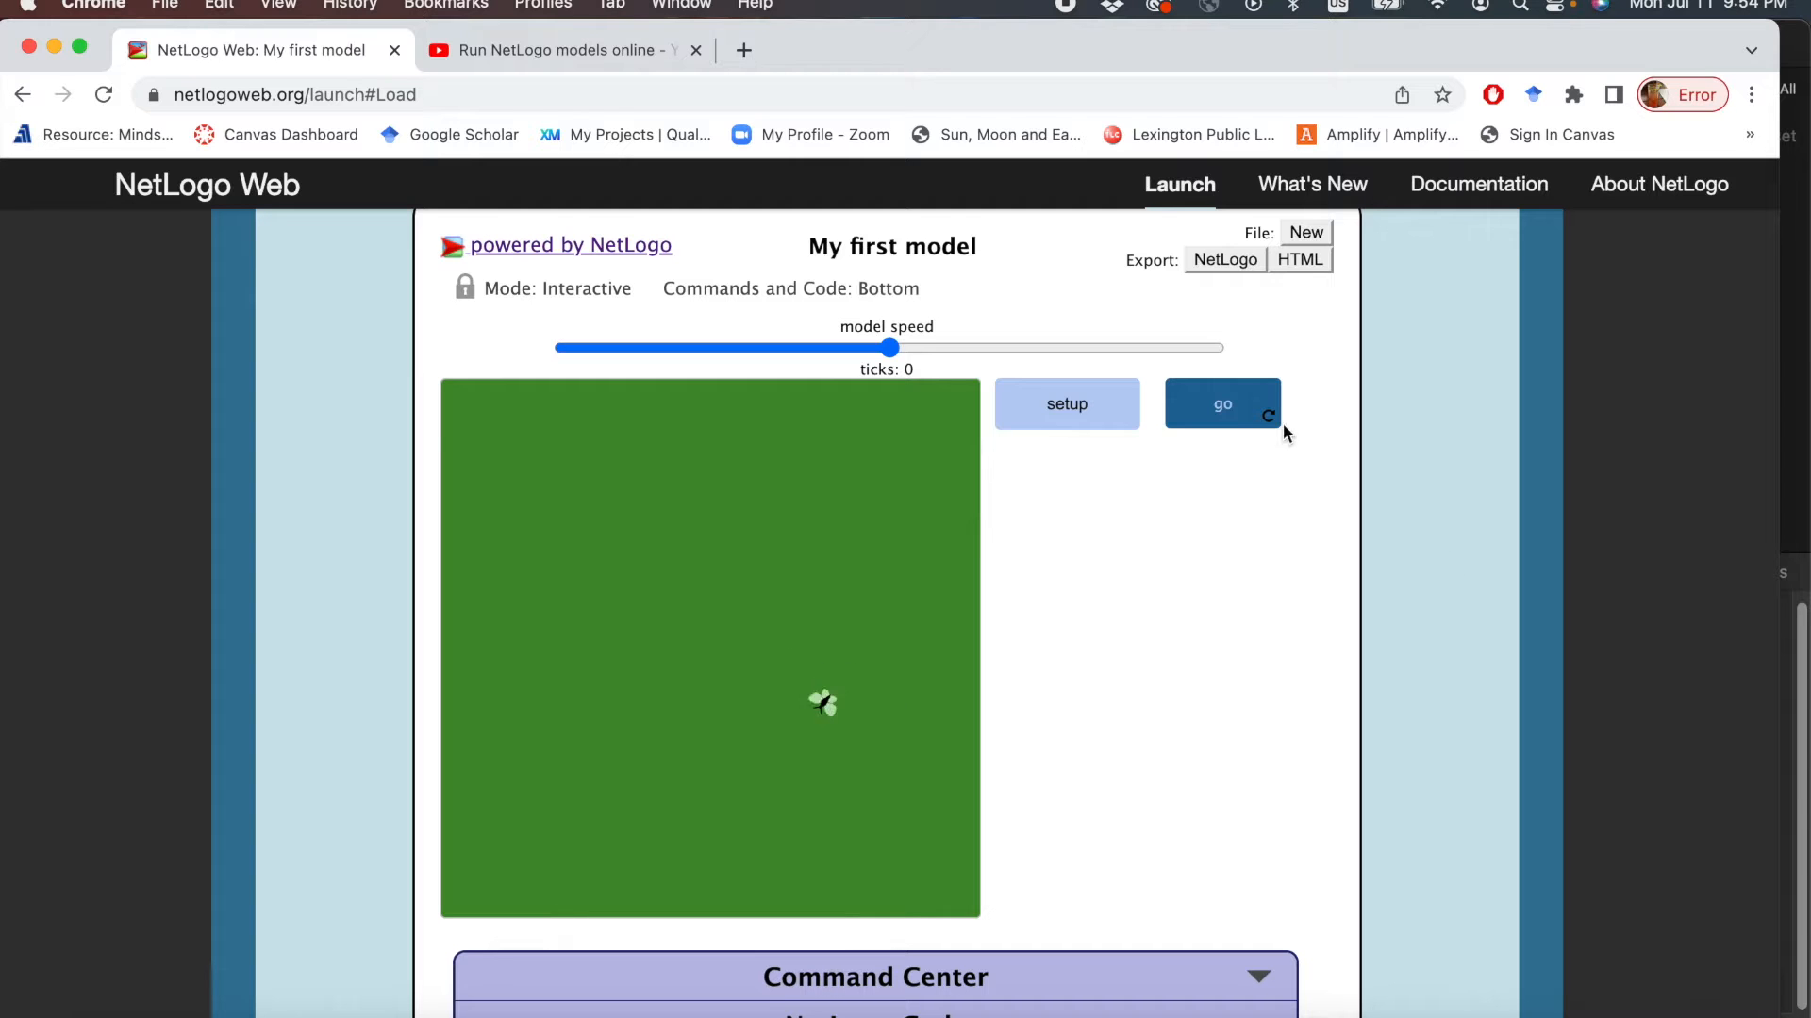
pyautogui.click(743, 49)
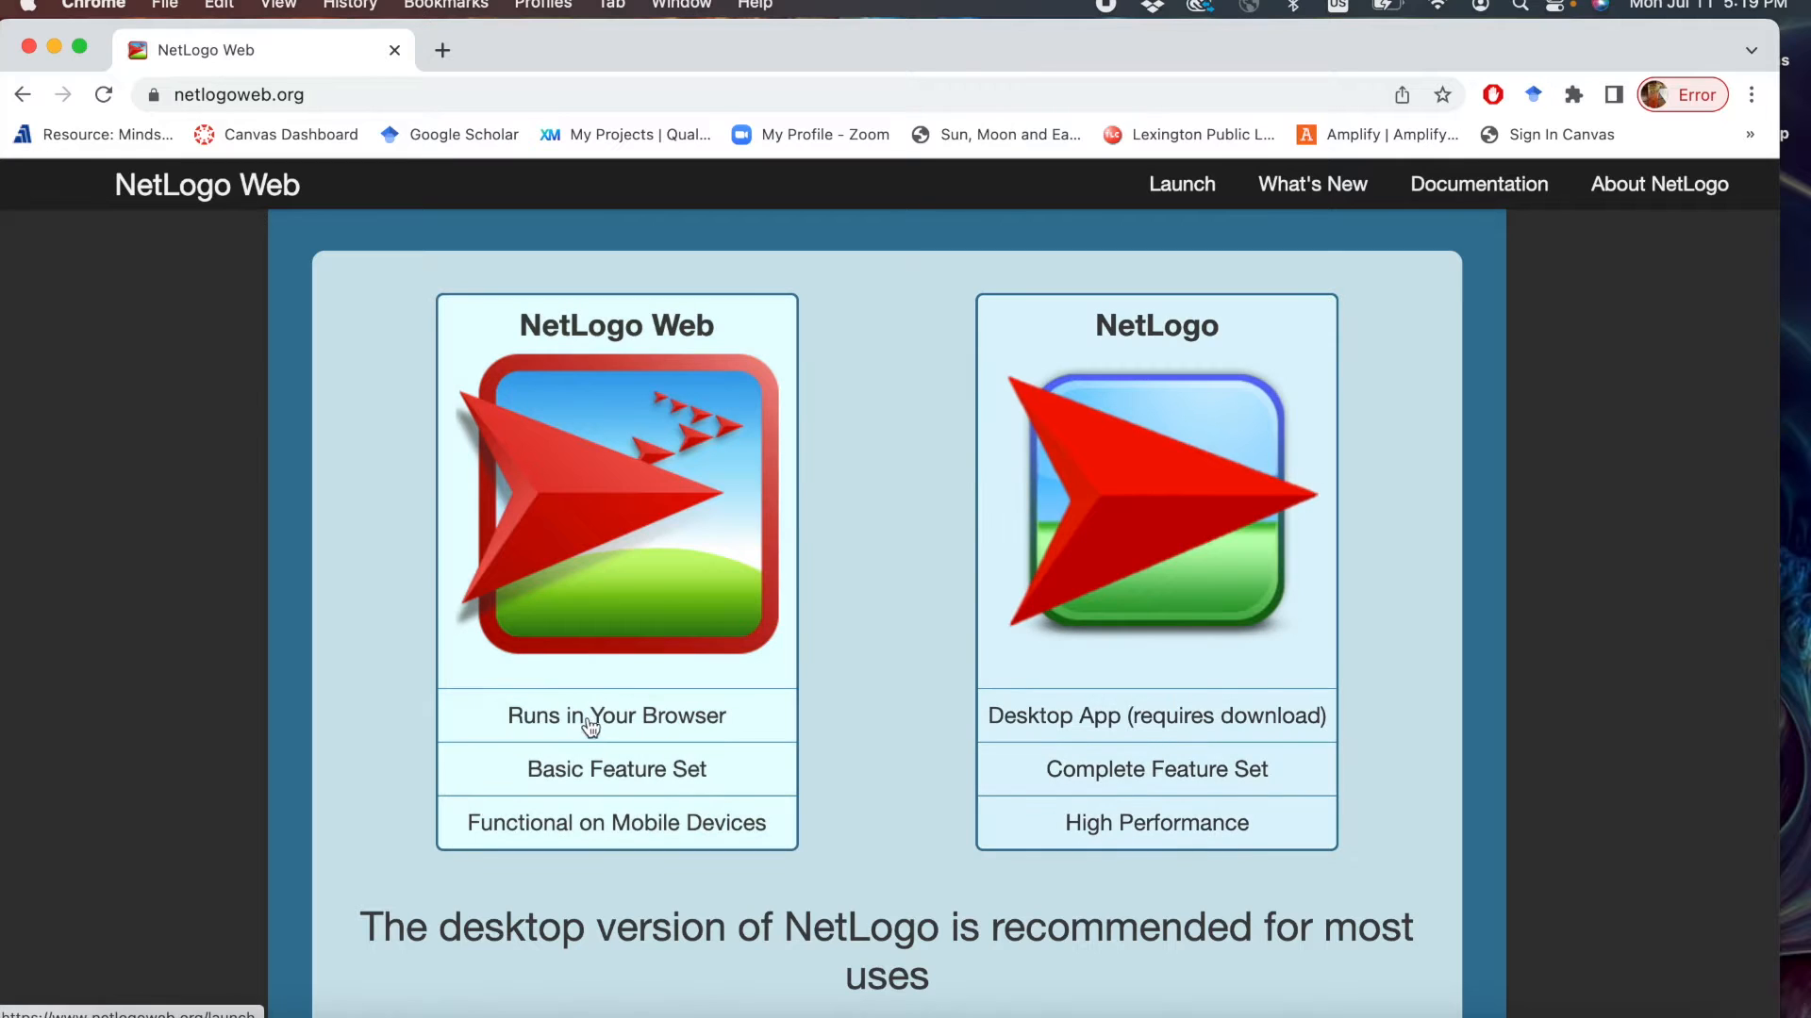
pyautogui.moveTo(613, 454)
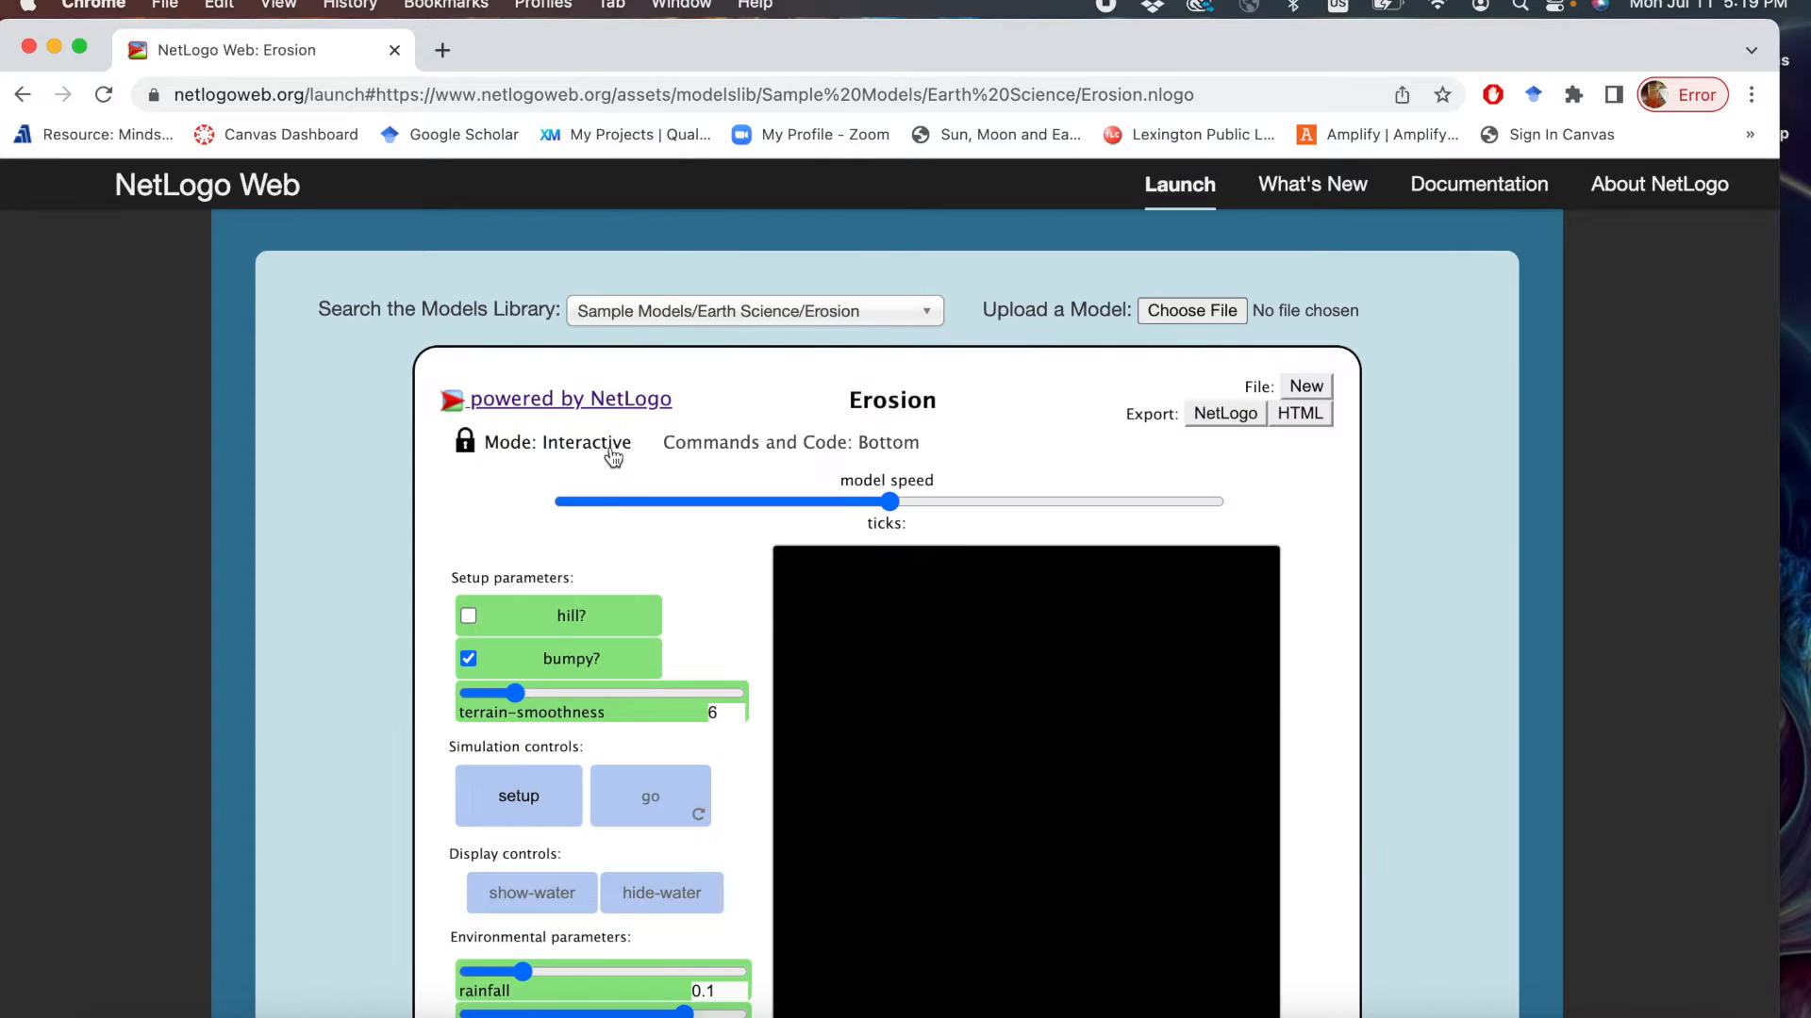
pyautogui.moveTo(1082, 332)
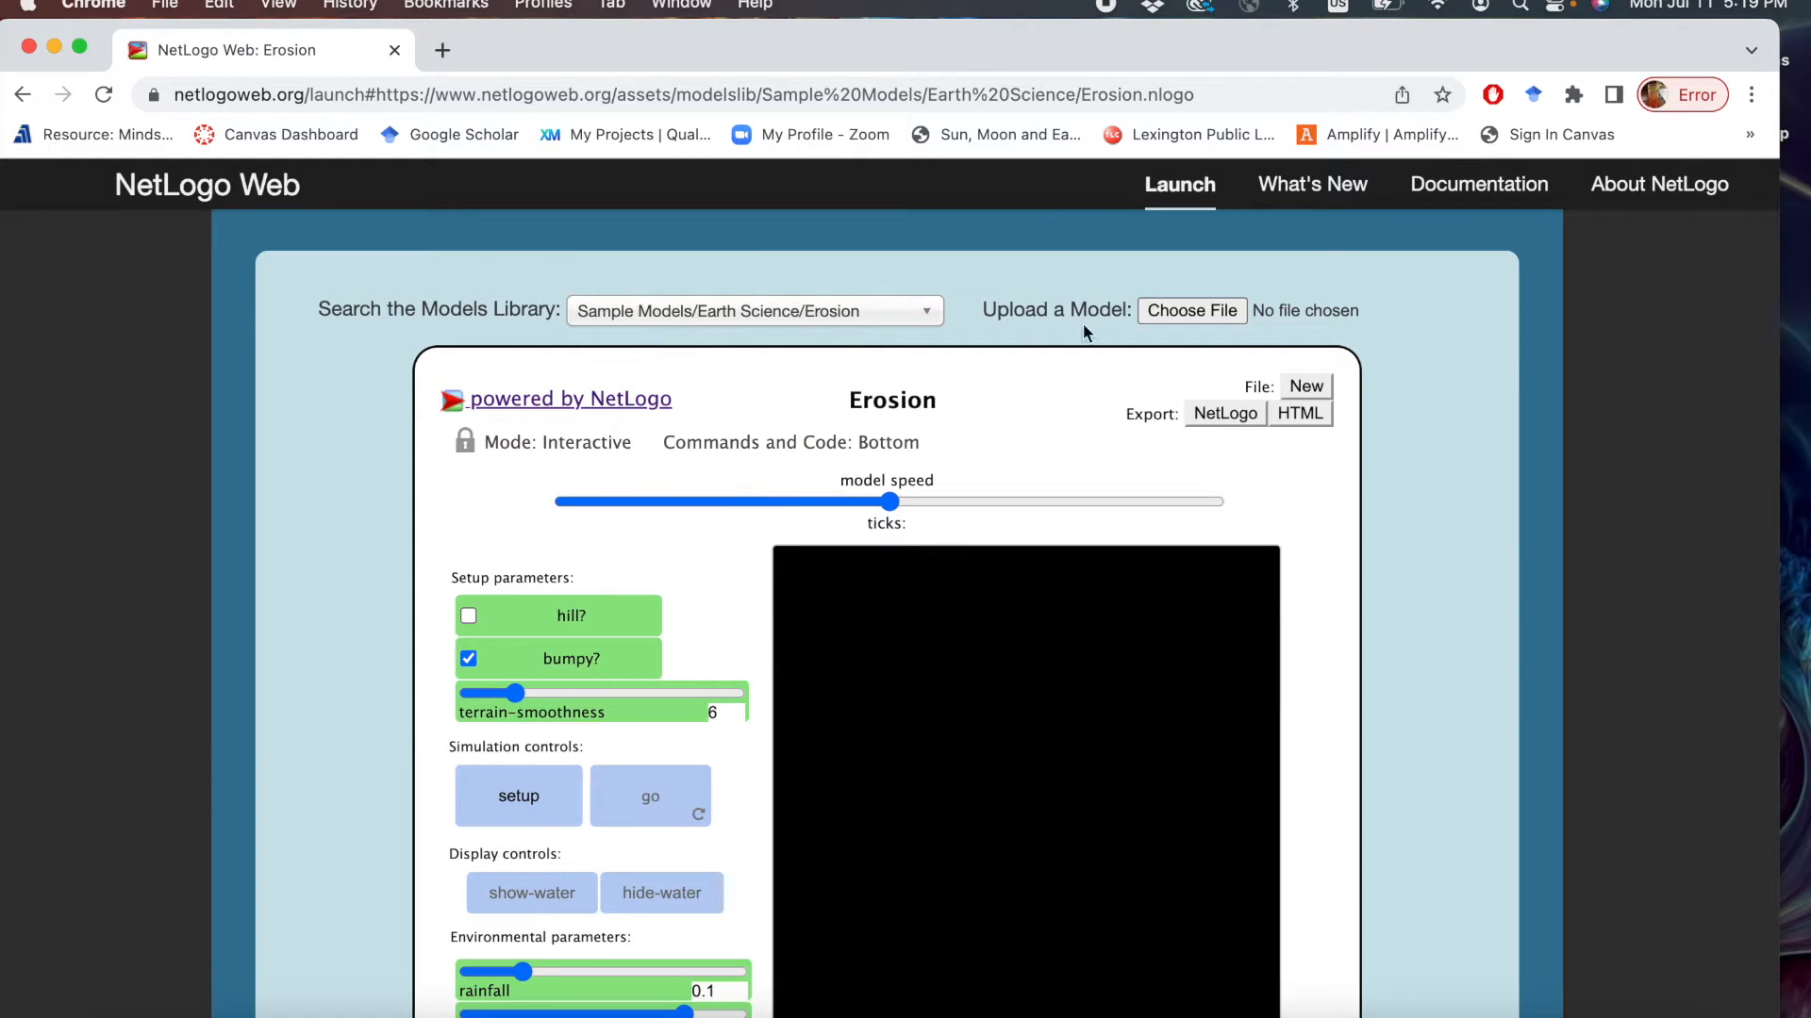
# Browse the Models Library dropdown and dismiss it, leaving Erosion loaded.
pyautogui.click(755, 310)
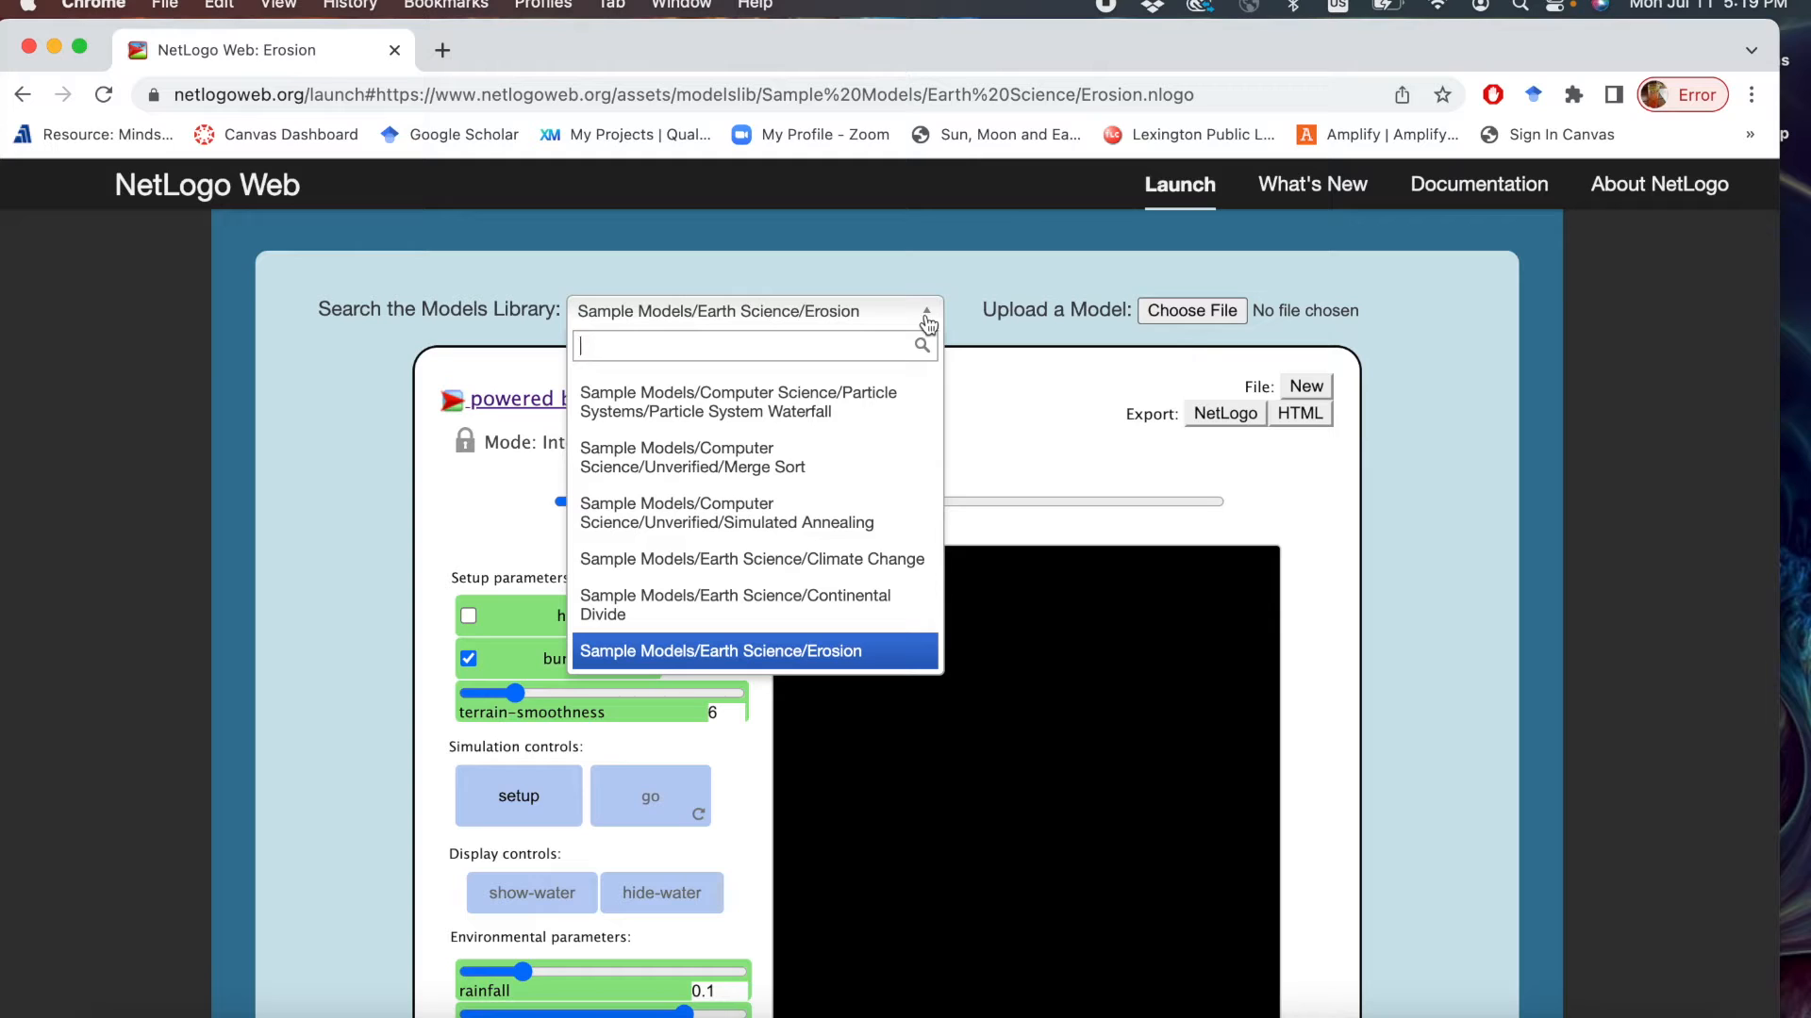
pyautogui.moveTo(1192, 309)
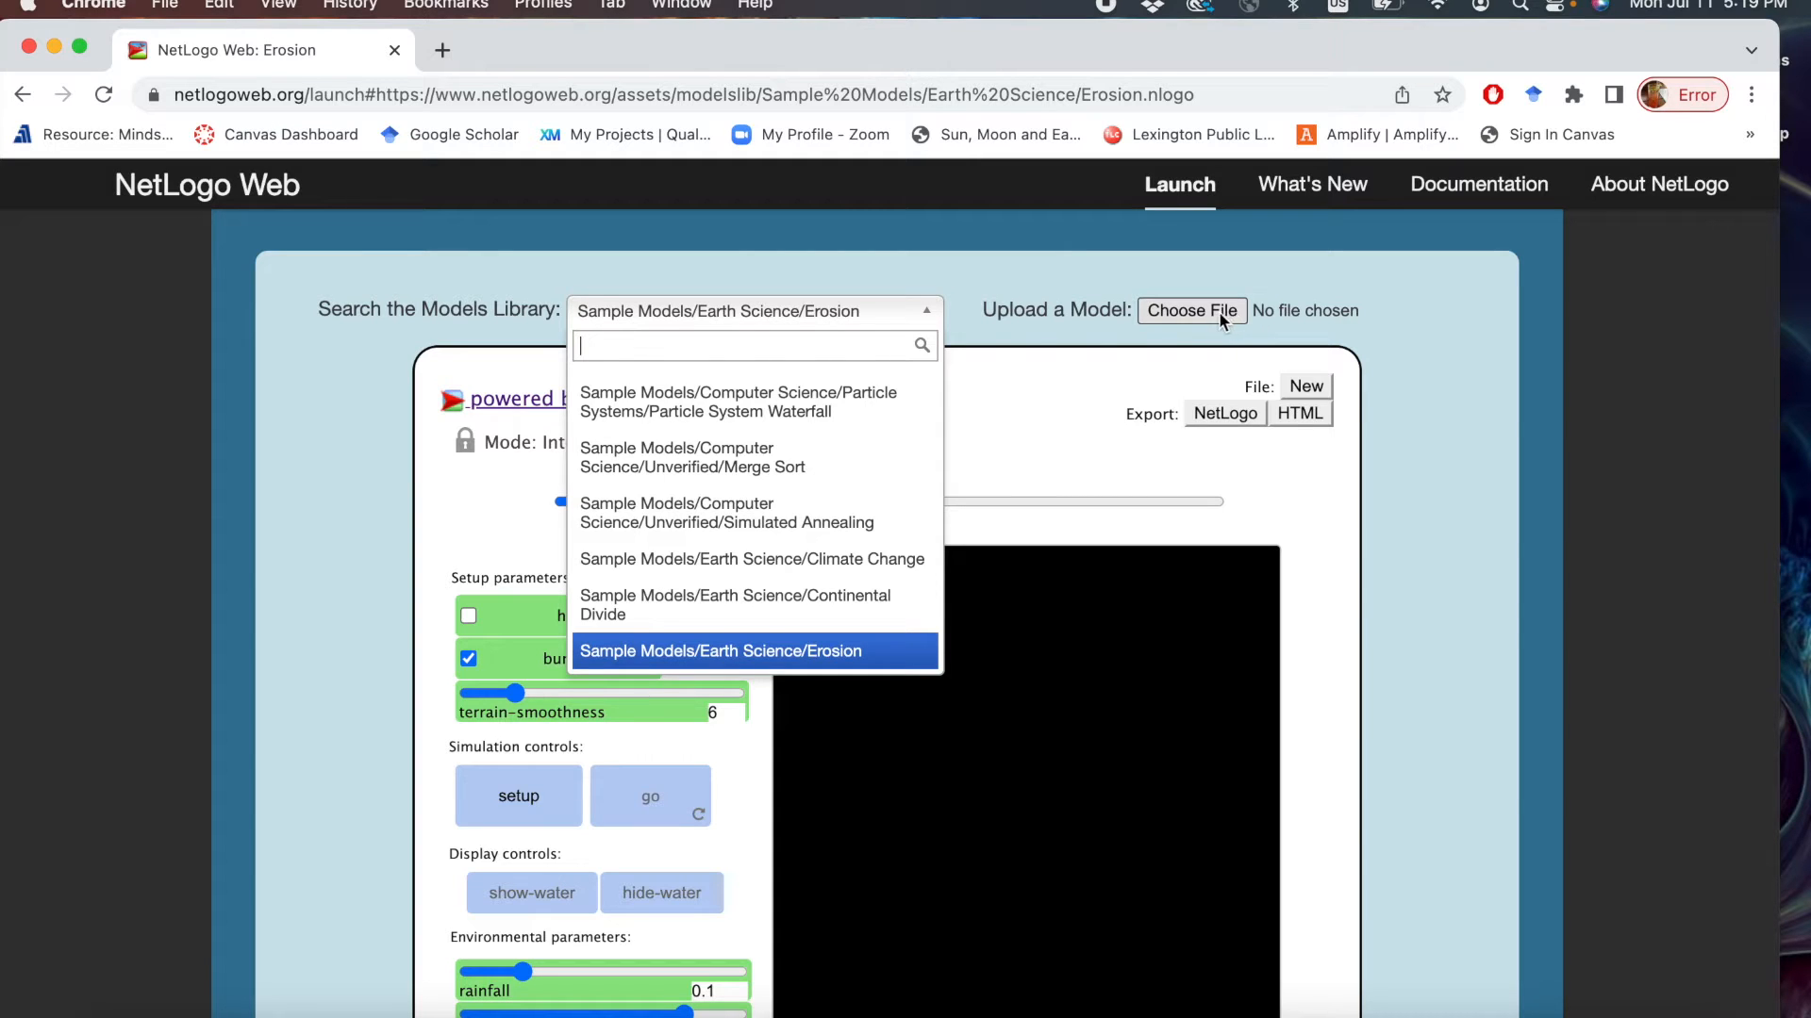
pyautogui.click(752, 651)
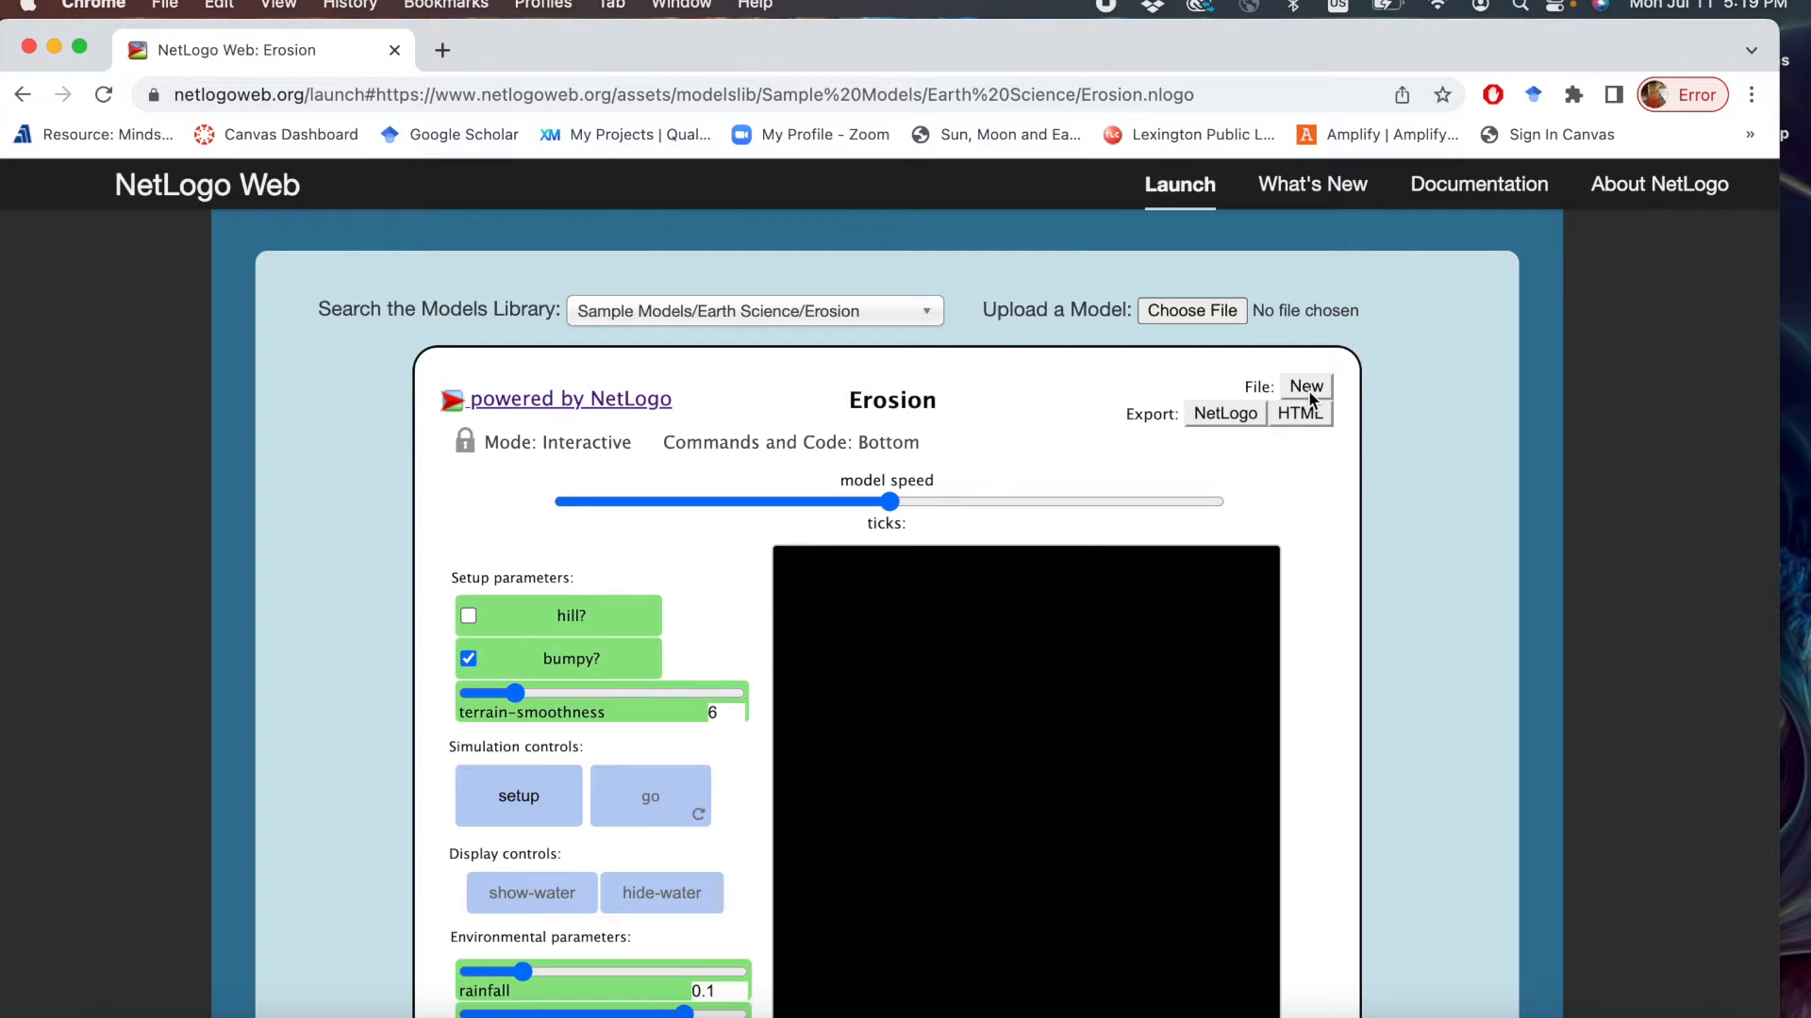
# Create a blank NewModel, discarding Erosion, and unlock it for authoring.
pyautogui.click(1305, 385)
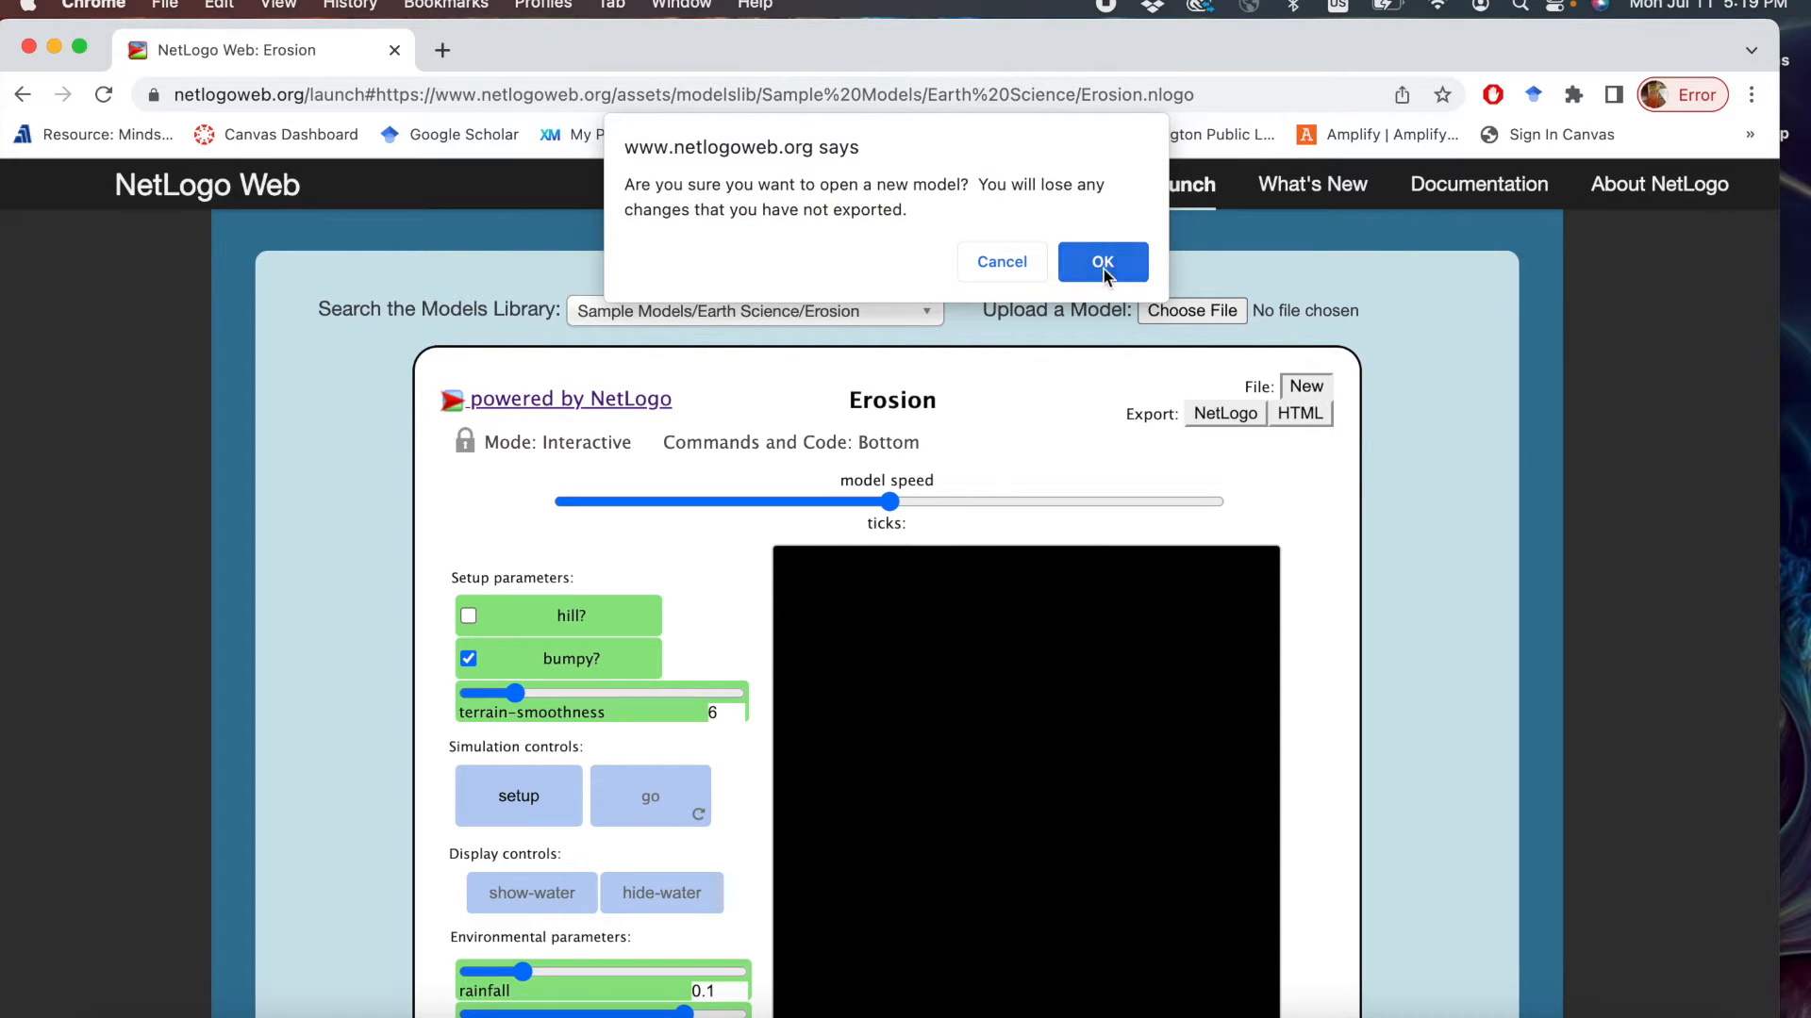
pyautogui.click(1100, 260)
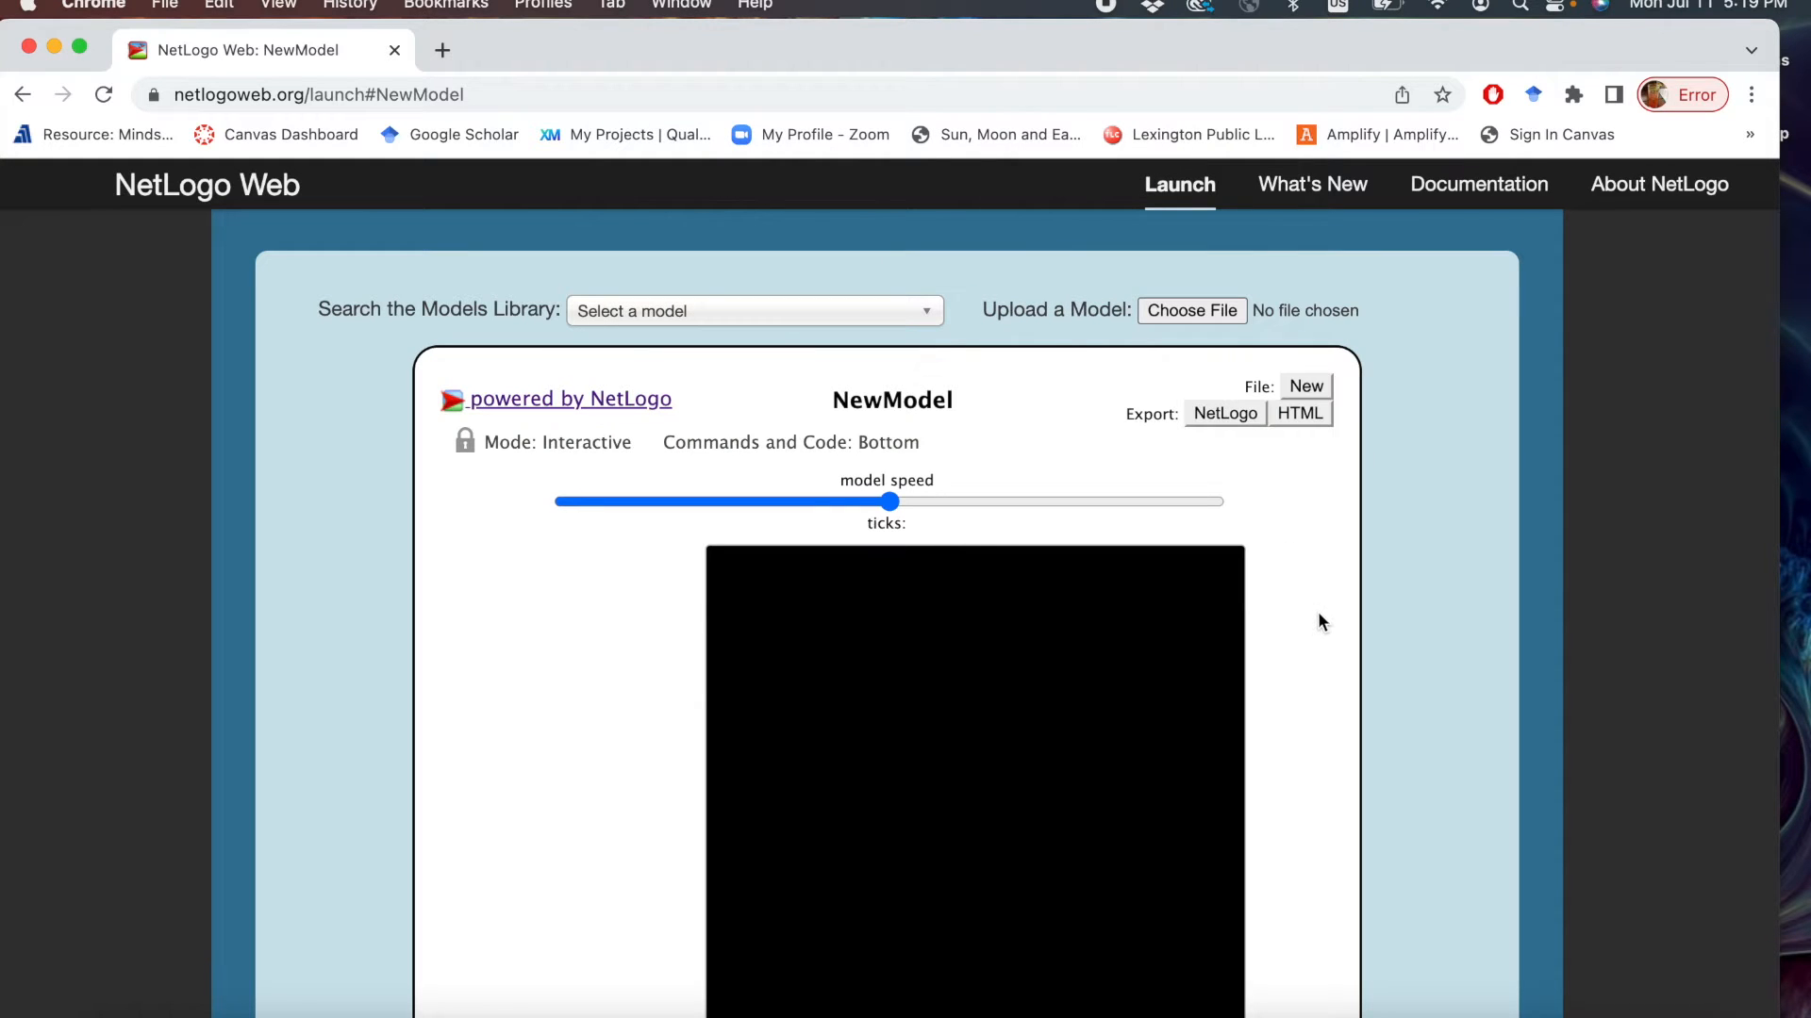
pyautogui.scroll(-3)
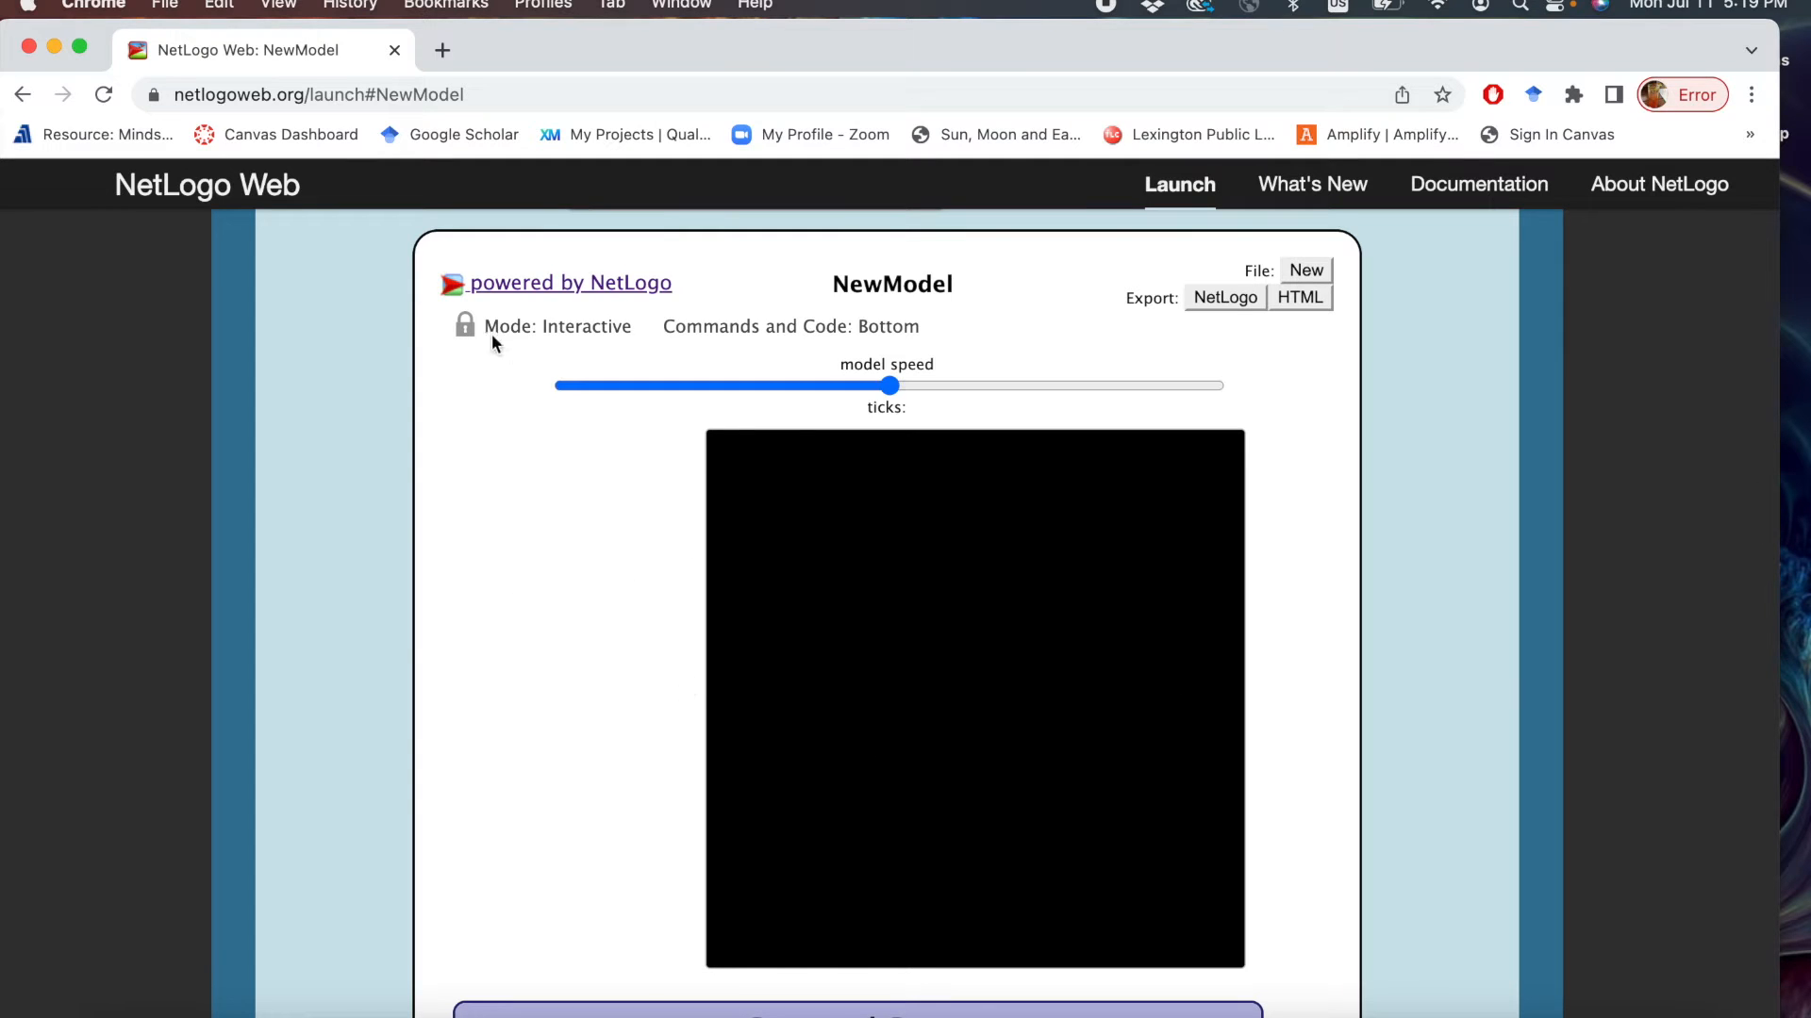
pyautogui.moveTo(588, 335)
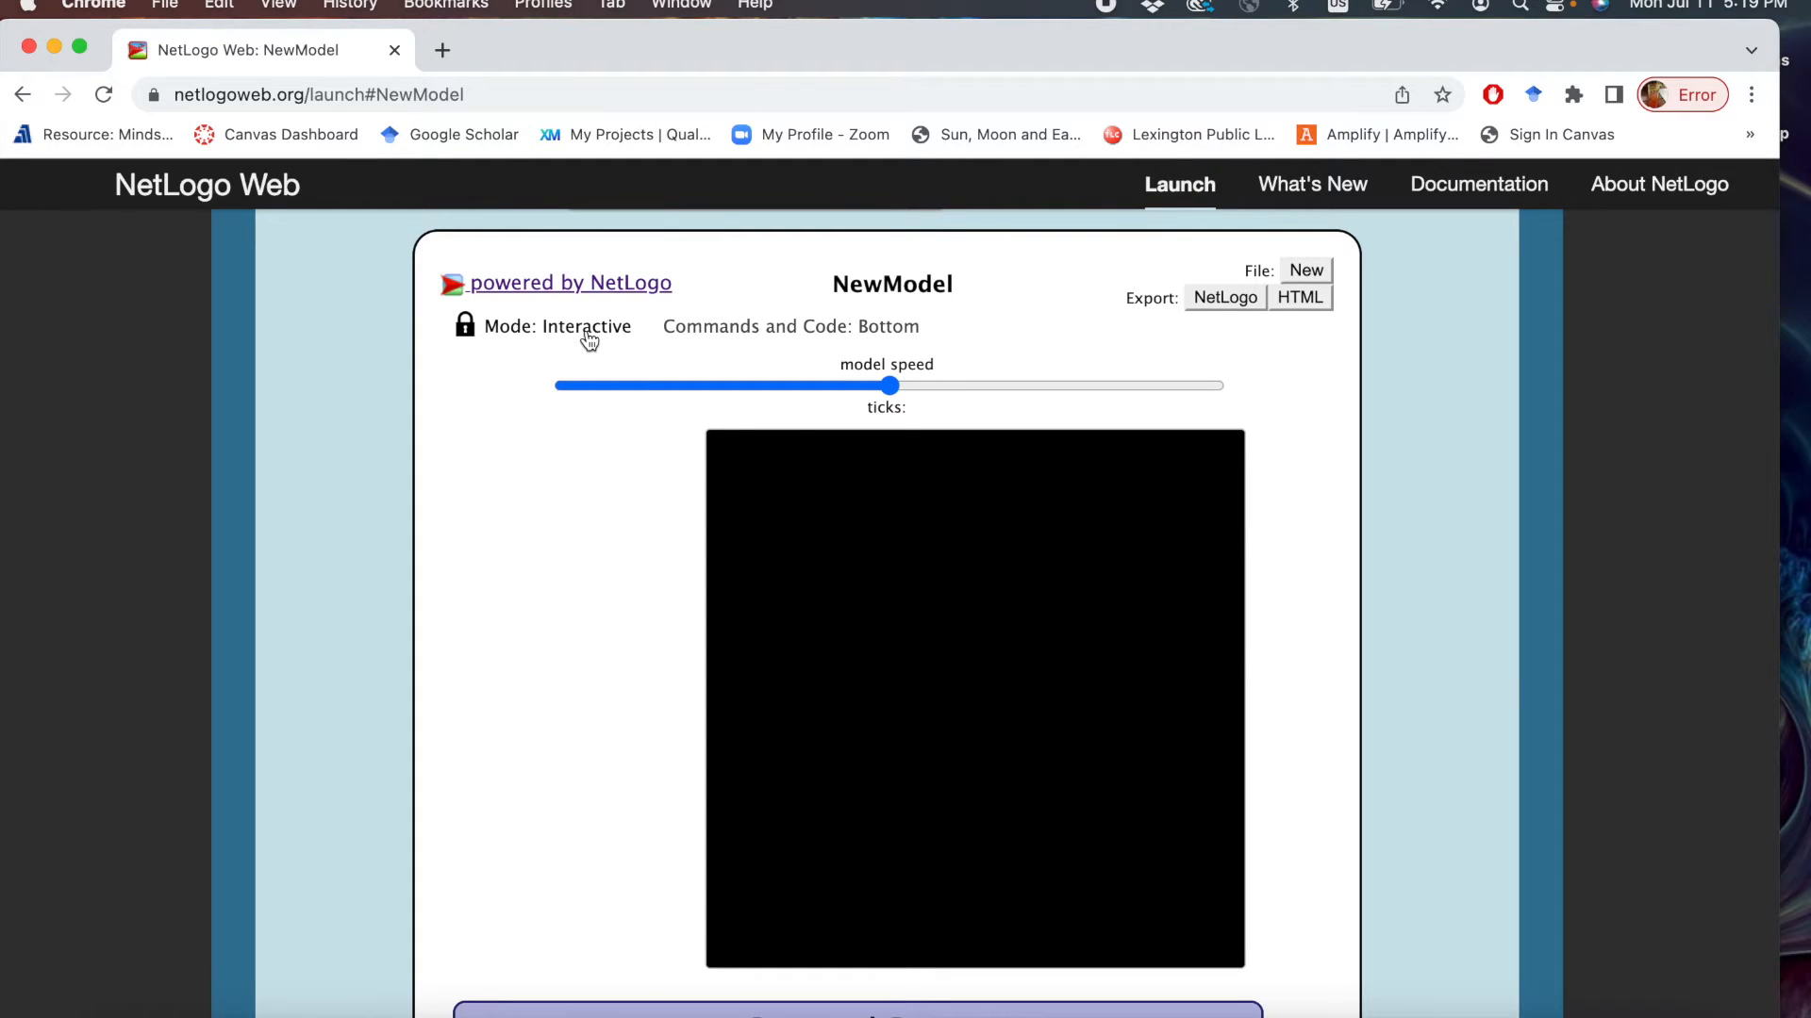
pyautogui.moveTo(1220, 358)
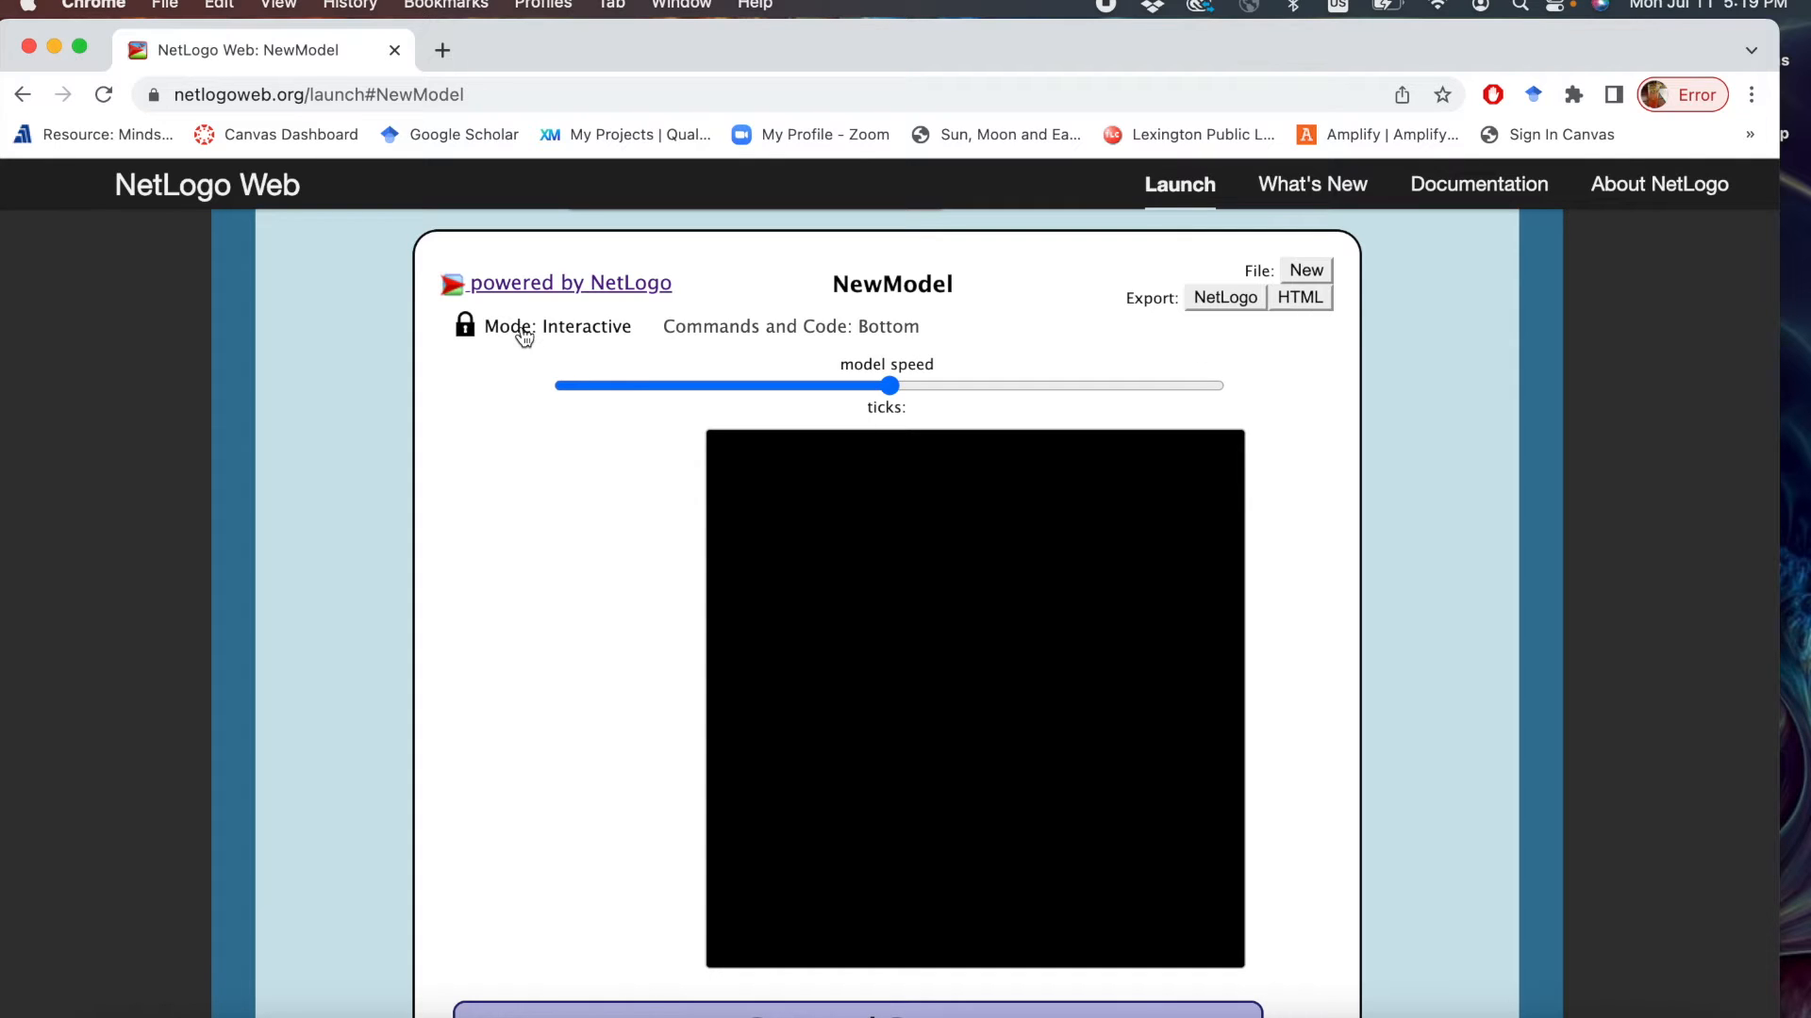
pyautogui.click(464, 326)
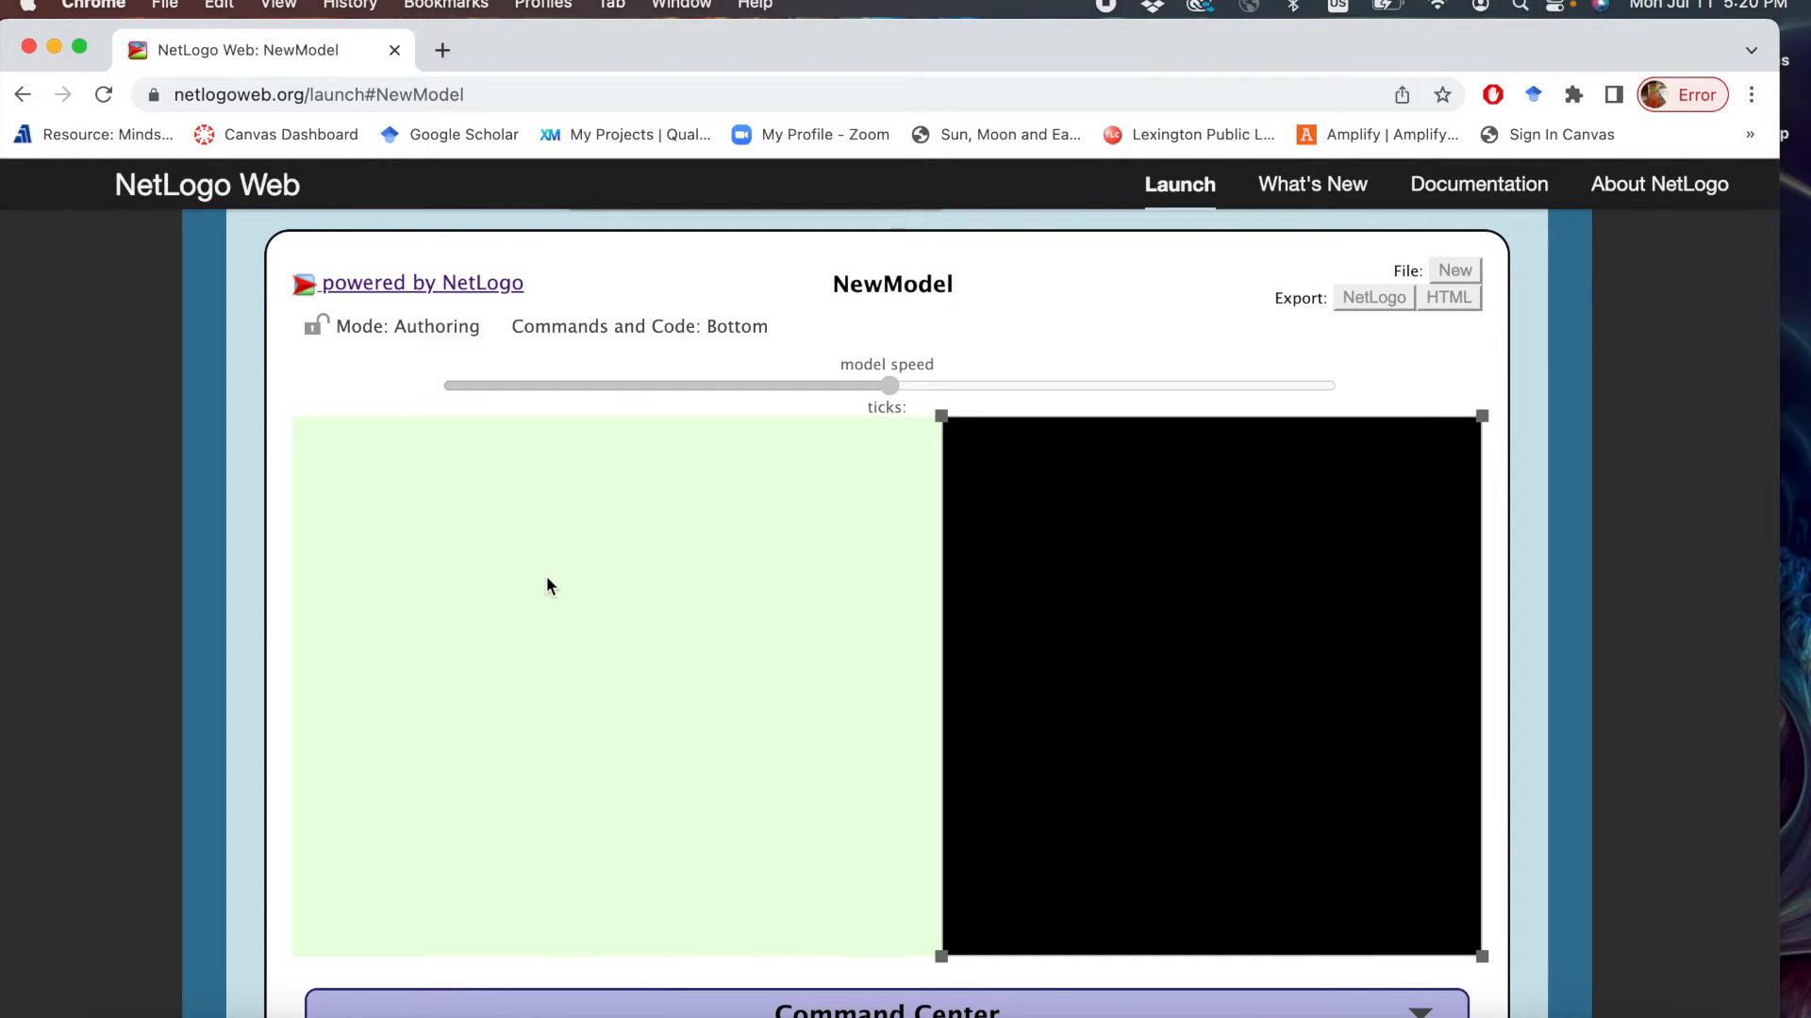
pyautogui.moveTo(402, 492)
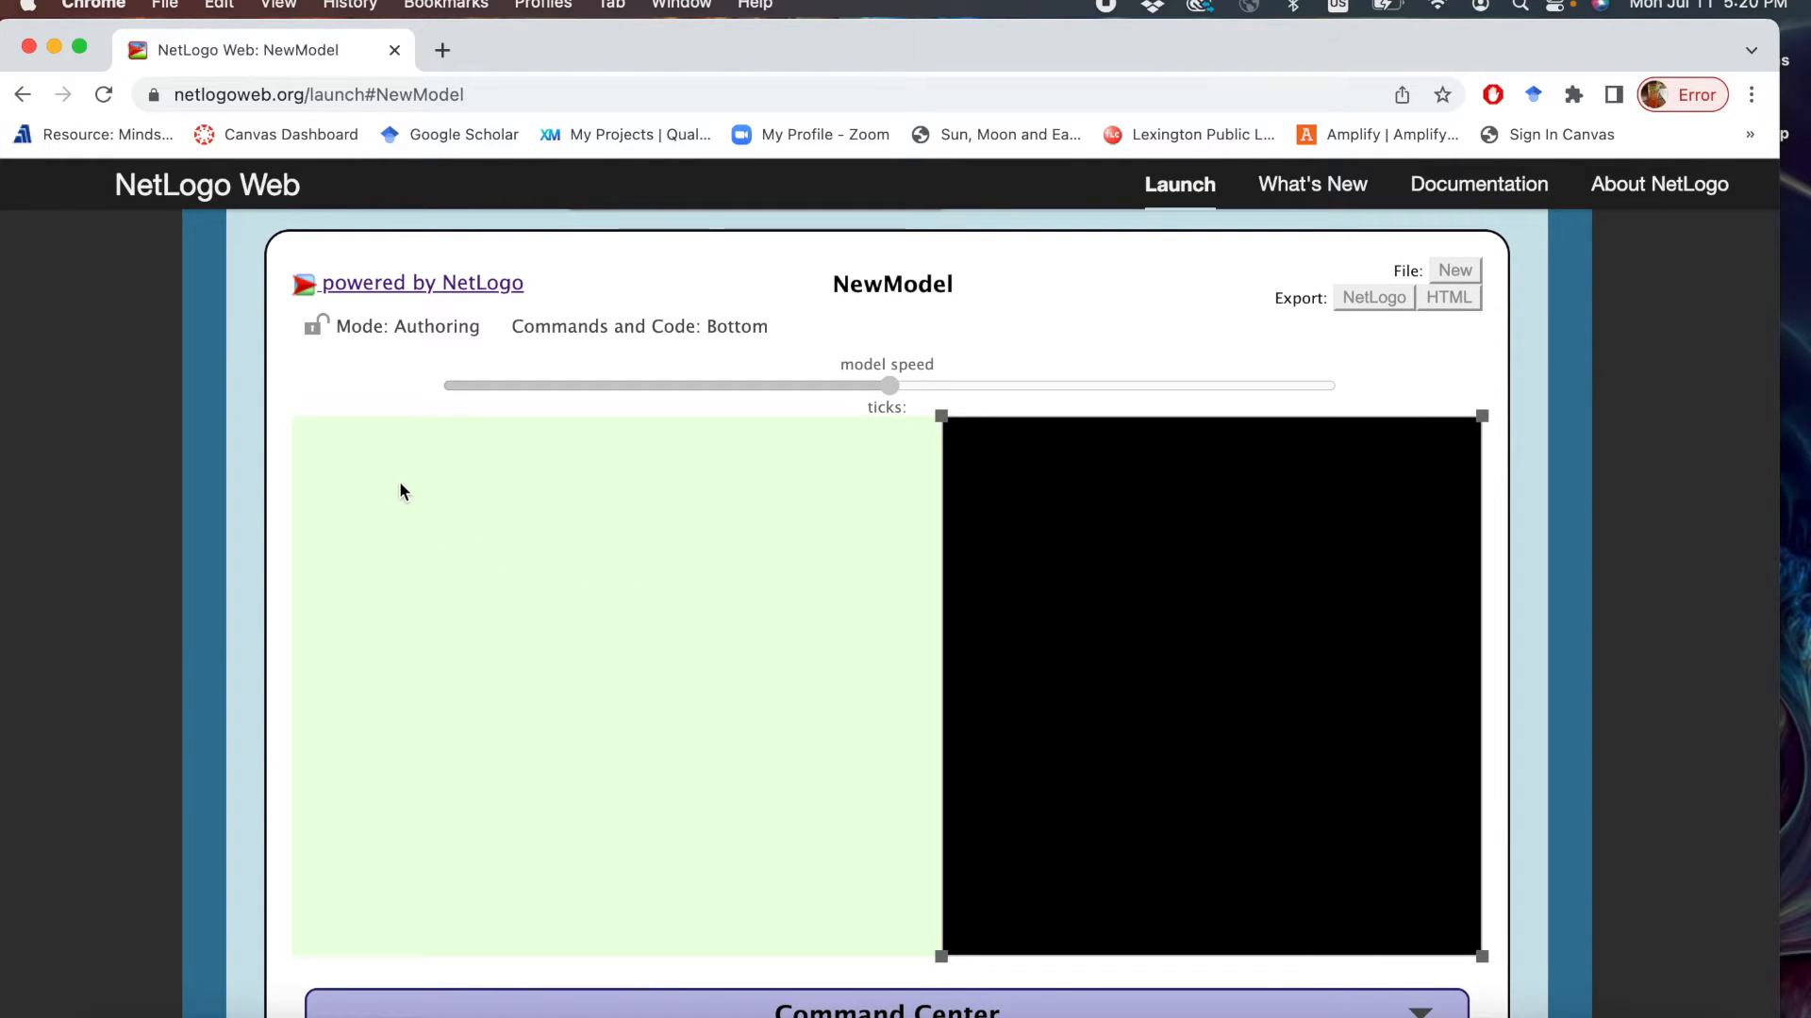
# Create a button widget whose command is setup.
pyautogui.rightClick(403, 490)
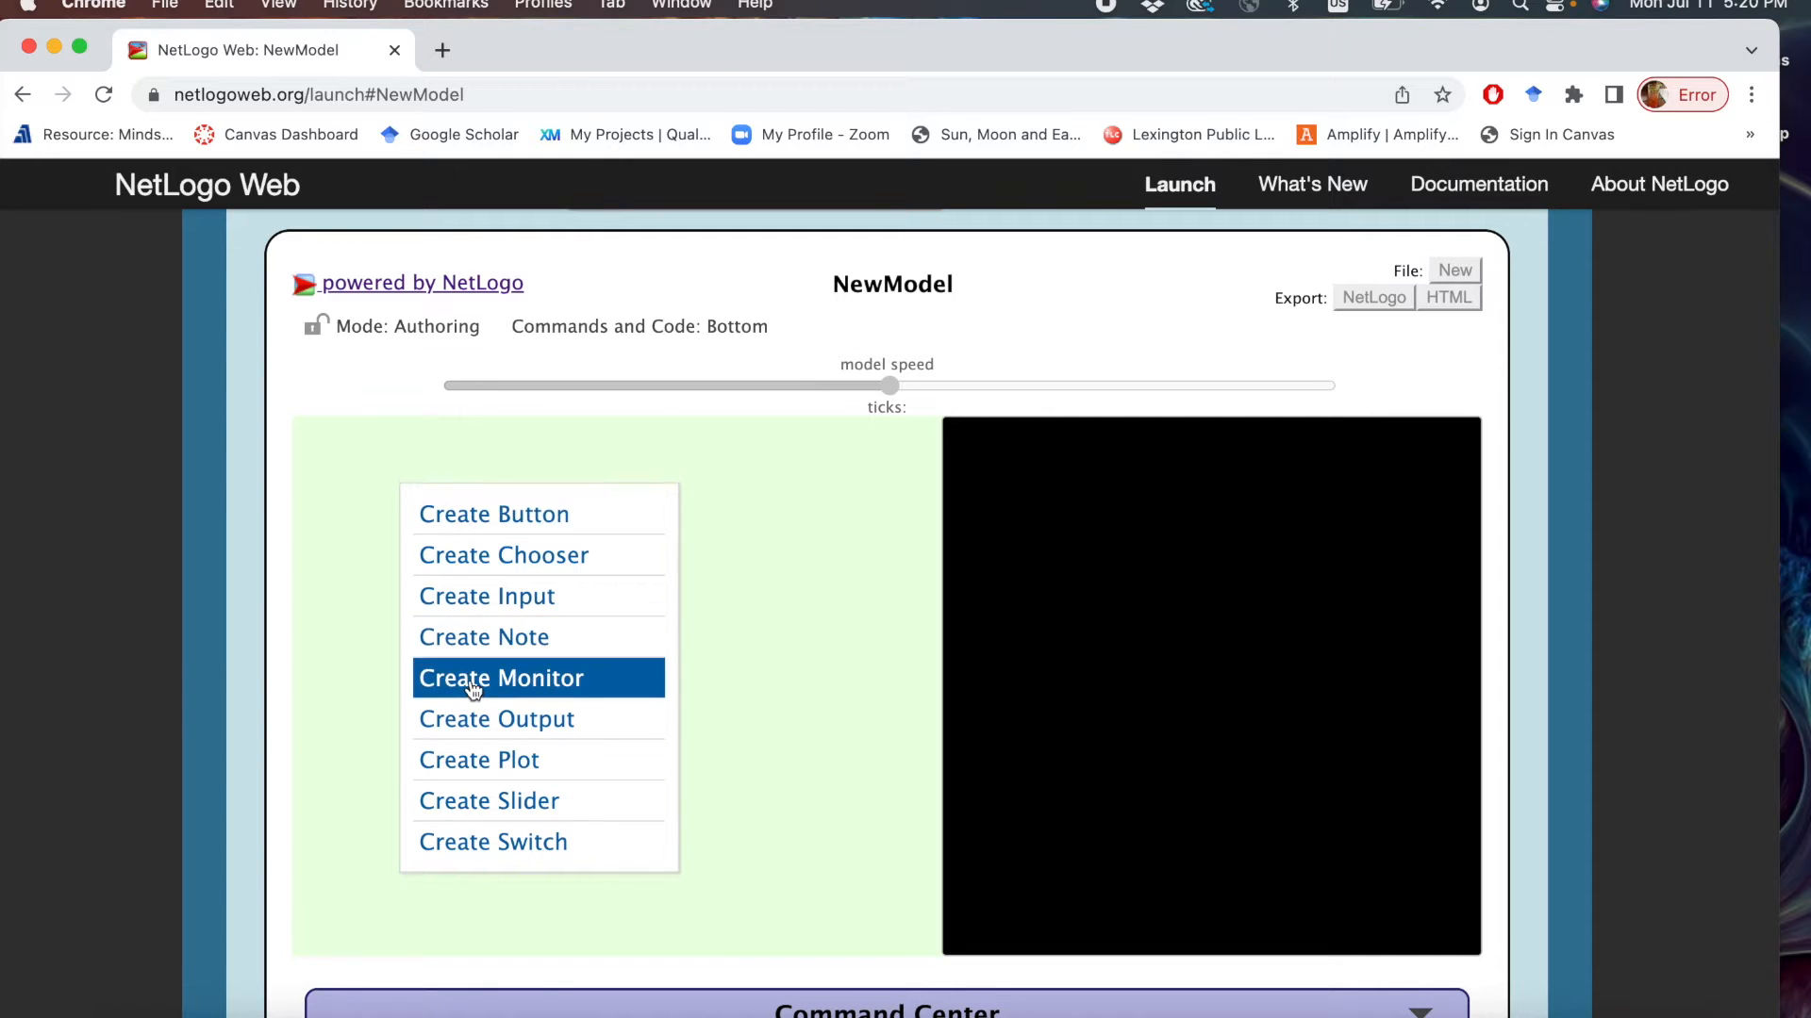
pyautogui.moveTo(508, 543)
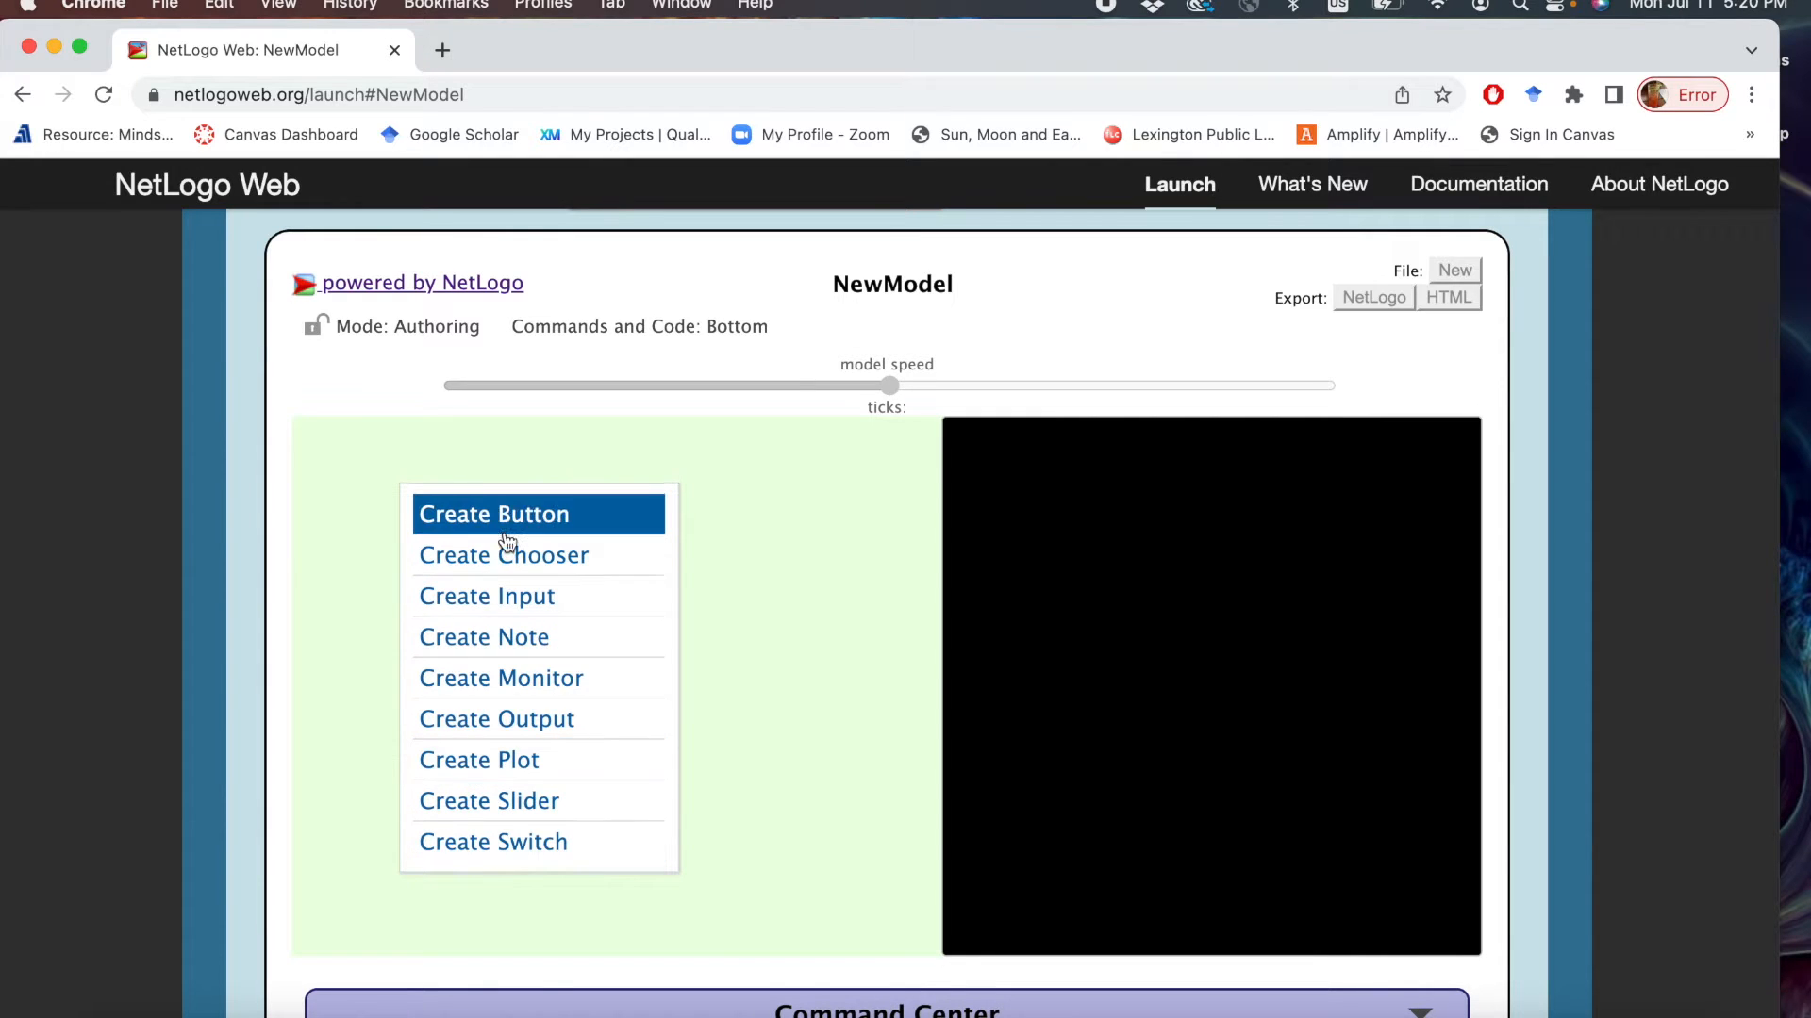
pyautogui.click(492, 513)
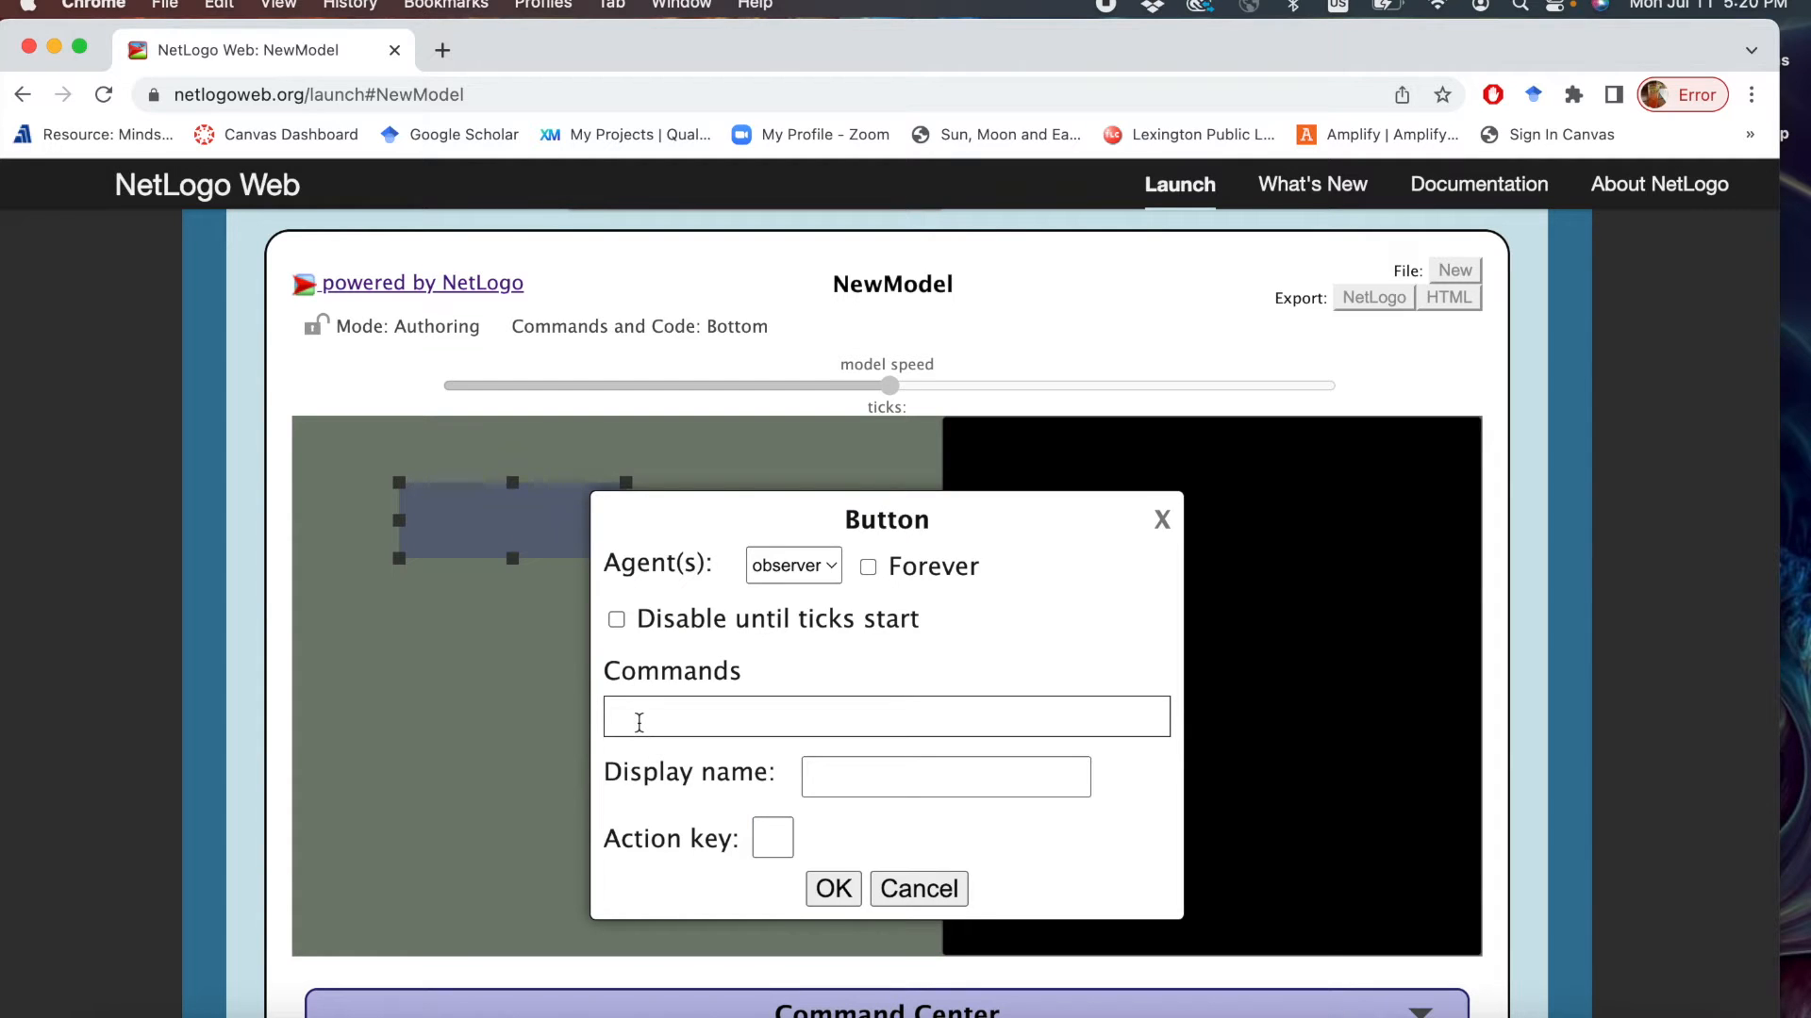
pyautogui.write('sey')
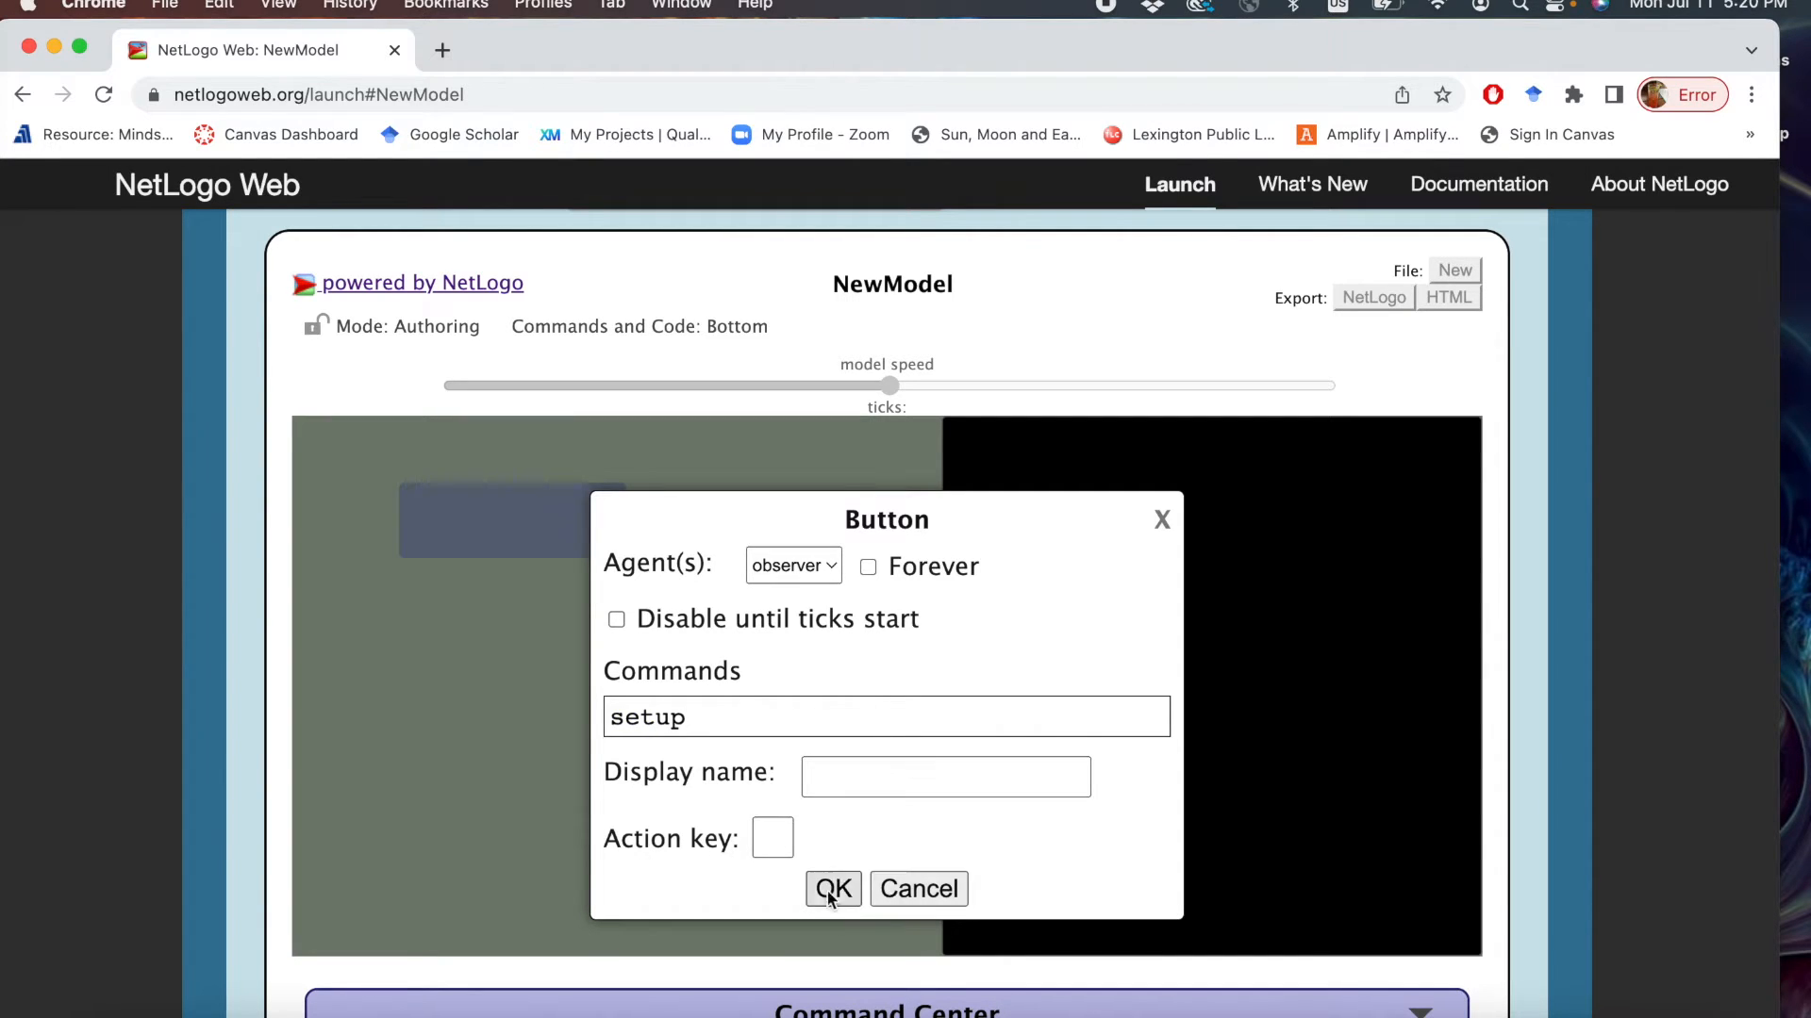
pyautogui.click(832, 889)
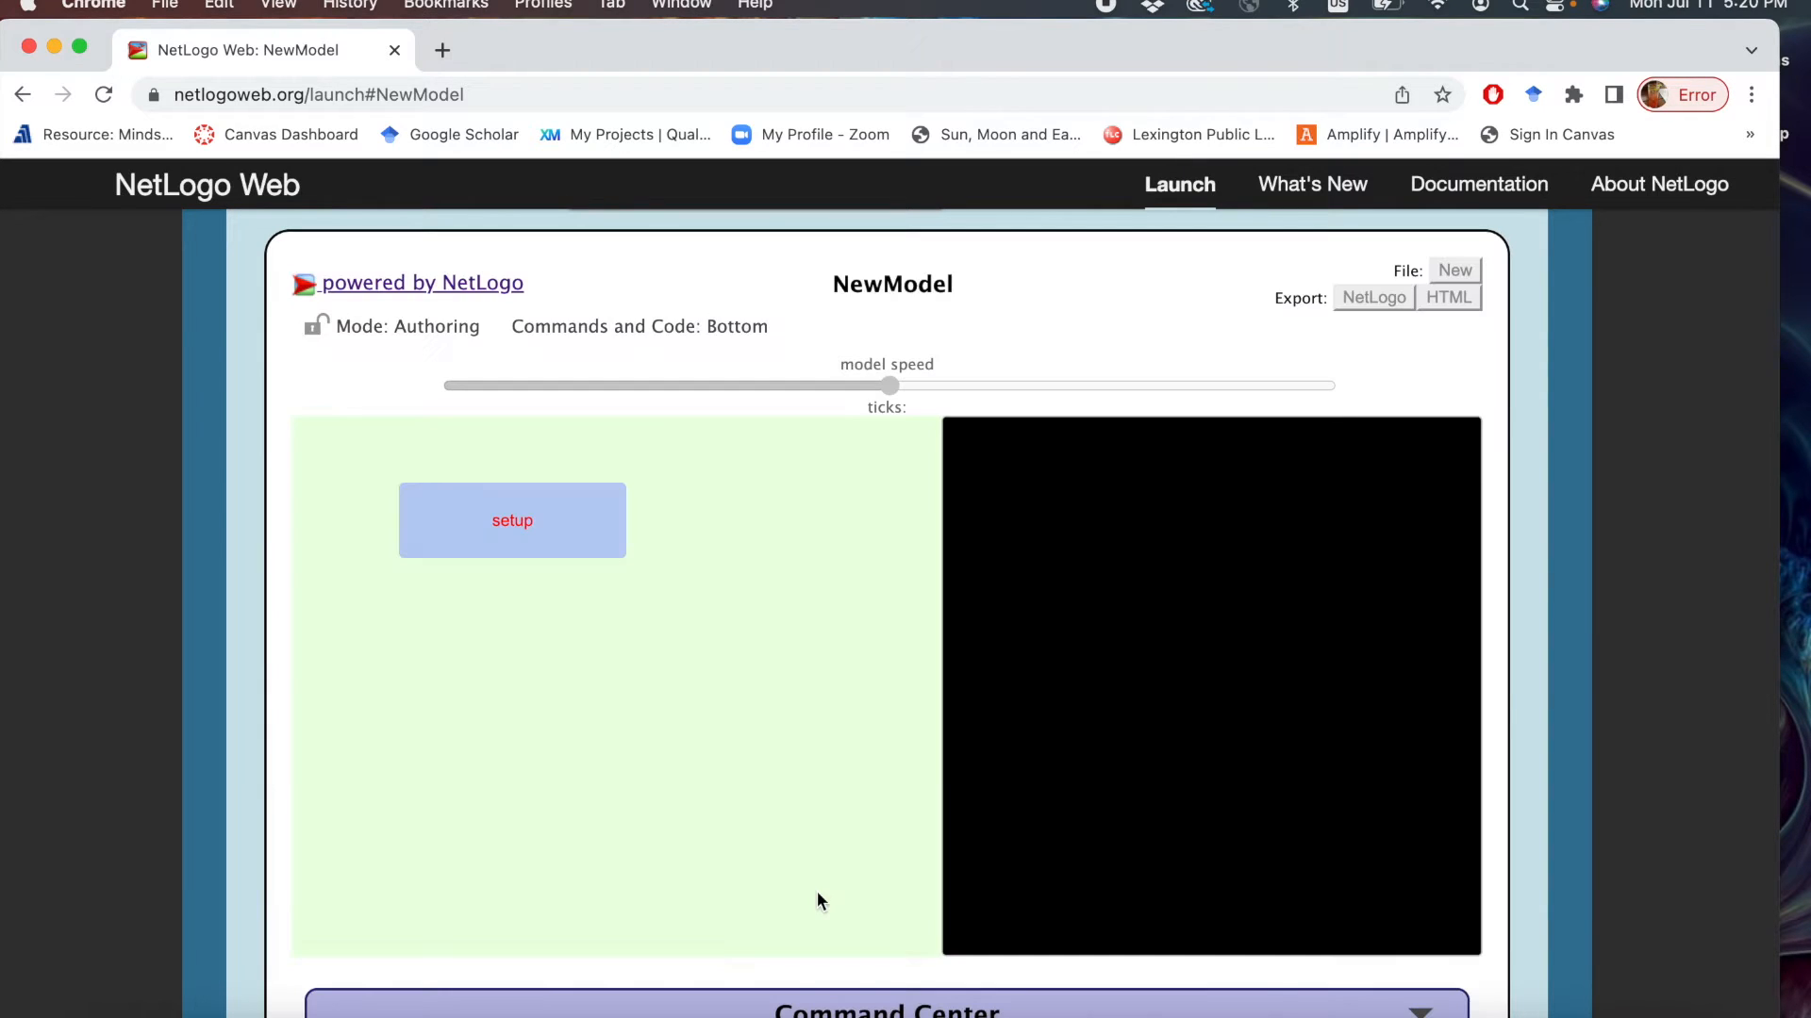
# Shrink the setup button and place it at the top right beside the world view.
pyautogui.click(511, 521)
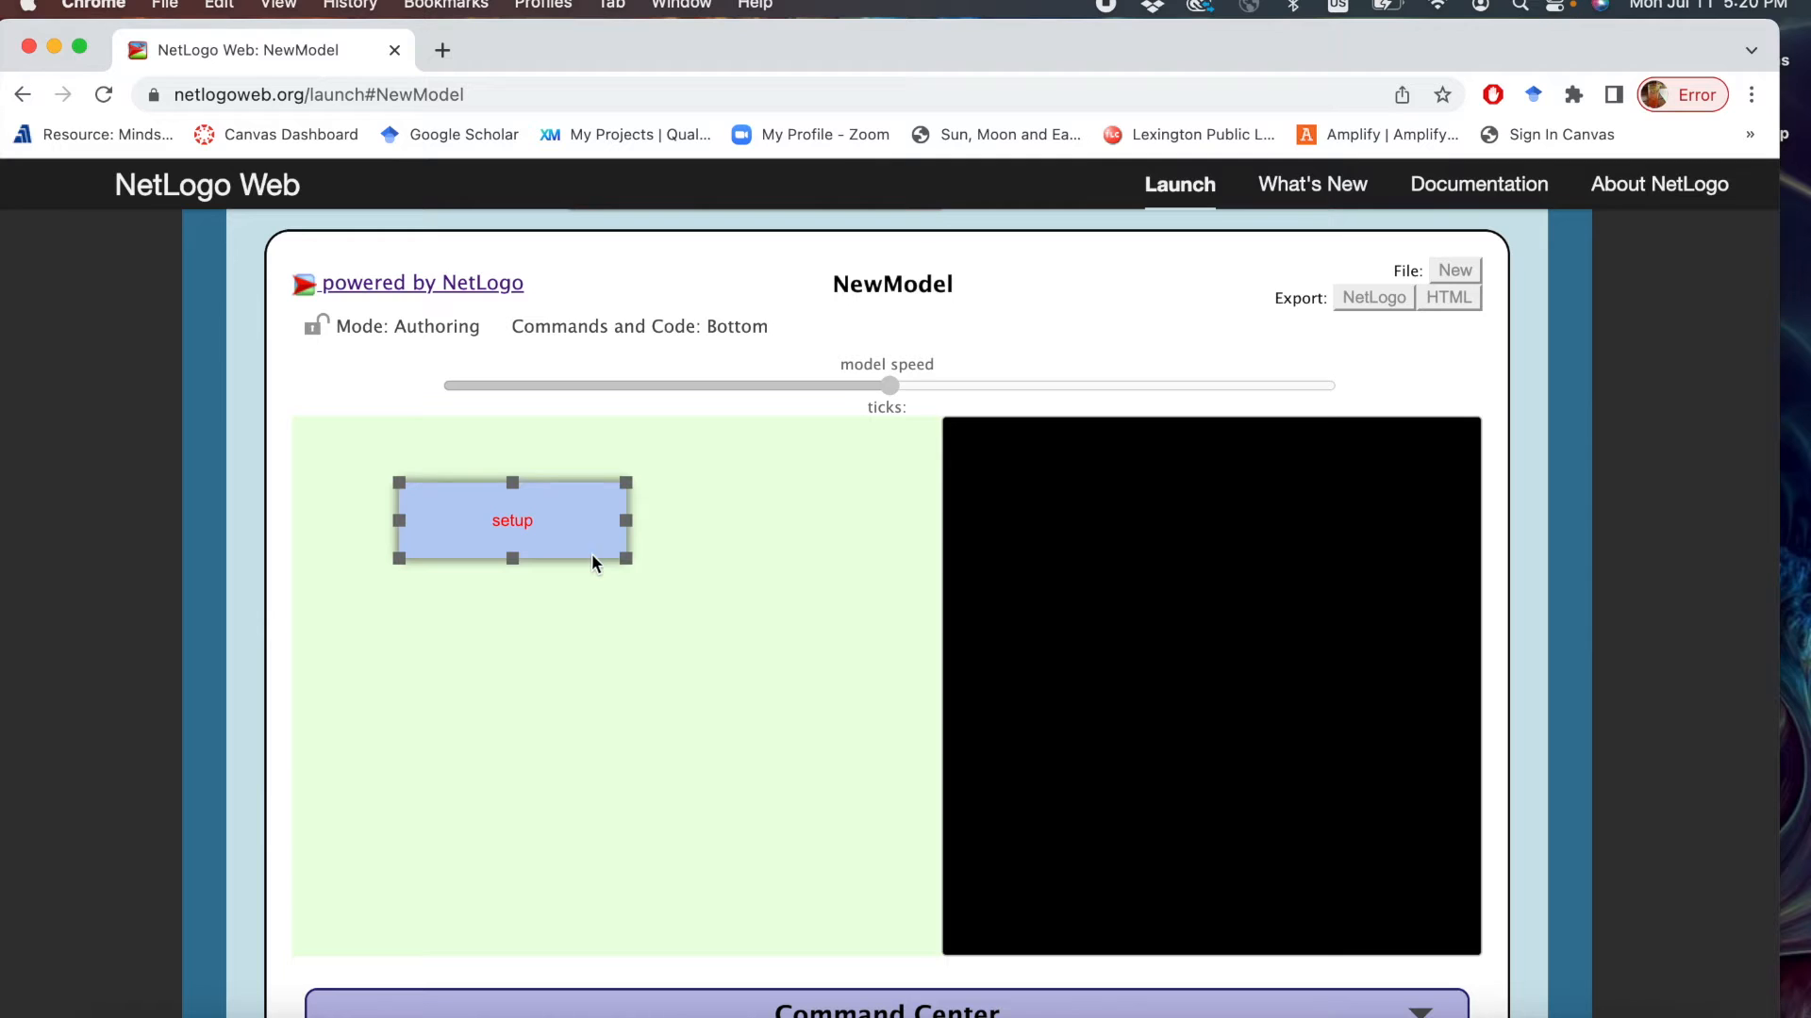
pyautogui.moveTo(630, 560); pyautogui.dragTo(548, 537)
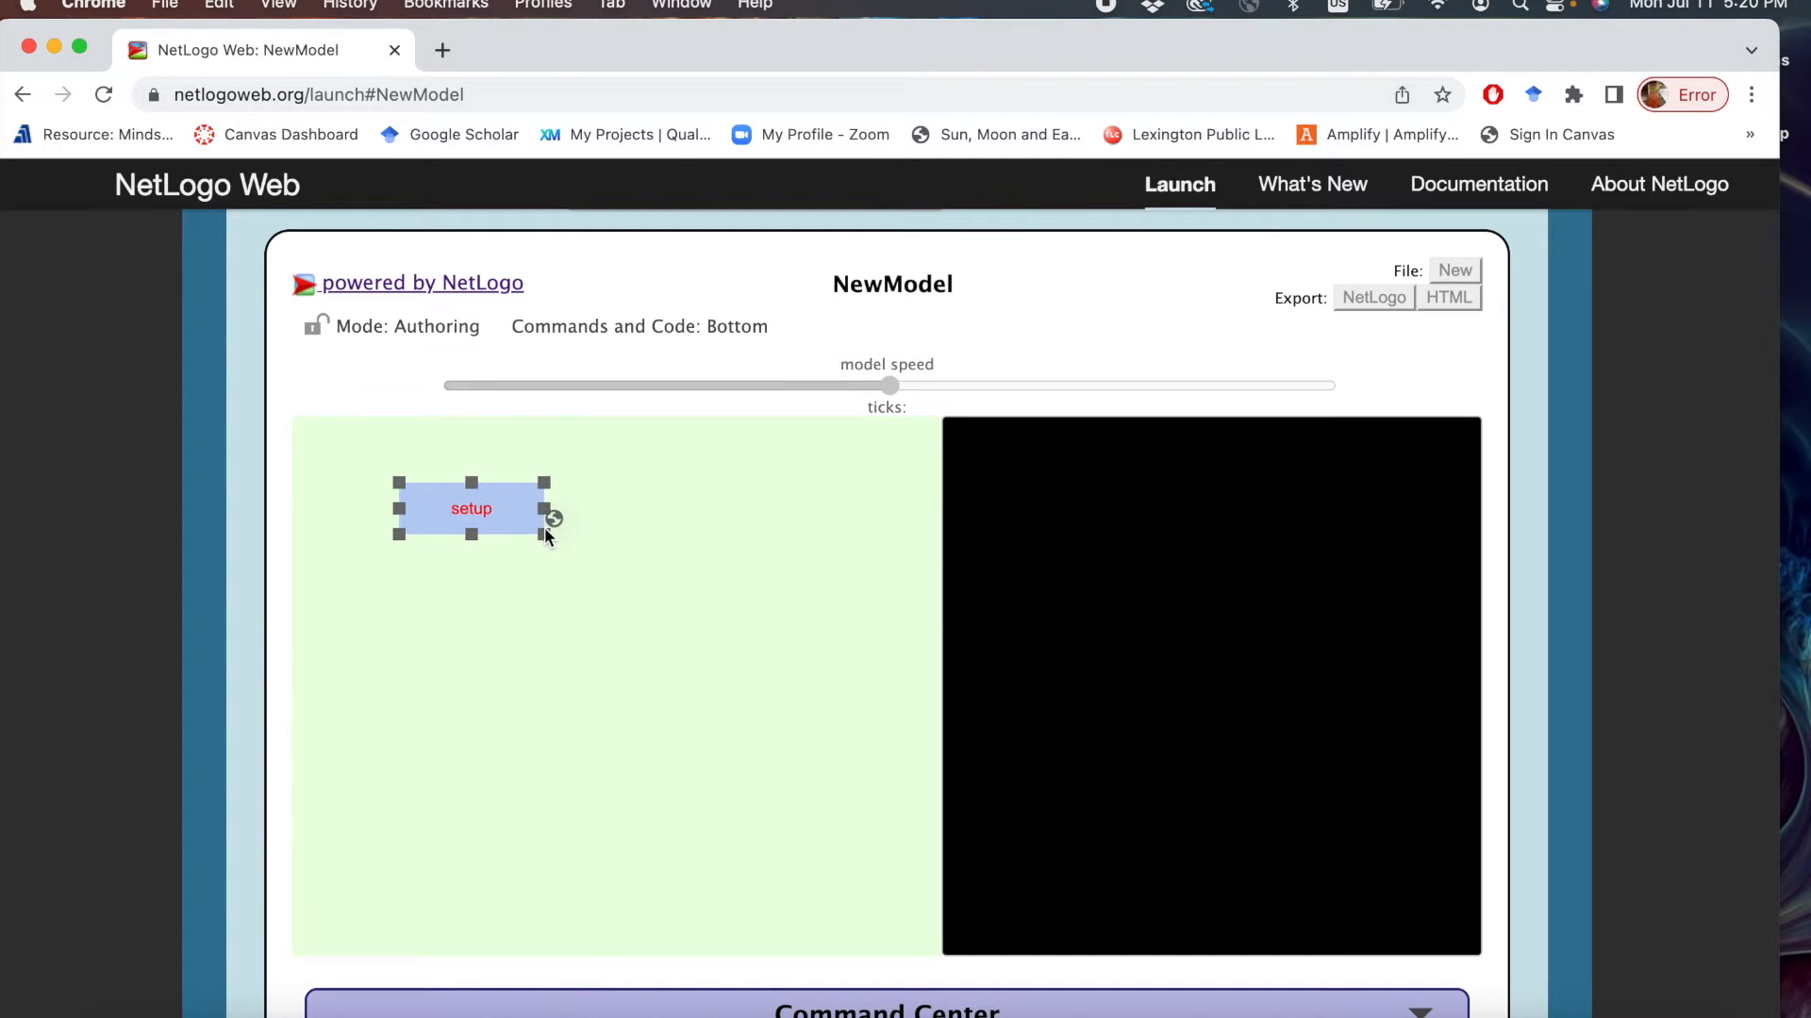
pyautogui.moveTo(470, 507); pyautogui.dragTo(830, 788)
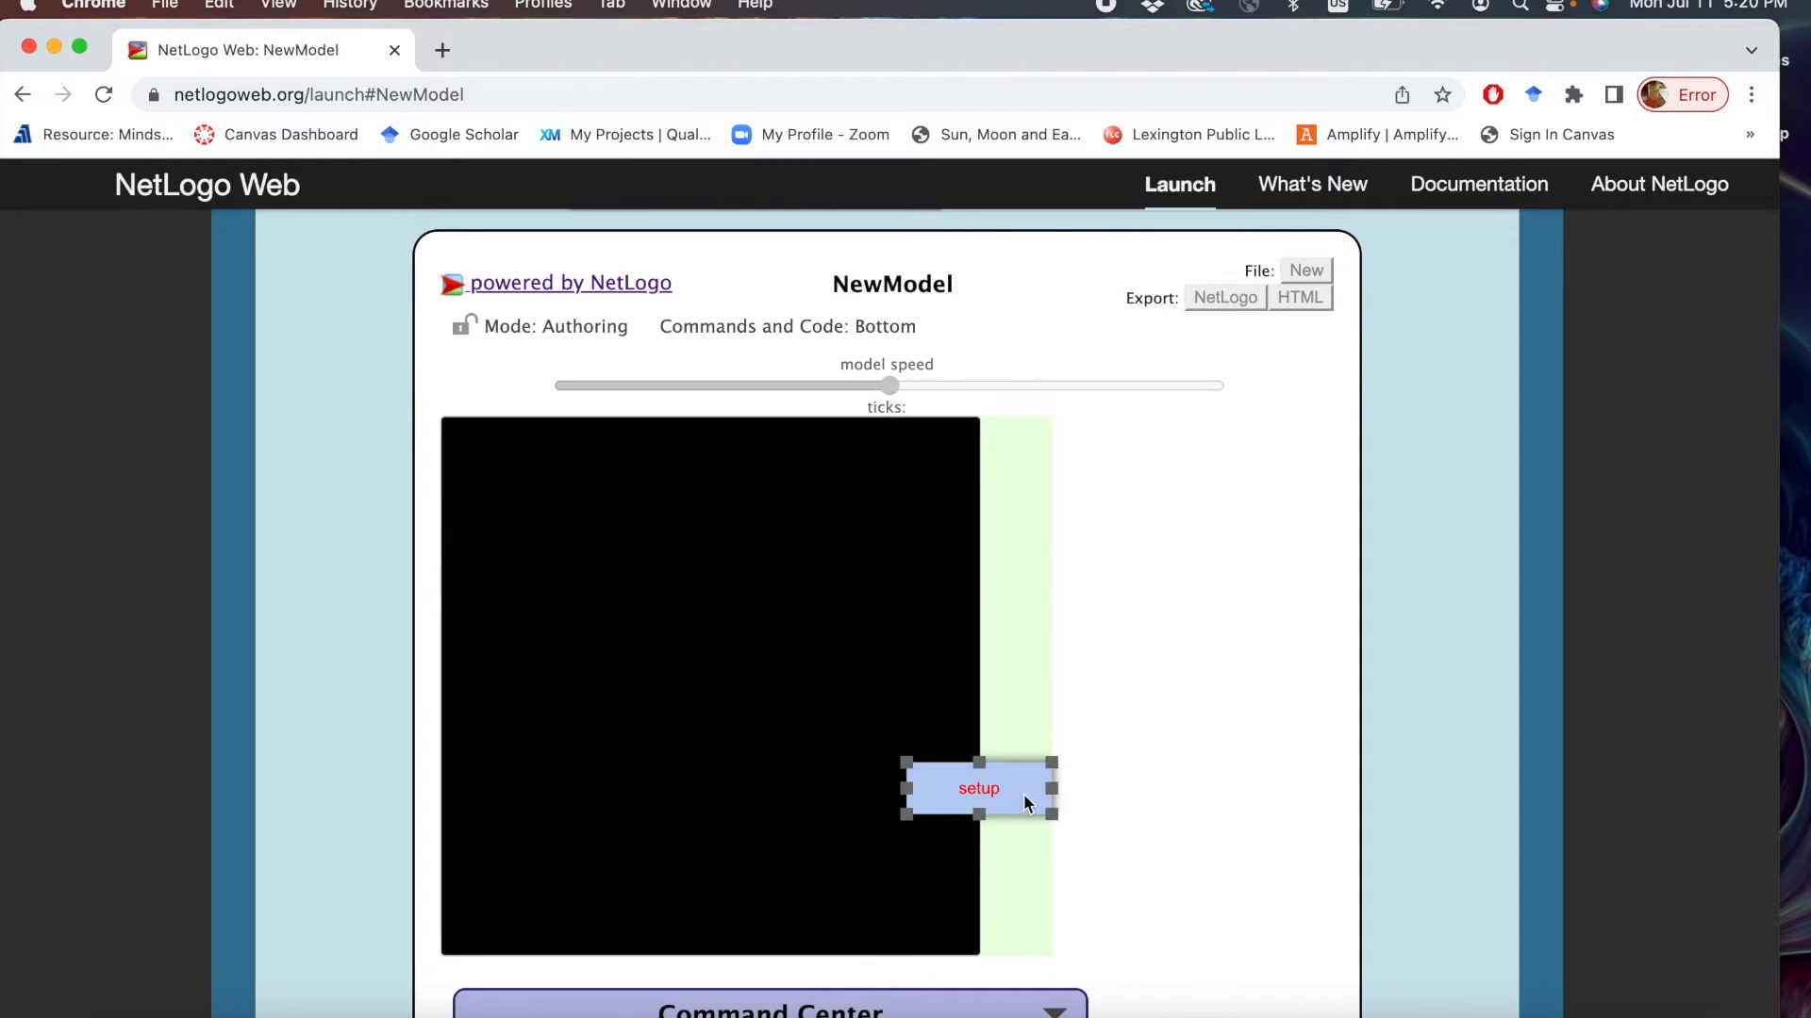
pyautogui.moveTo(979, 789); pyautogui.dragTo(1305, 472)
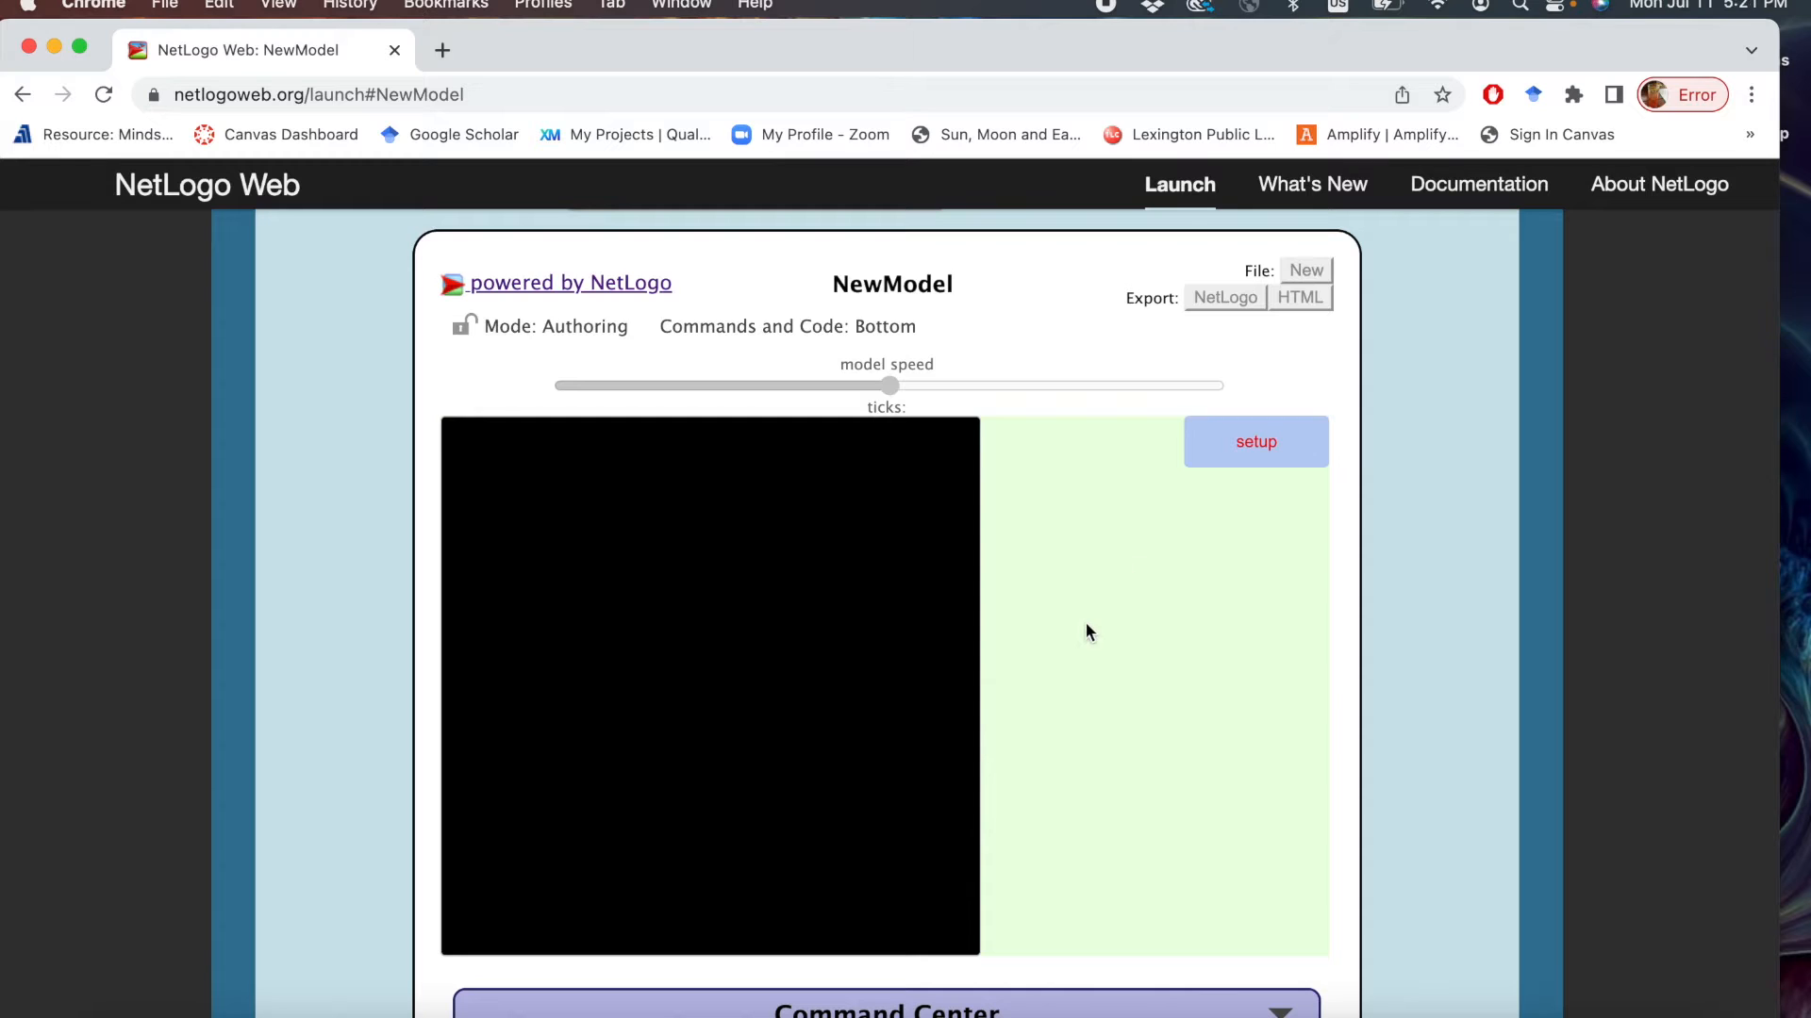
# Create a second button whose command is go.
pyautogui.rightClick(1087, 632)
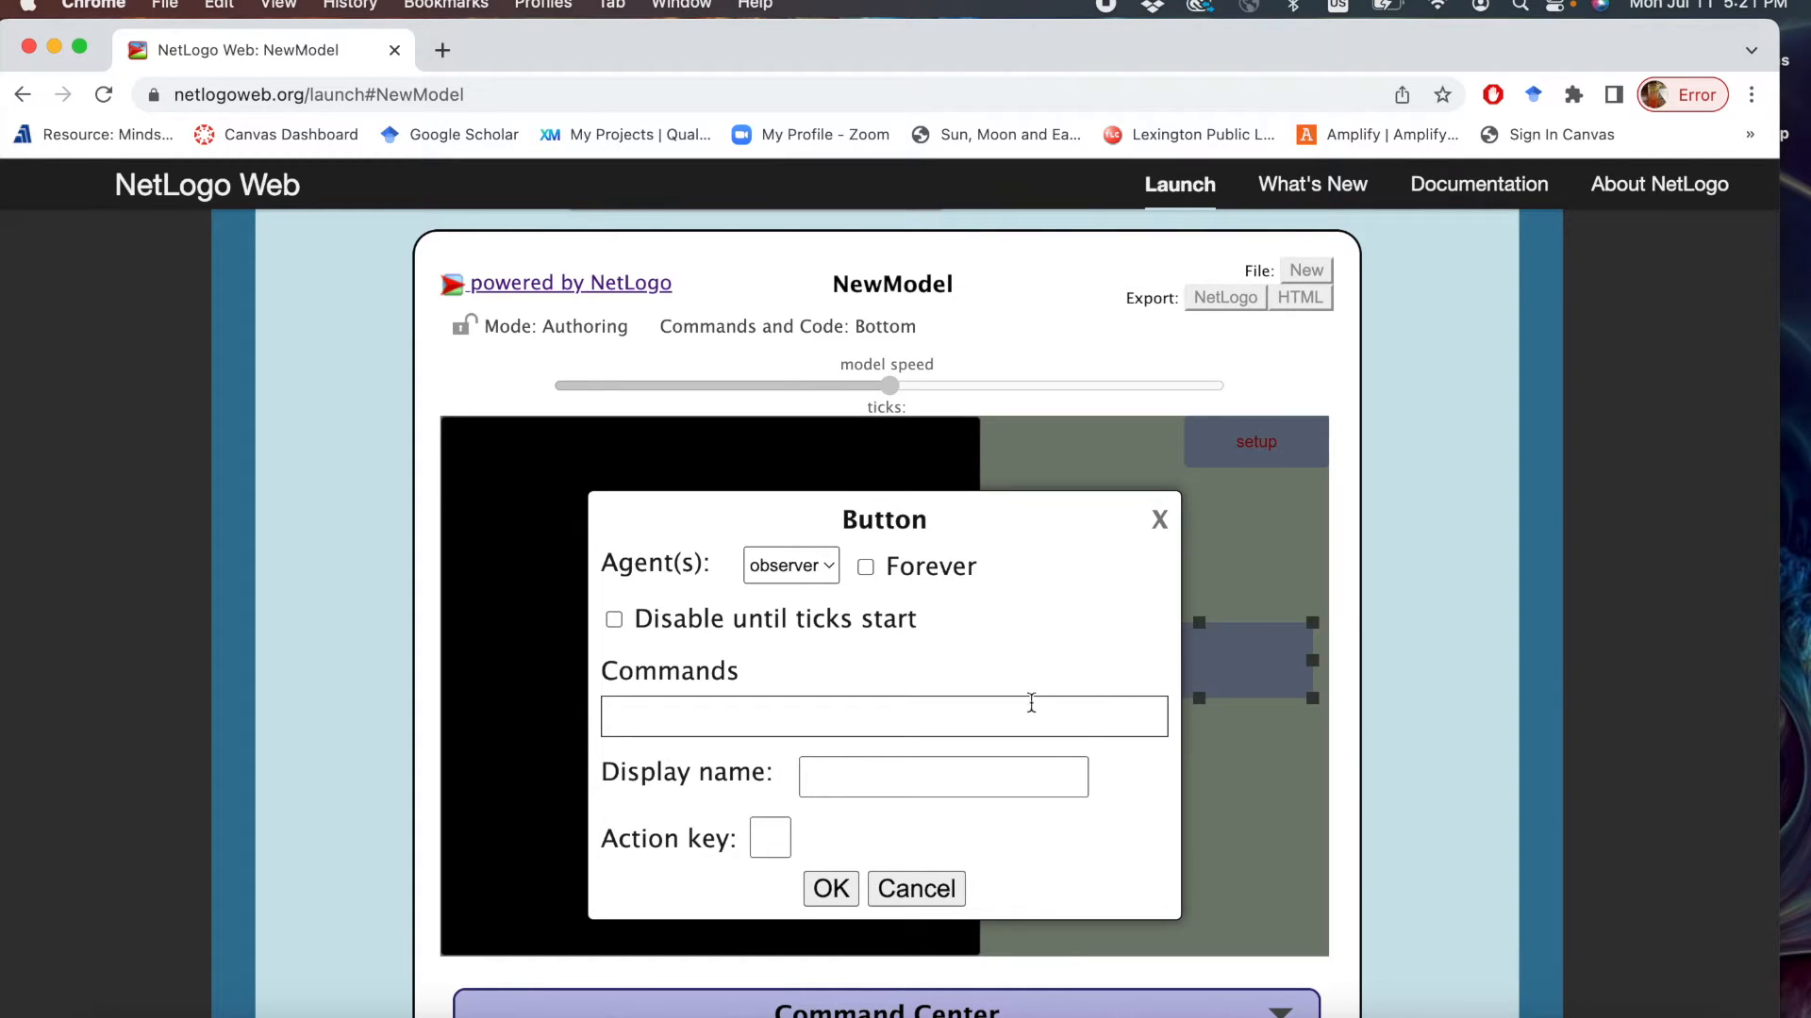
pyautogui.write('go')
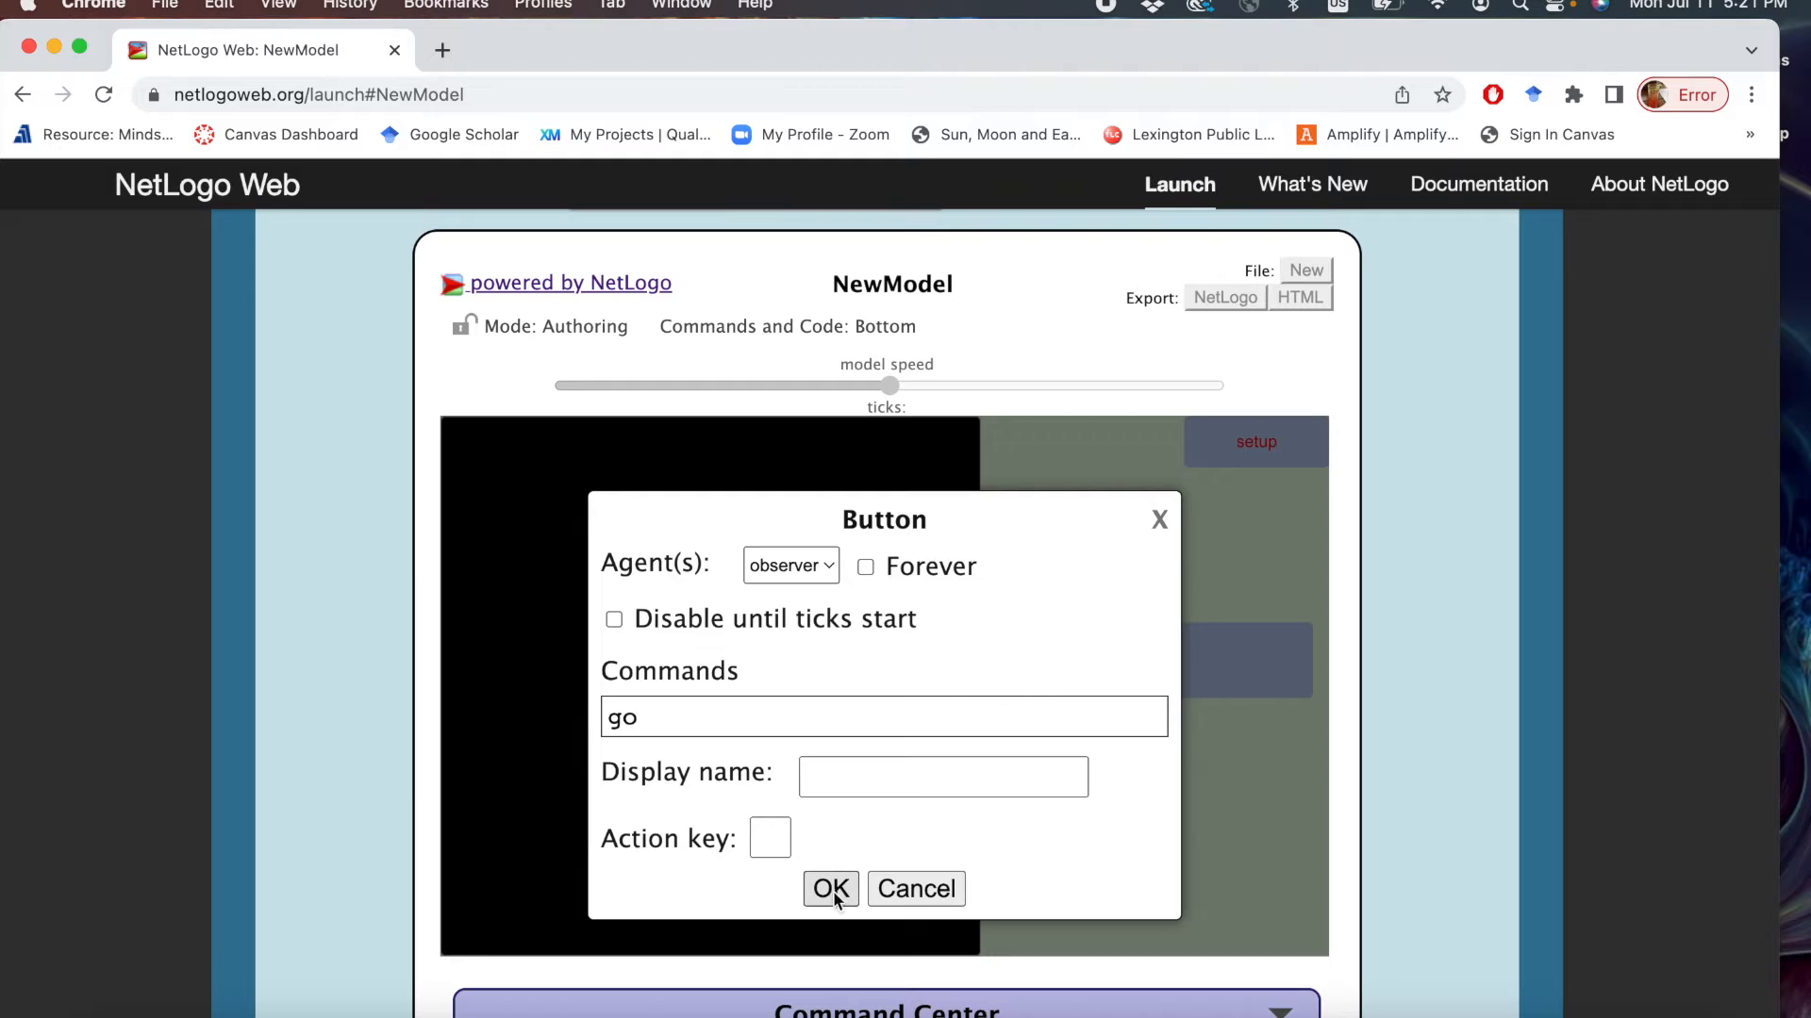
pyautogui.click(830, 888)
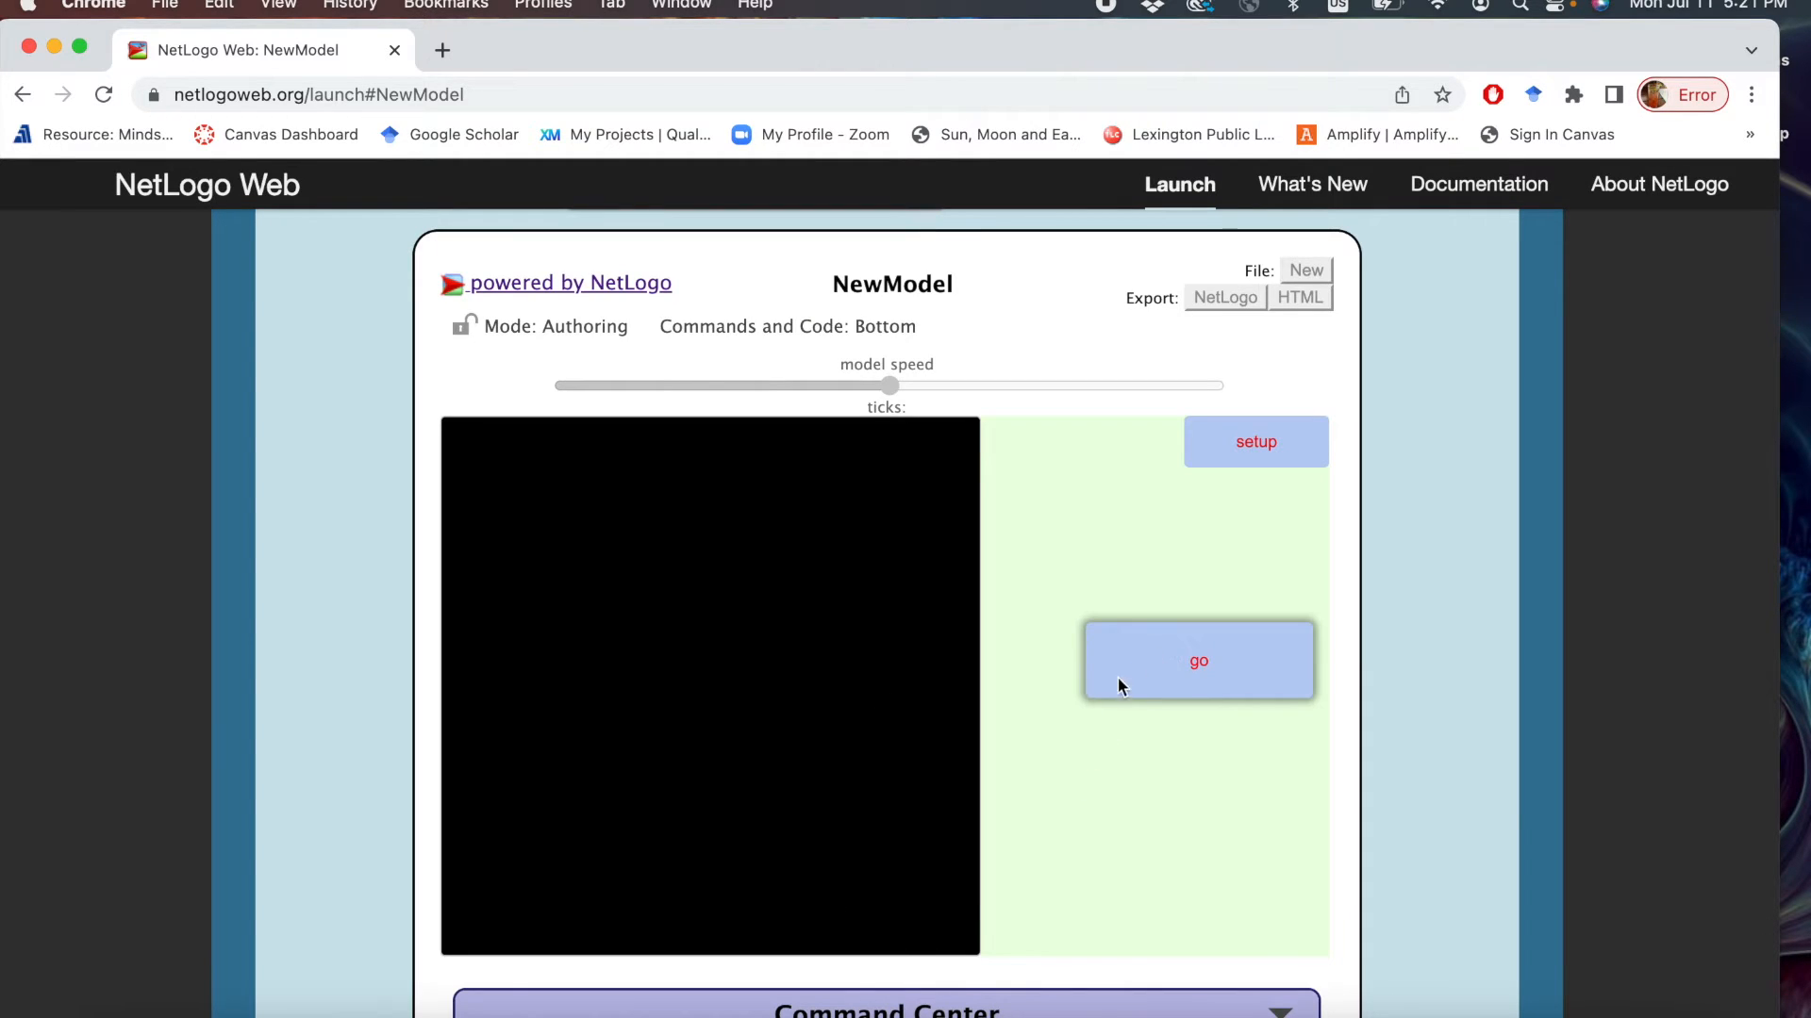
# Drag the buttons so setup sits on the left with go lined up beside it.
pyautogui.click(1198, 660)
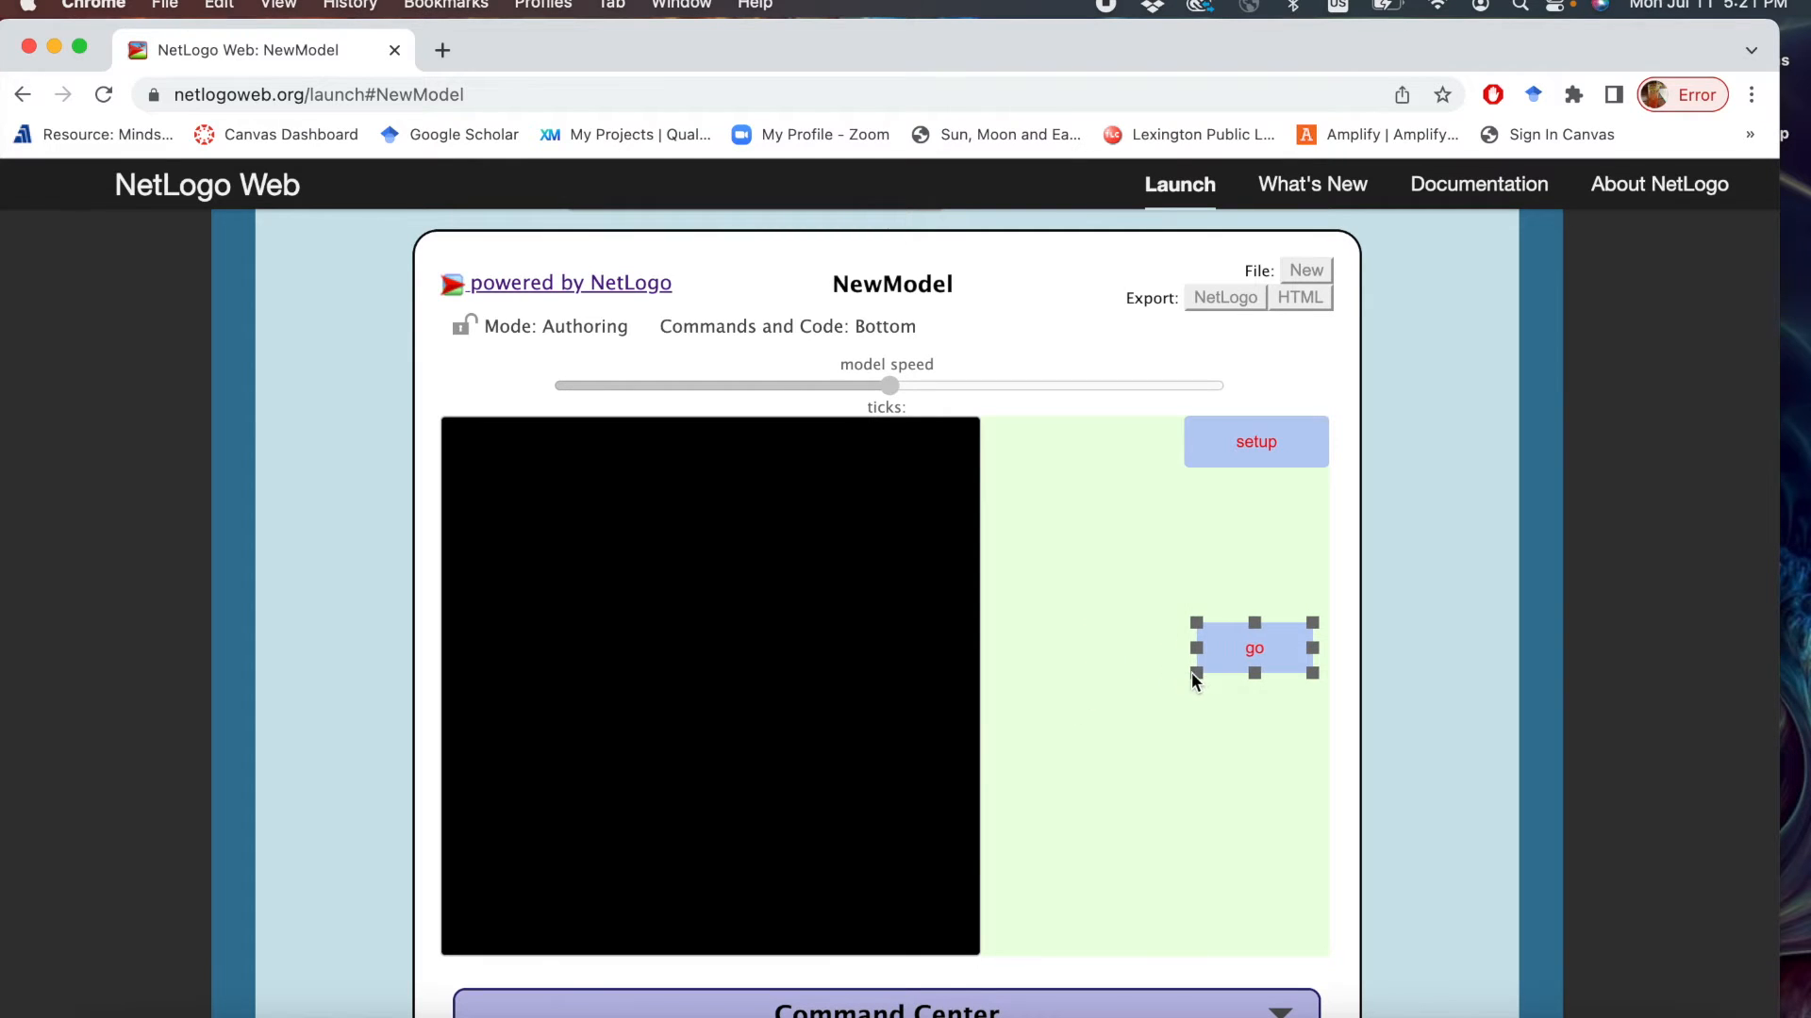
pyautogui.moveTo(1254, 647); pyautogui.dragTo(1094, 441)
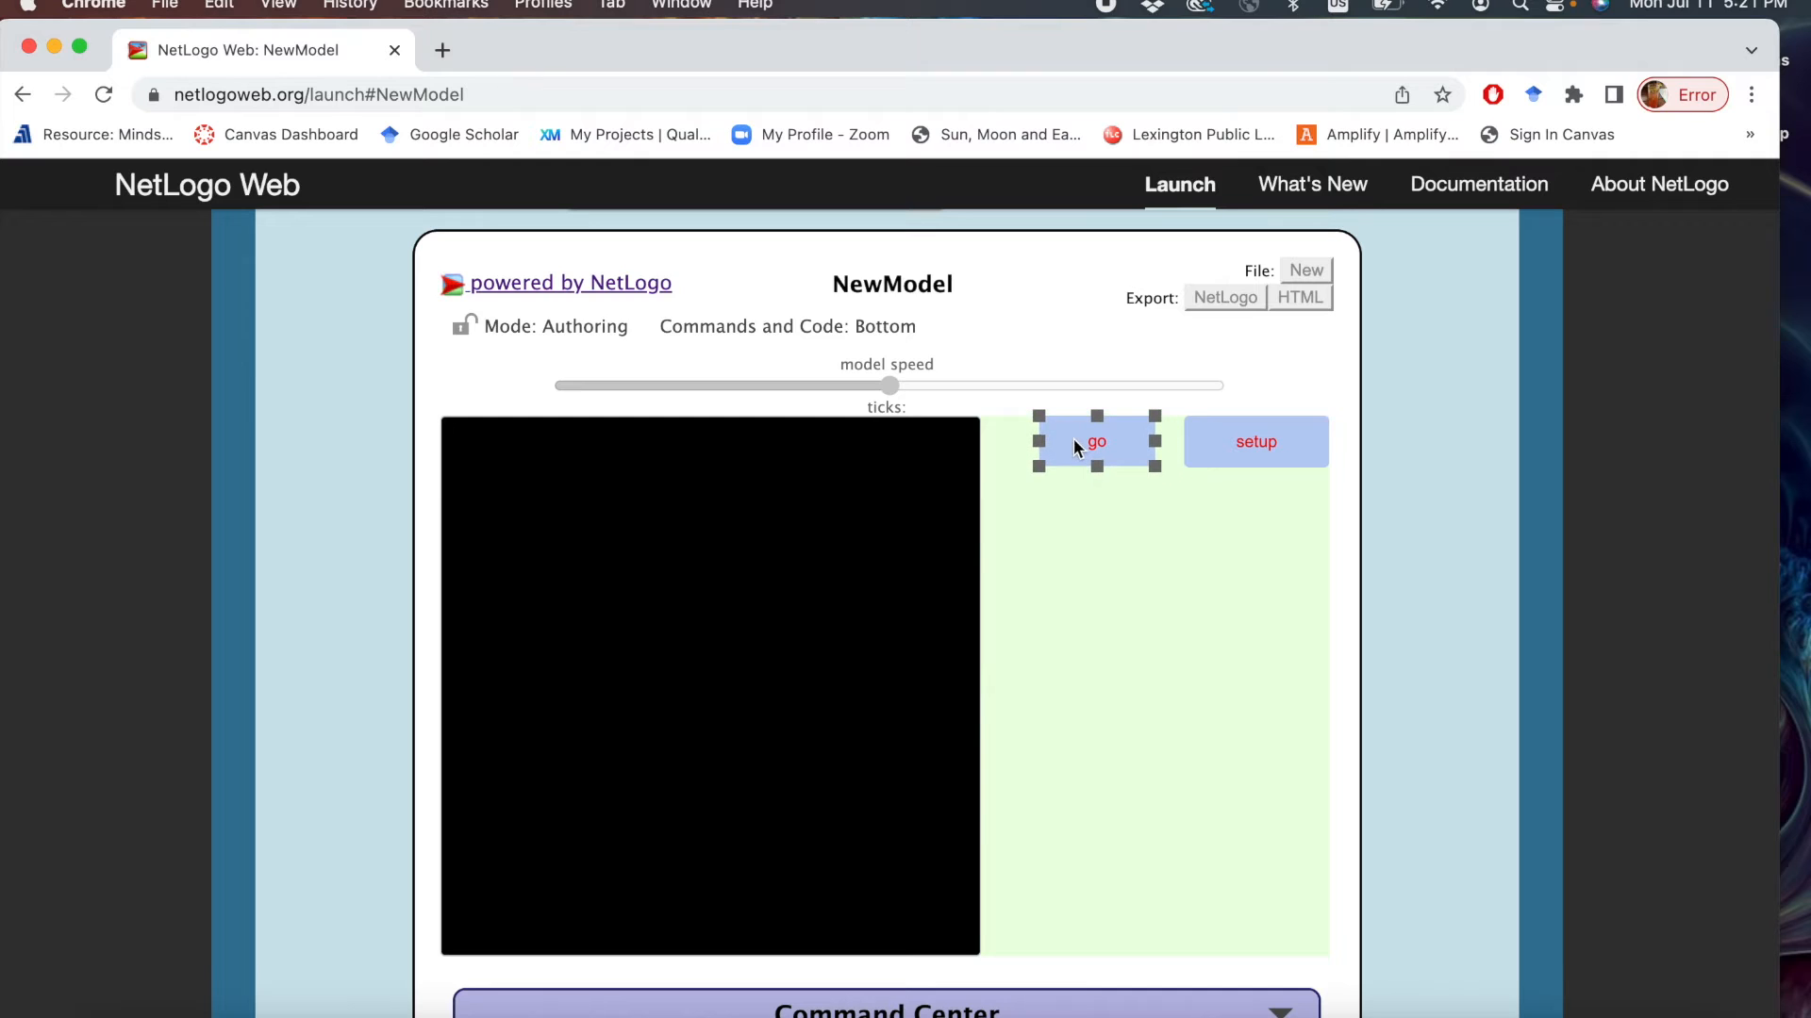
pyautogui.moveTo(1094, 441); pyautogui.dragTo(1222, 535)
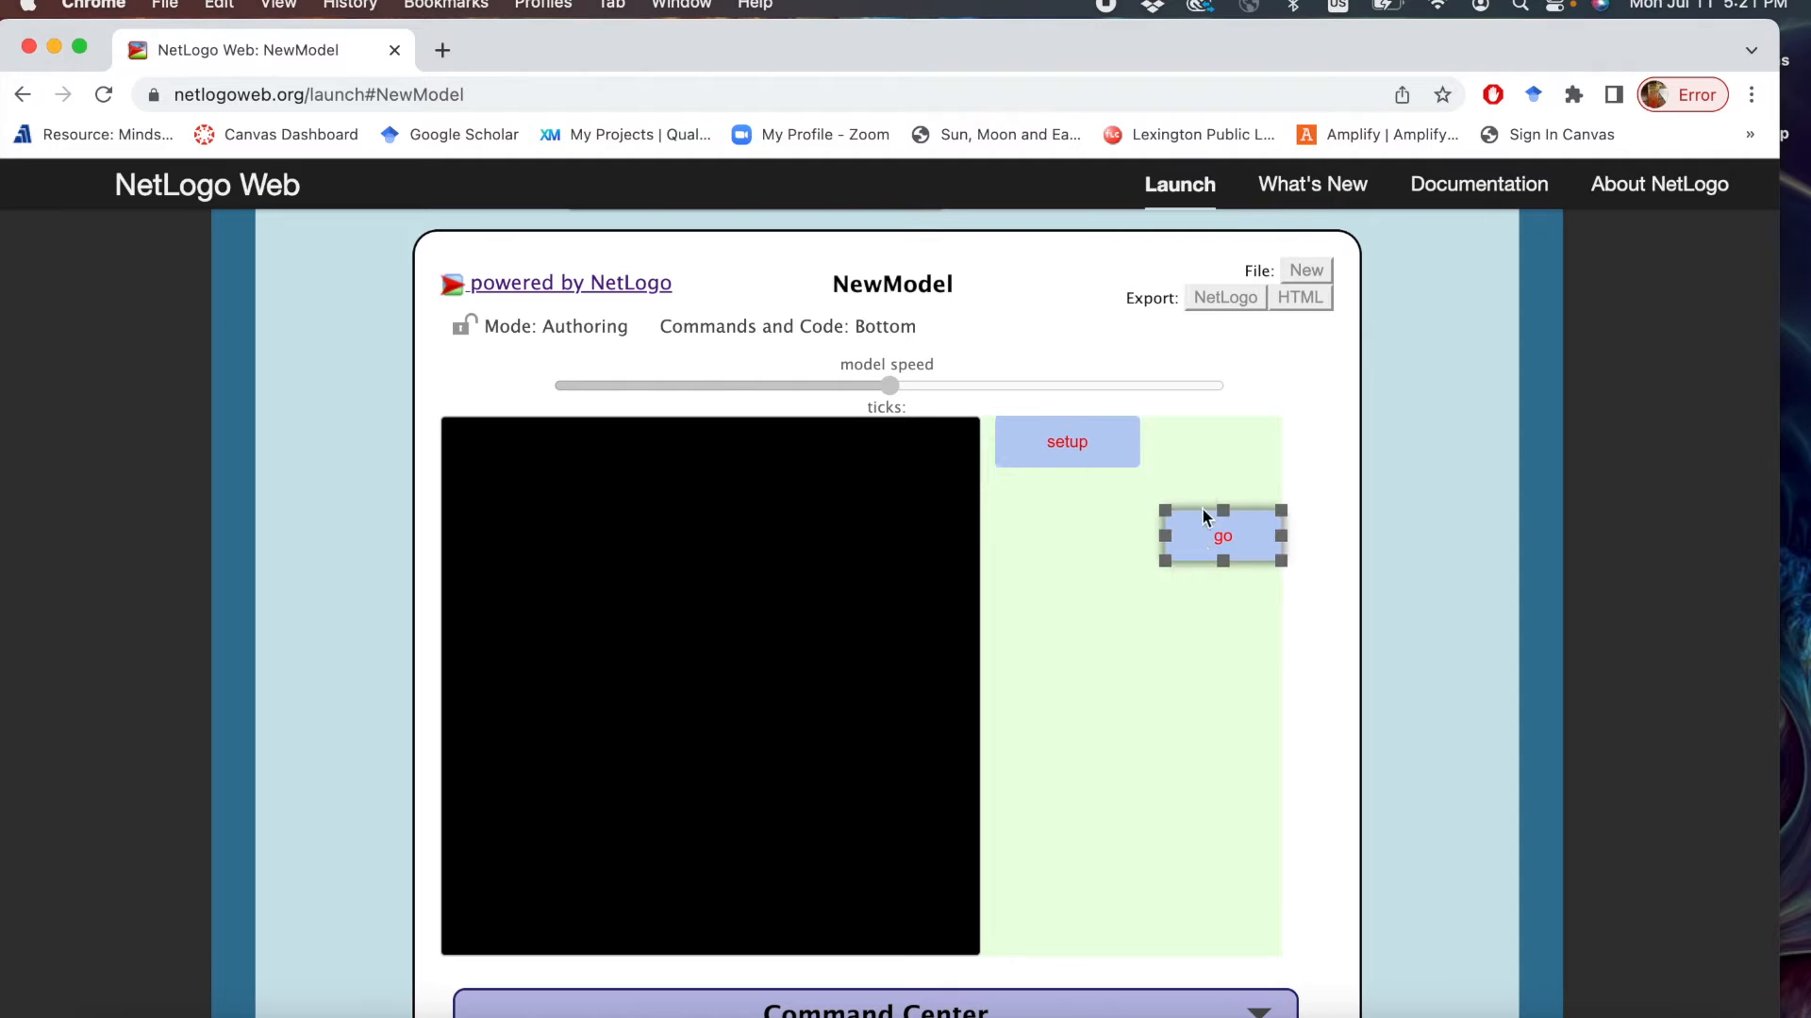
pyautogui.moveTo(1222, 534); pyautogui.dragTo(1222, 441)
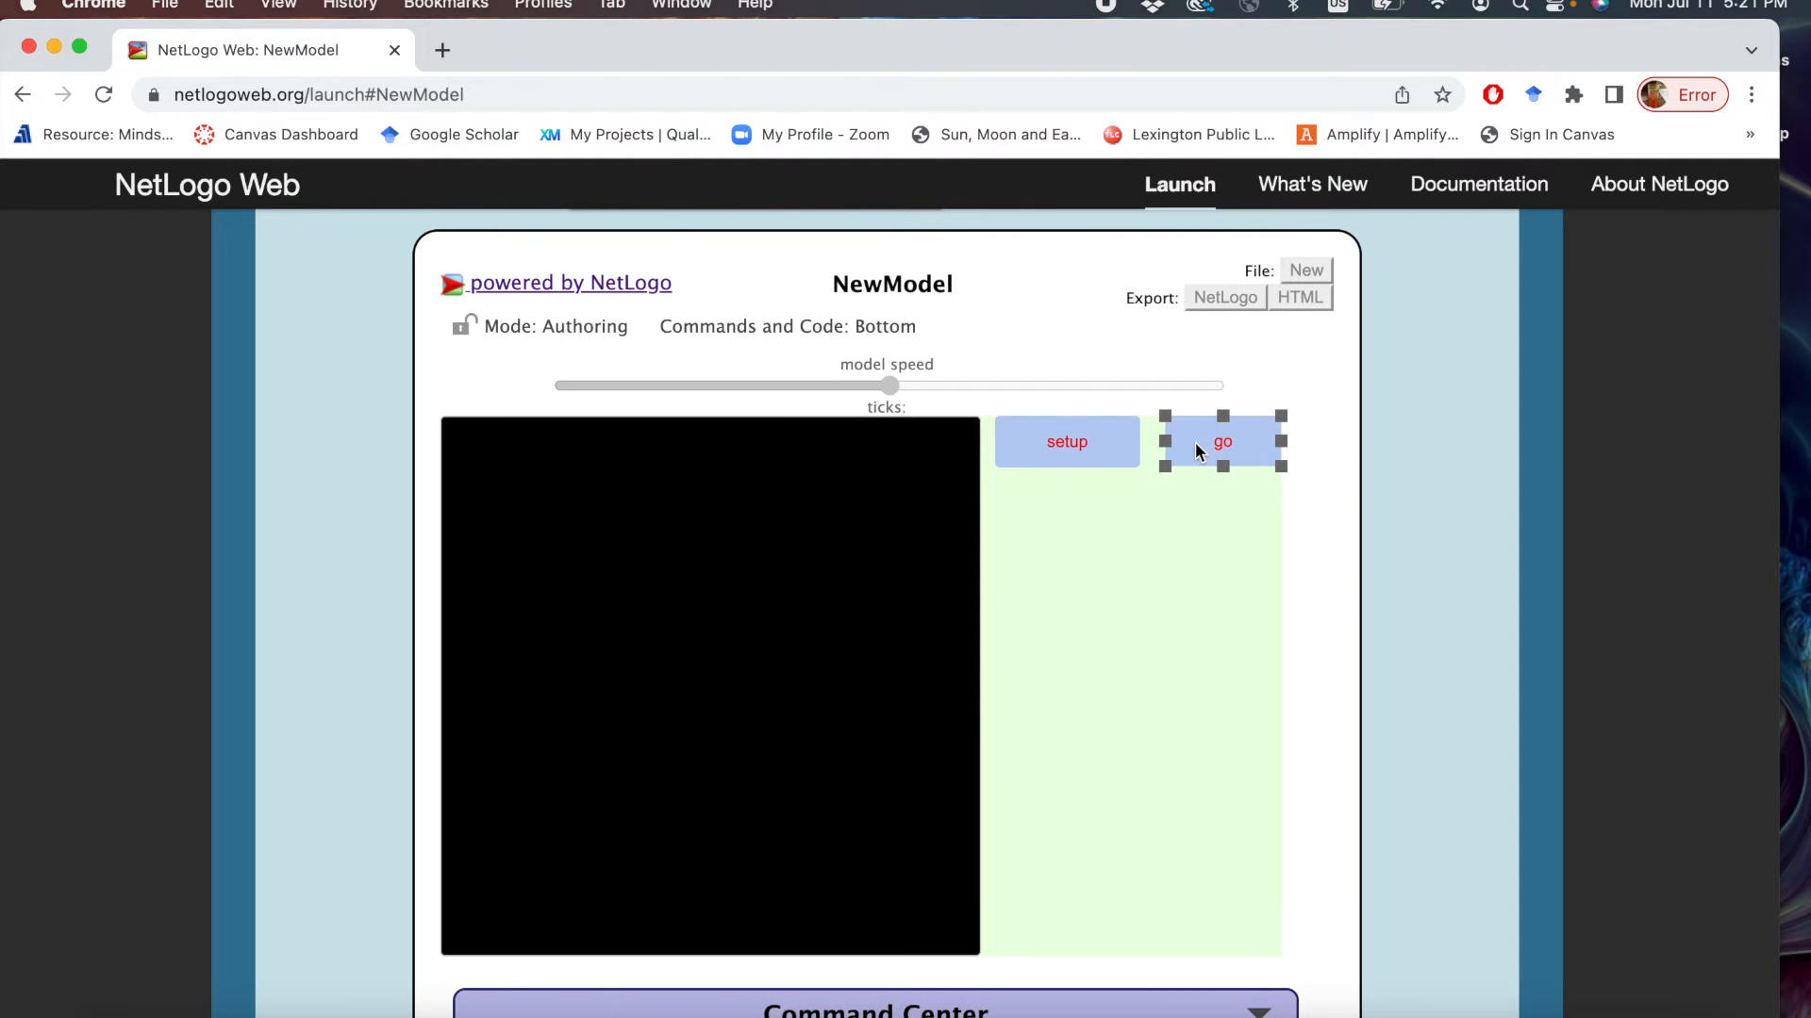
pyautogui.click(1066, 441)
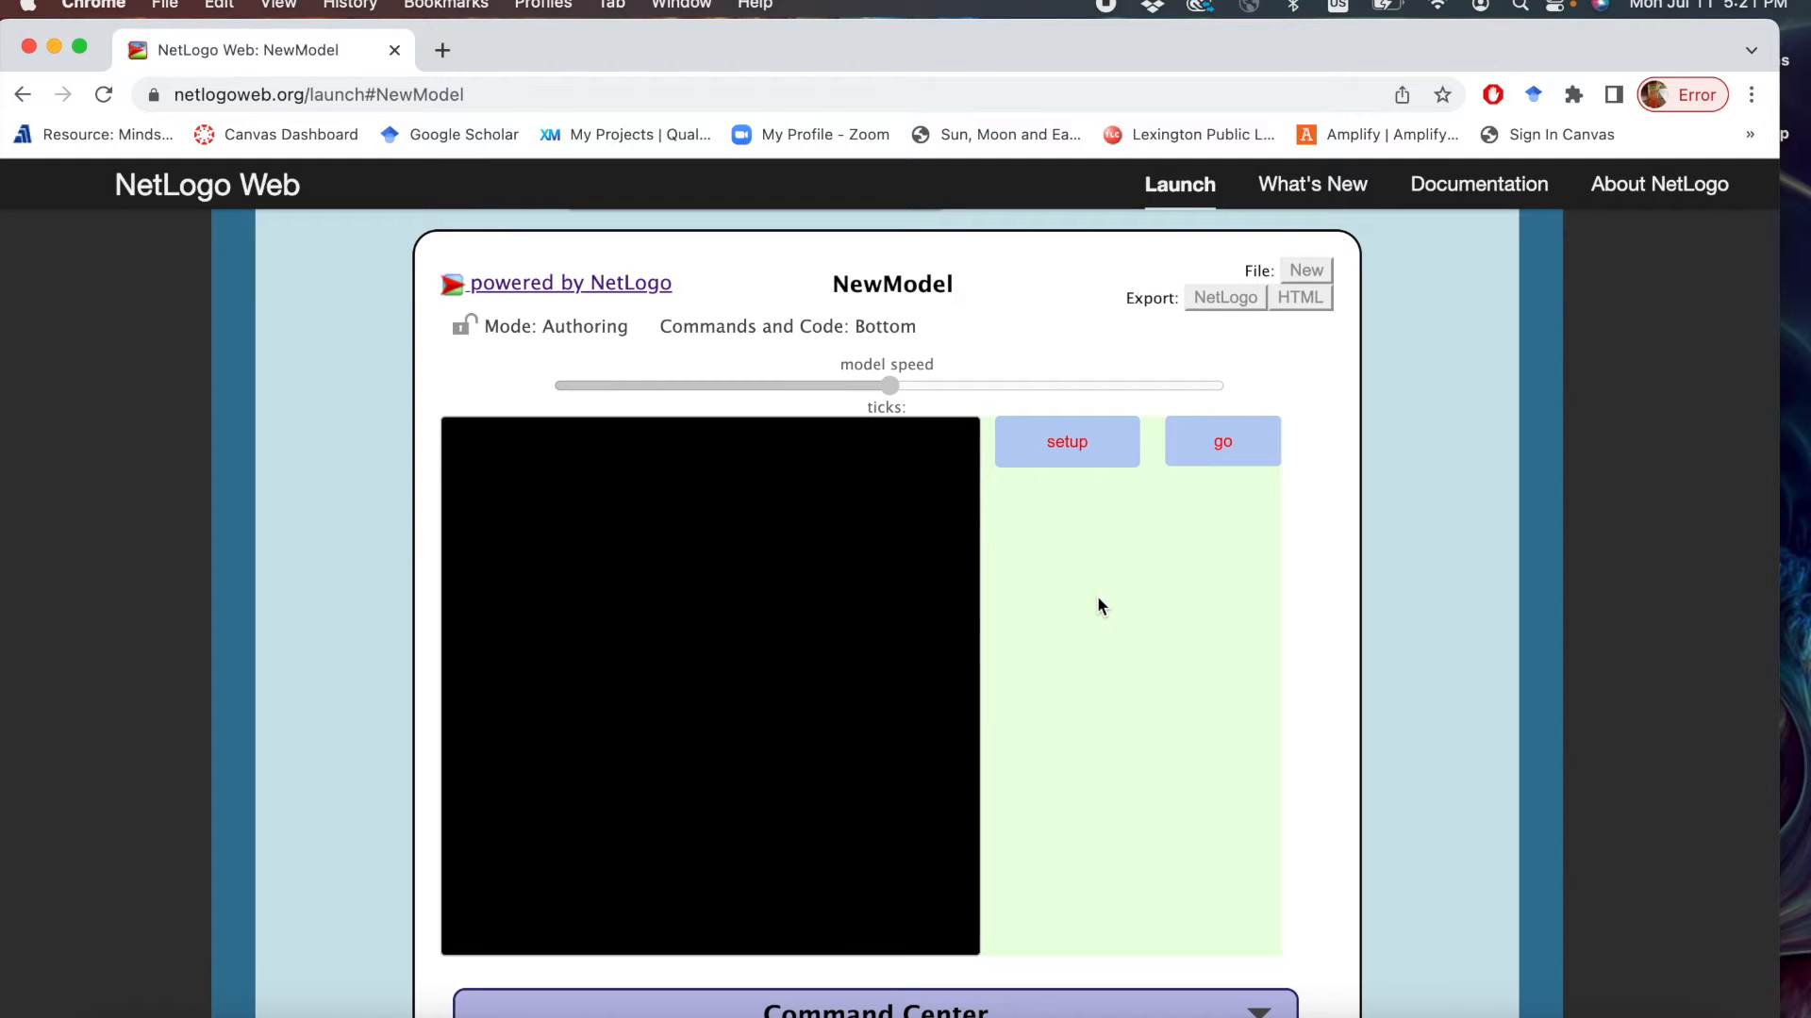
# Open the Command Center below the interface and close it again.
pyautogui.scroll(-3)
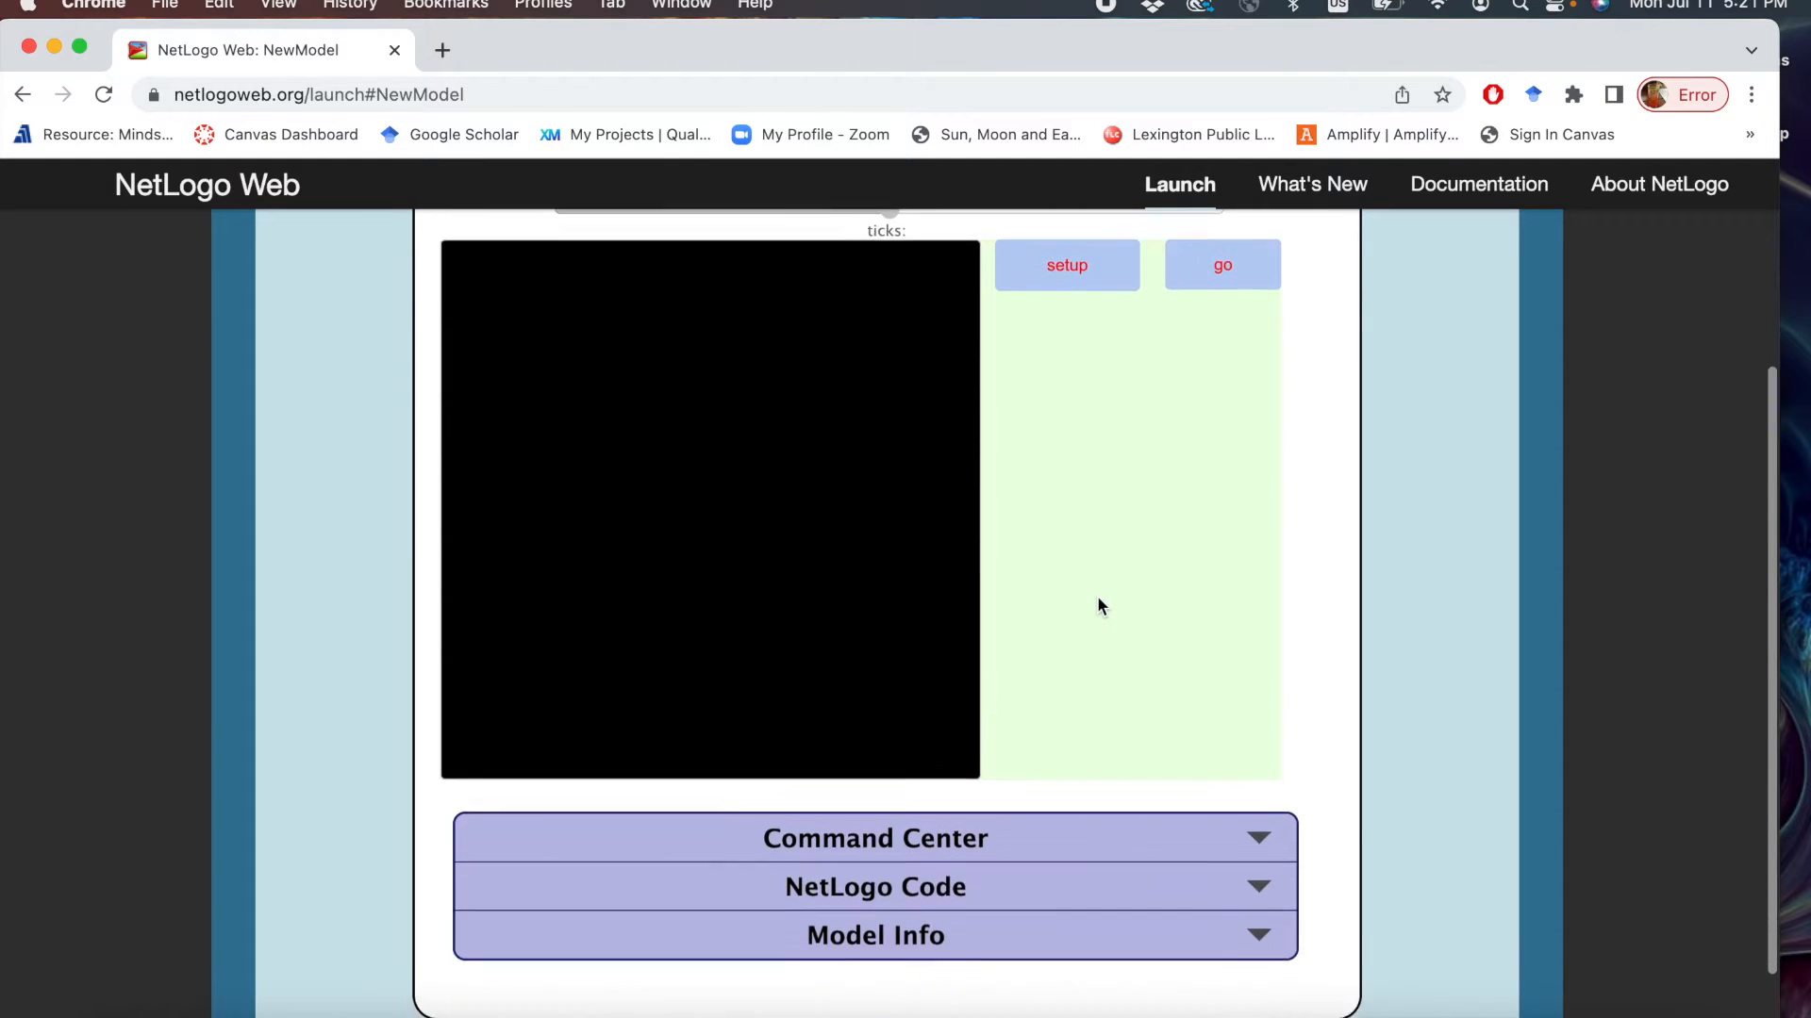
pyautogui.scroll(-3)
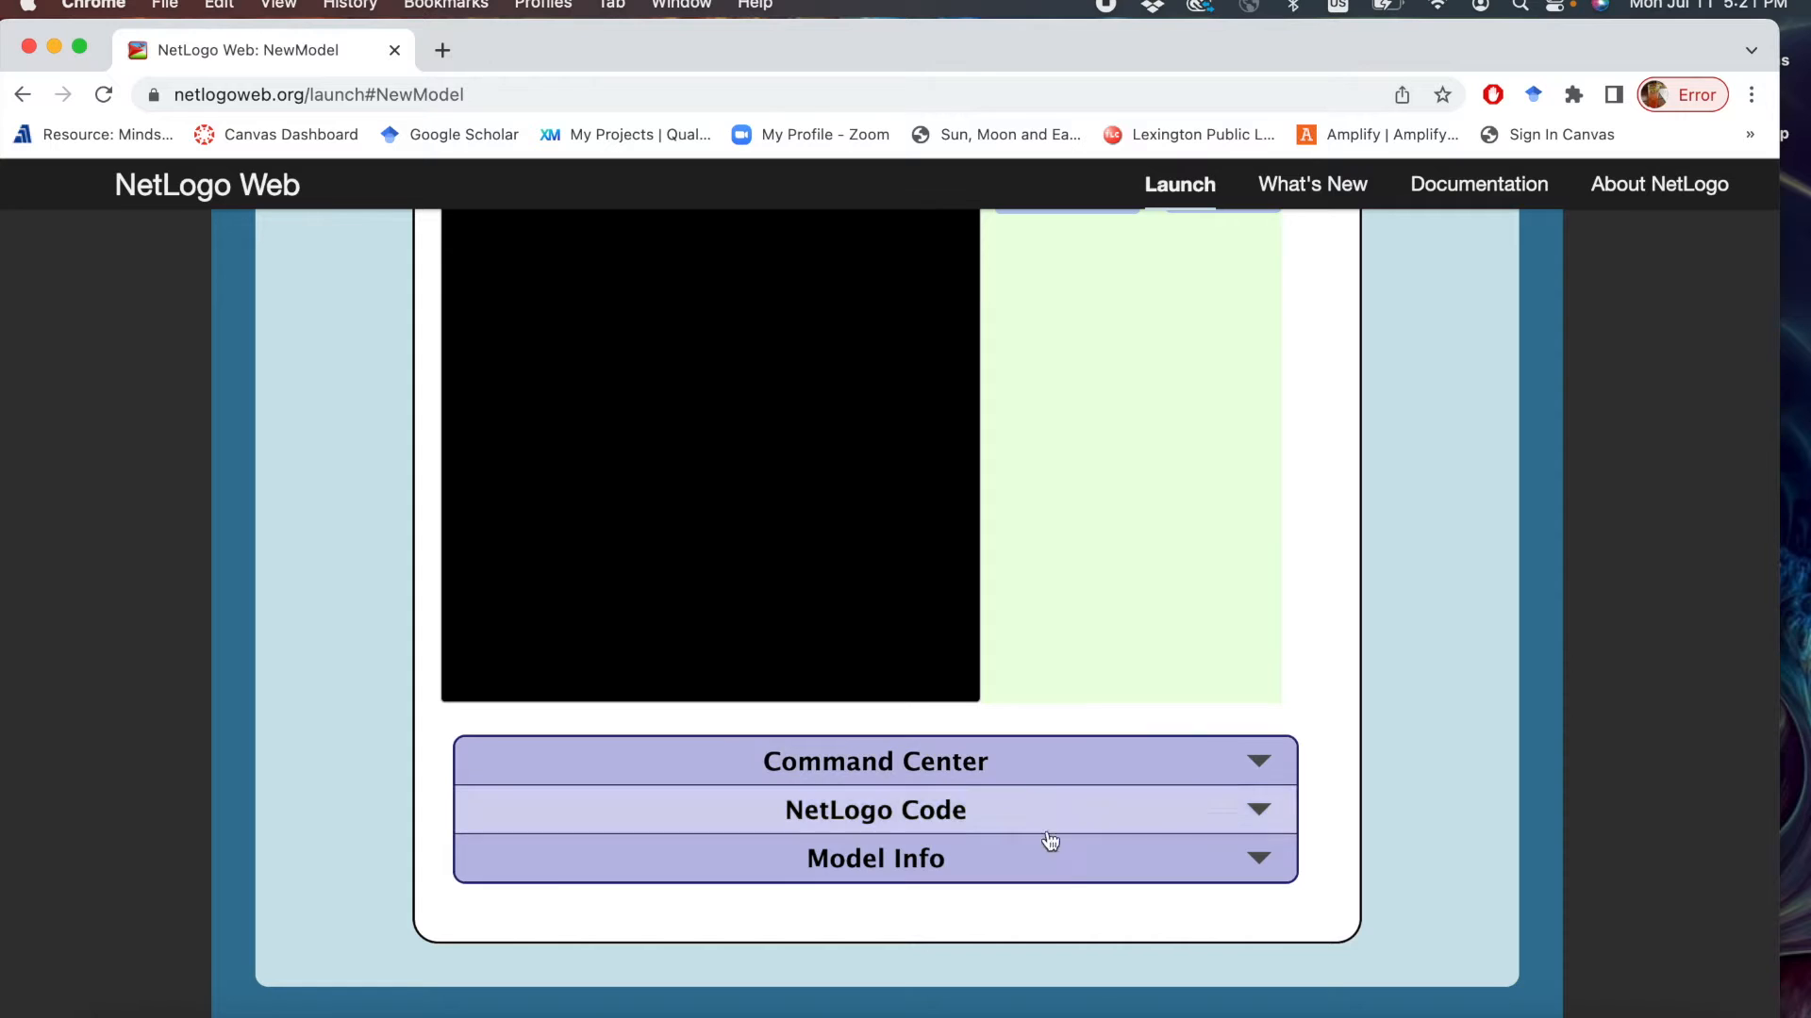
pyautogui.click(873, 760)
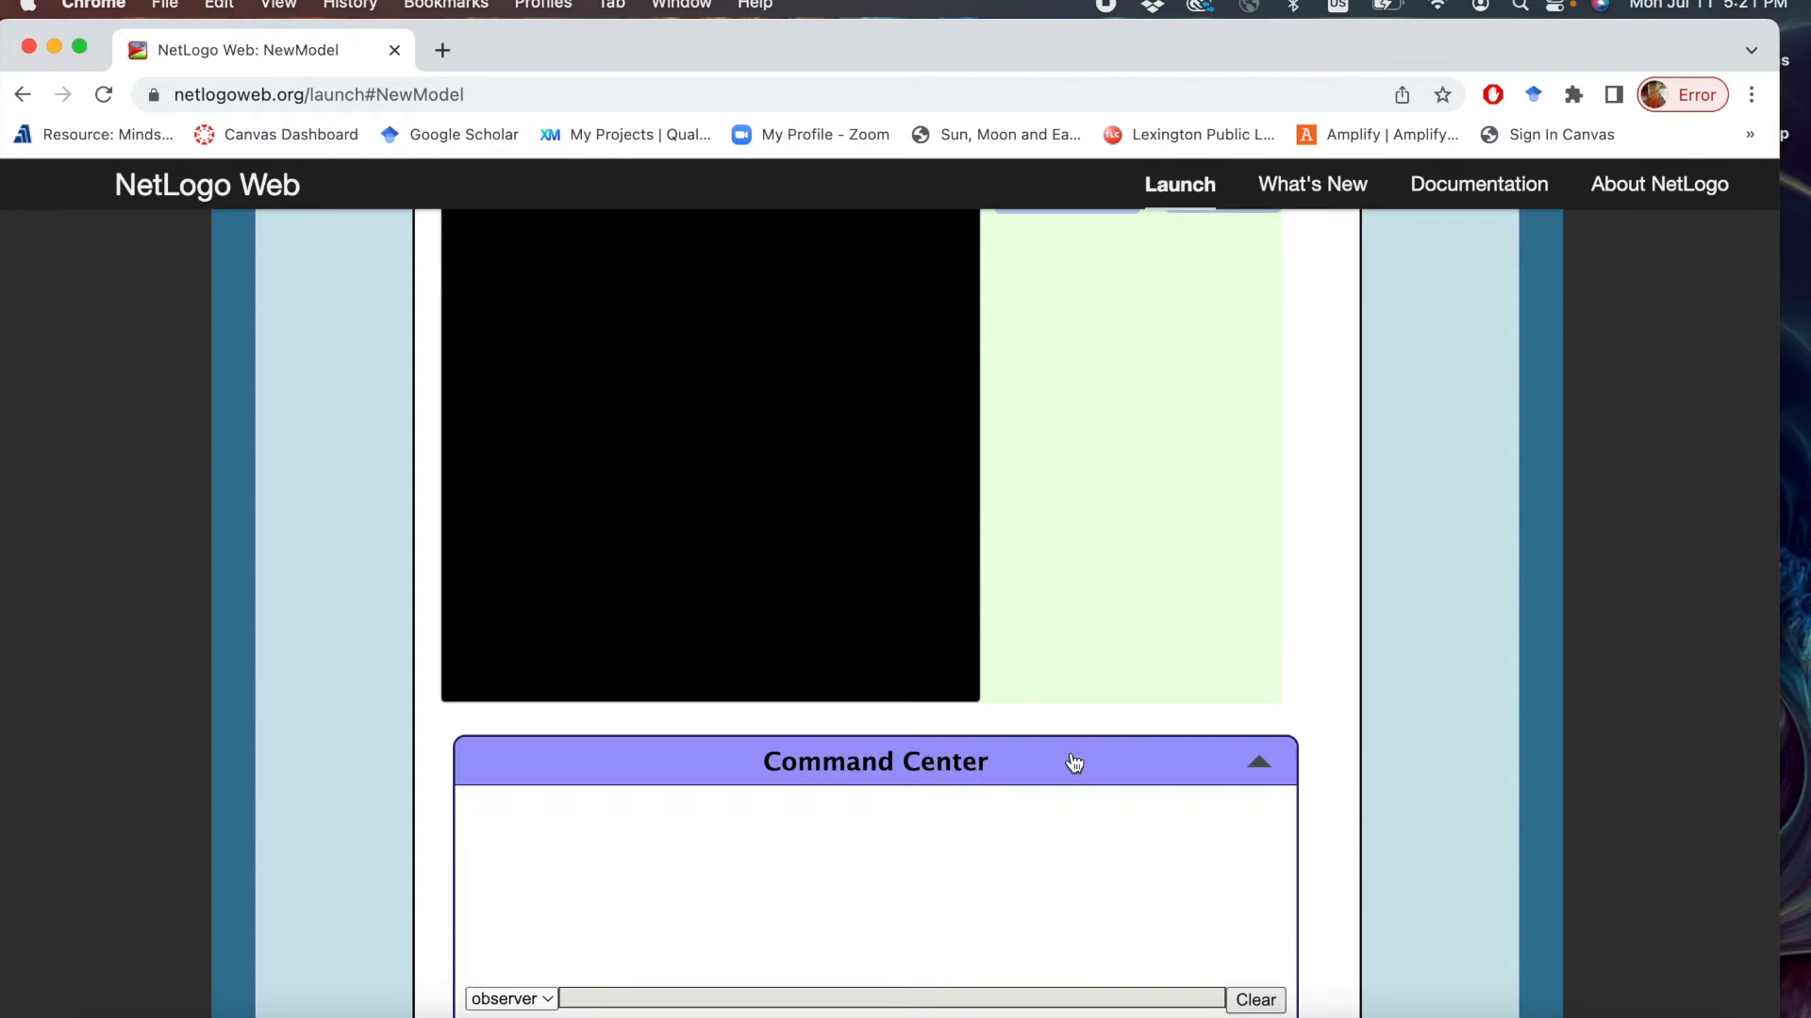
pyautogui.scroll(-3)
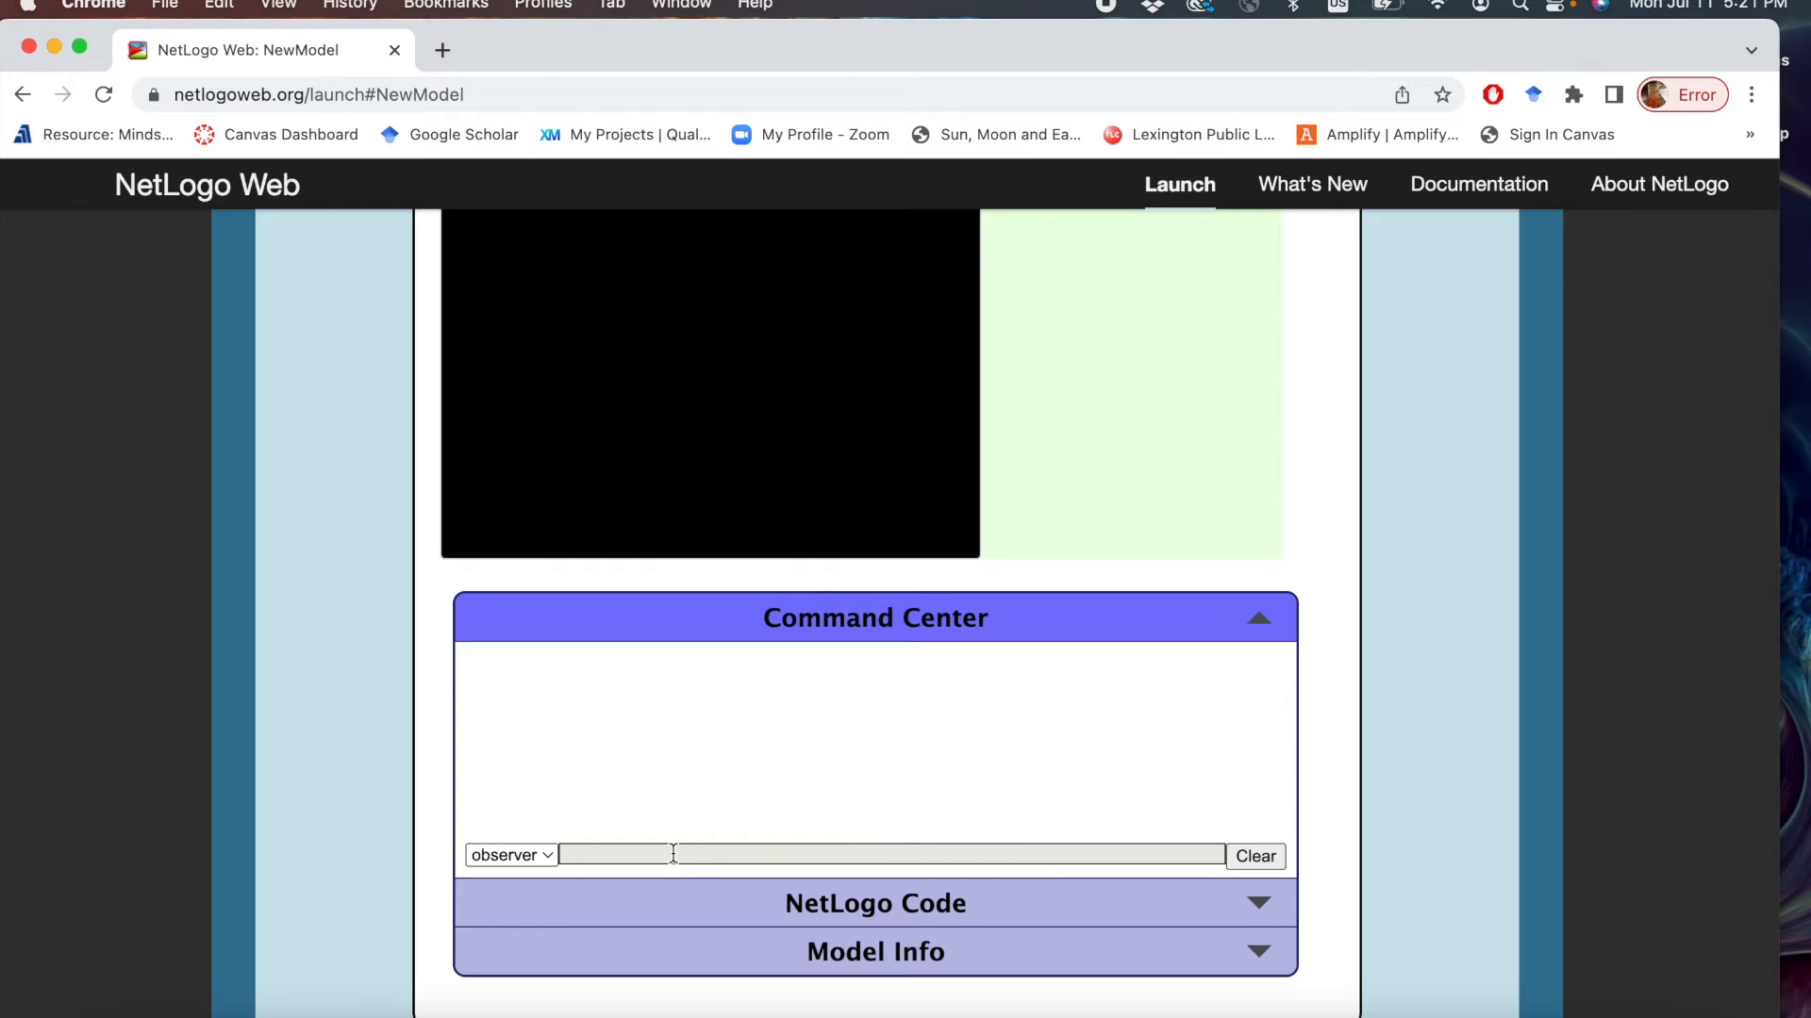
pyautogui.click(1258, 619)
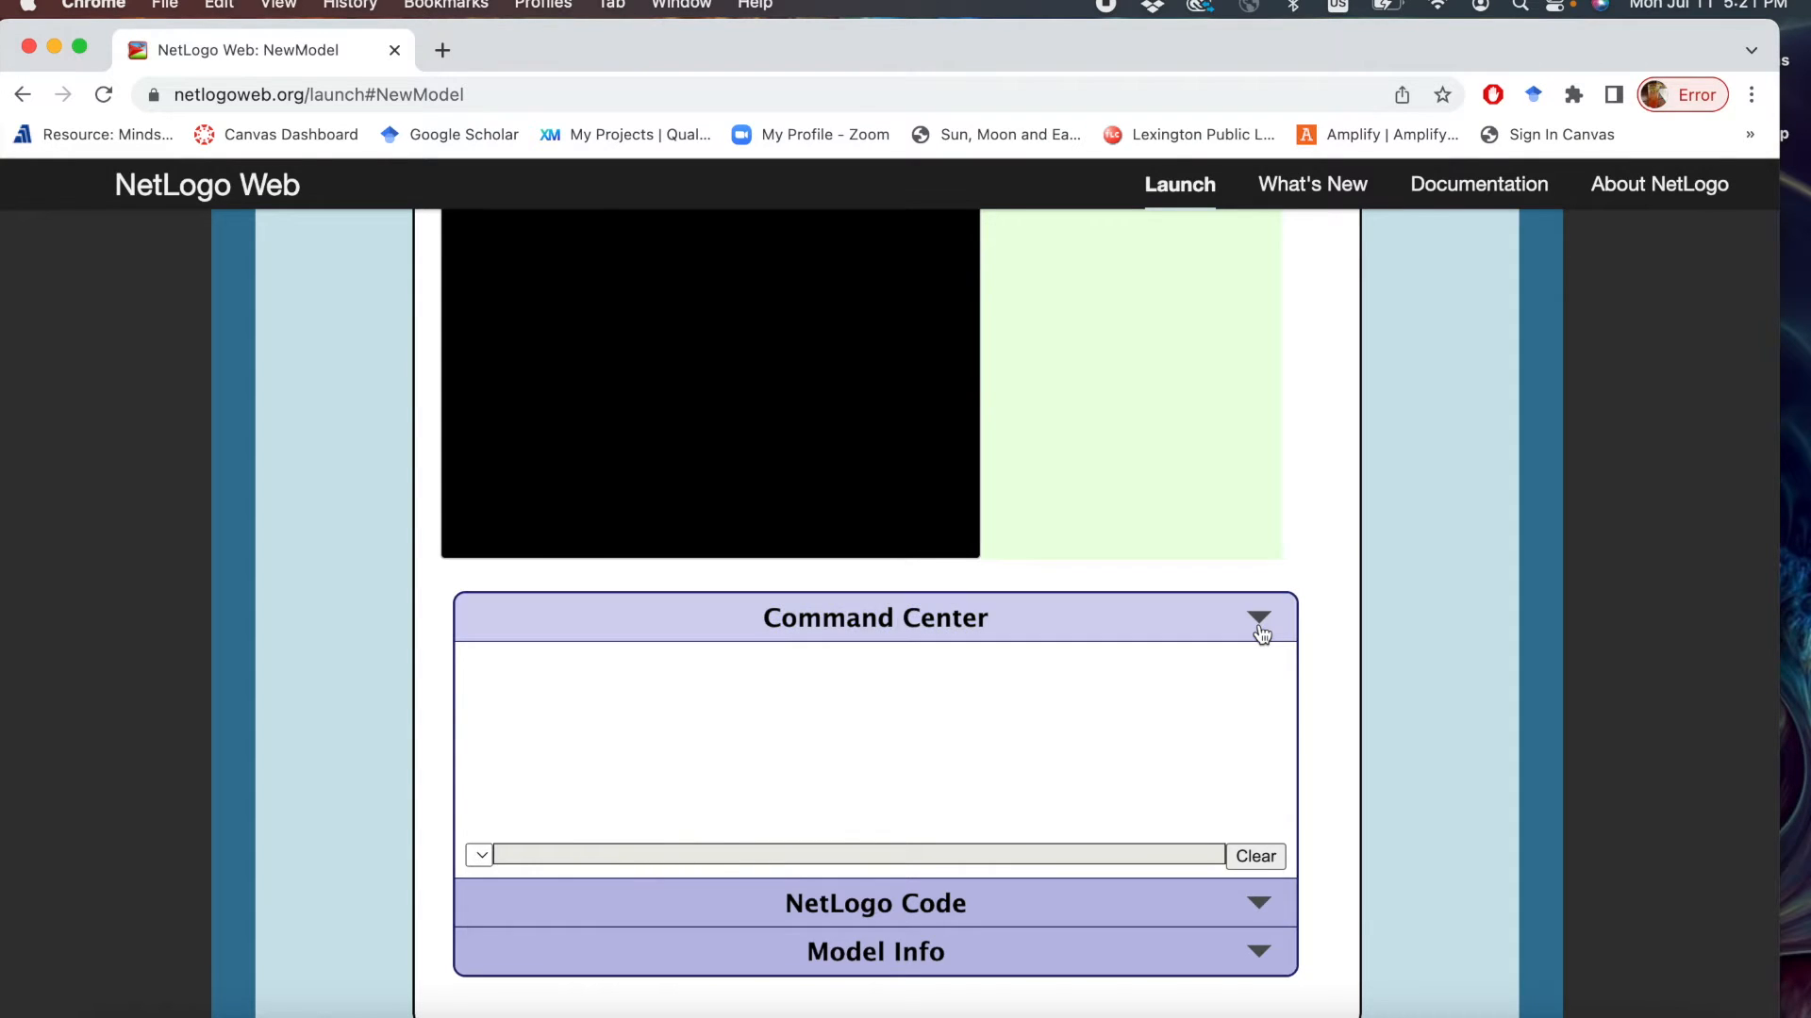
pyautogui.click(1258, 619)
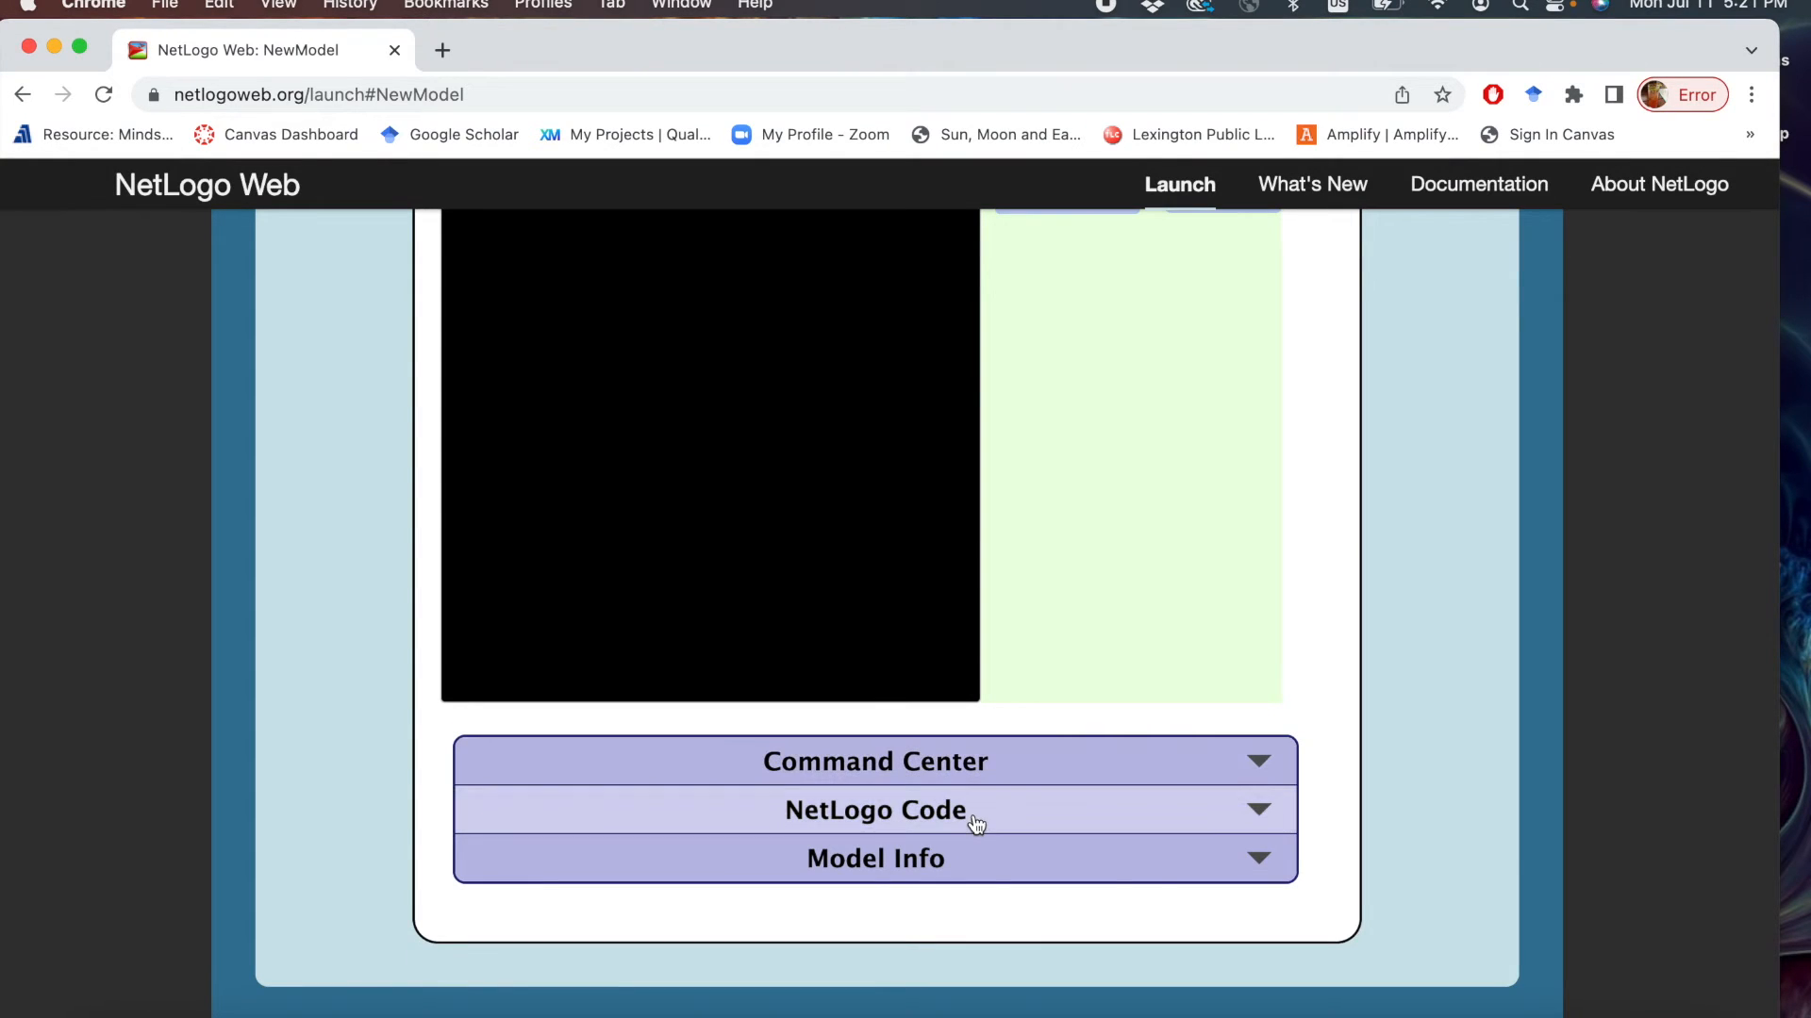
# Expand the NetLogo Code panel to reveal the empty editor.
pyautogui.click(873, 809)
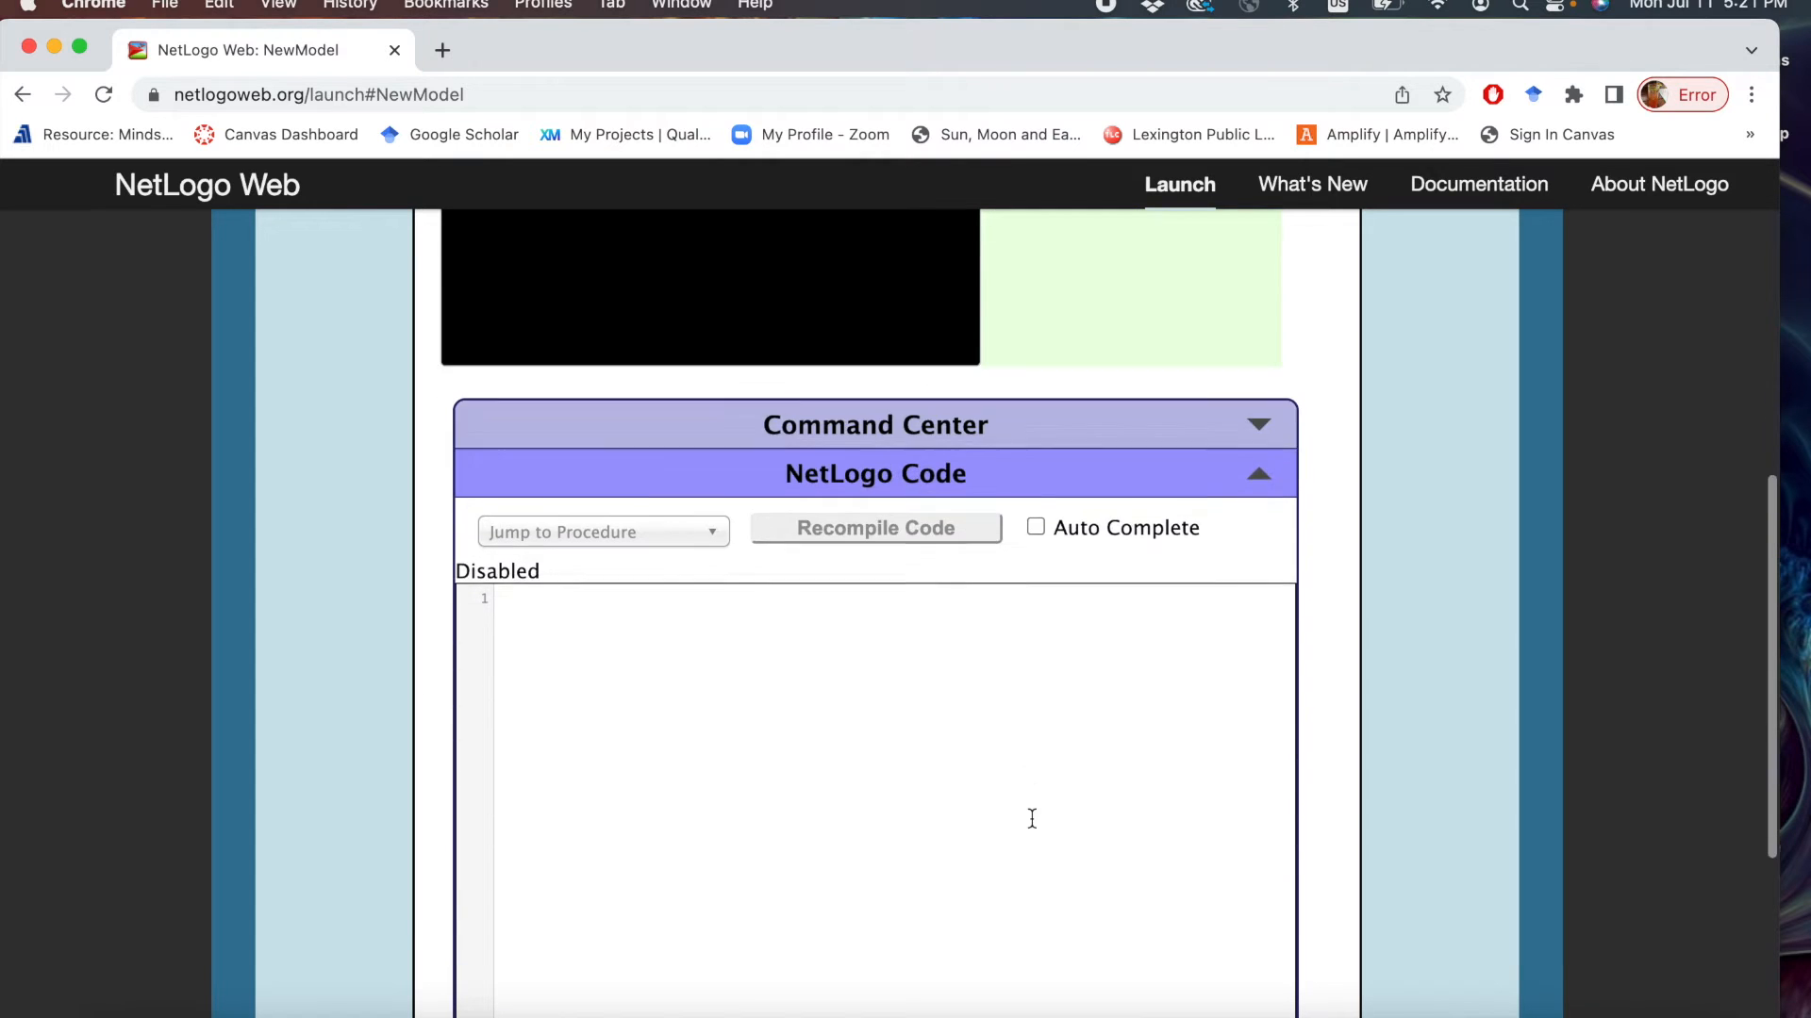
pyautogui.scroll(-3)
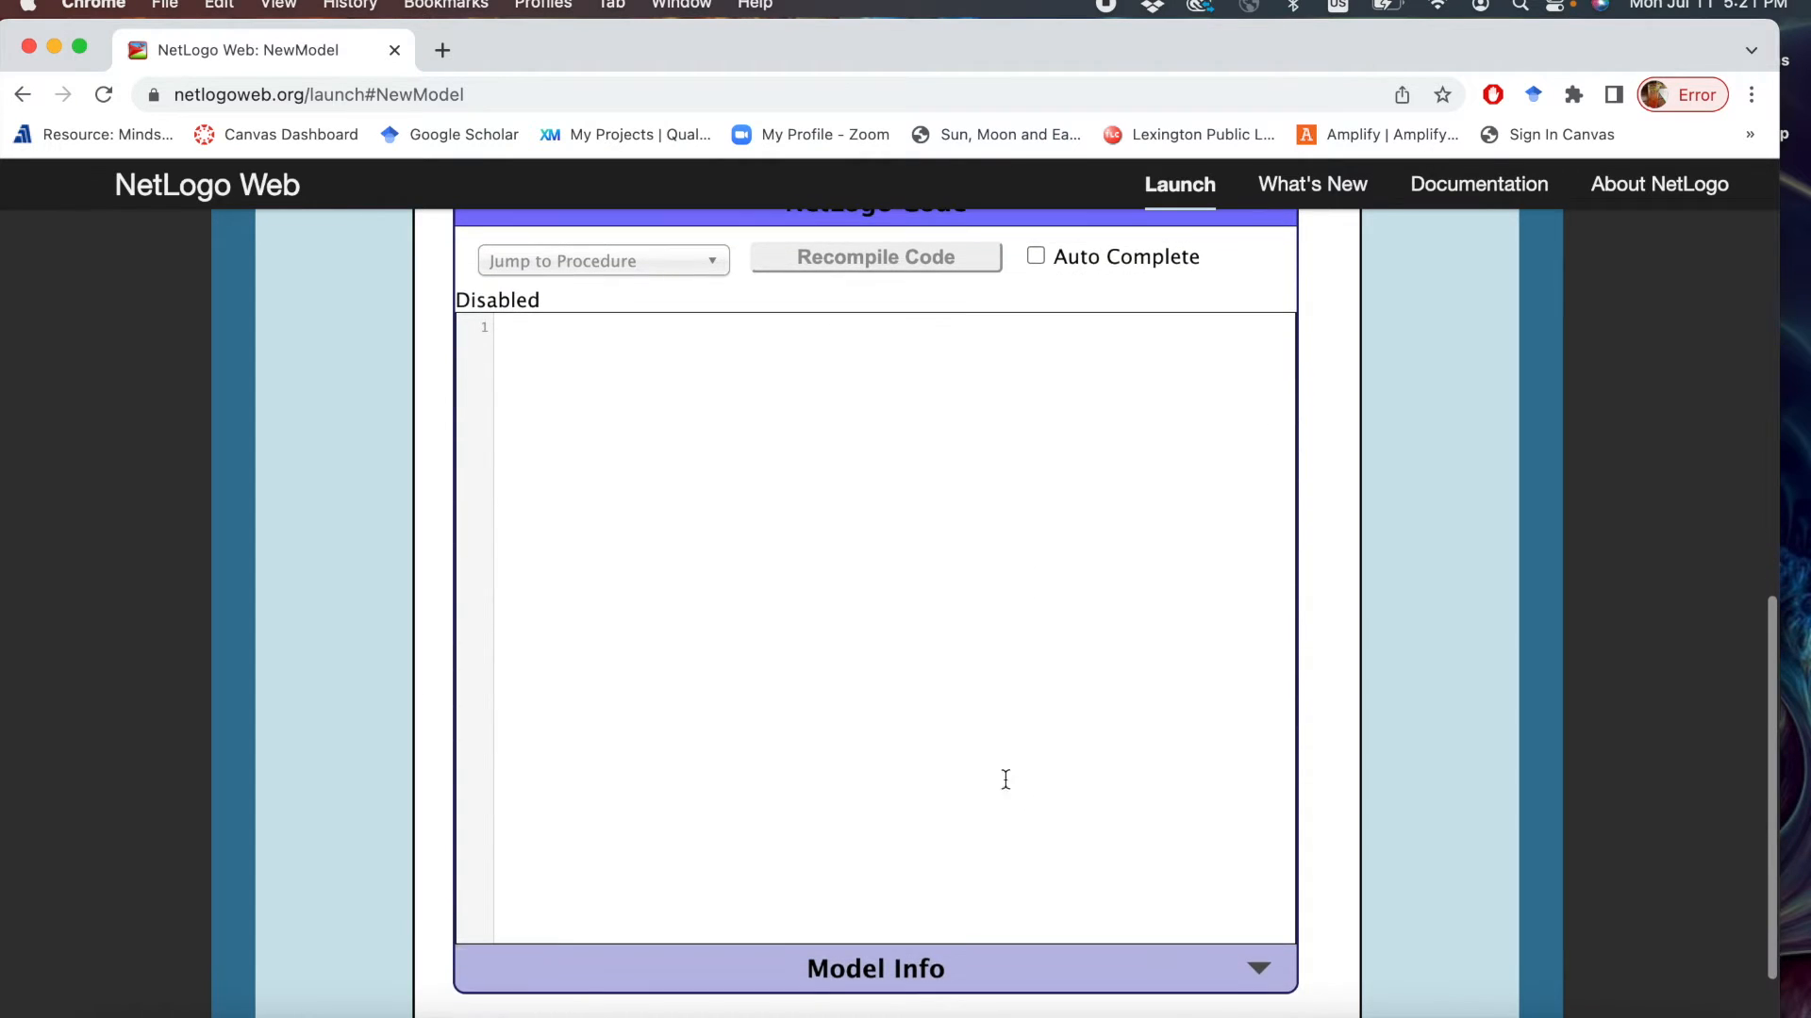
pyautogui.moveTo(699, 751)
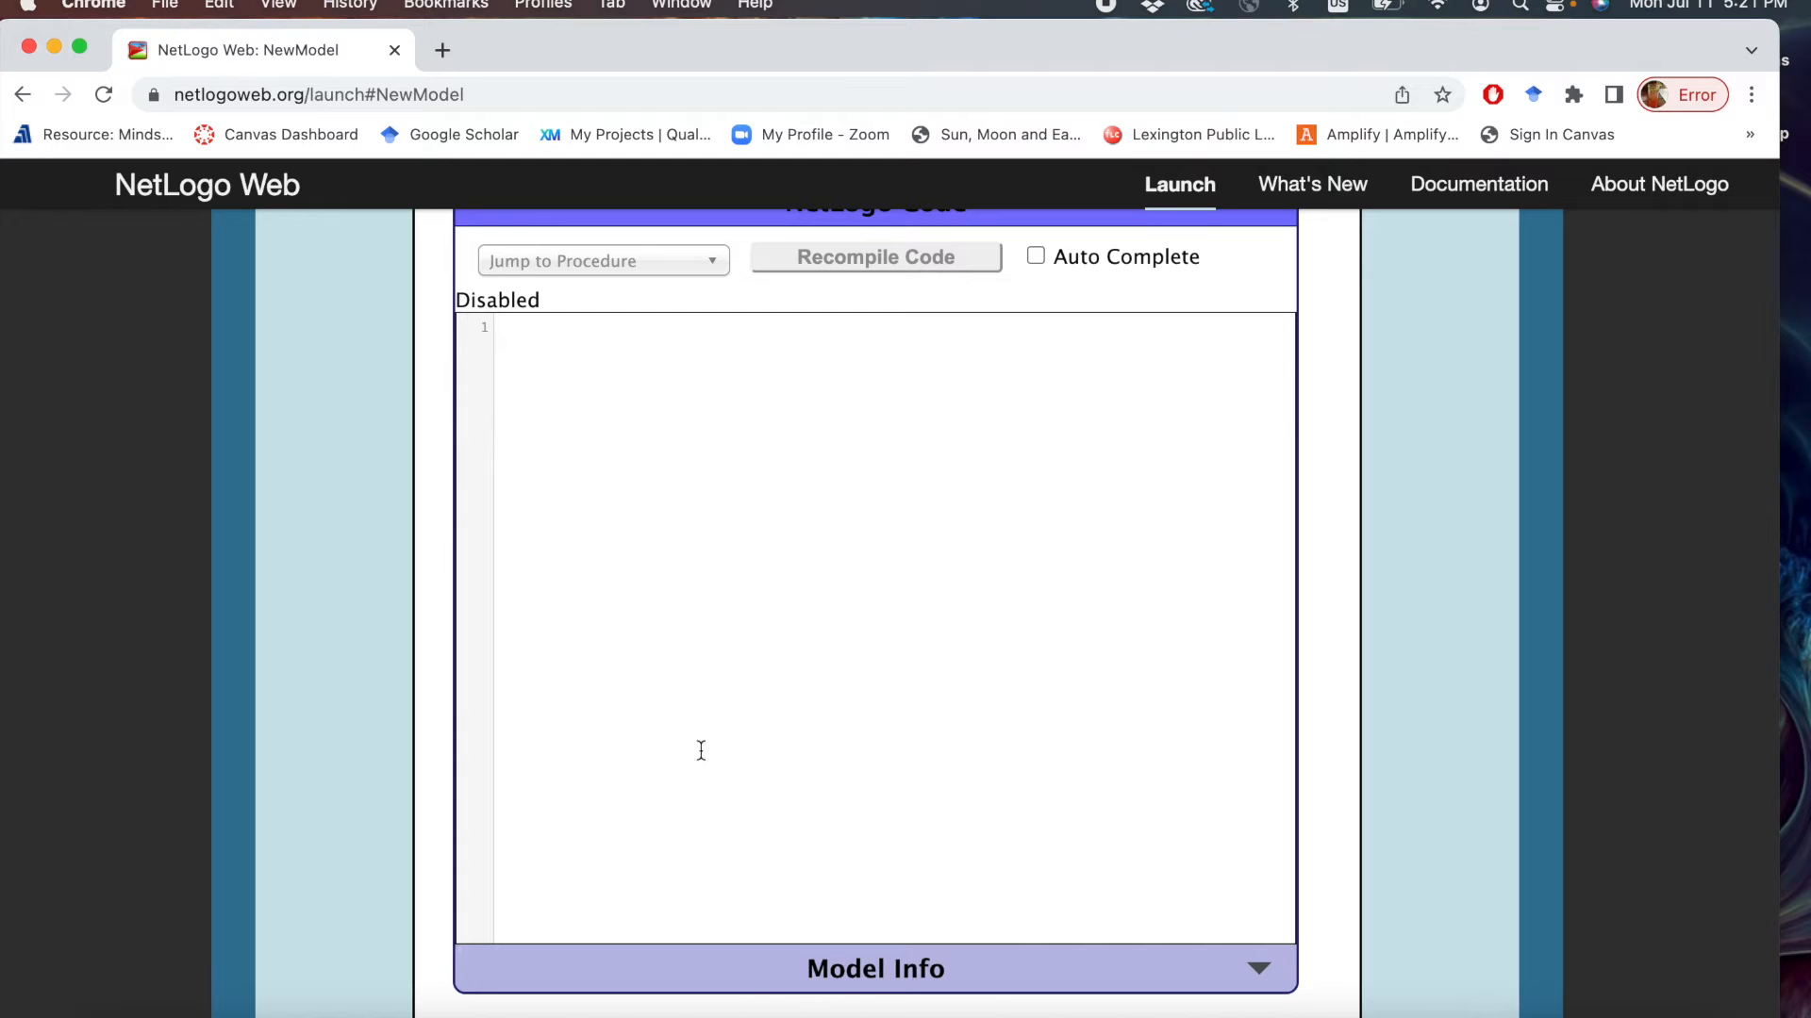
pyautogui.scroll(-3)
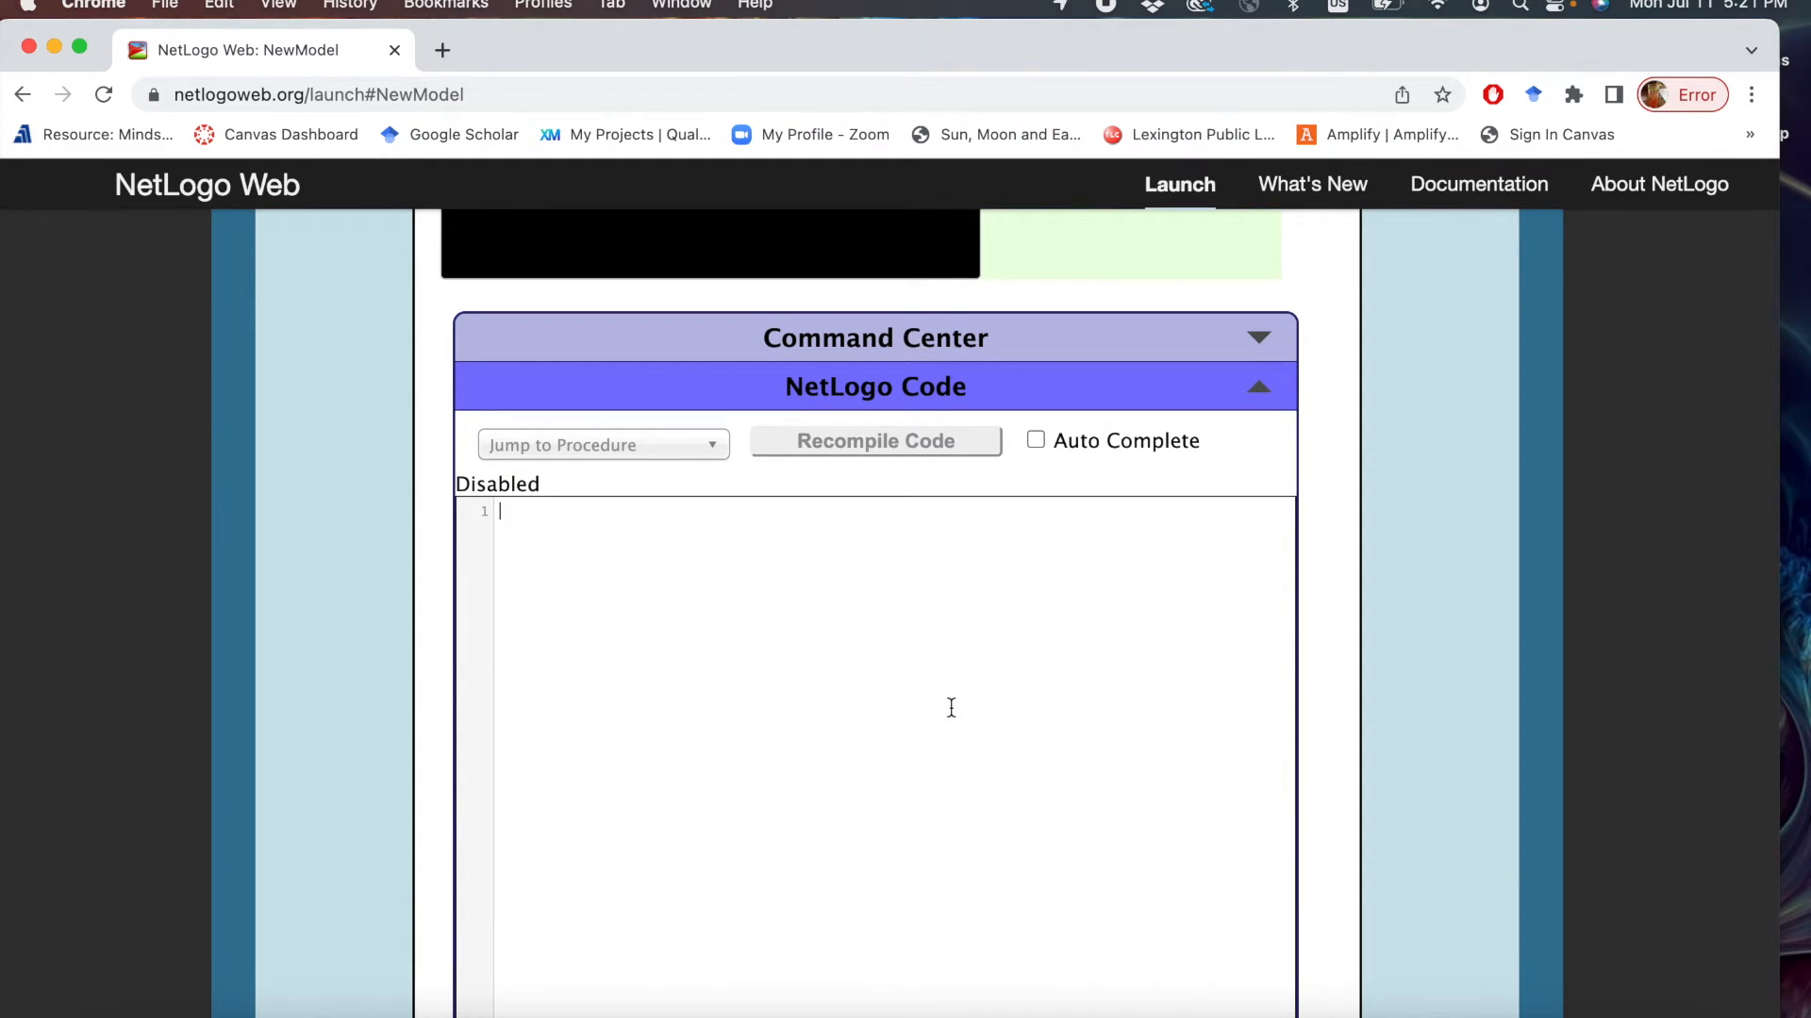
# Type the setup procedure calling clear-all, setup-turtles, setup-patches and reset-ticks.
pyautogui.press('enter')
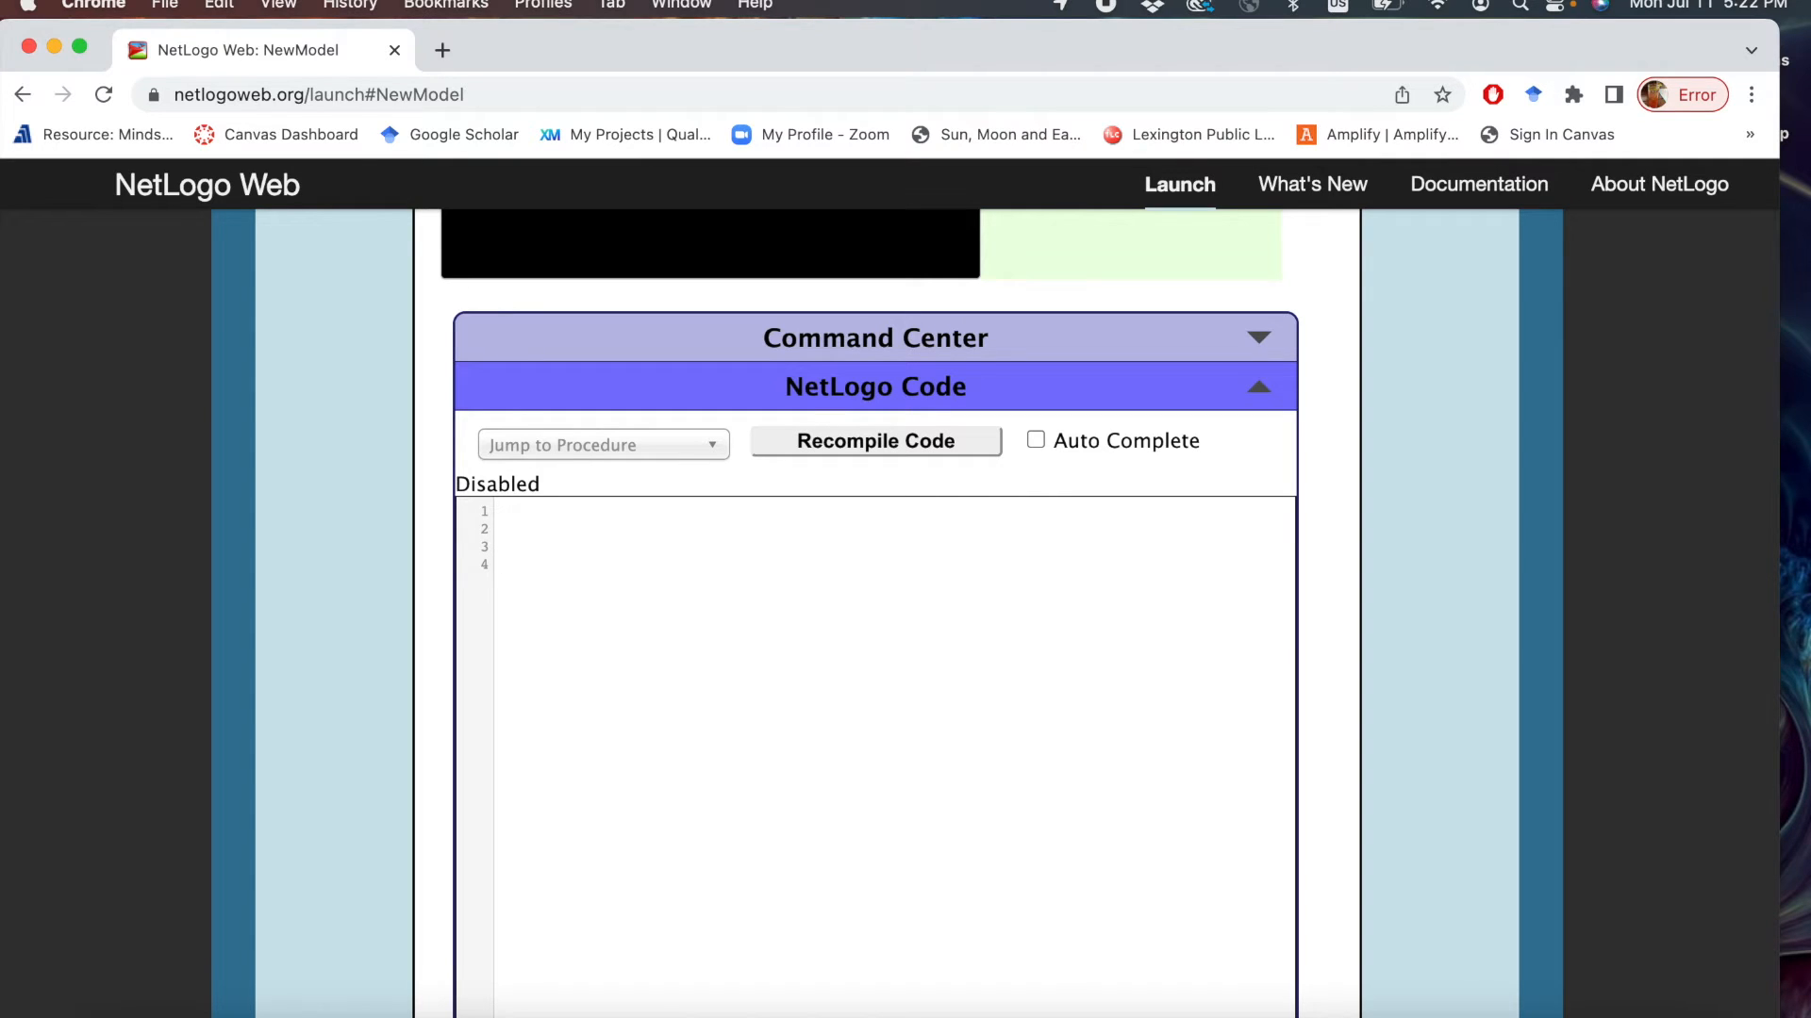
pyautogui.write('to setup')
pyautogui.write('end')
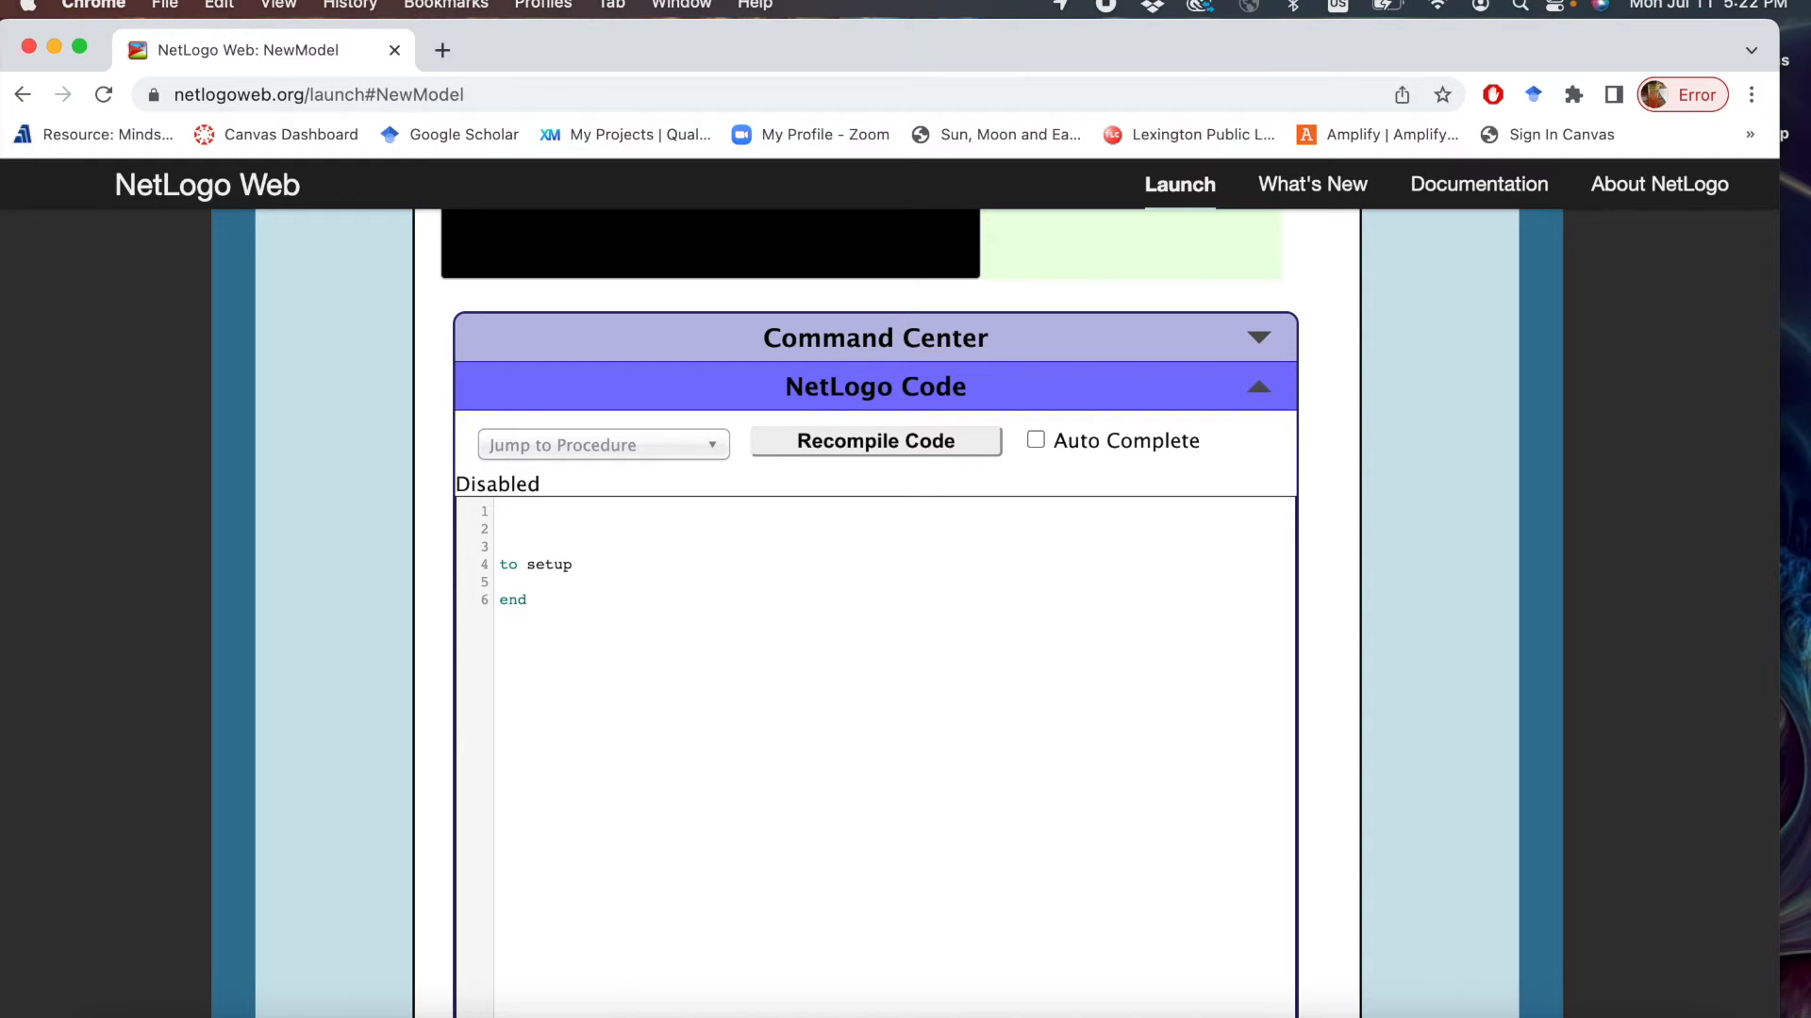
pyautogui.write('cl')
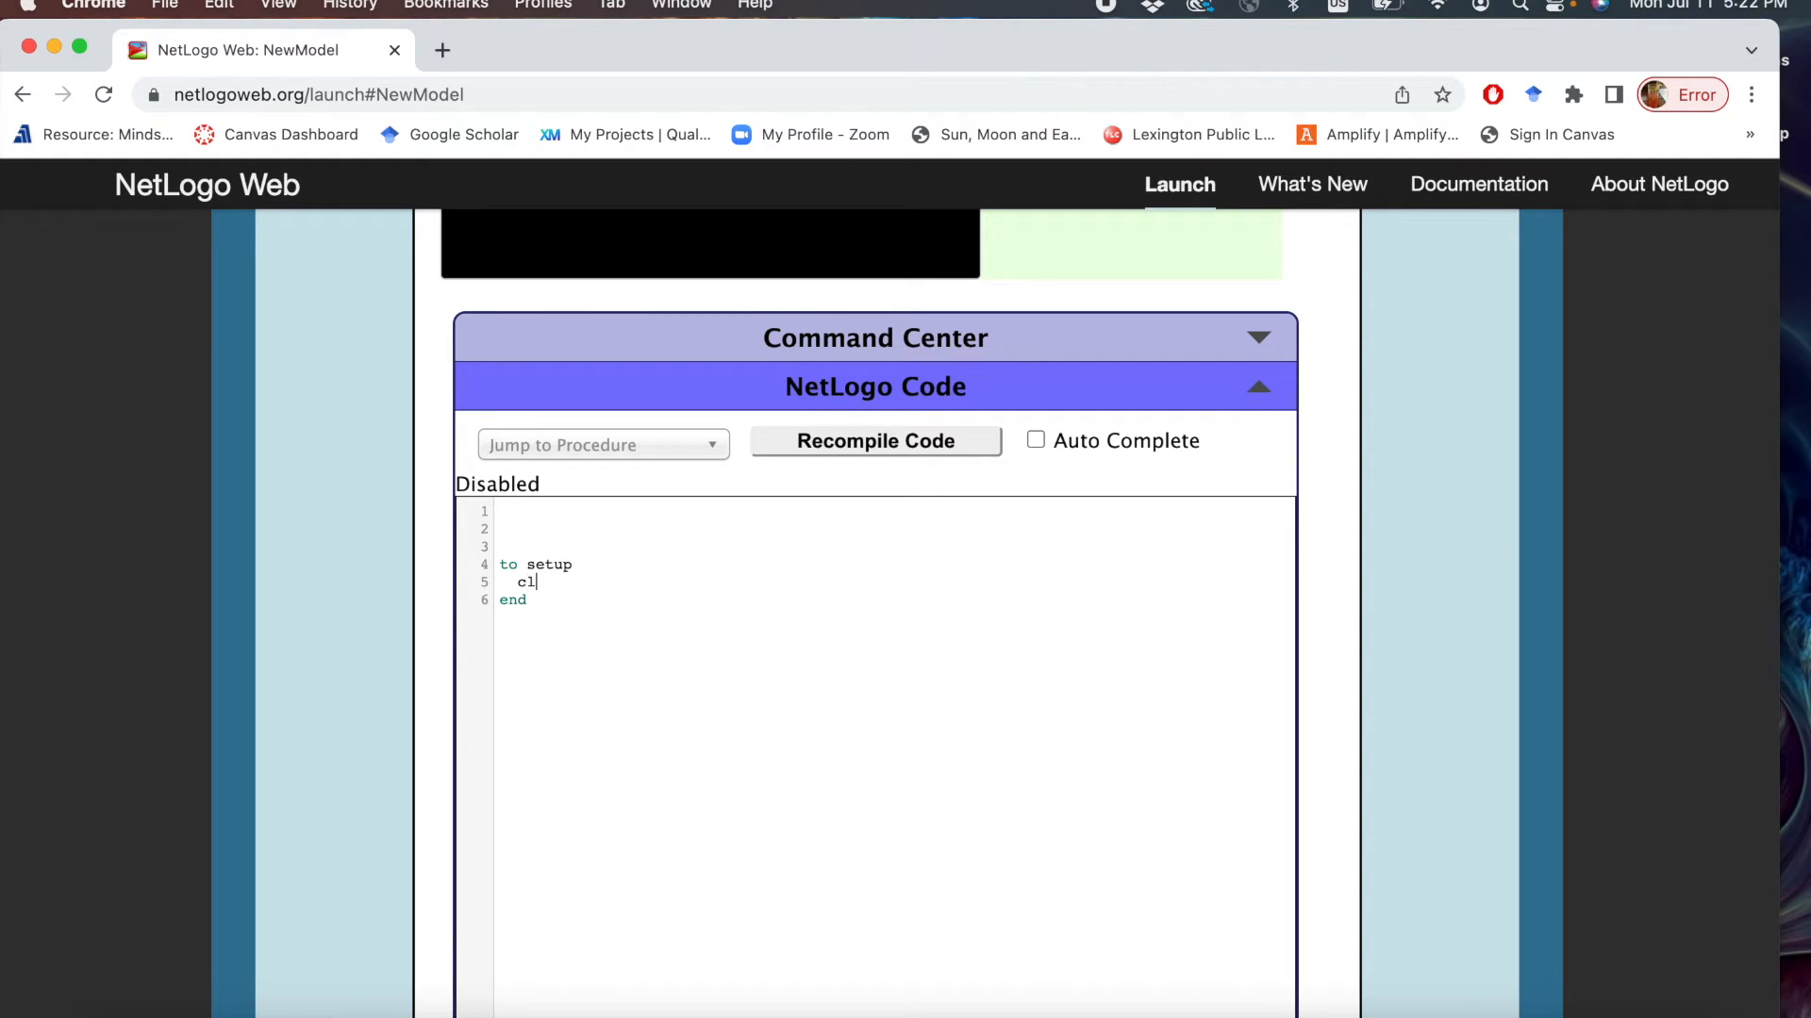
pyautogui.write('ear-a')
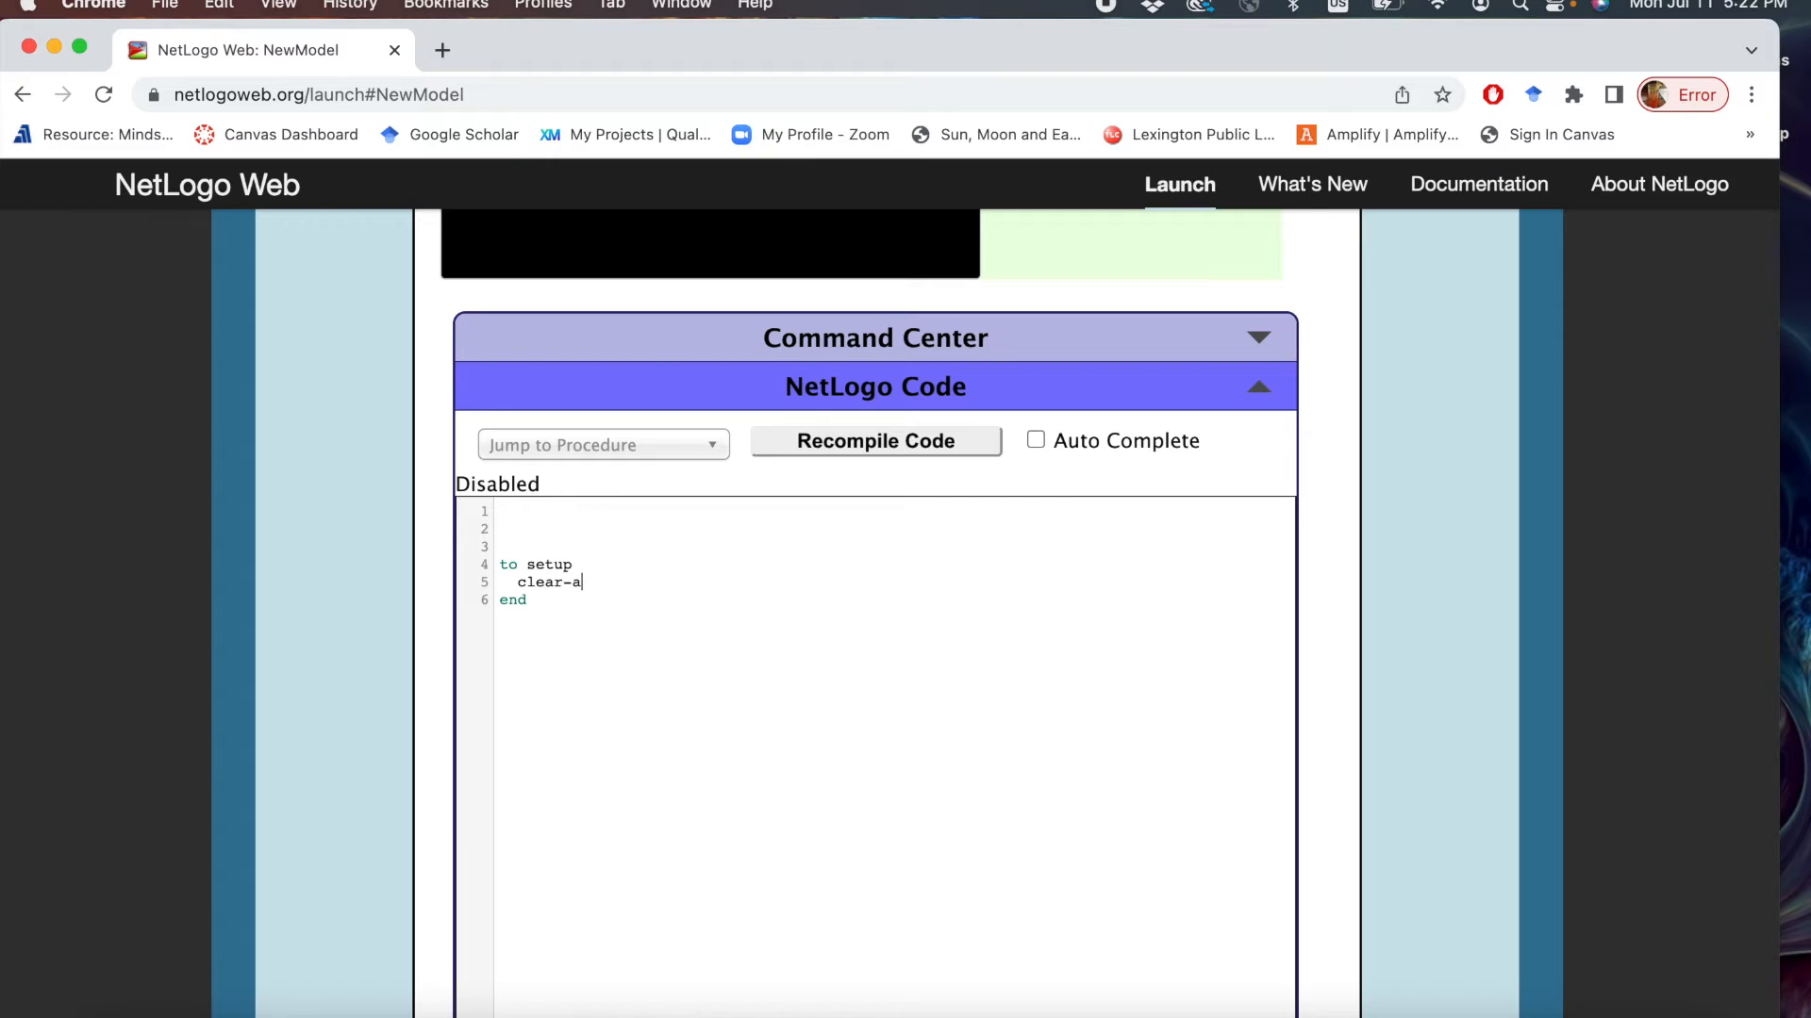
pyautogui.write('ll')
pyautogui.write('setup-turt')
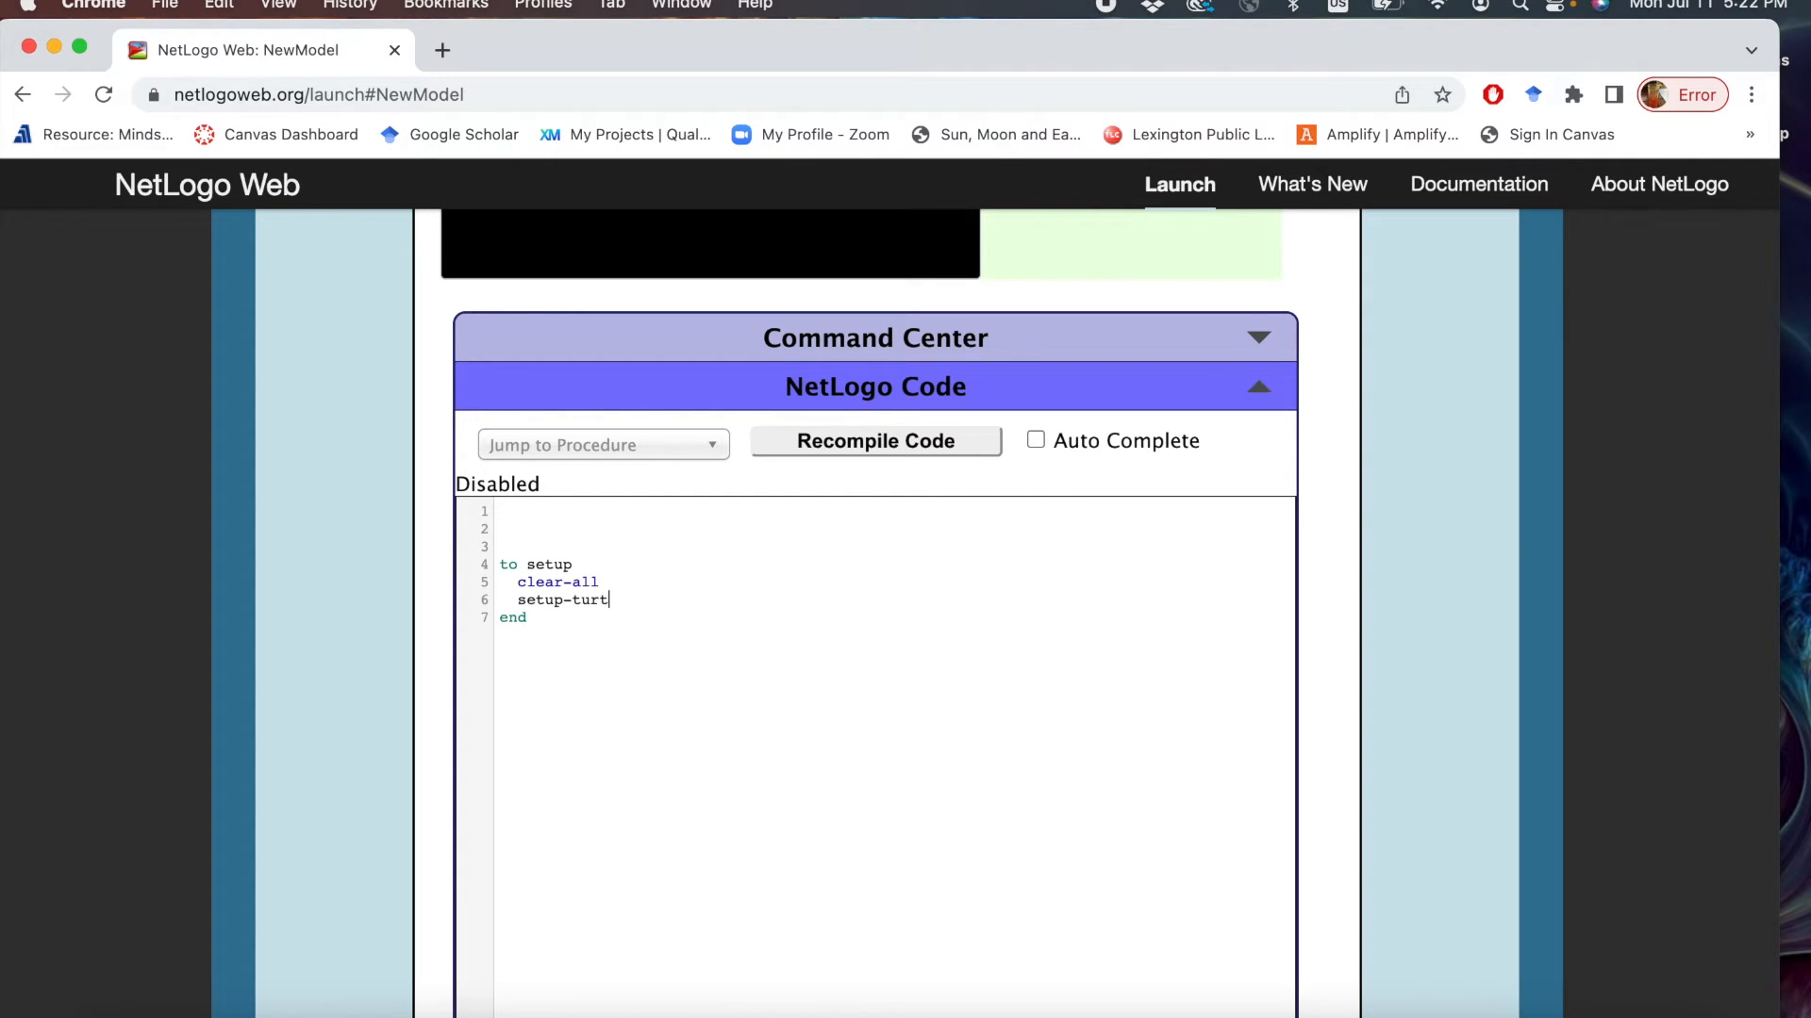
pyautogui.write('les')
pyautogui.write('setup-pa')
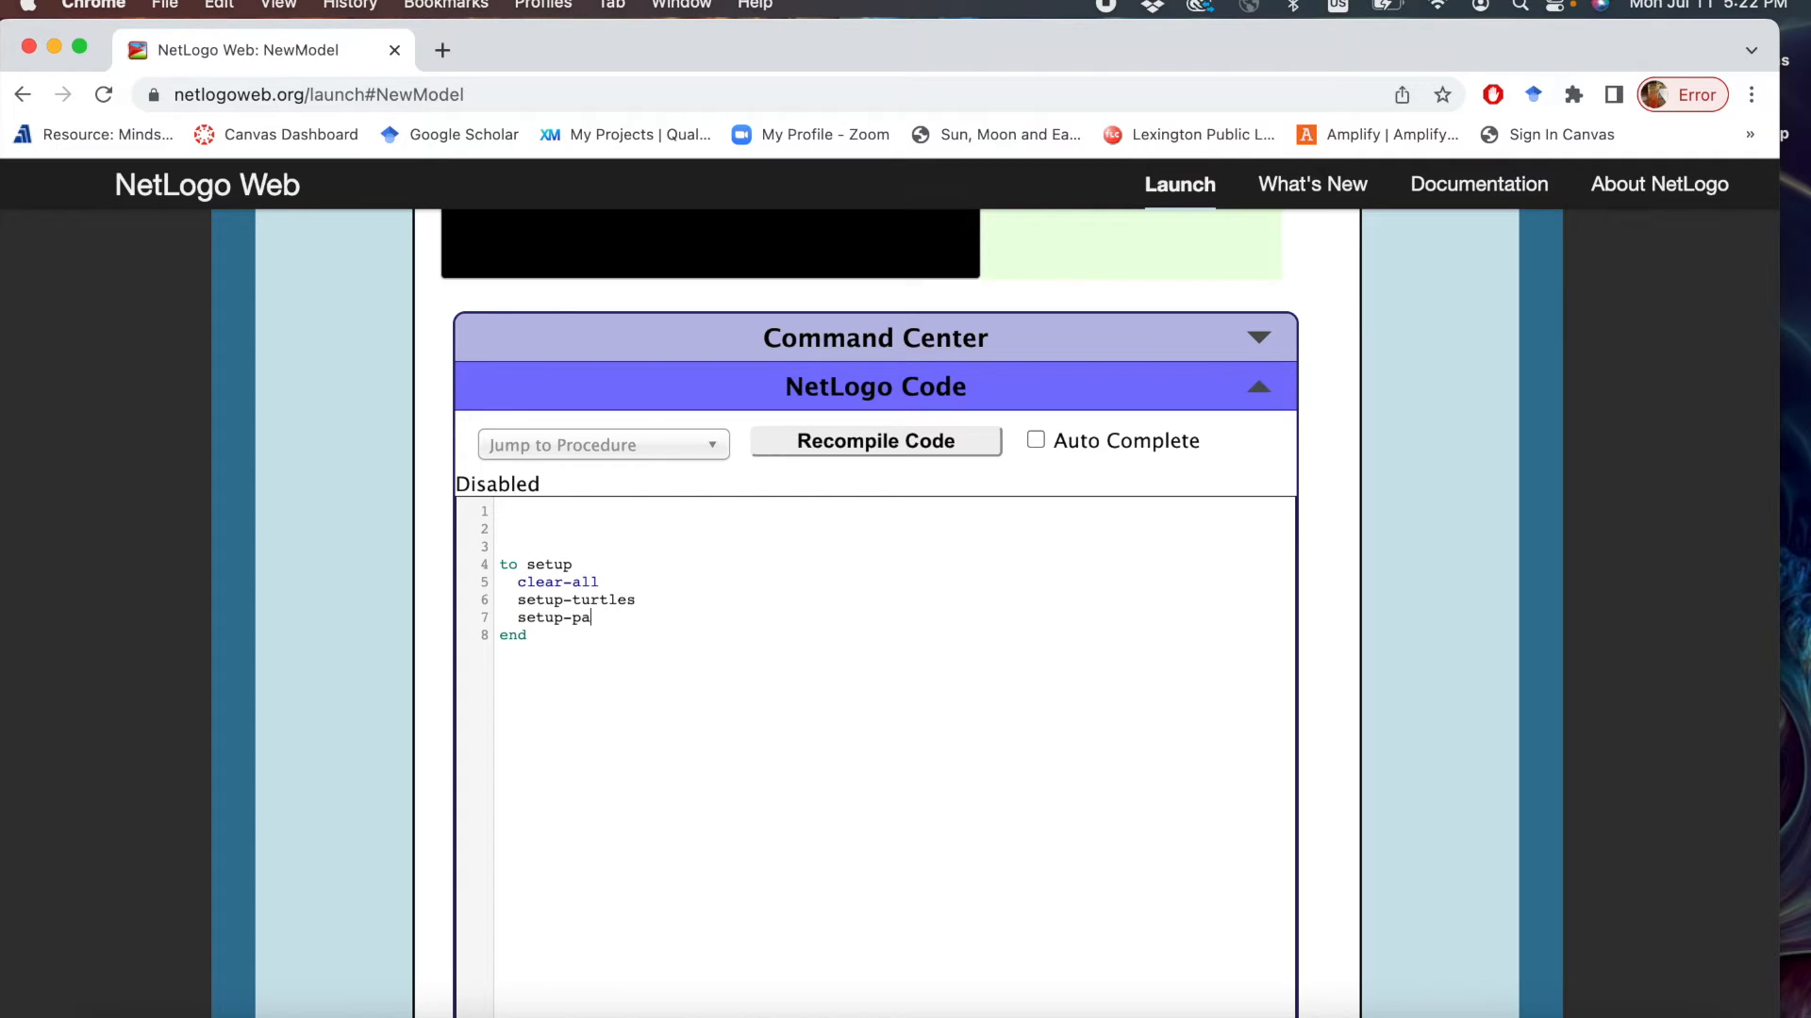
pyautogui.write('tches')
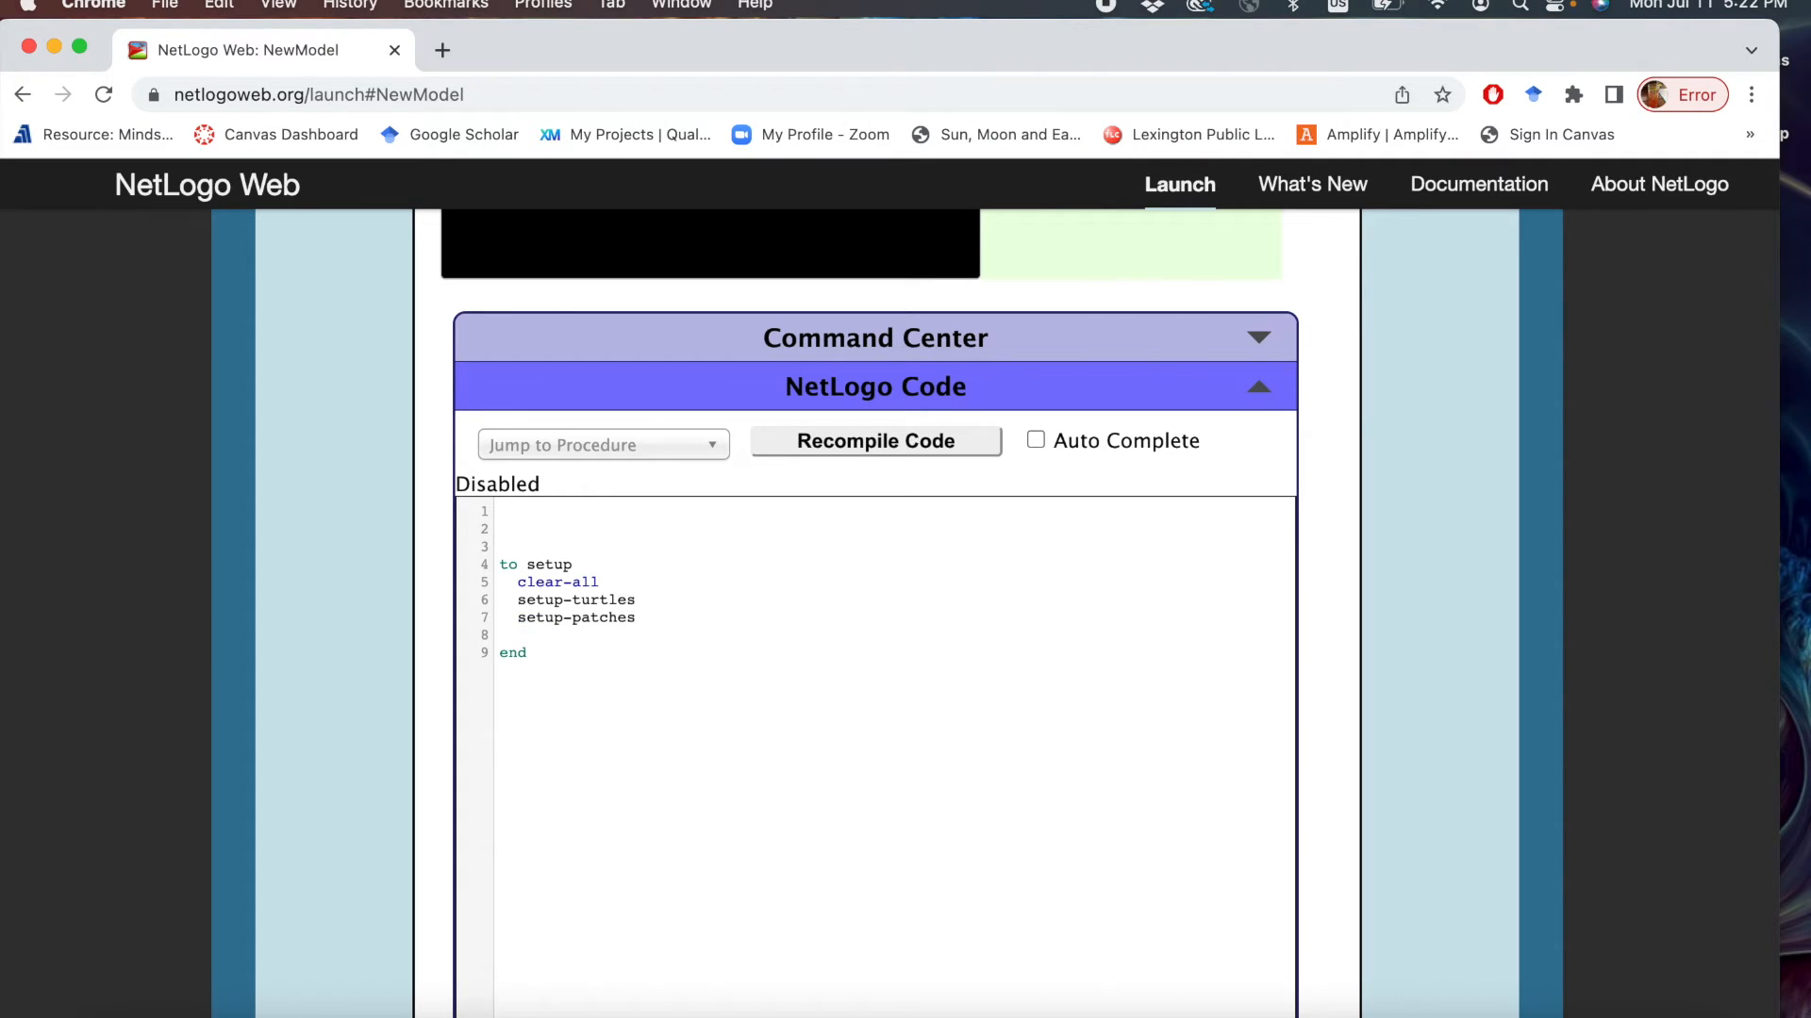
pyautogui.write('reset')
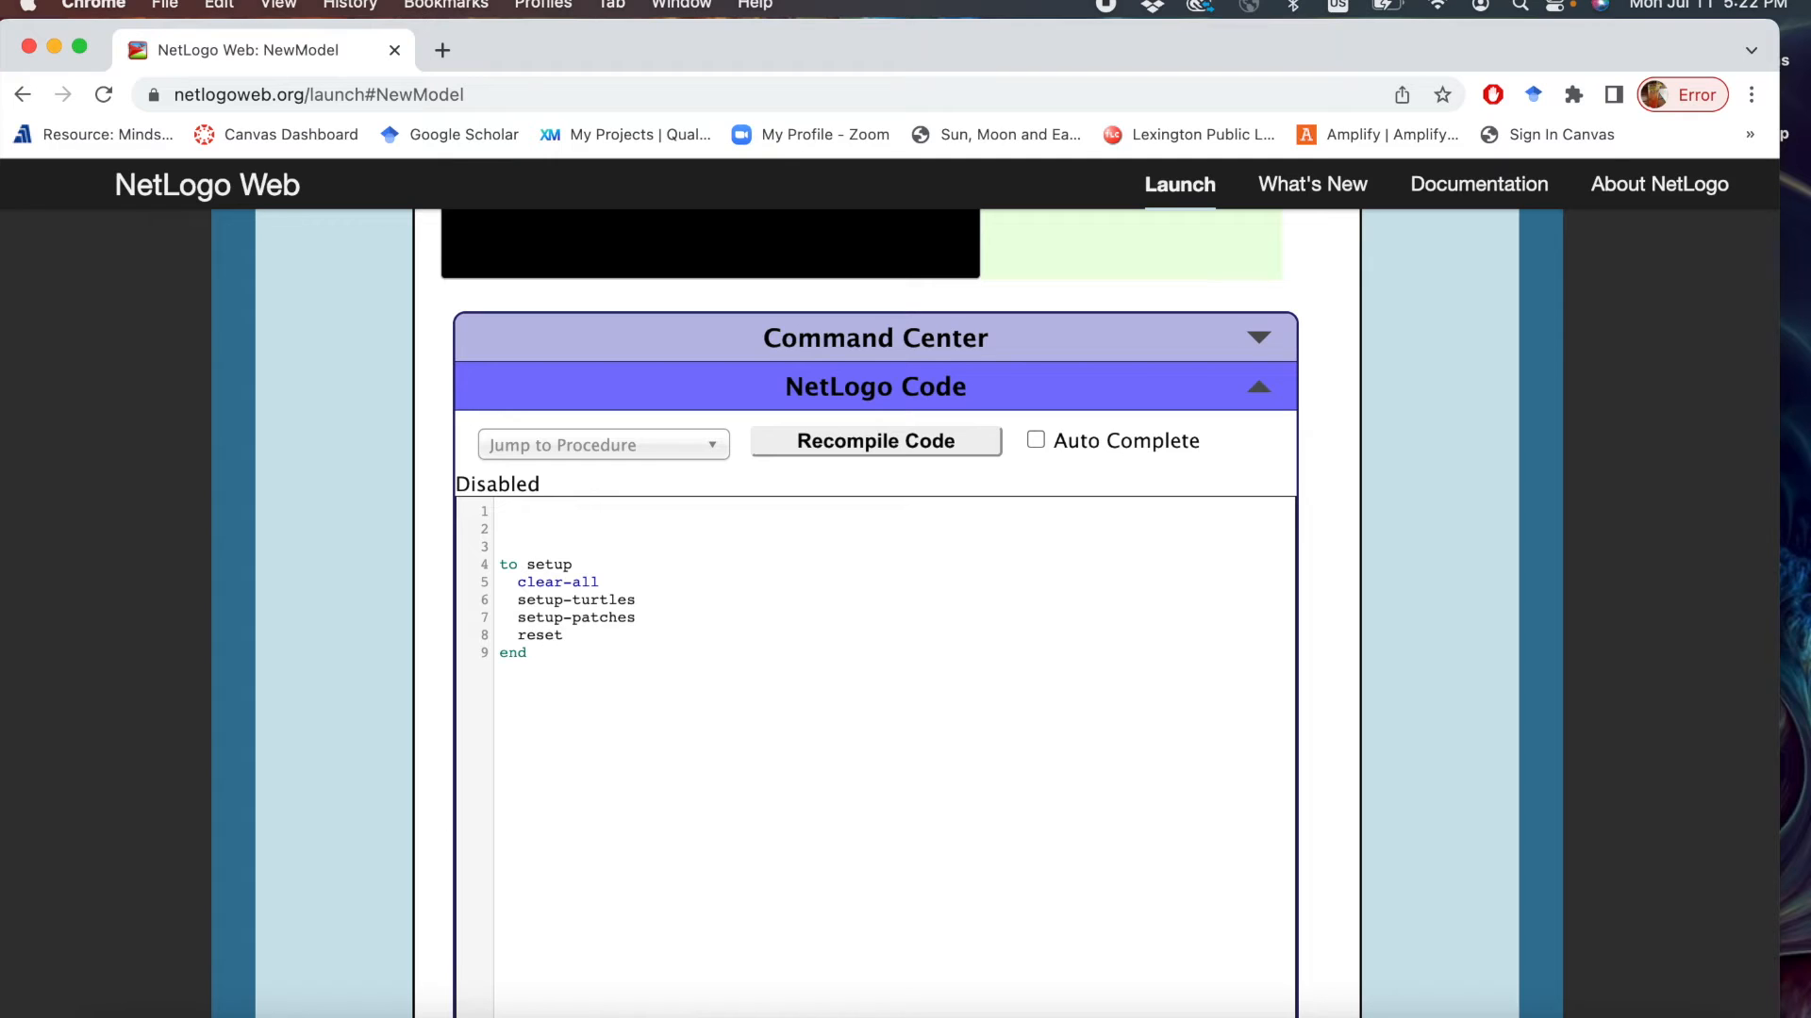
pyautogui.write('-ticks')
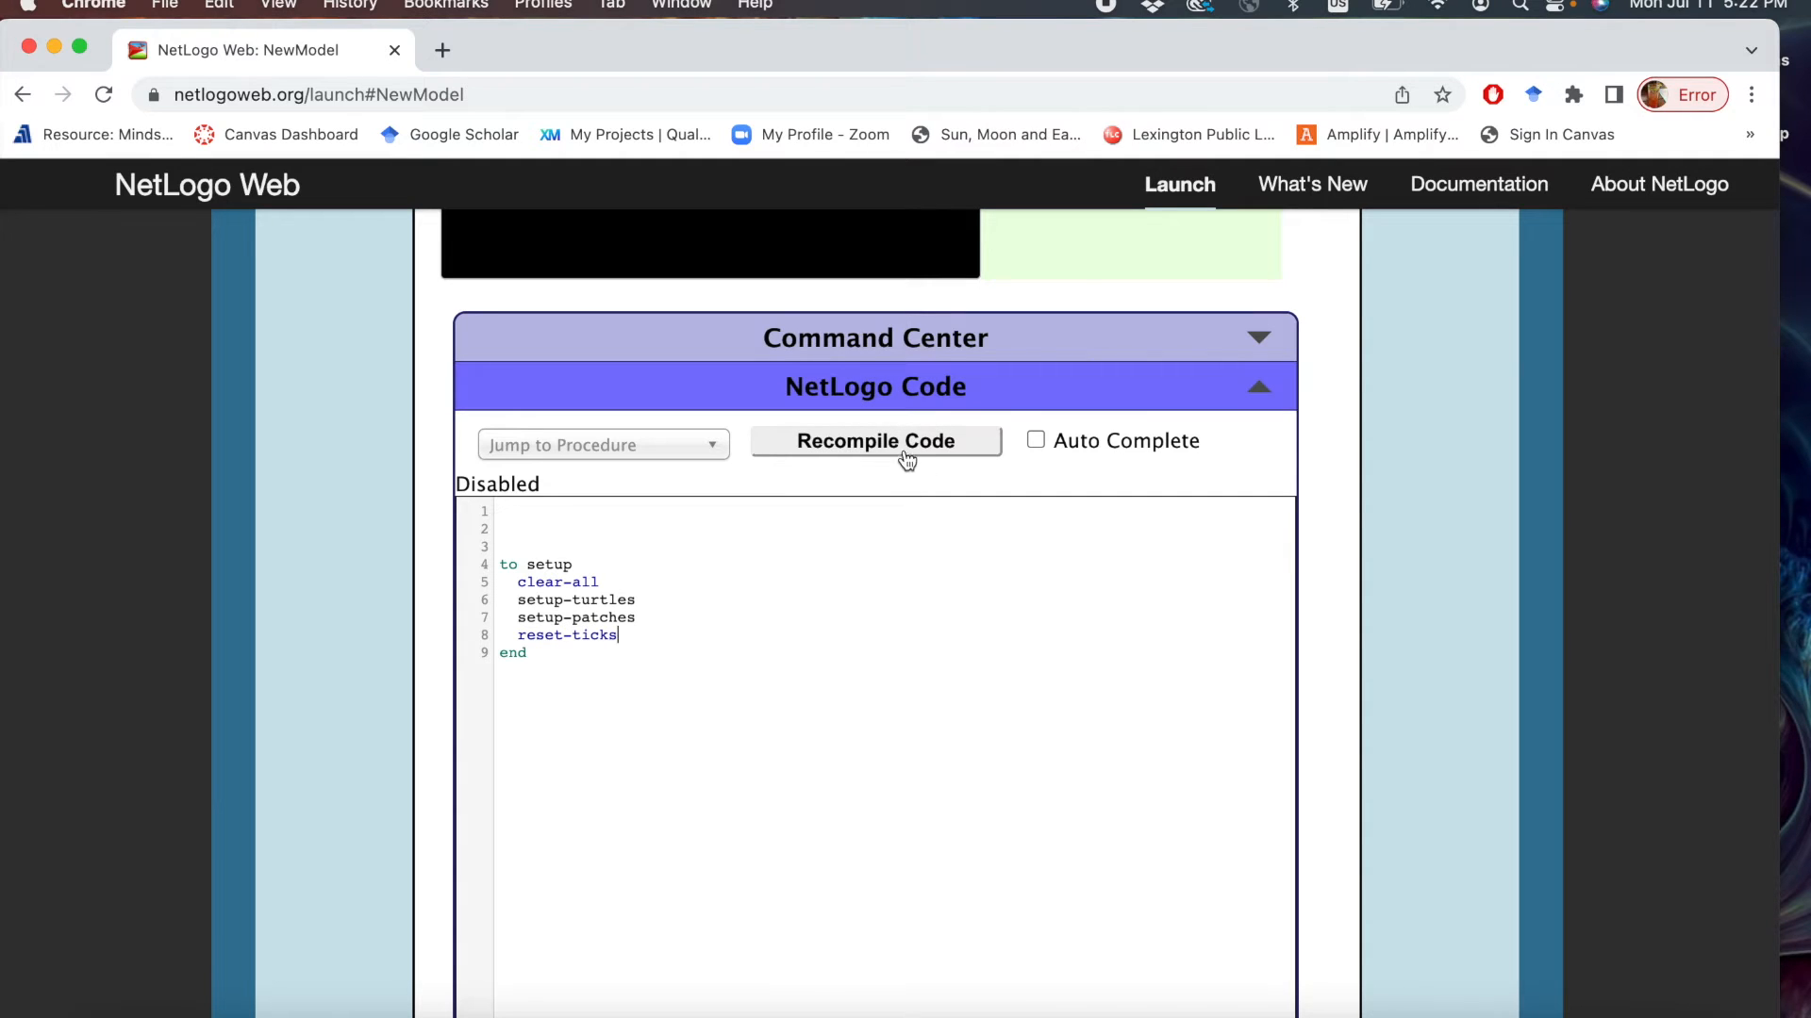
# Recompile the code and dismiss the undefined-procedure error for setup-turtles.
pyautogui.click(873, 440)
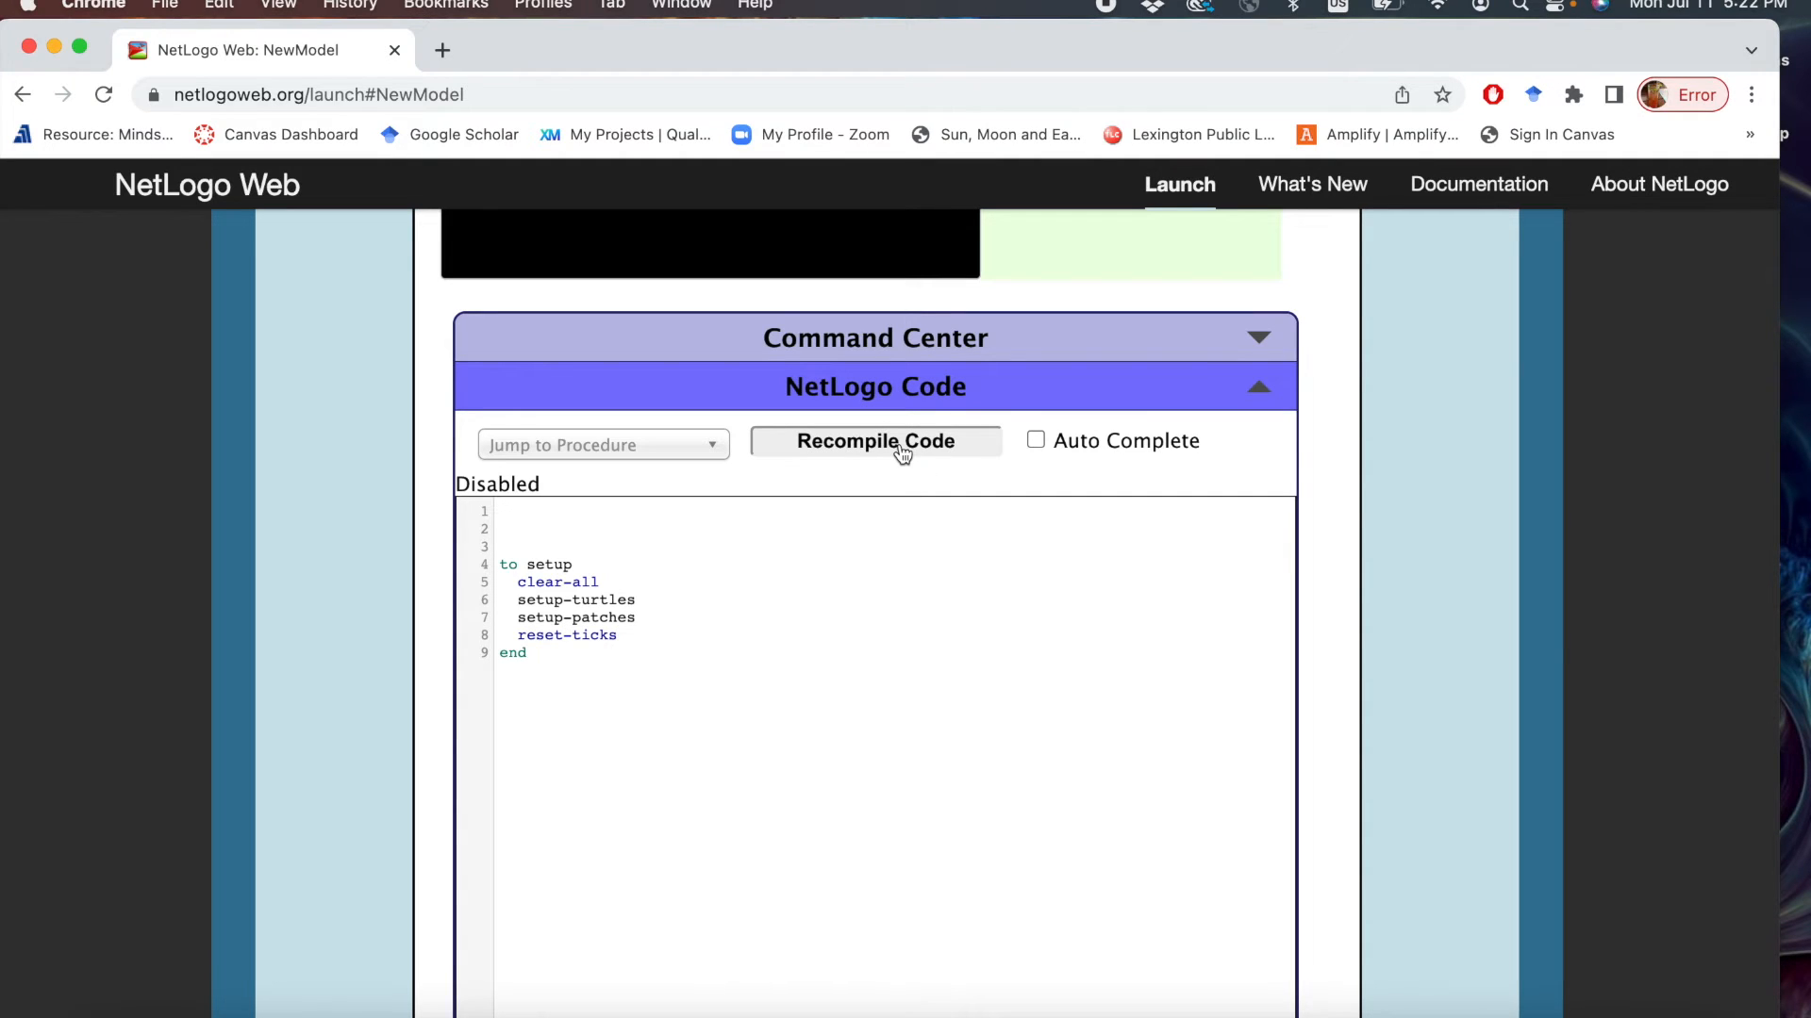
pyautogui.click(874, 439)
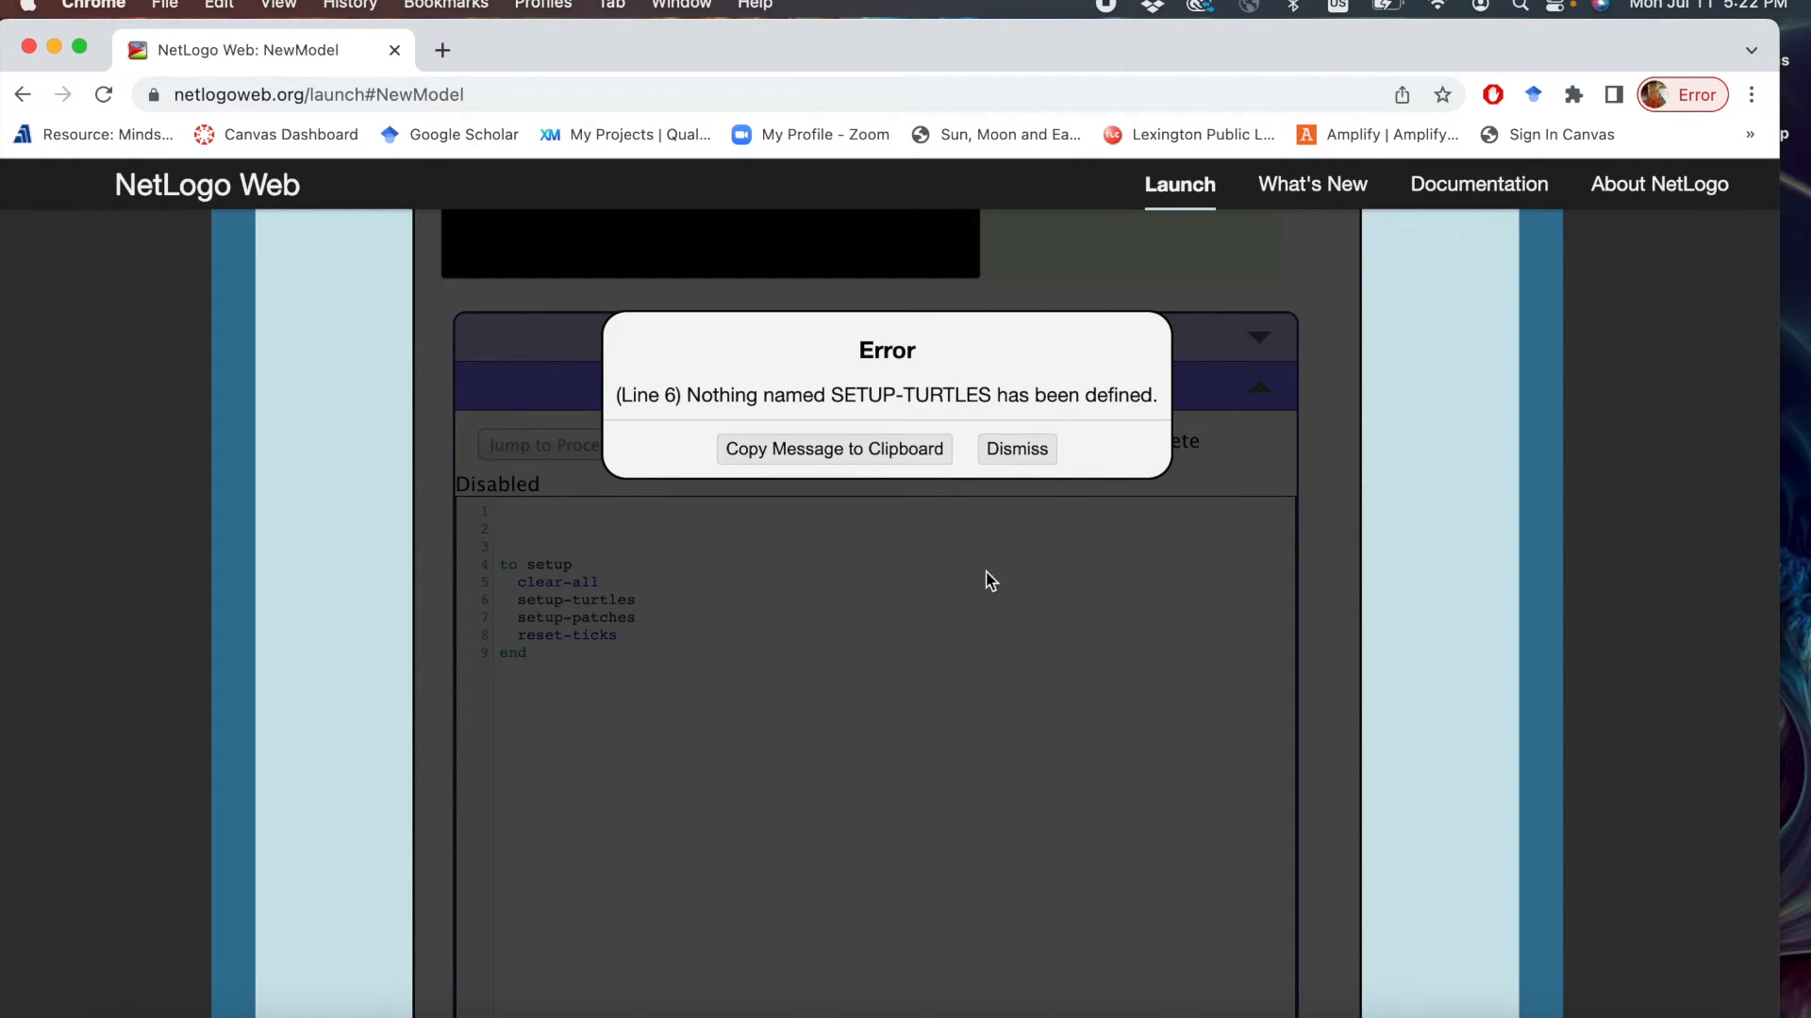
pyautogui.click(1015, 449)
pyautogui.write('to')
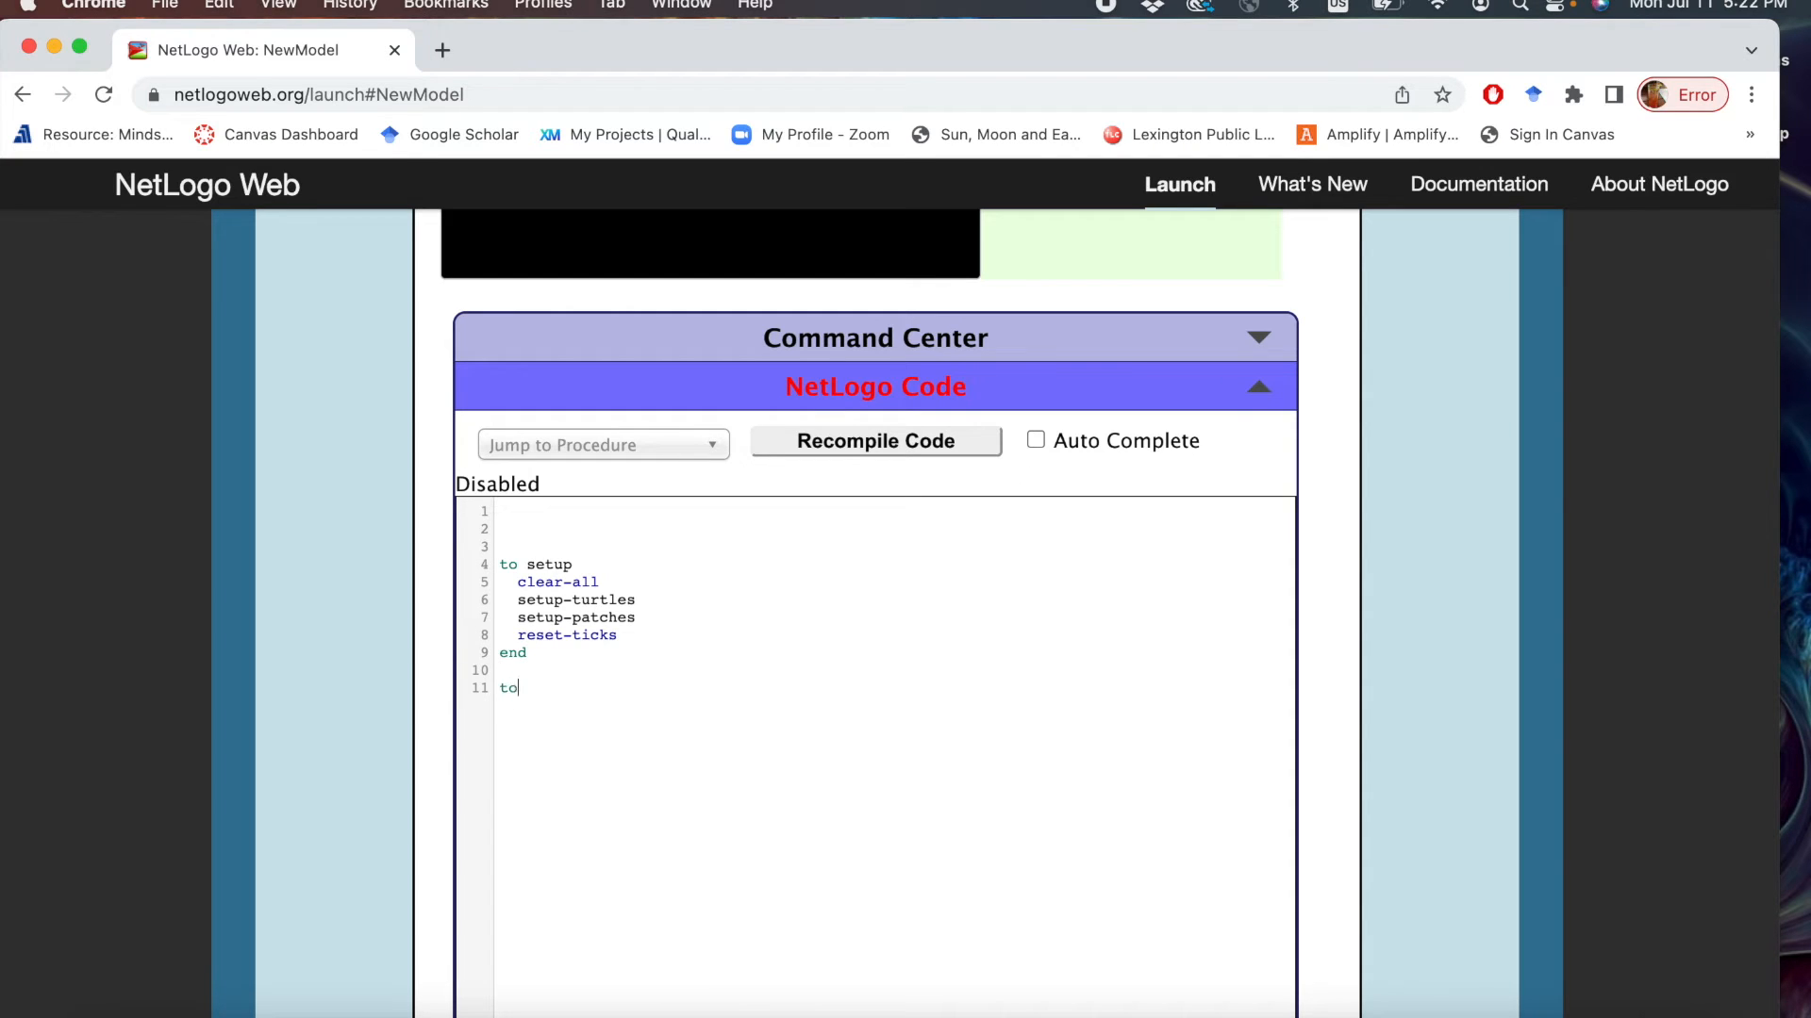
# Write a setup-turtles procedure containing create-turtles 1.
pyautogui.write('setup-')
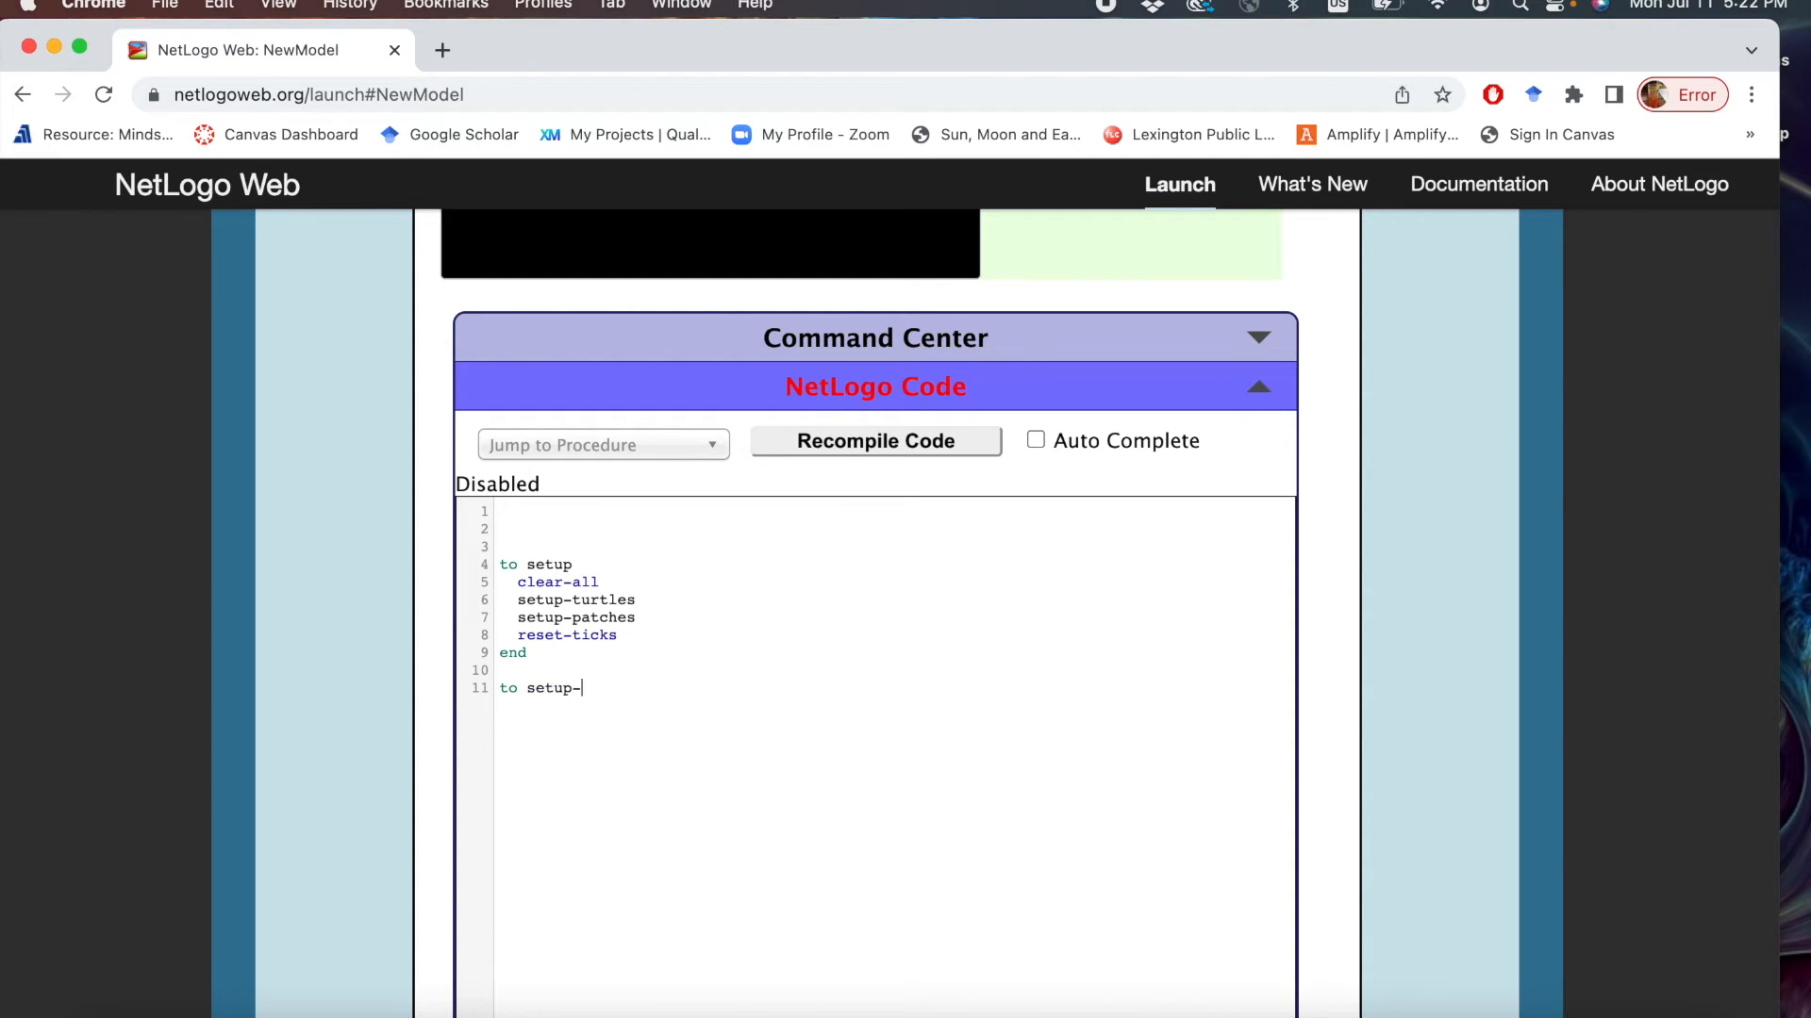
pyautogui.write('turtles')
pyautogui.write('end')
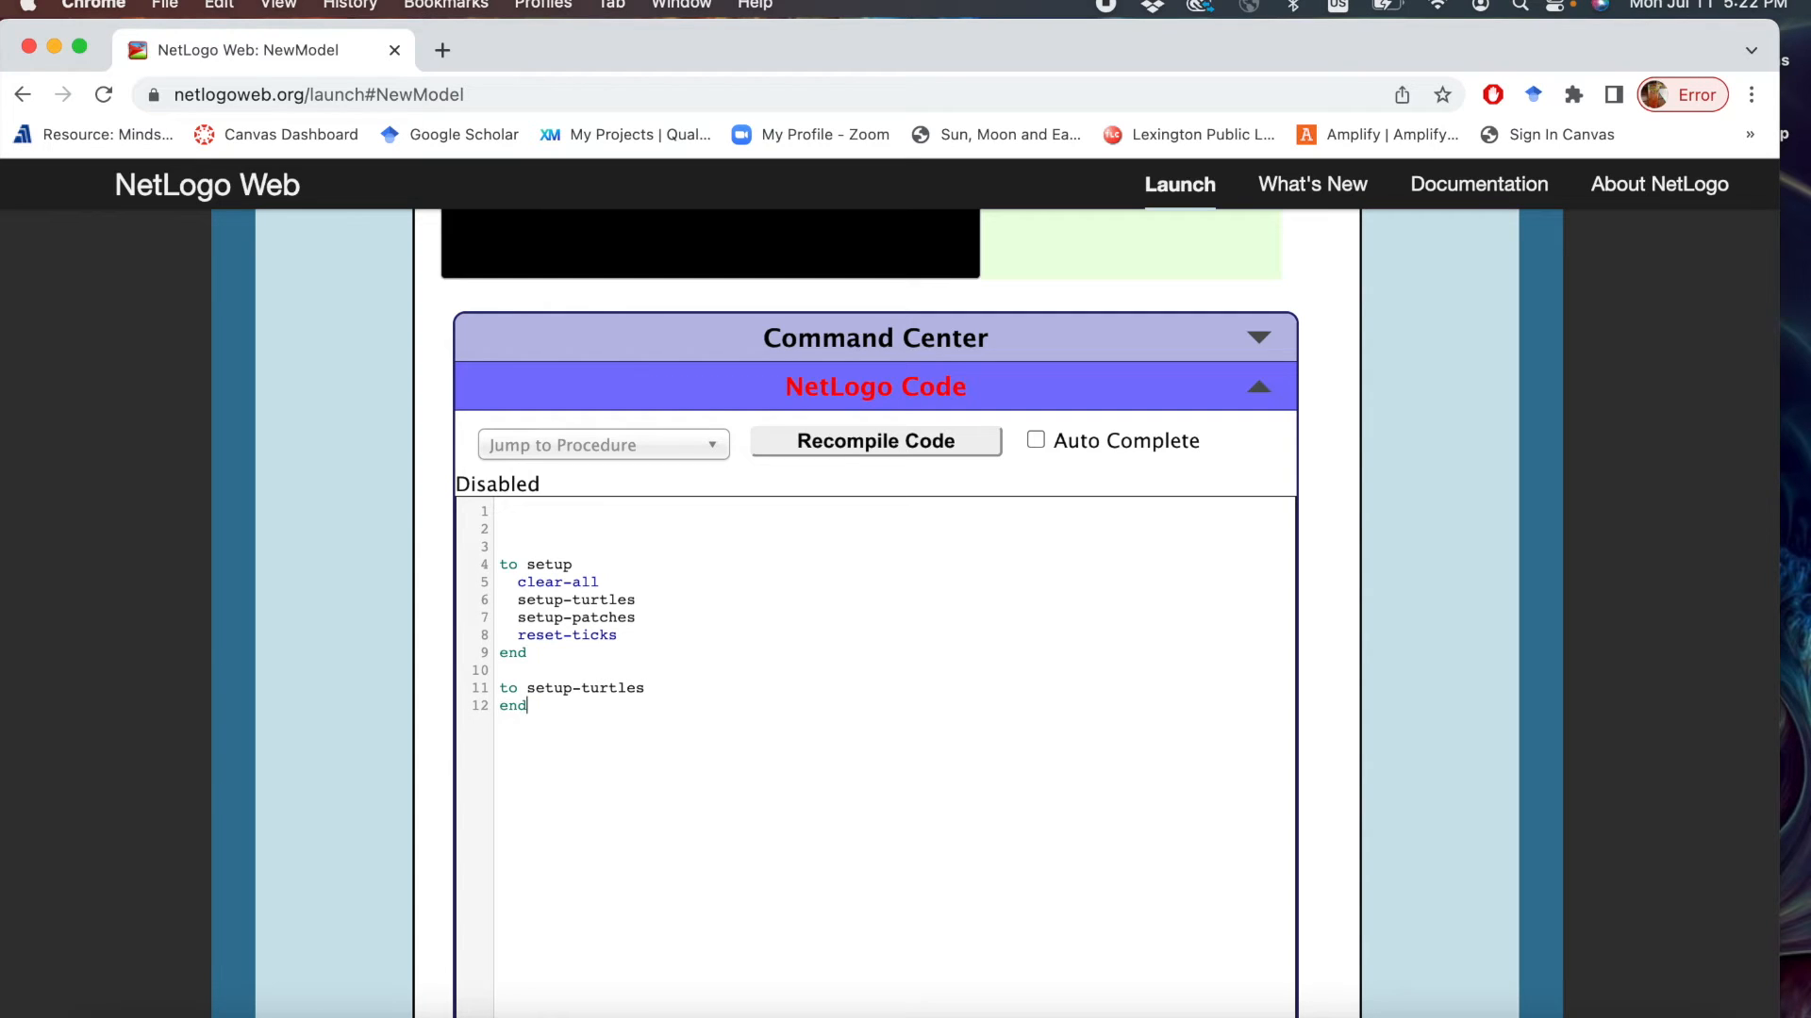
pyautogui.press('enter')
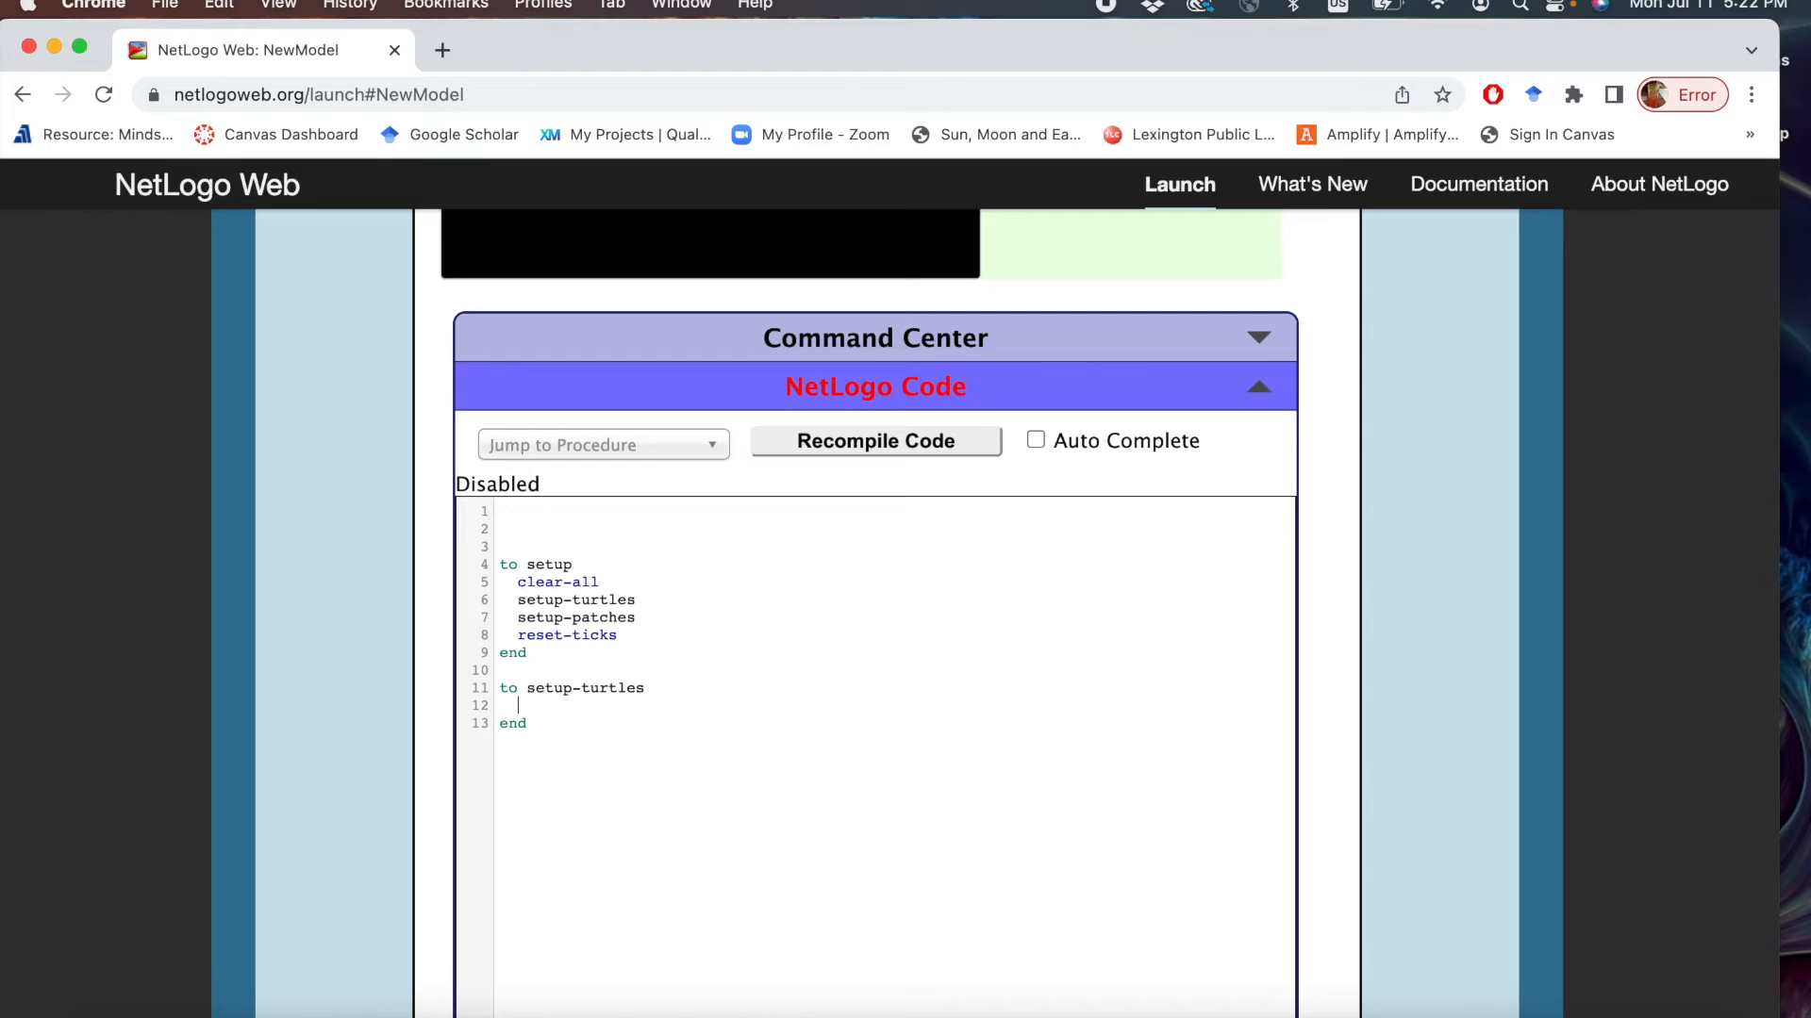
pyautogui.write('c')
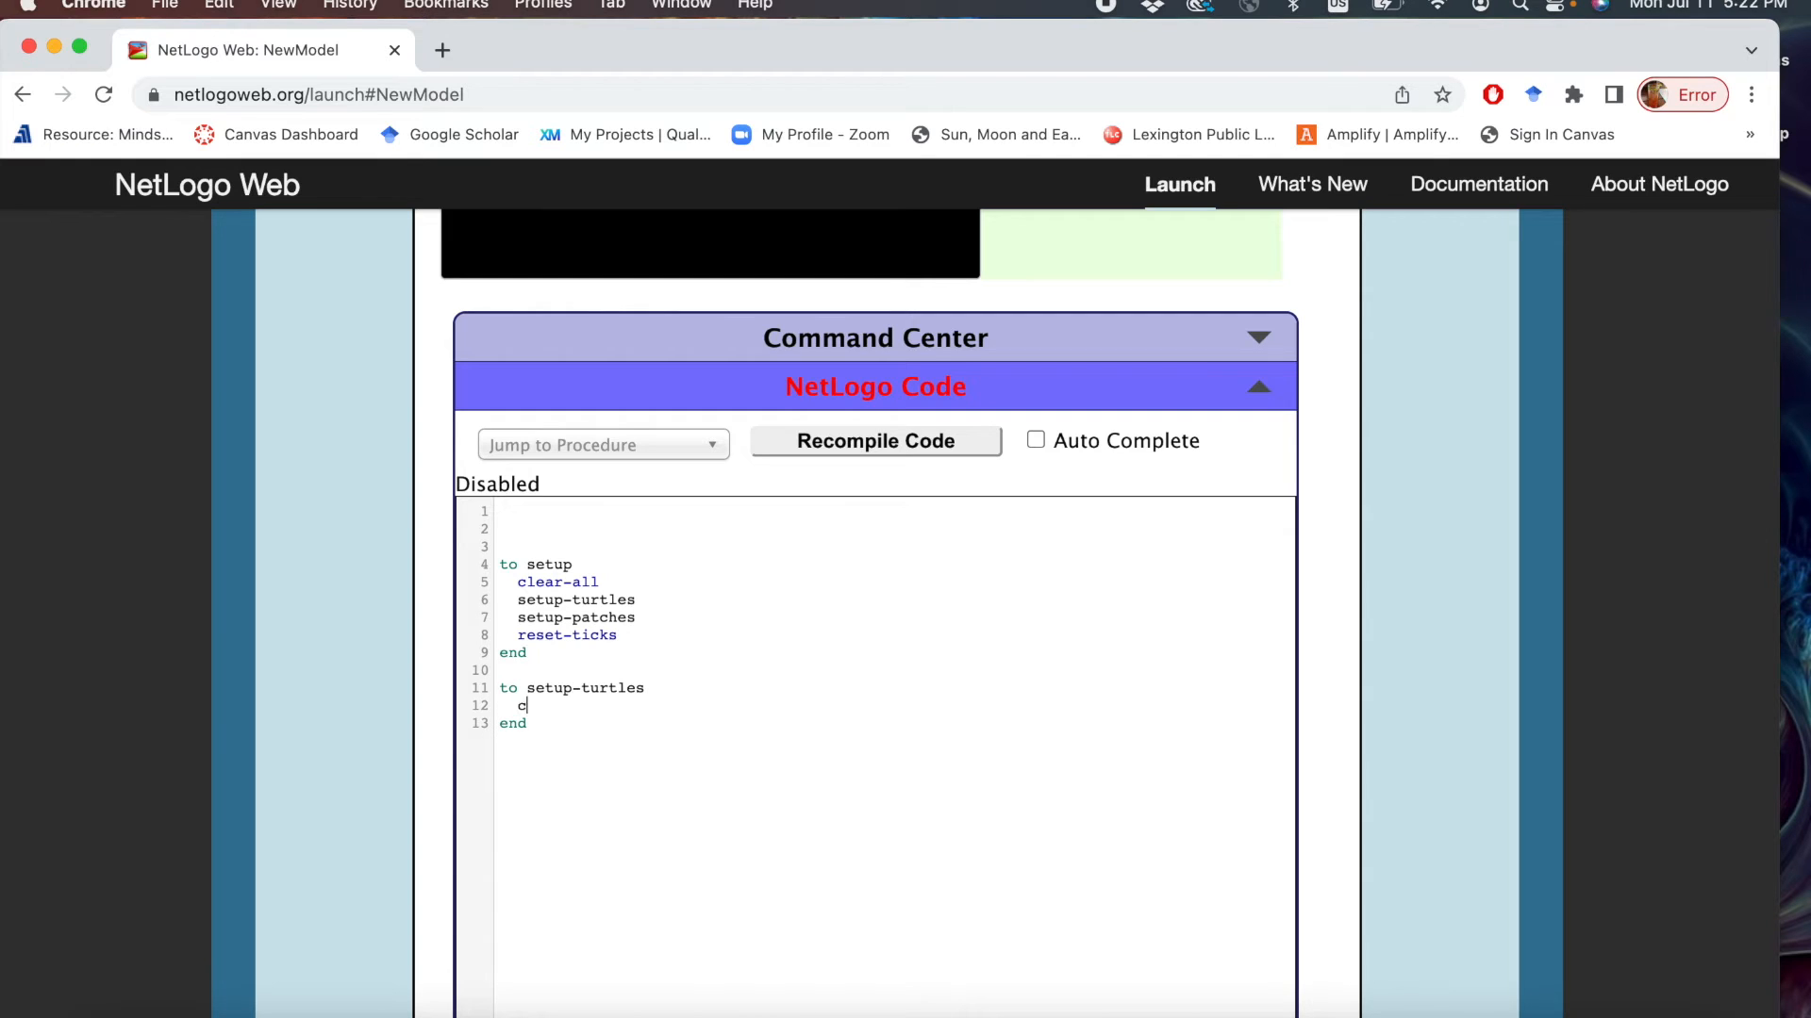
pyautogui.write('reate')
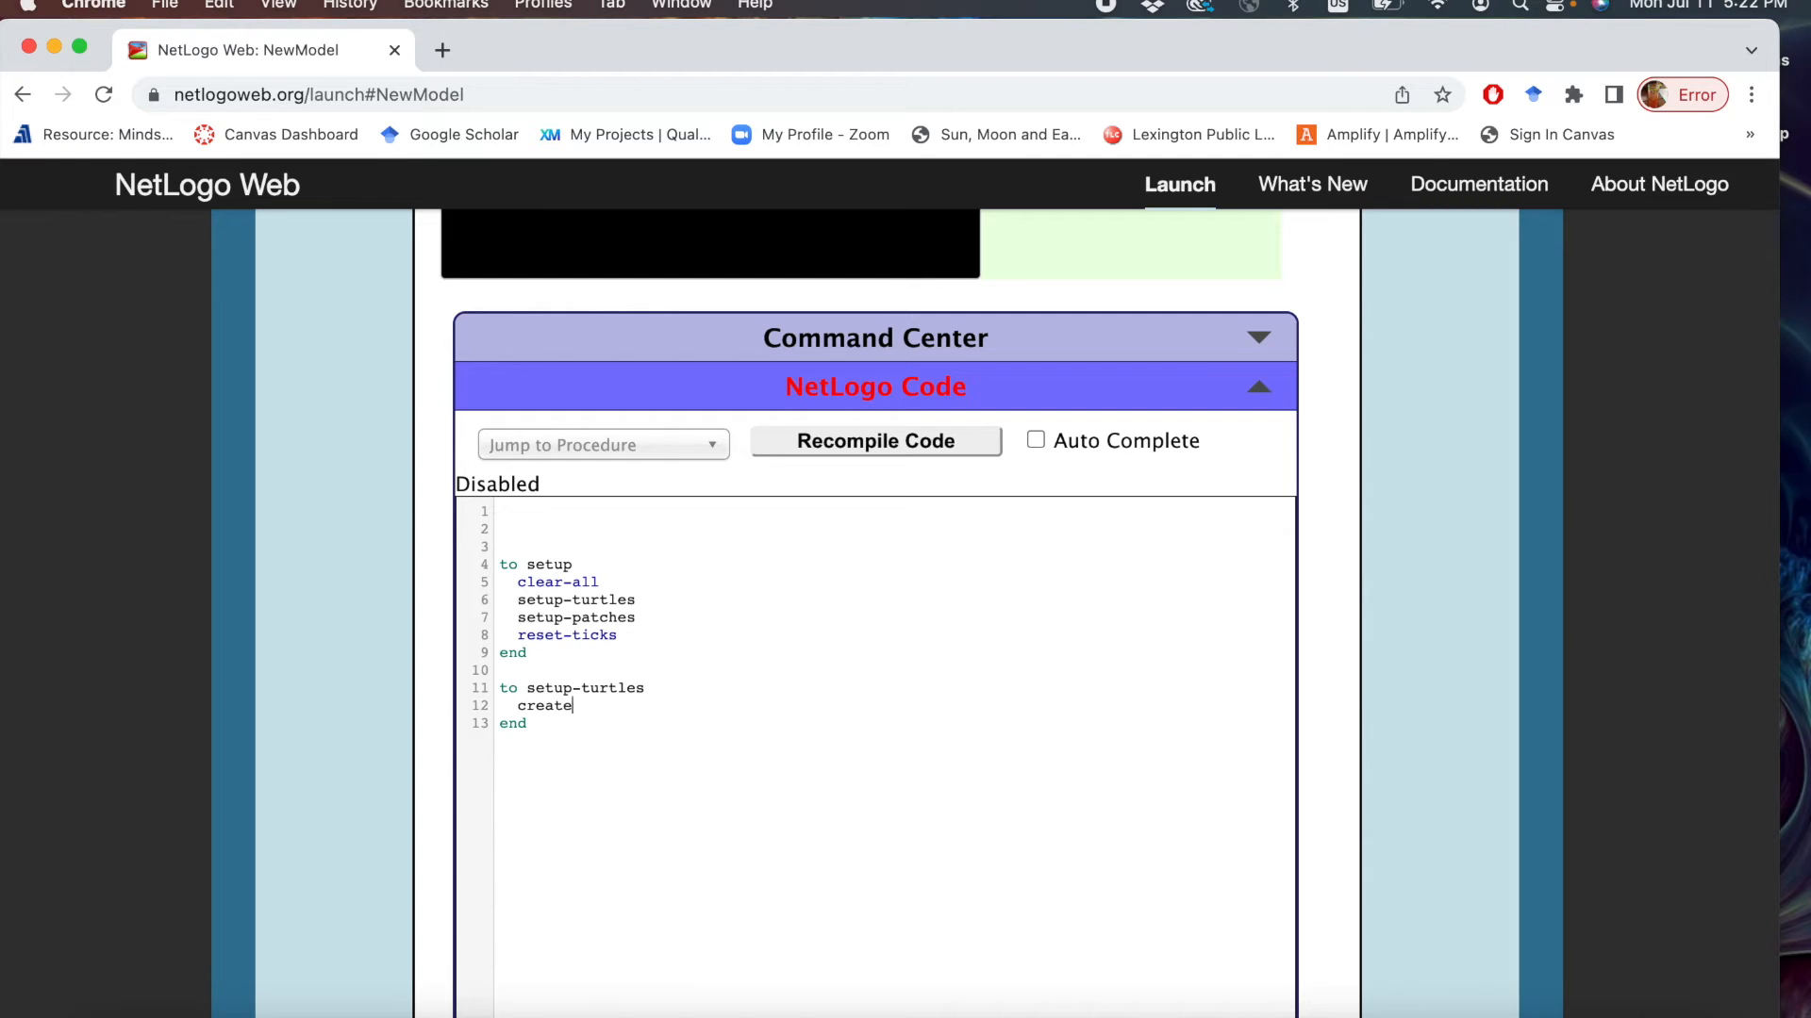
pyautogui.write('-turt')
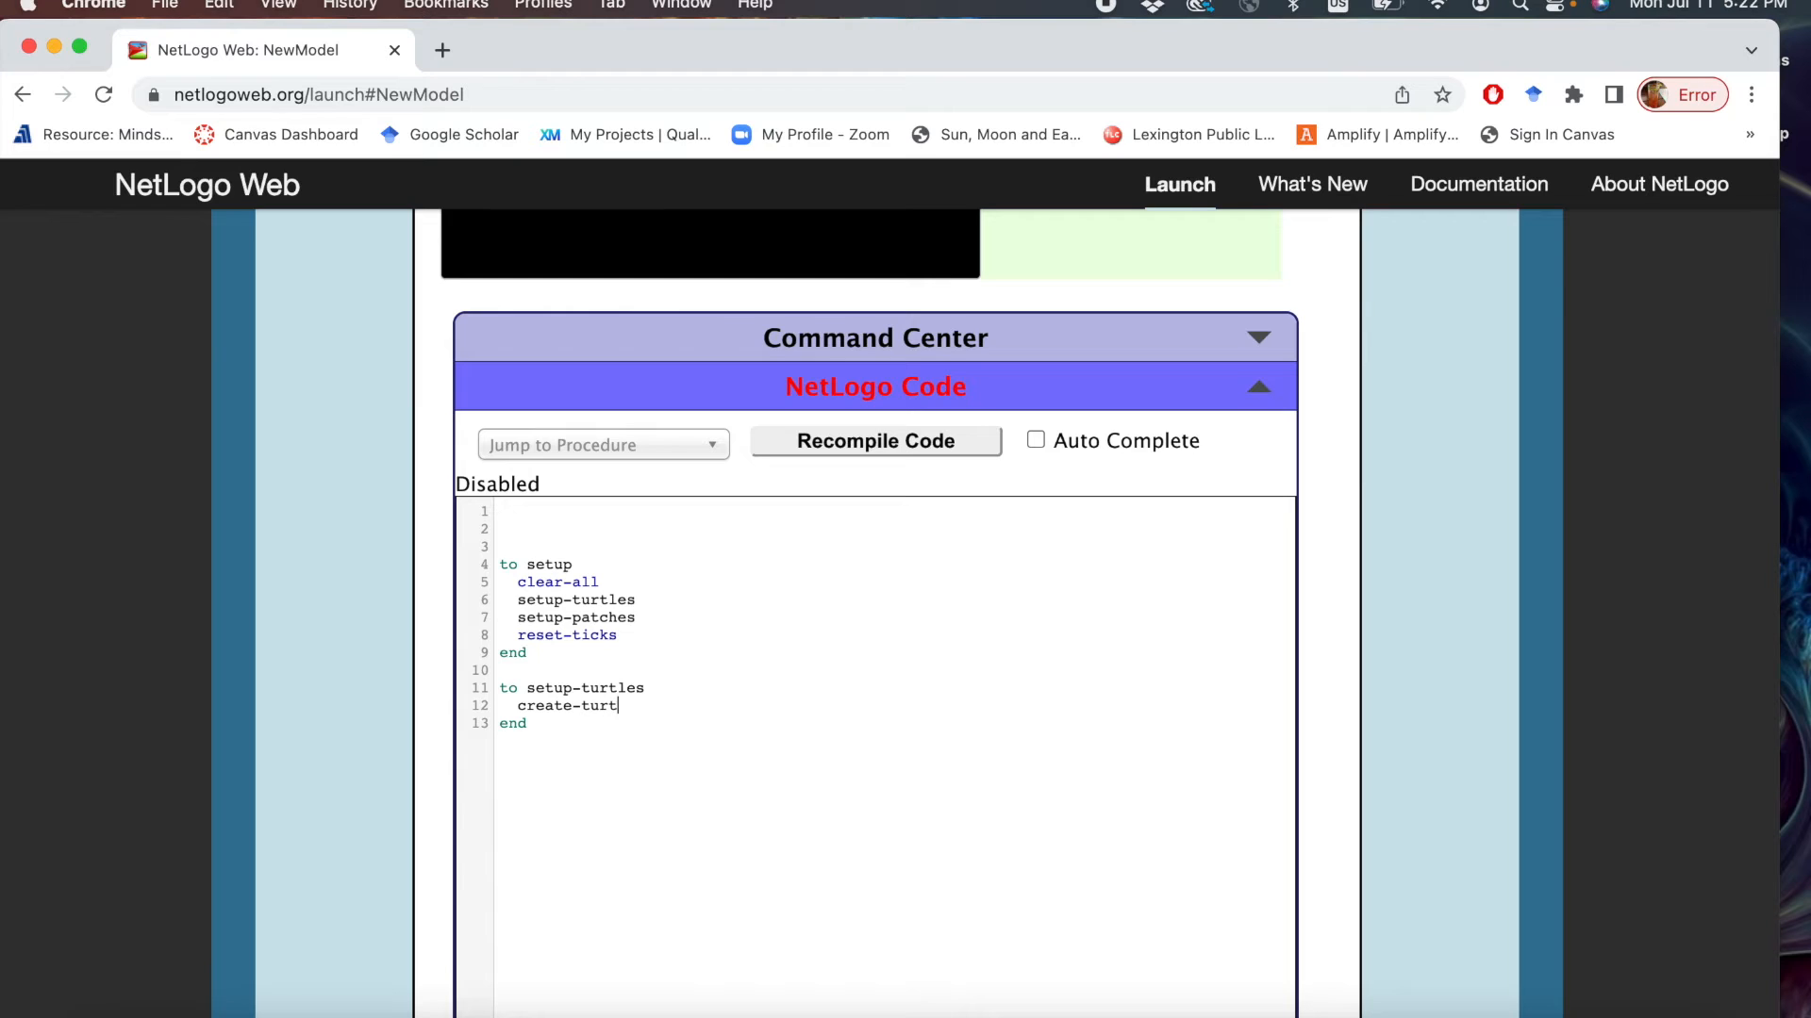
pyautogui.write('les 1')
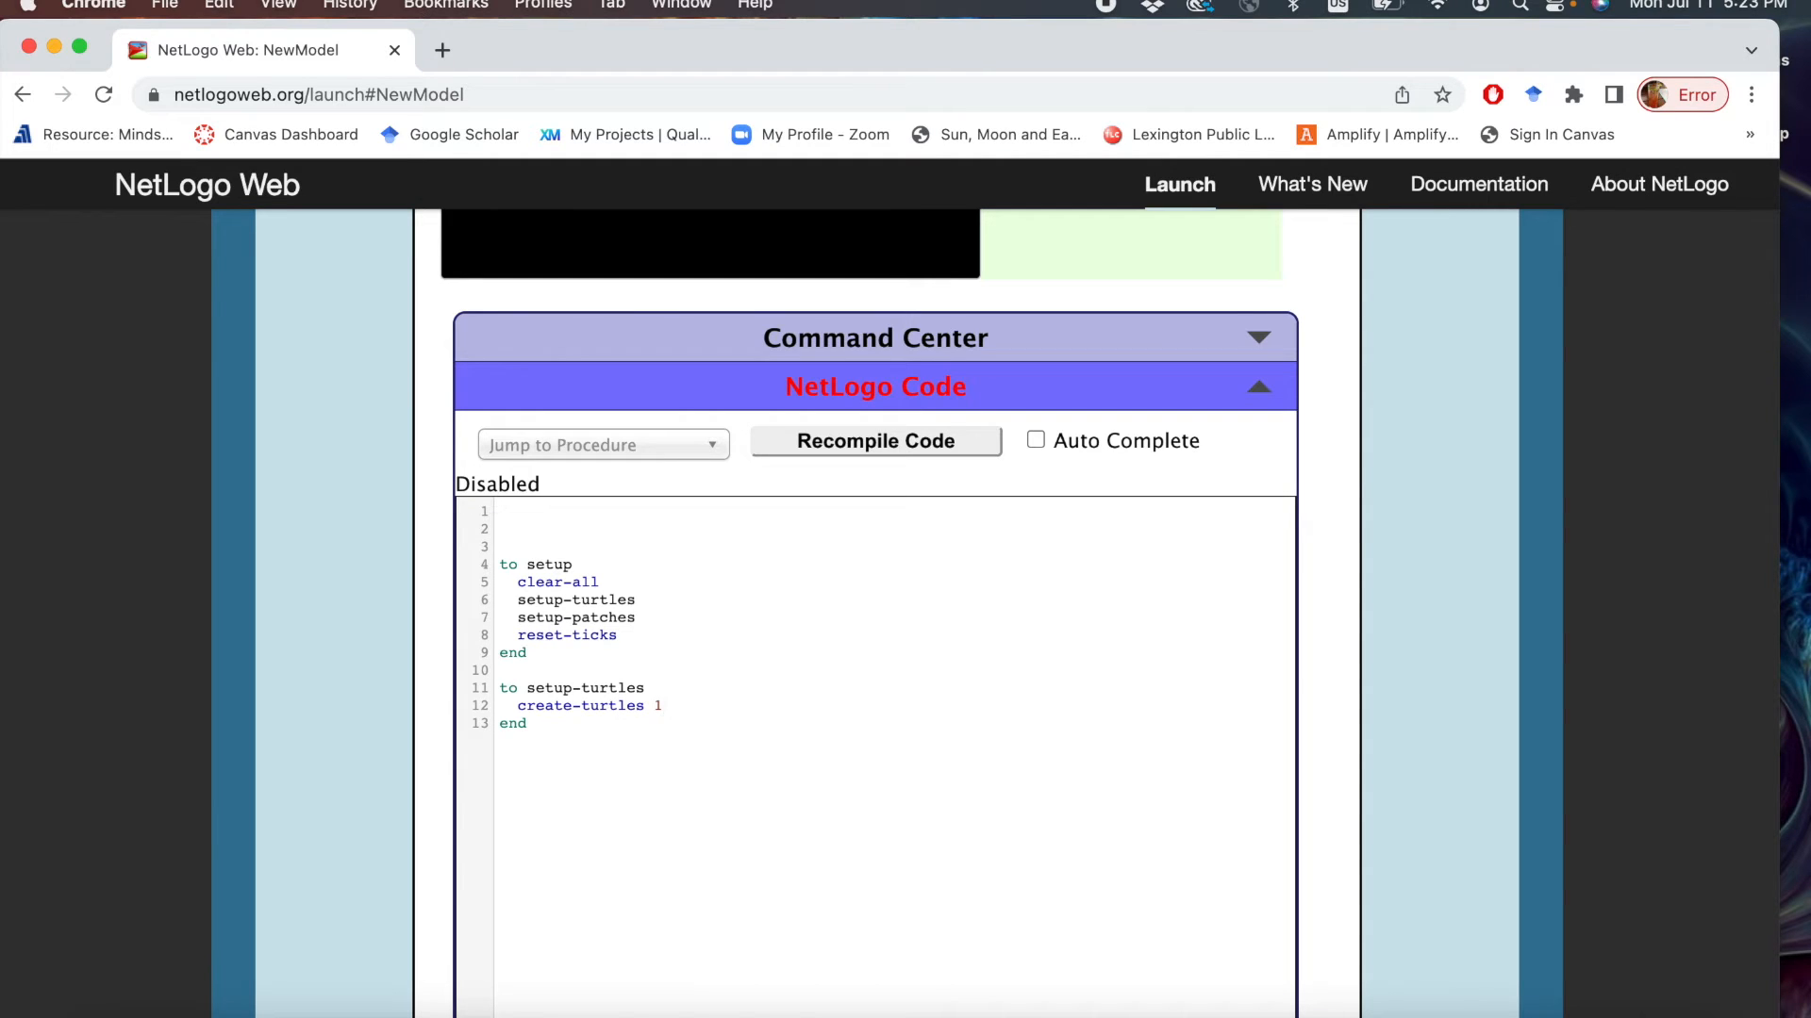
pyautogui.click(575, 724)
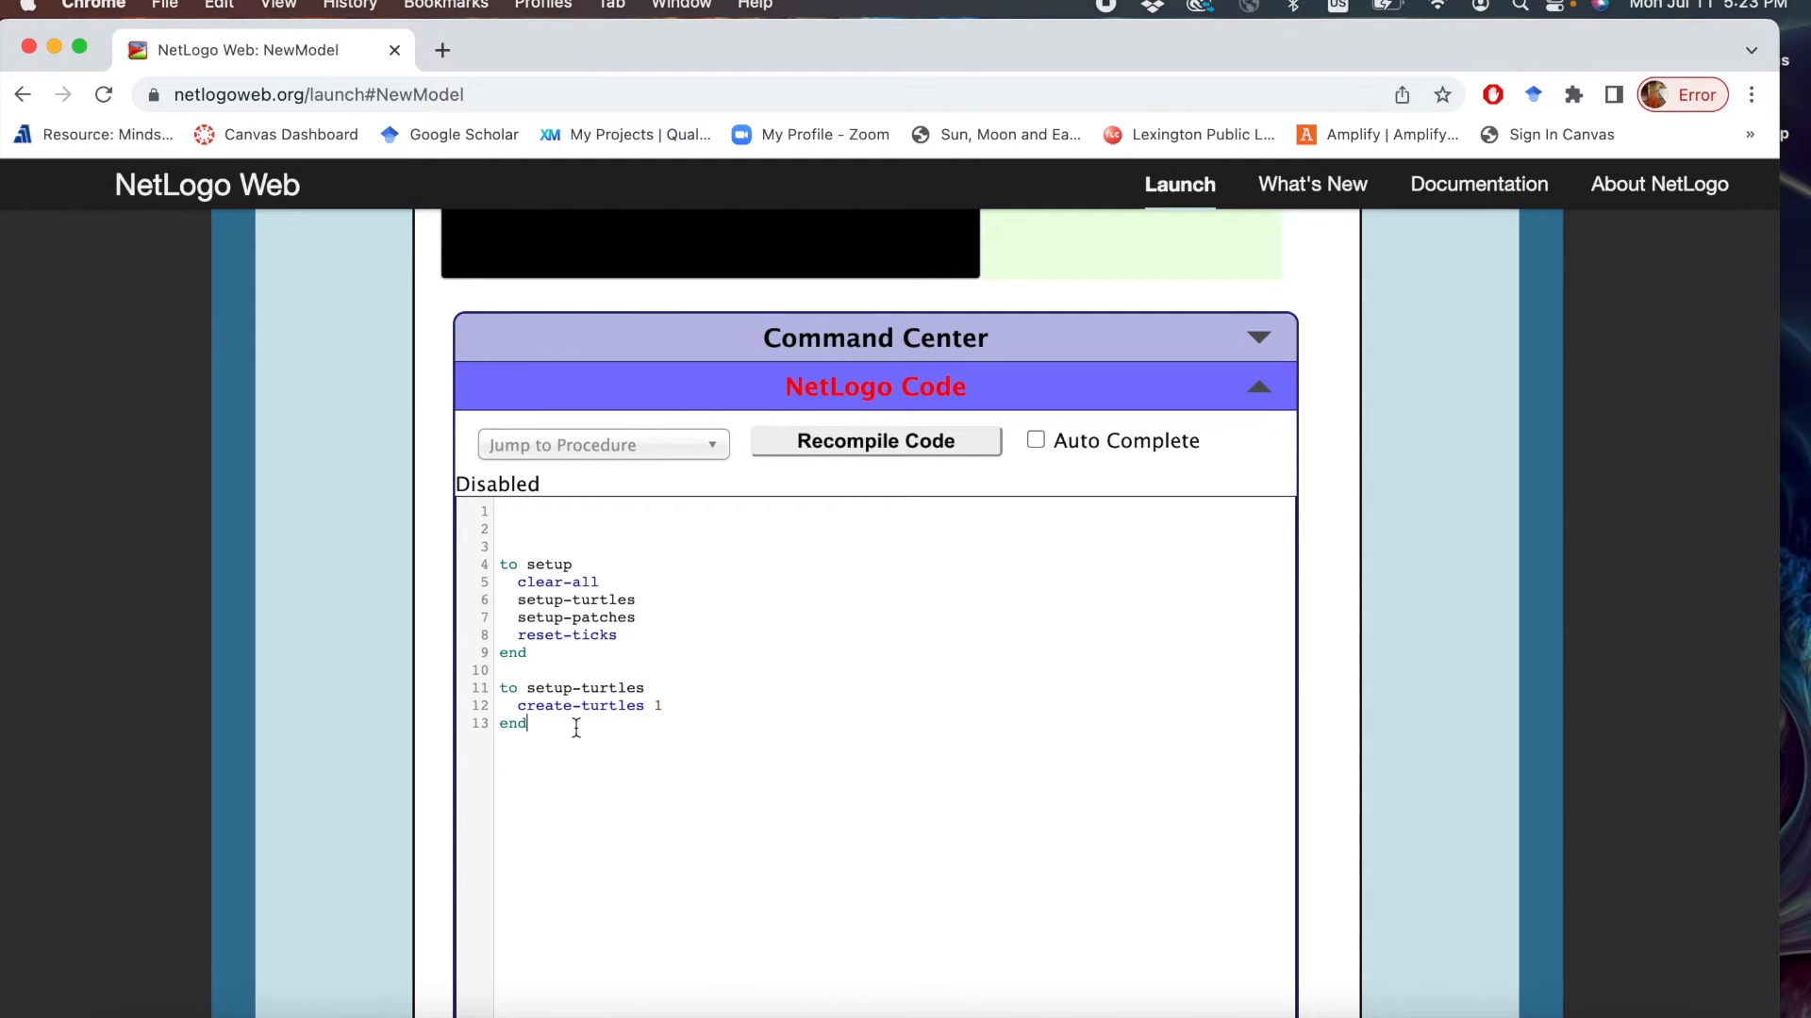
# Write the setup-patches procedure with ask patches [set pcolor 54] and its end.
pyautogui.write('to setup-patc')
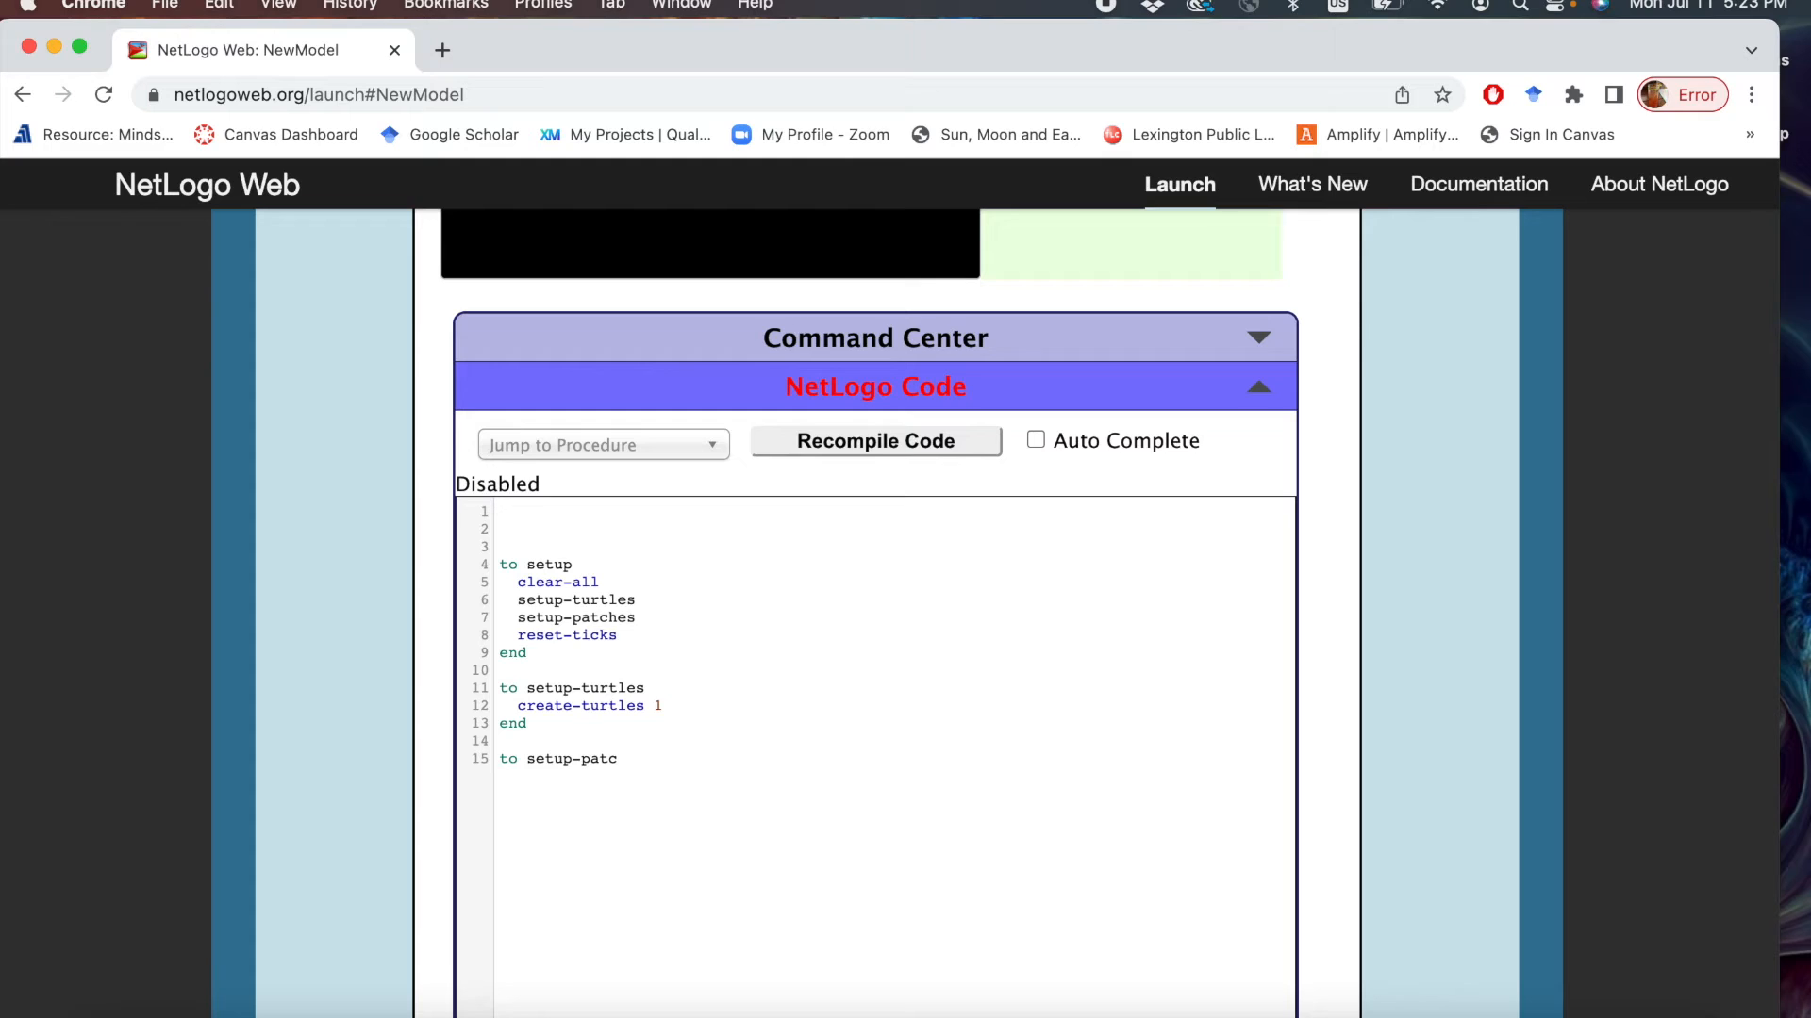
pyautogui.write('hes')
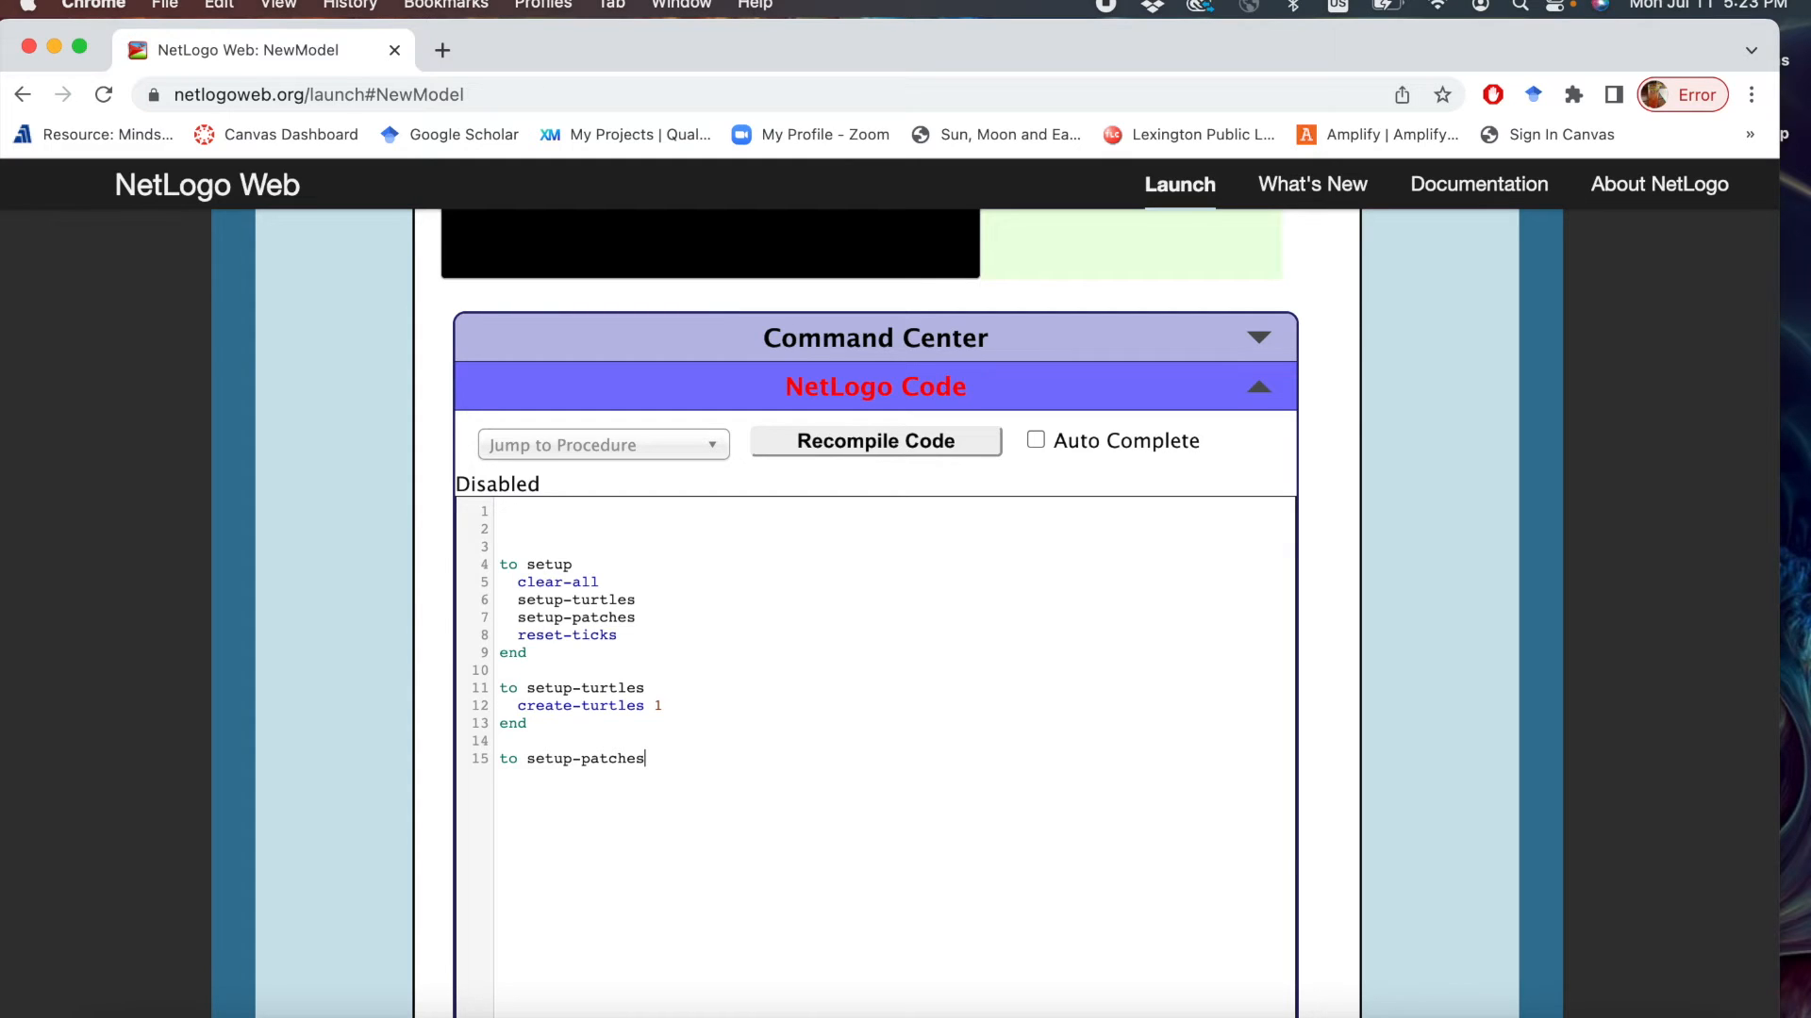
pyautogui.write('ask')
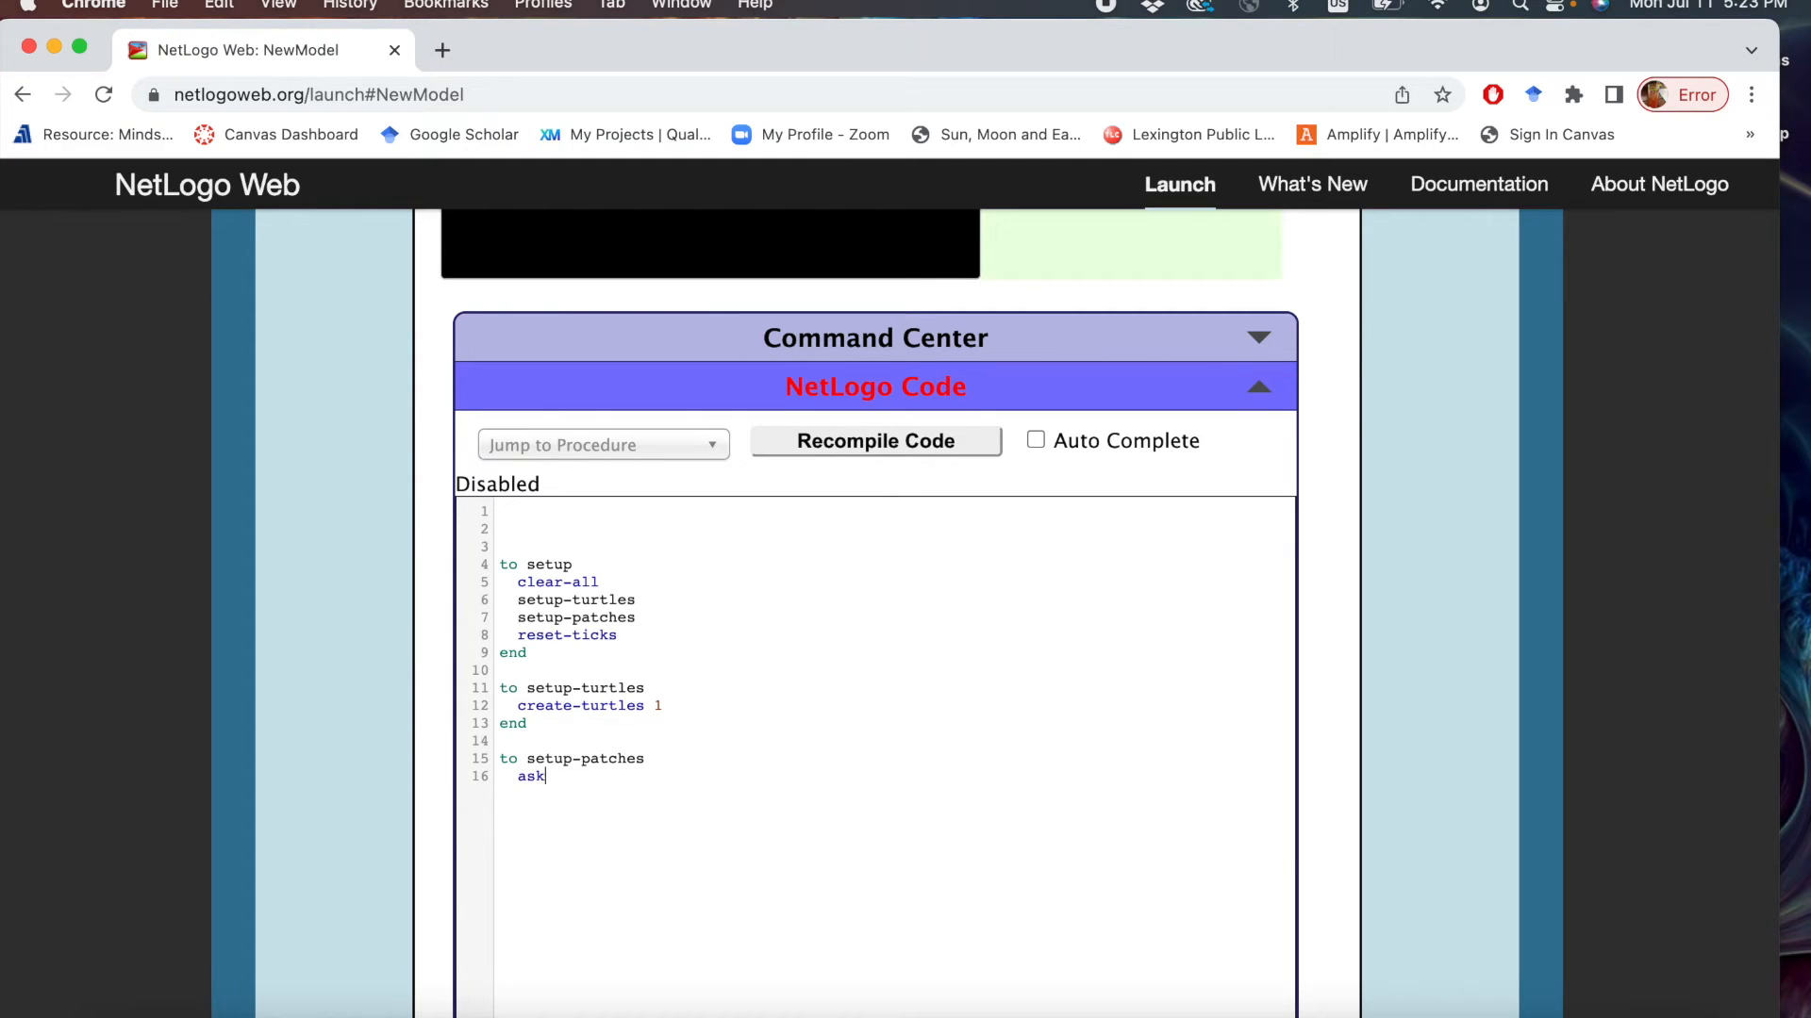
pyautogui.write('pat')
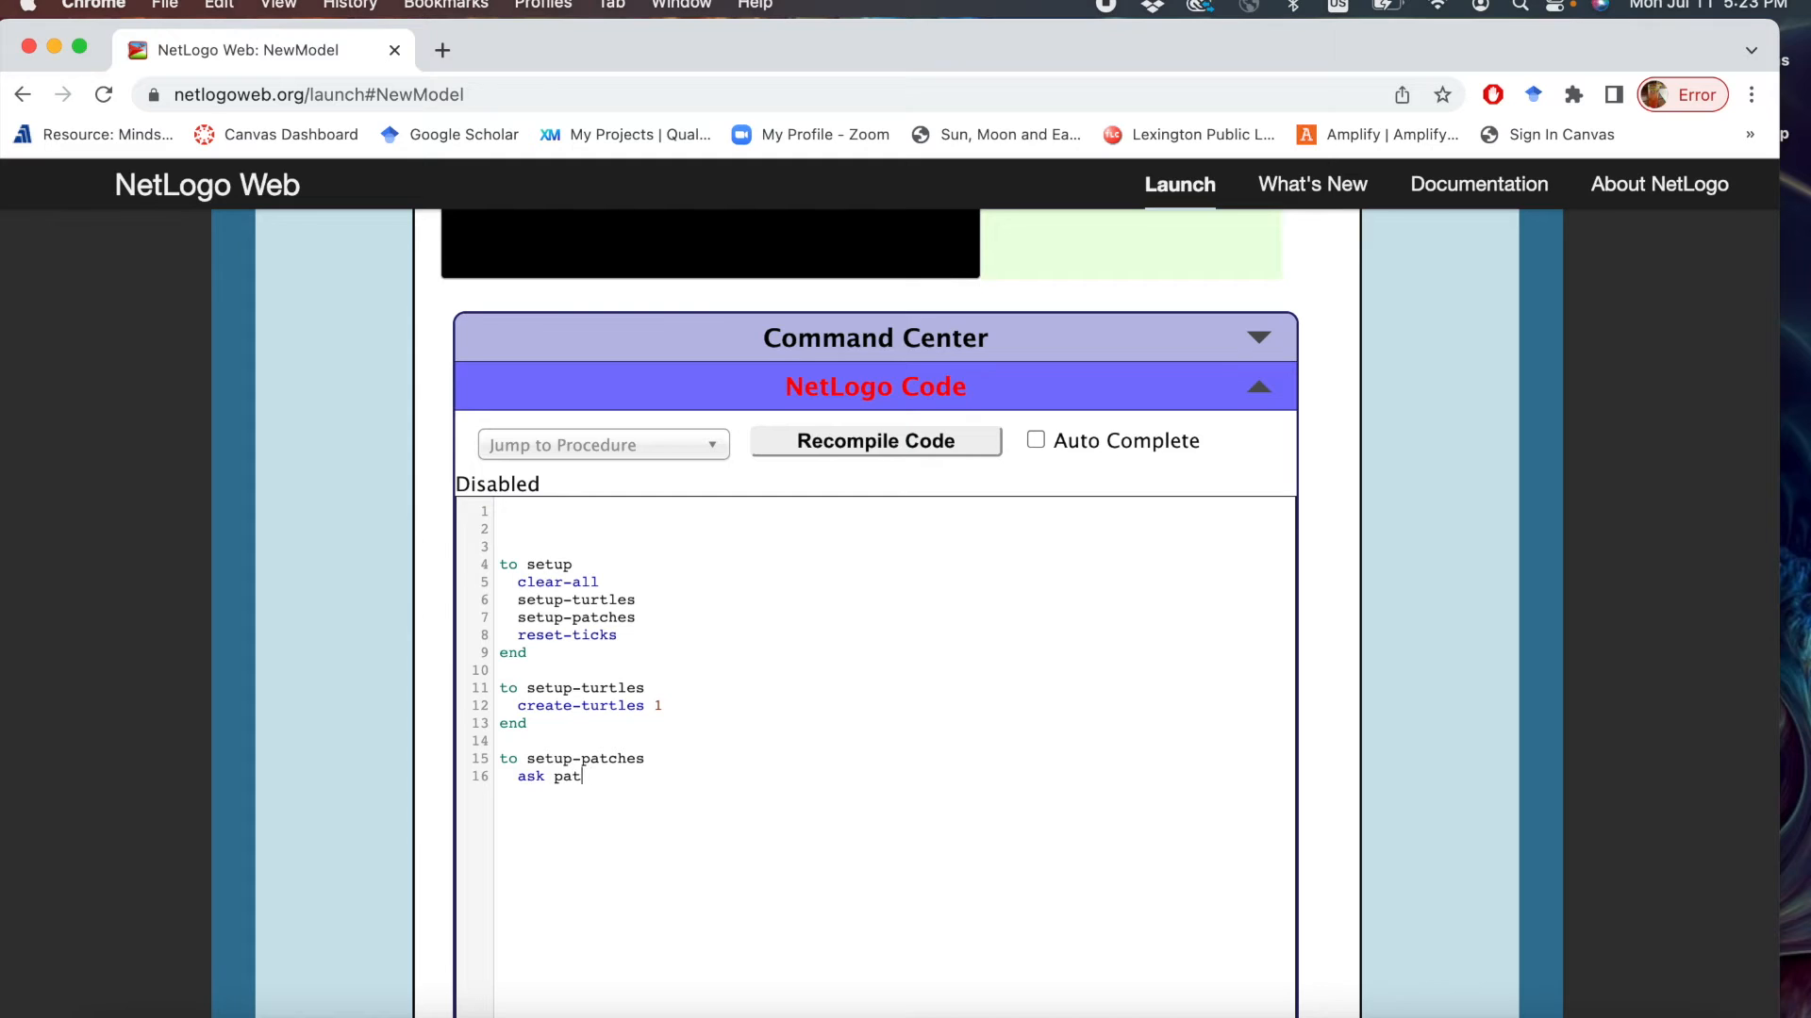
pyautogui.write('ches')
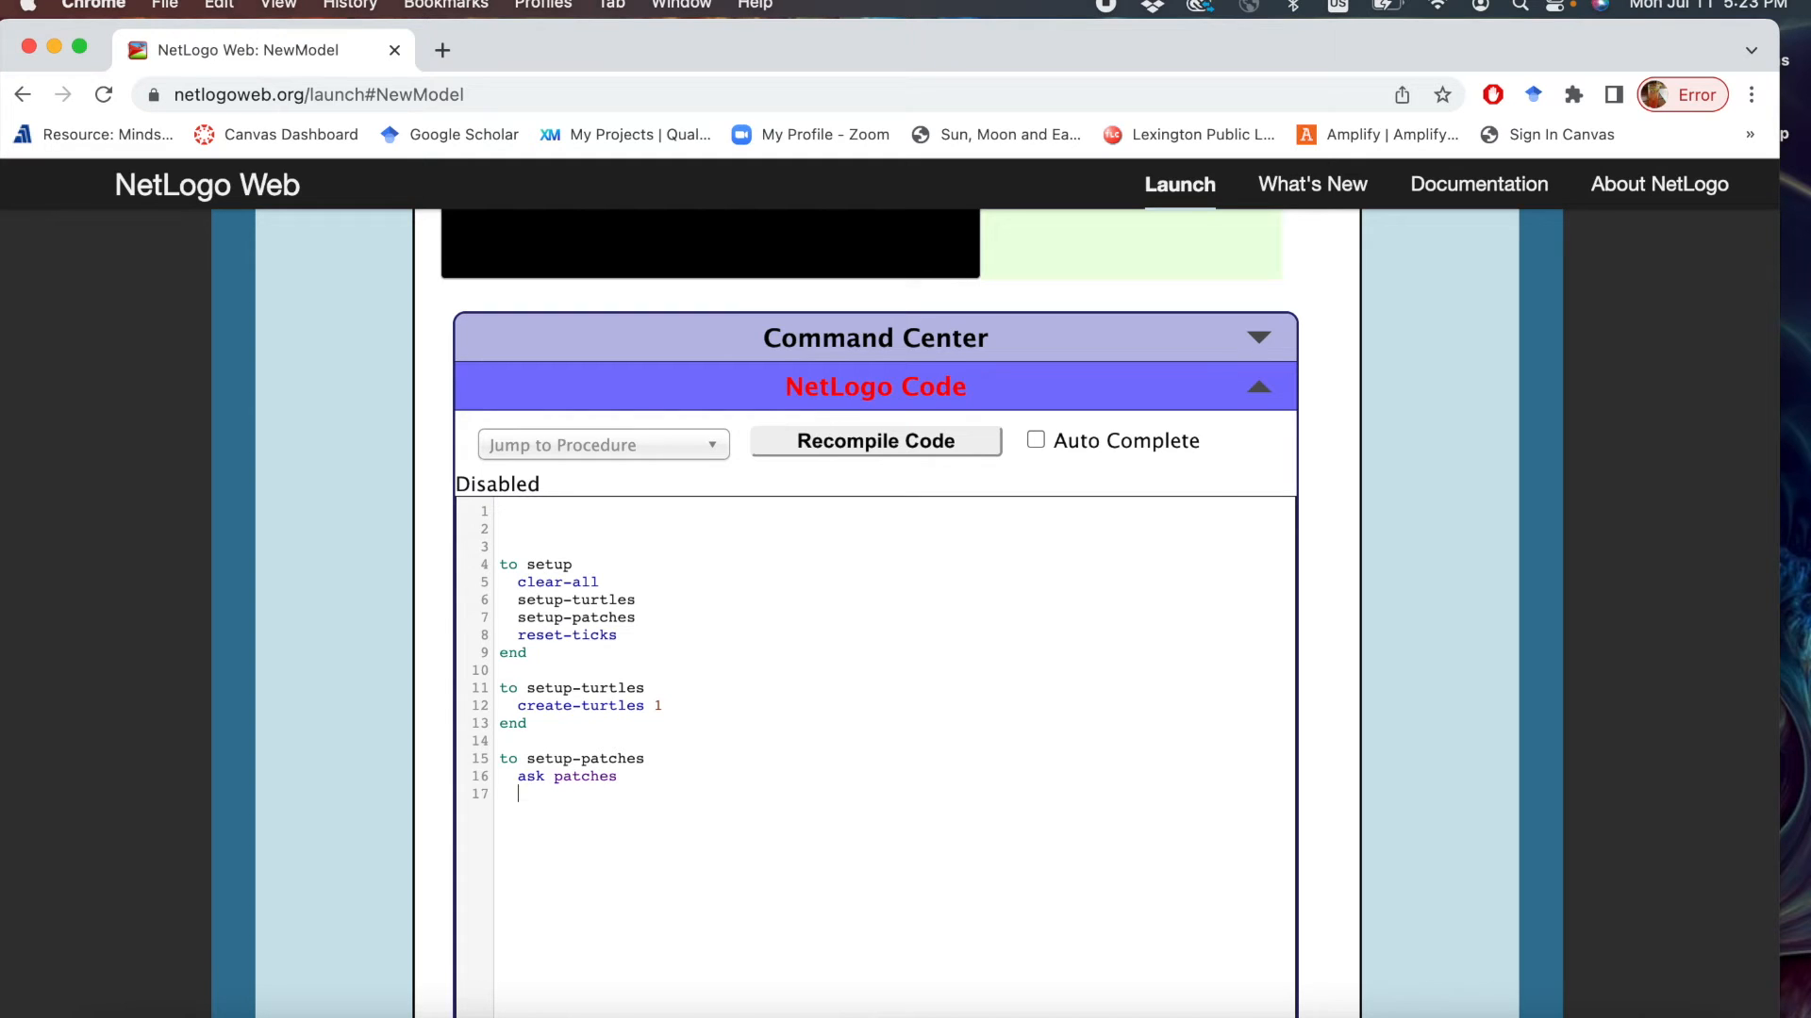
pyautogui.write('[set p')
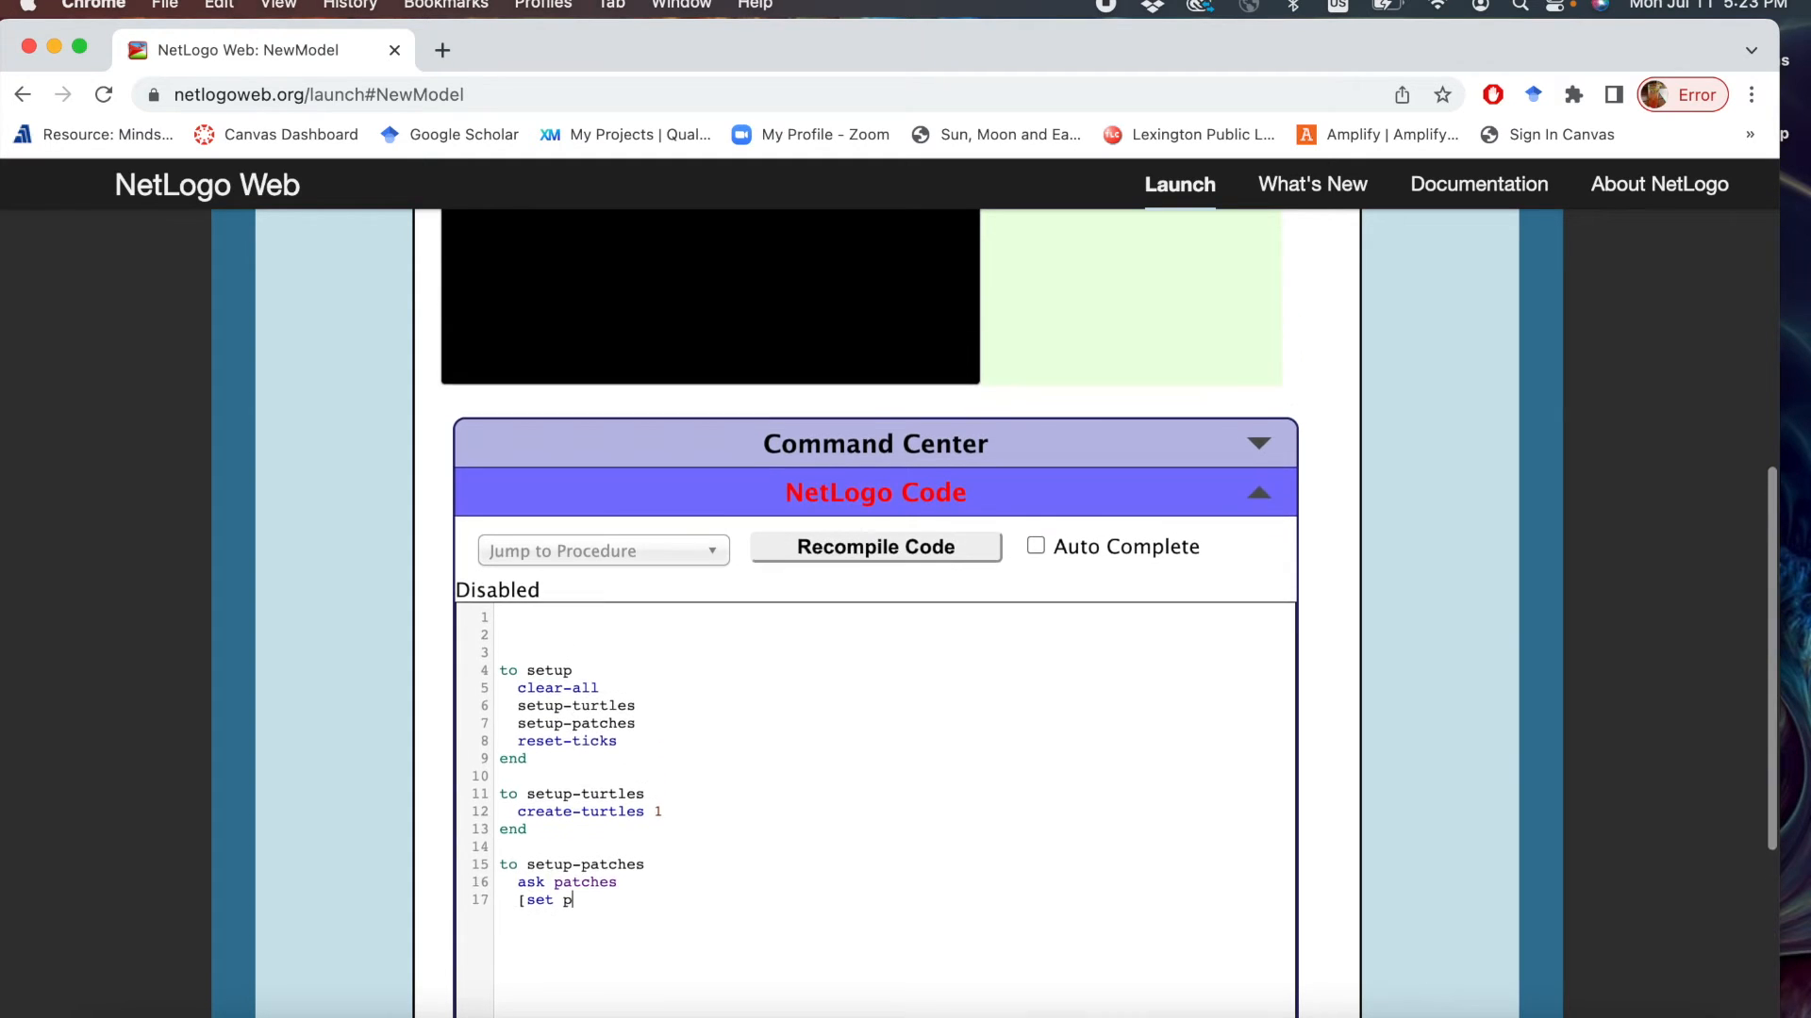
pyautogui.write('color')
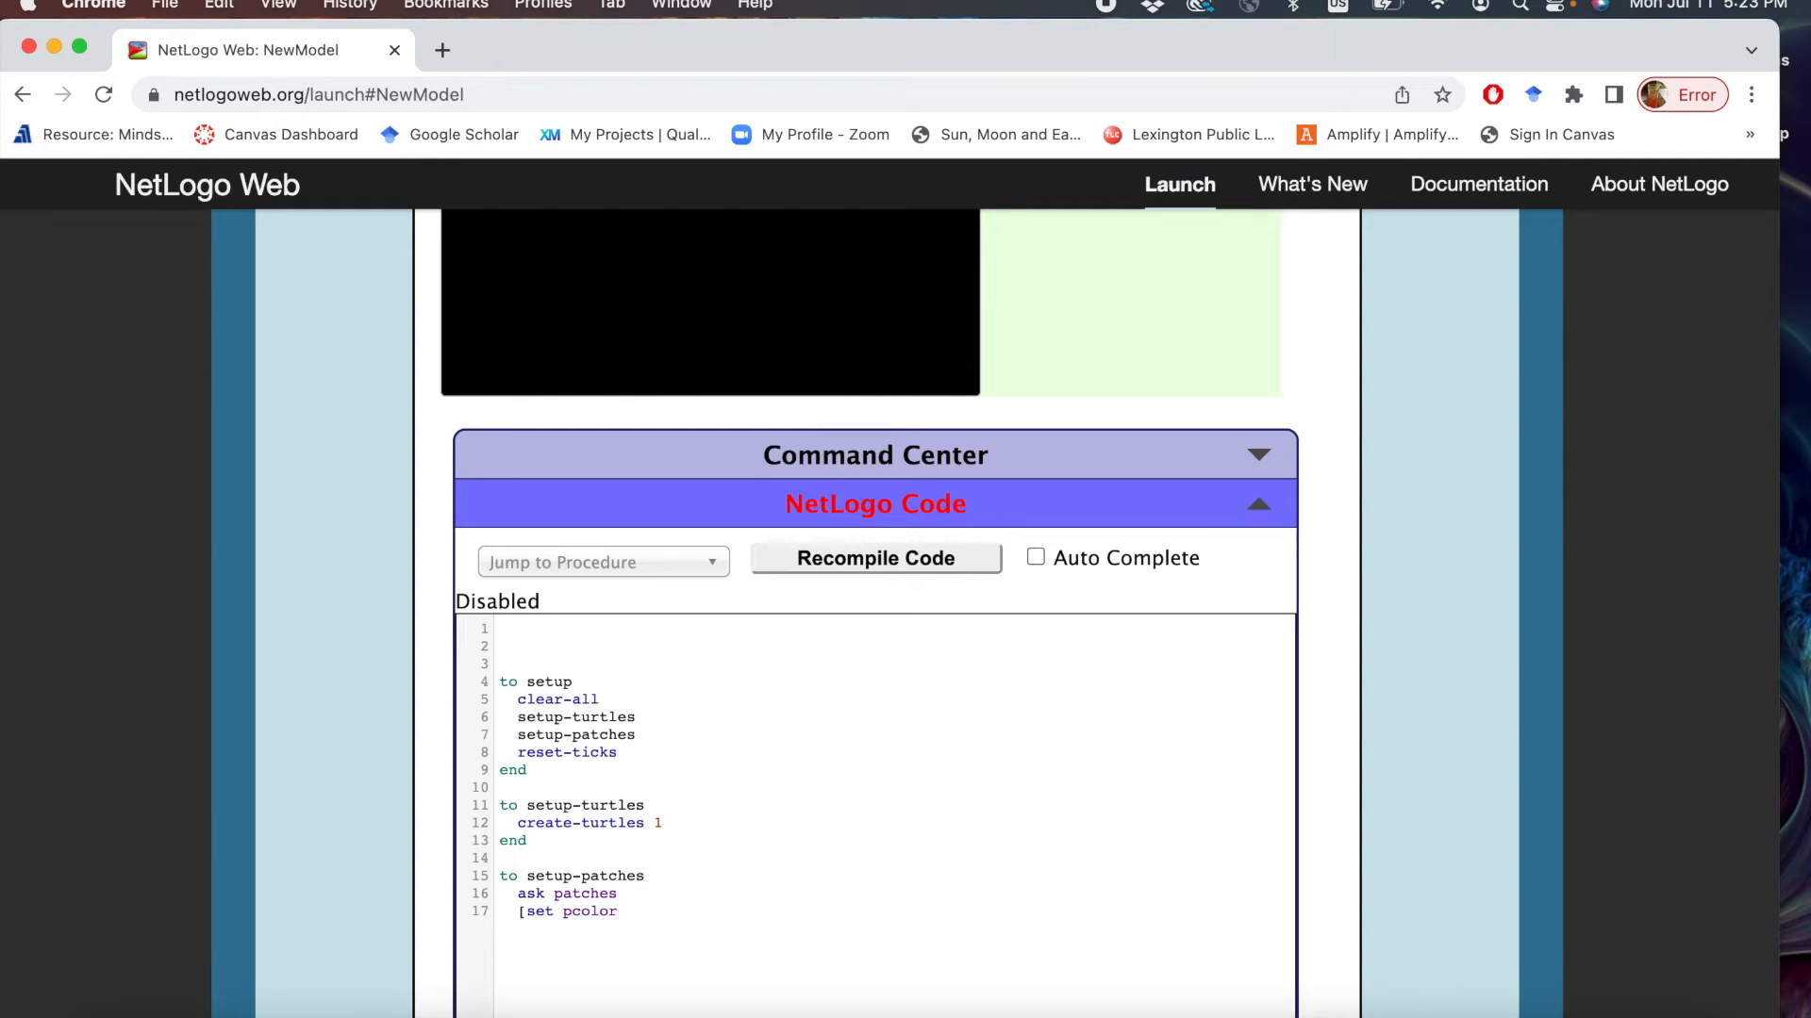
pyautogui.write('54')
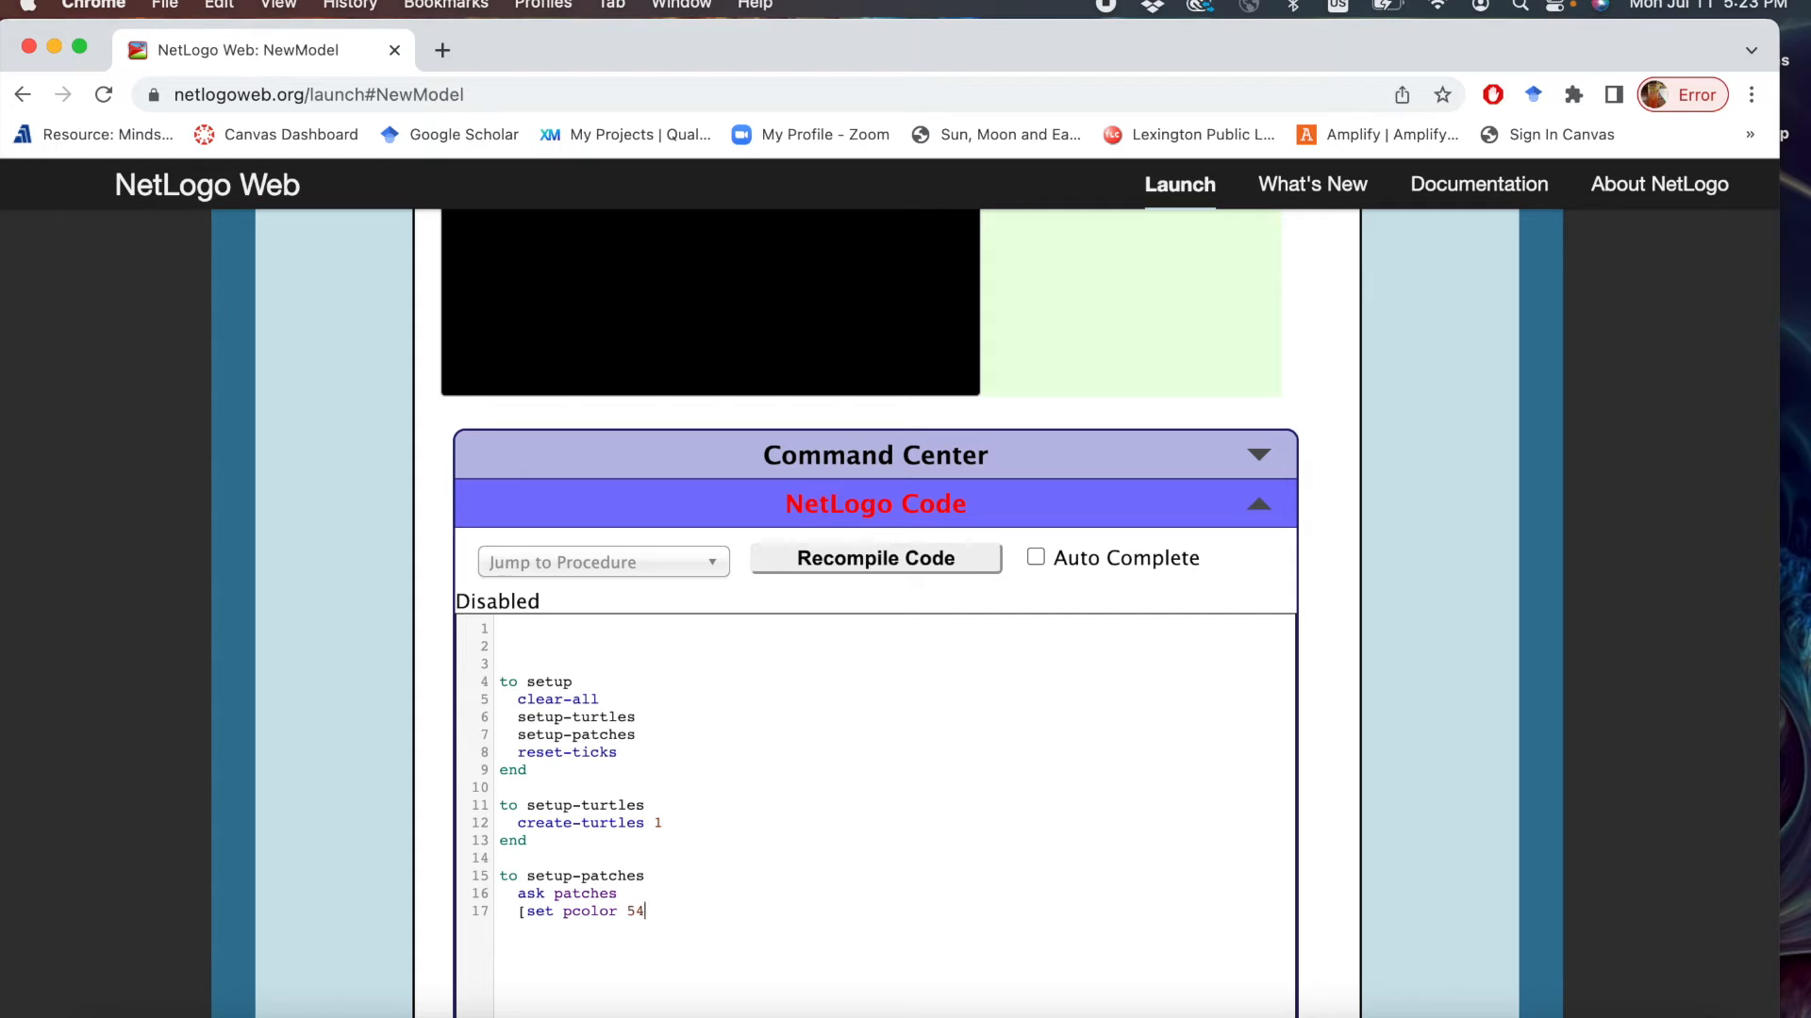
pyautogui.write(']')
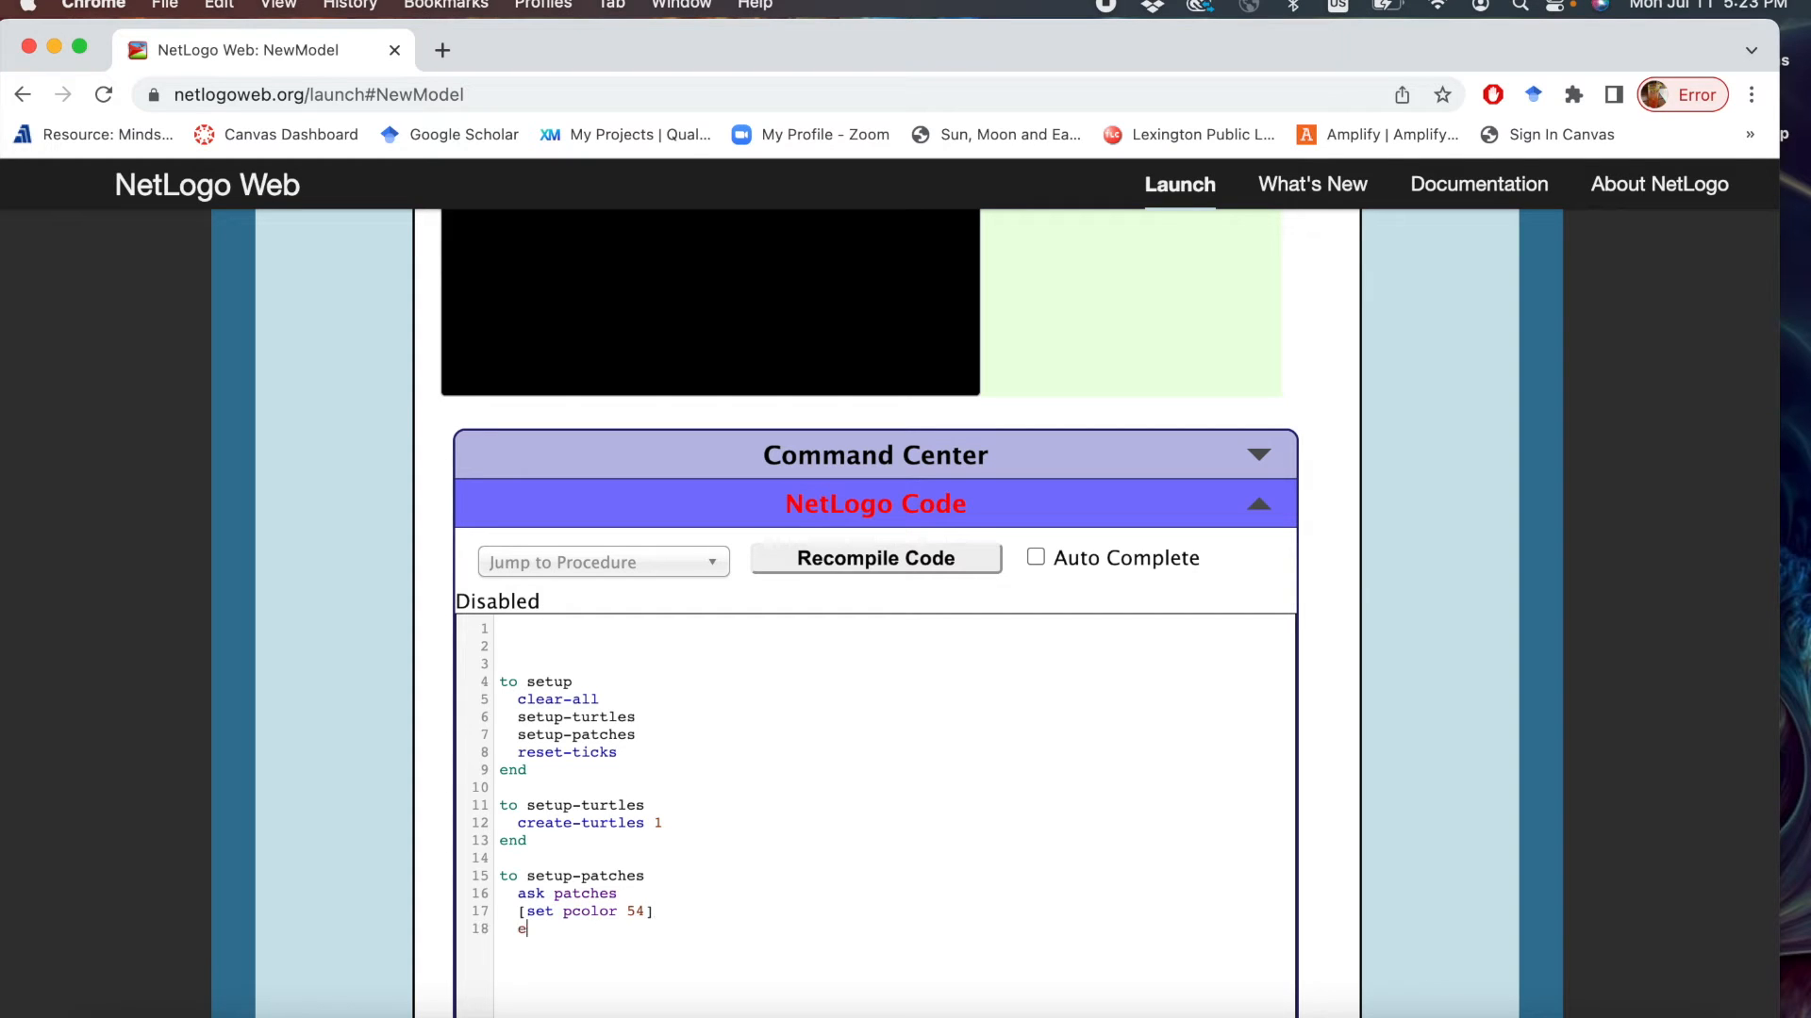
pyautogui.write('nd')
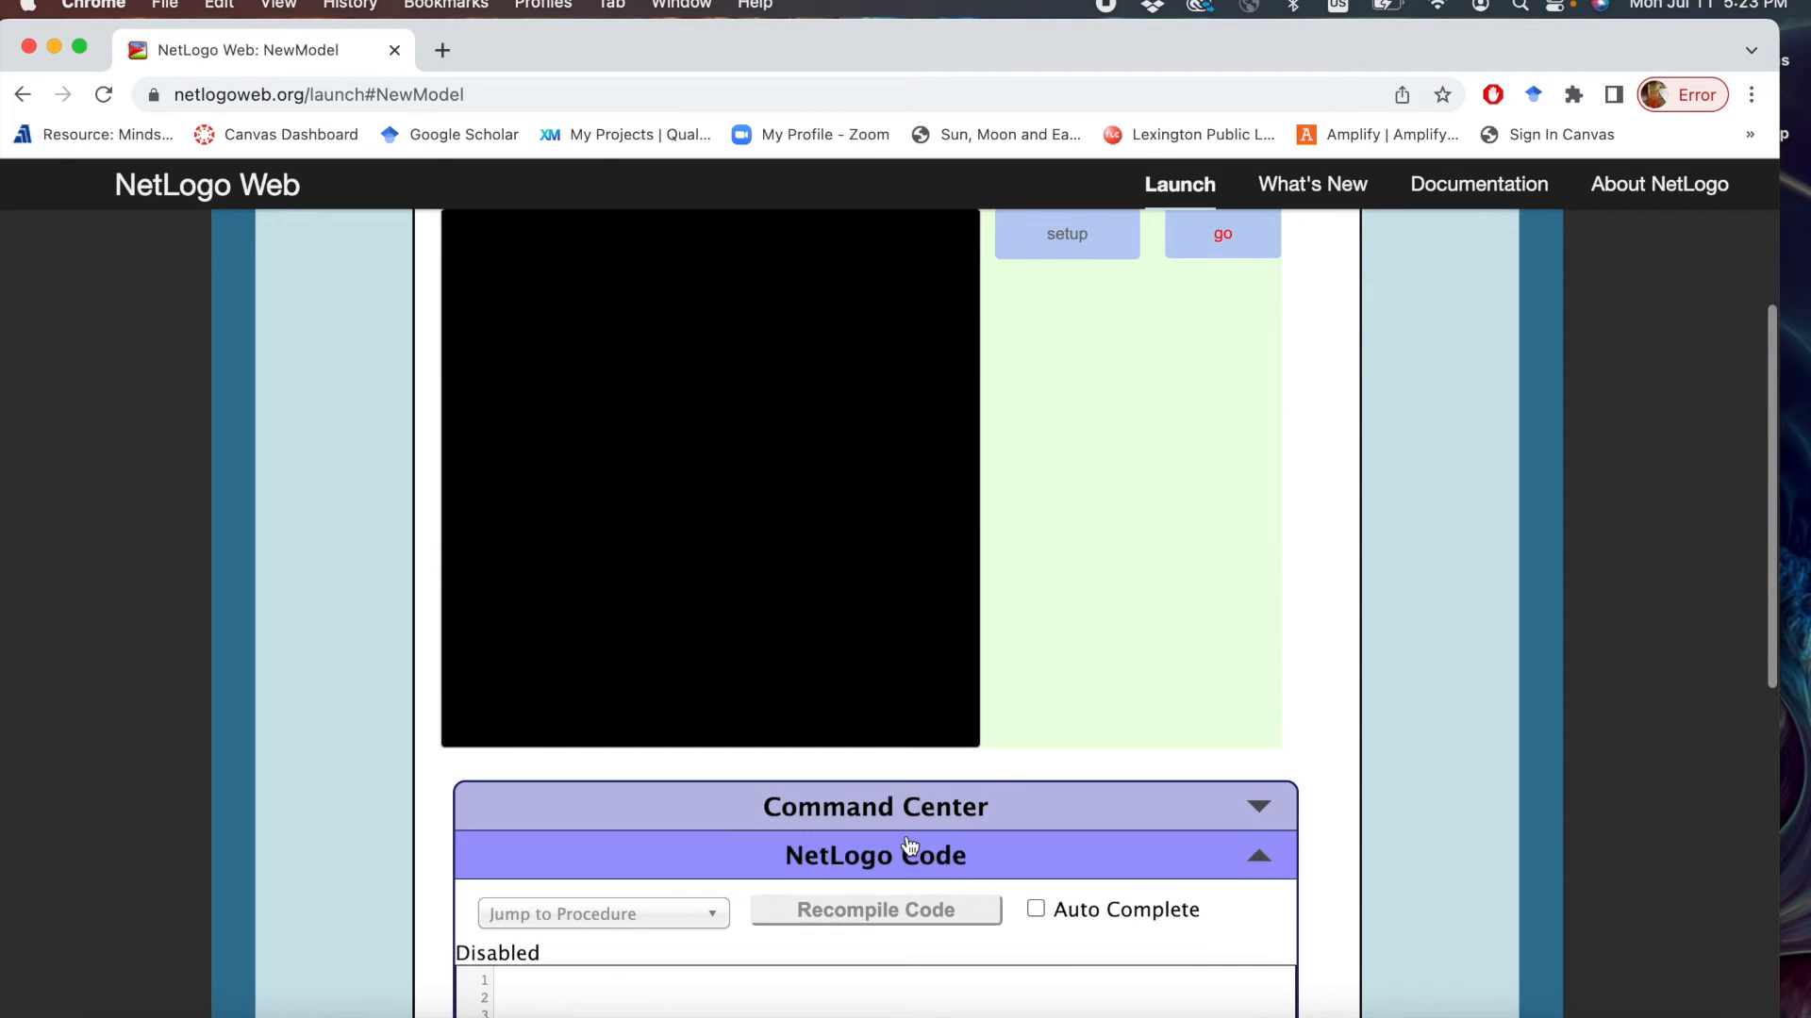
# Switch back to interactive mode and press setup, turning the world green with one turtle.
pyautogui.scroll(3)
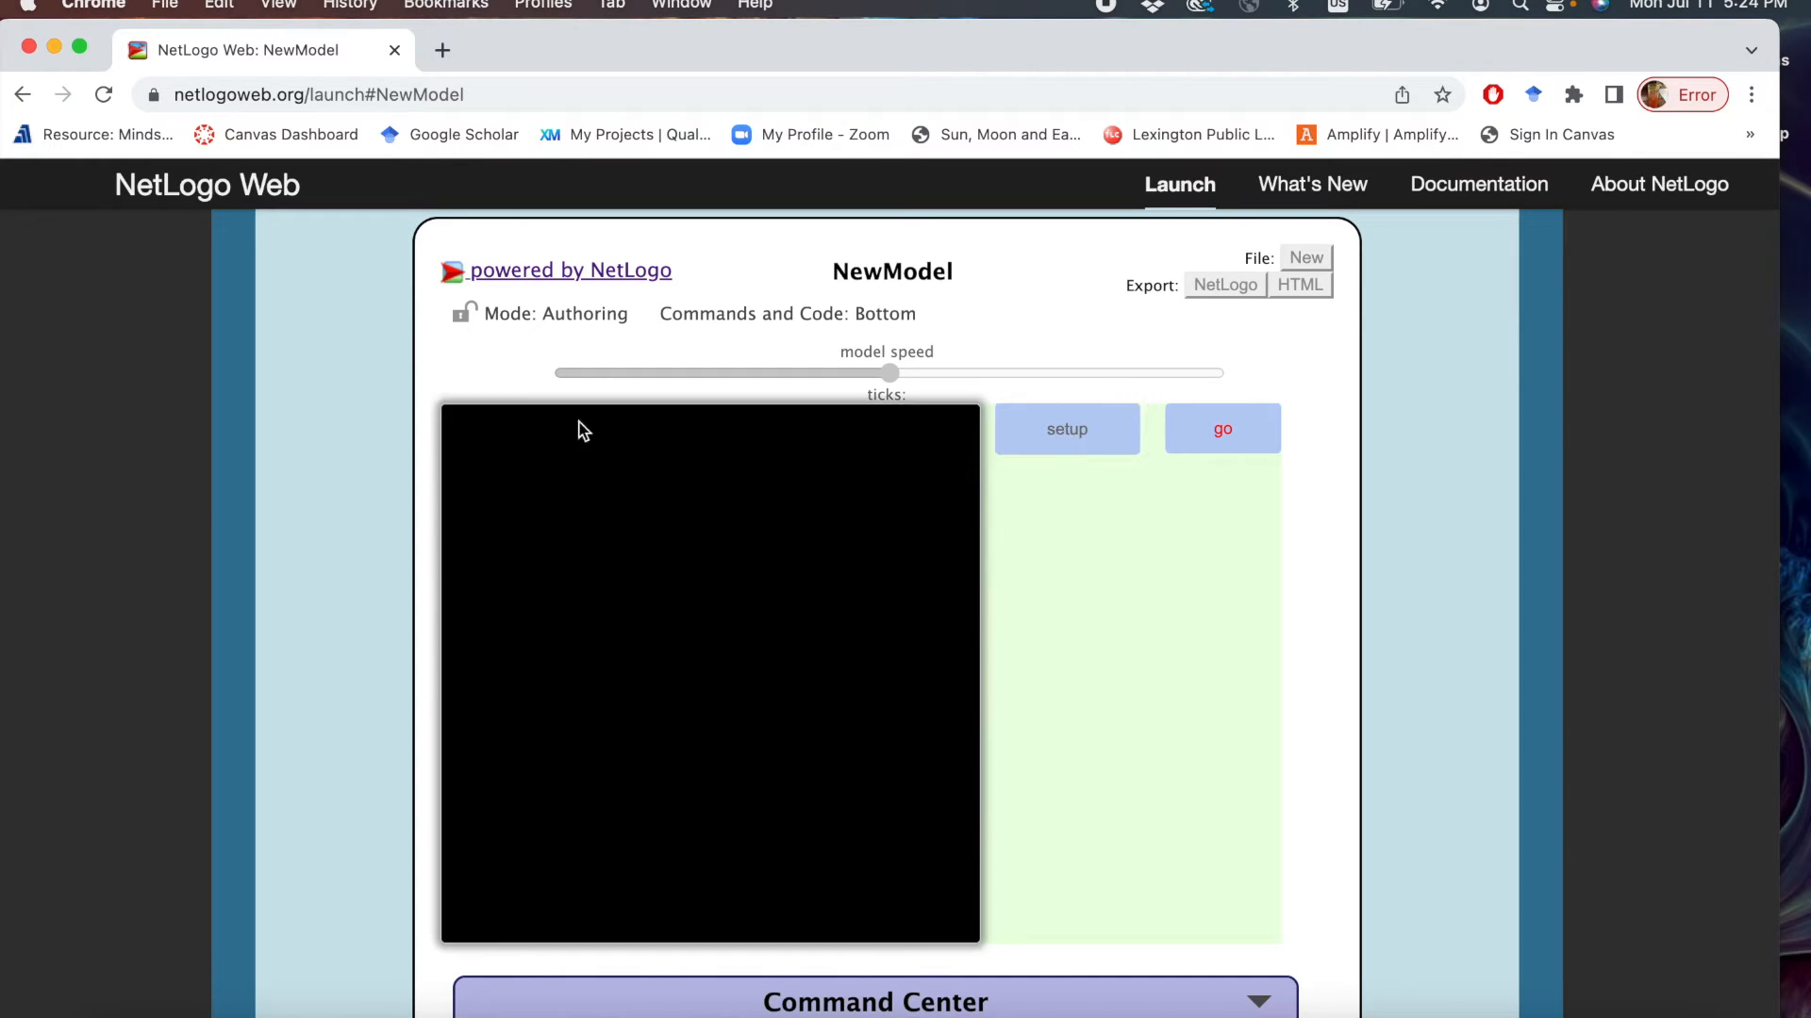
pyautogui.click(464, 315)
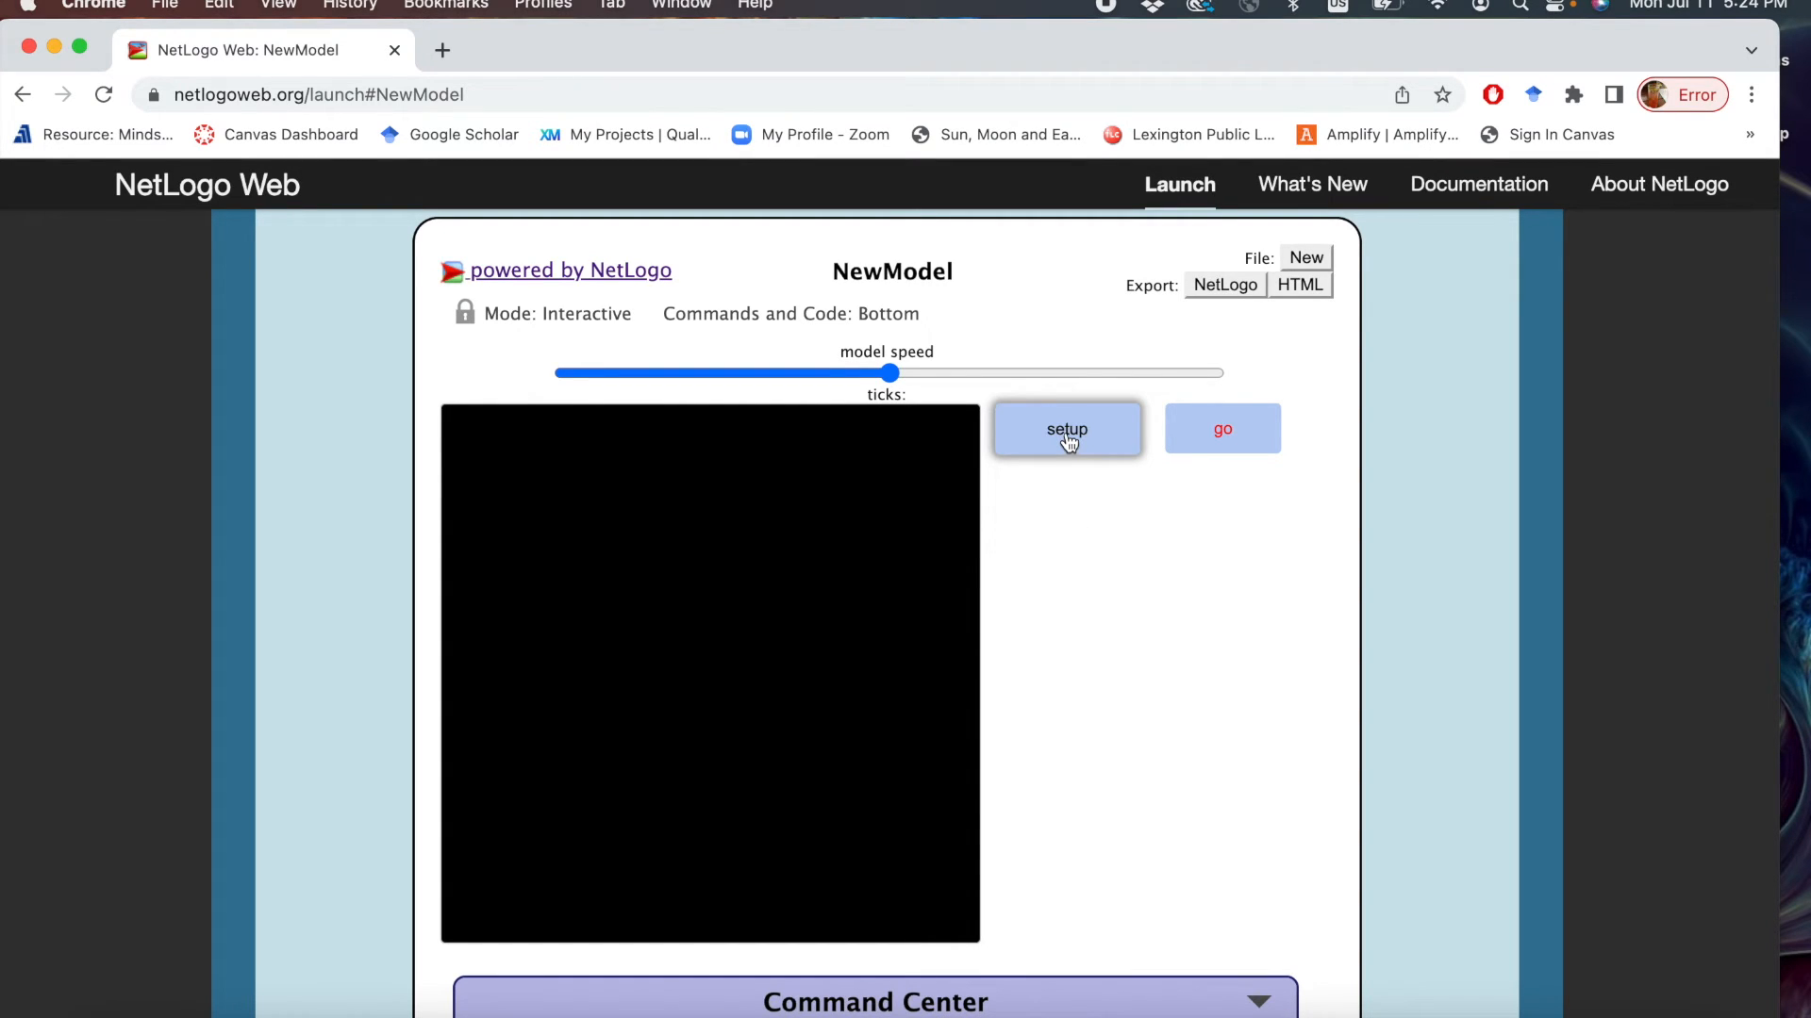
pyautogui.click(1065, 428)
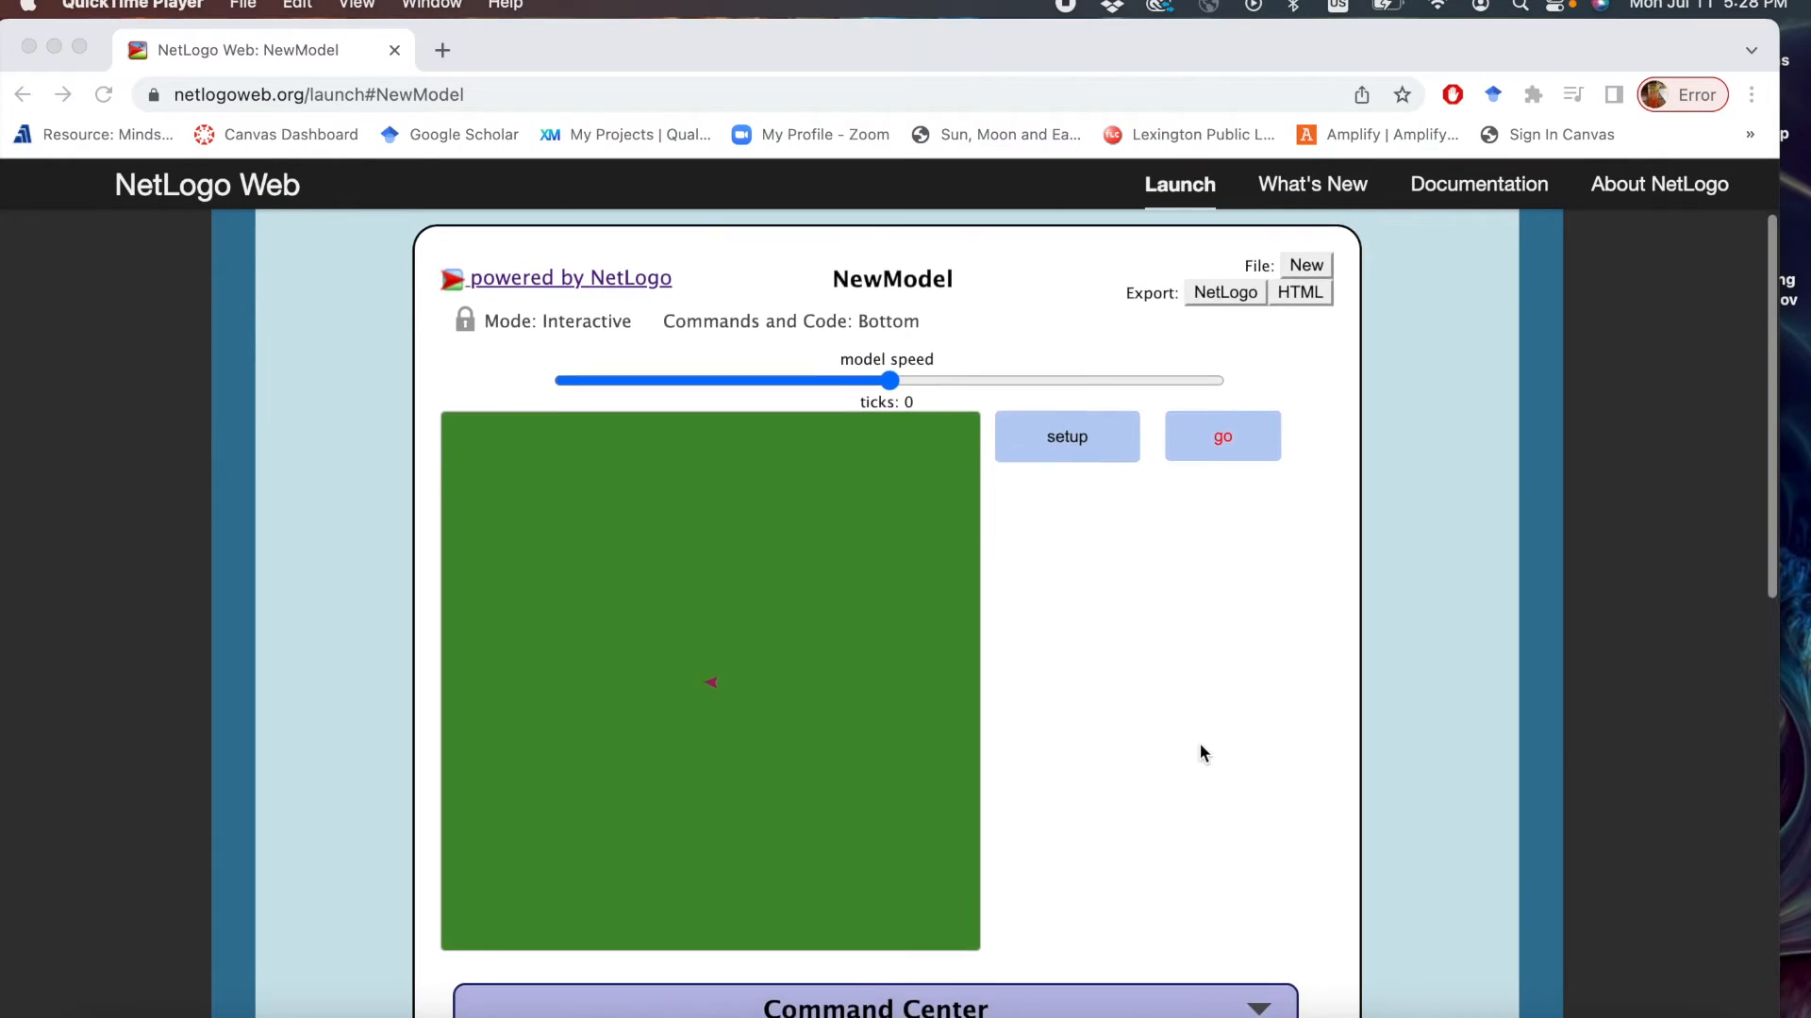
# Inside the create-turtles block, add three set lines for size, shape and color.
pyautogui.scroll(-3)
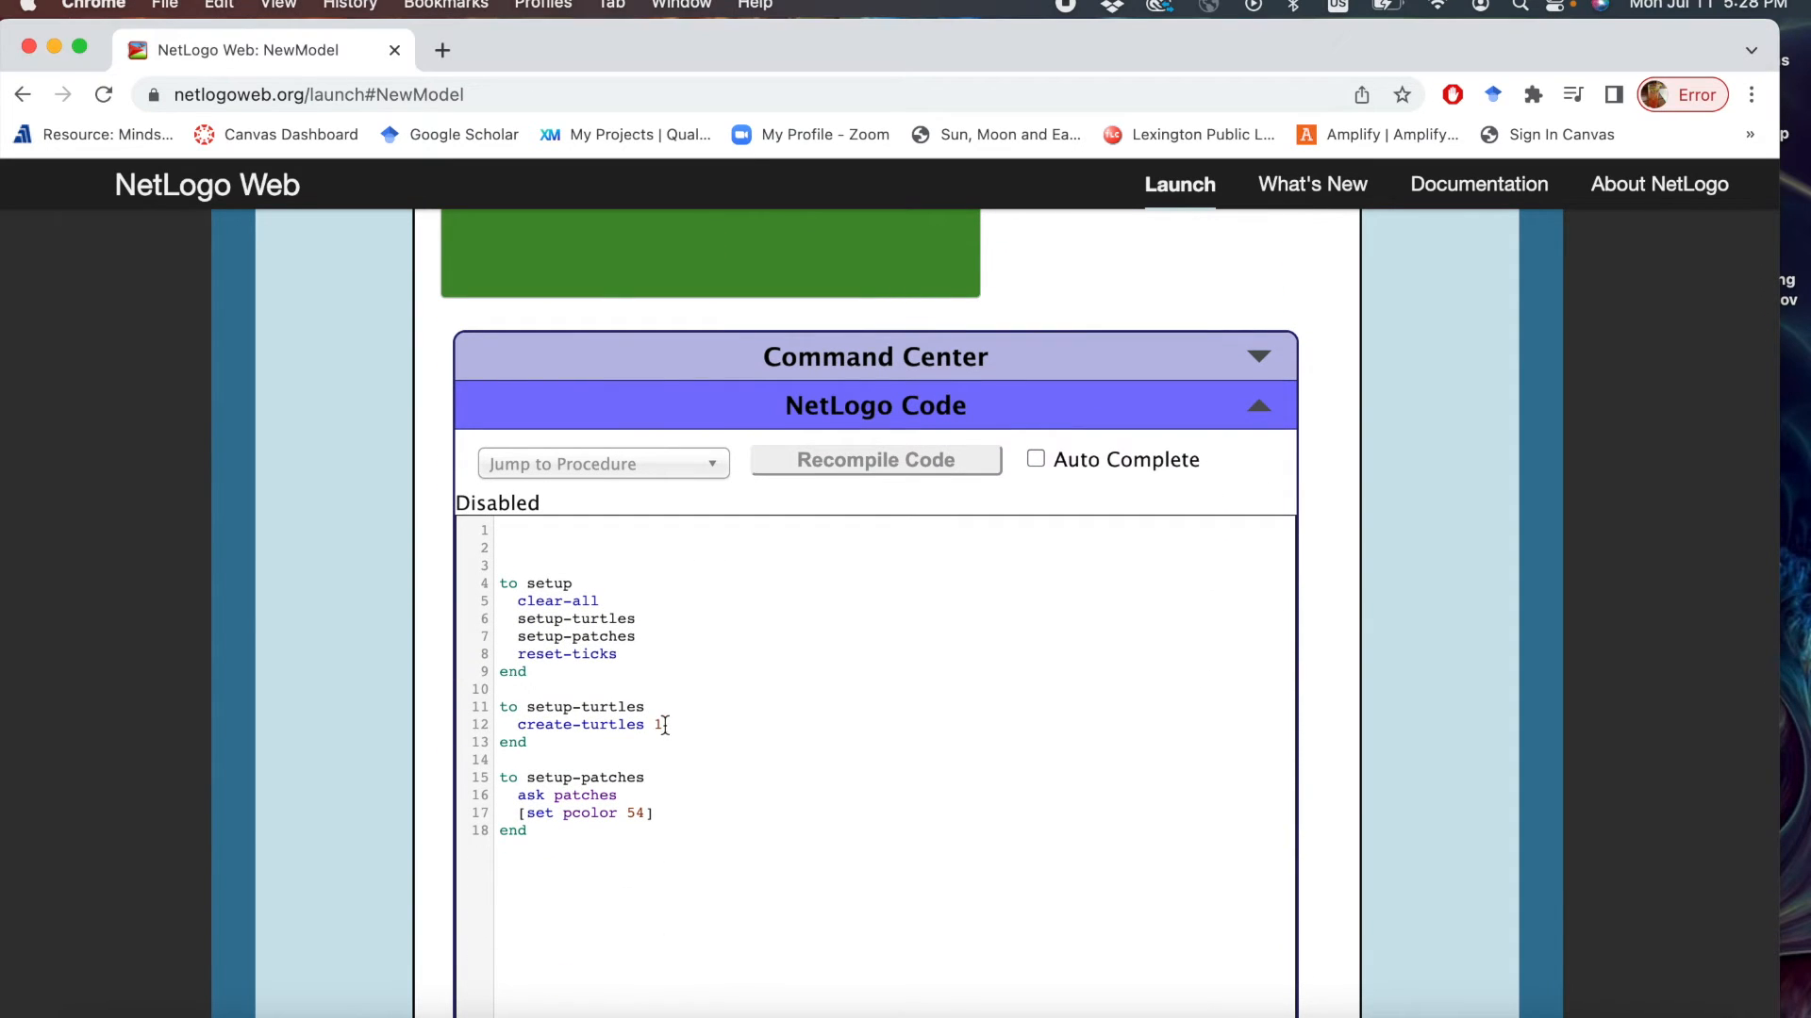
pyautogui.press('Enter')
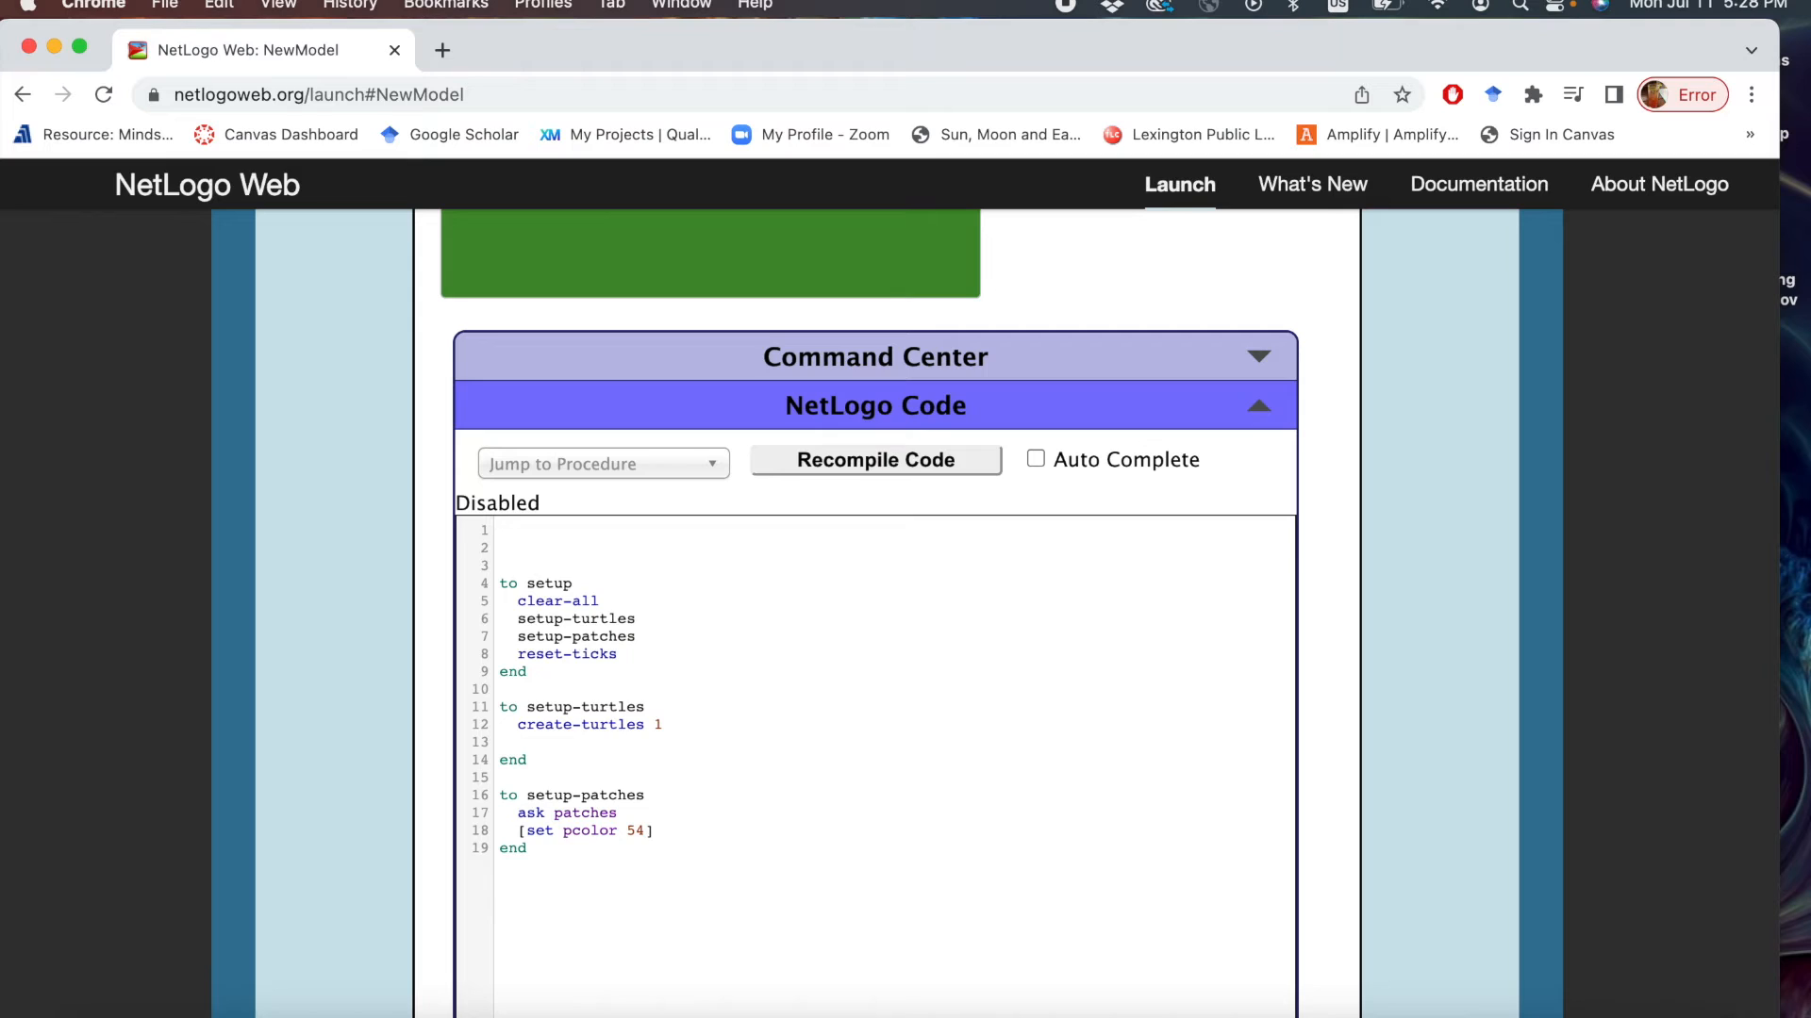
pyautogui.write('[.')
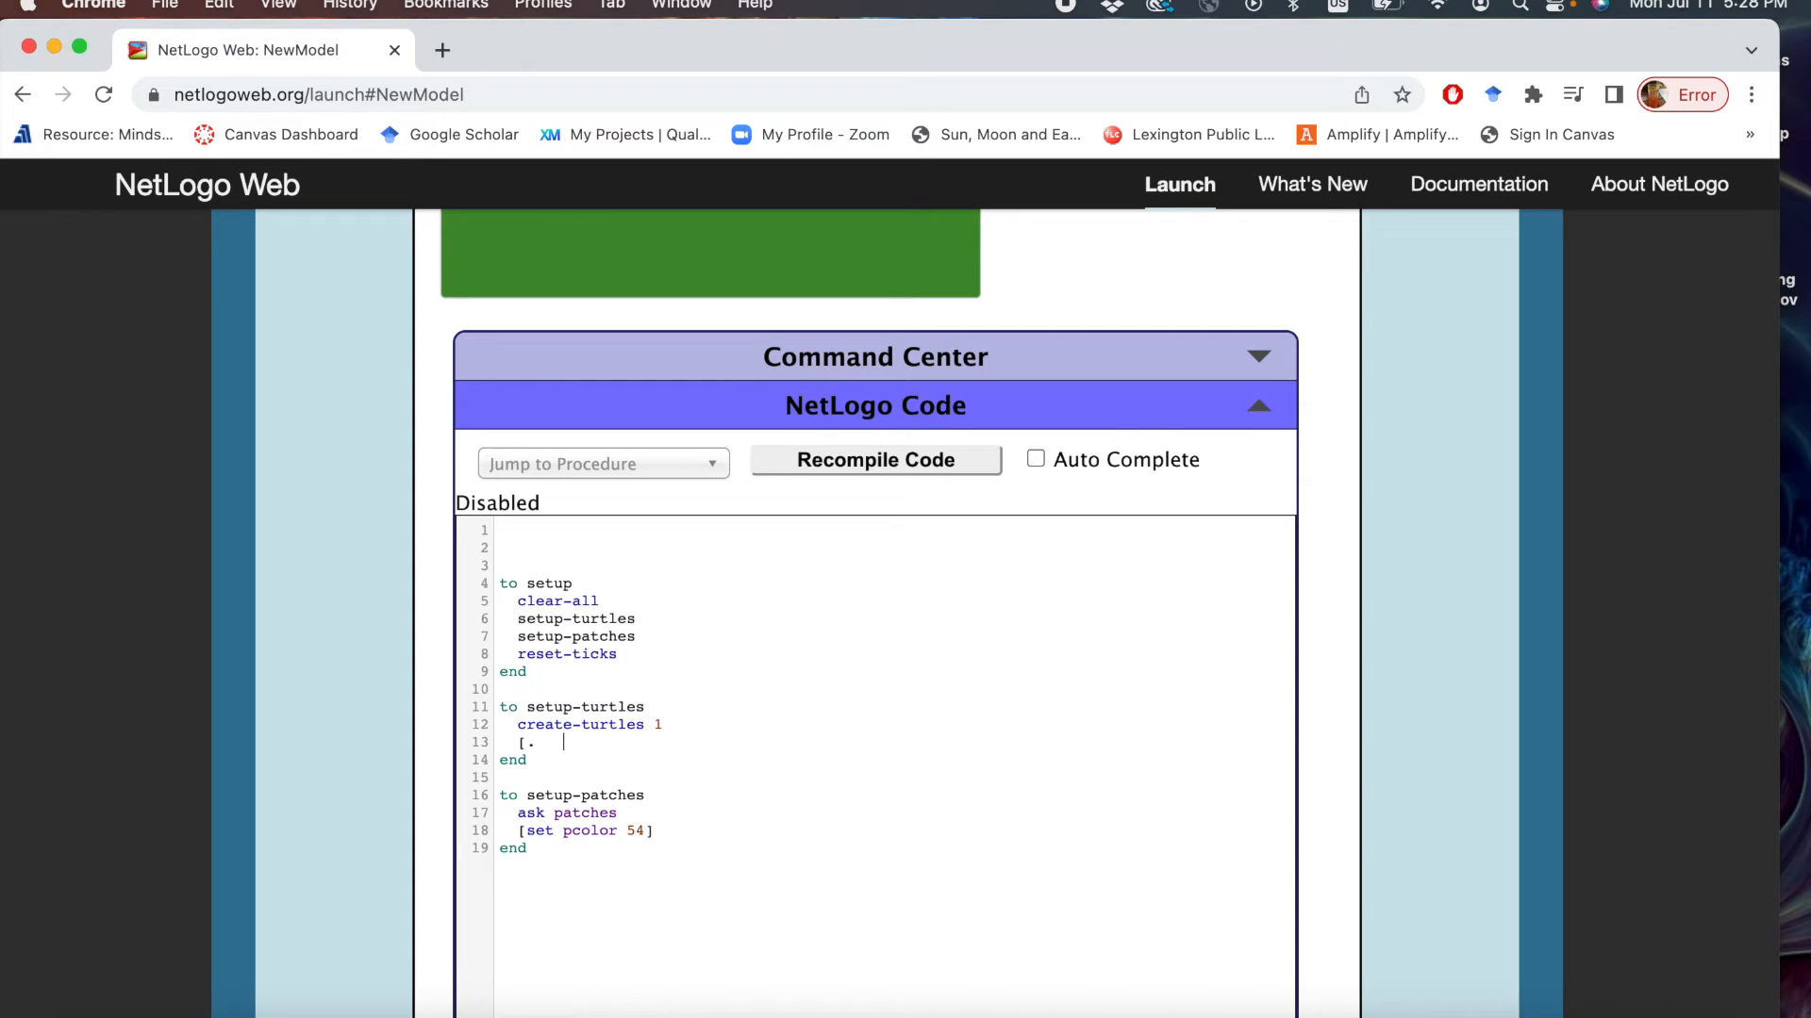
pyautogui.press('Backspace')
pyautogui.write(']')
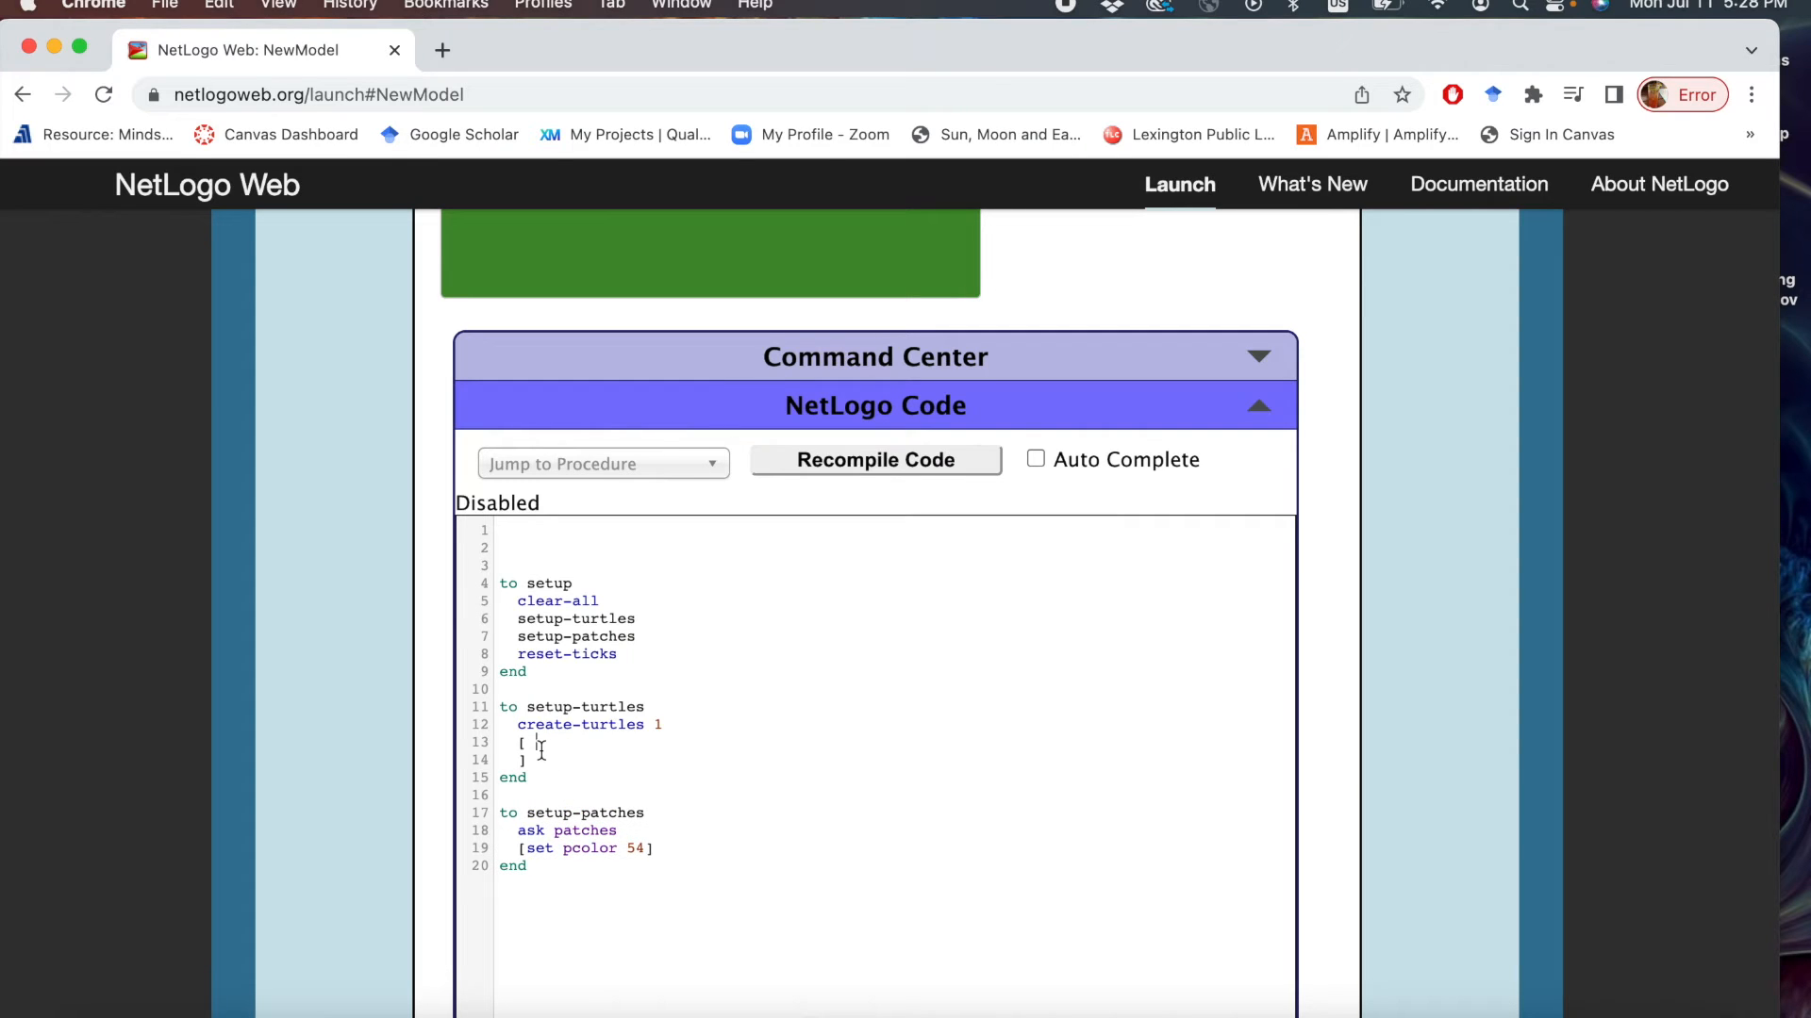
pyautogui.write('set')
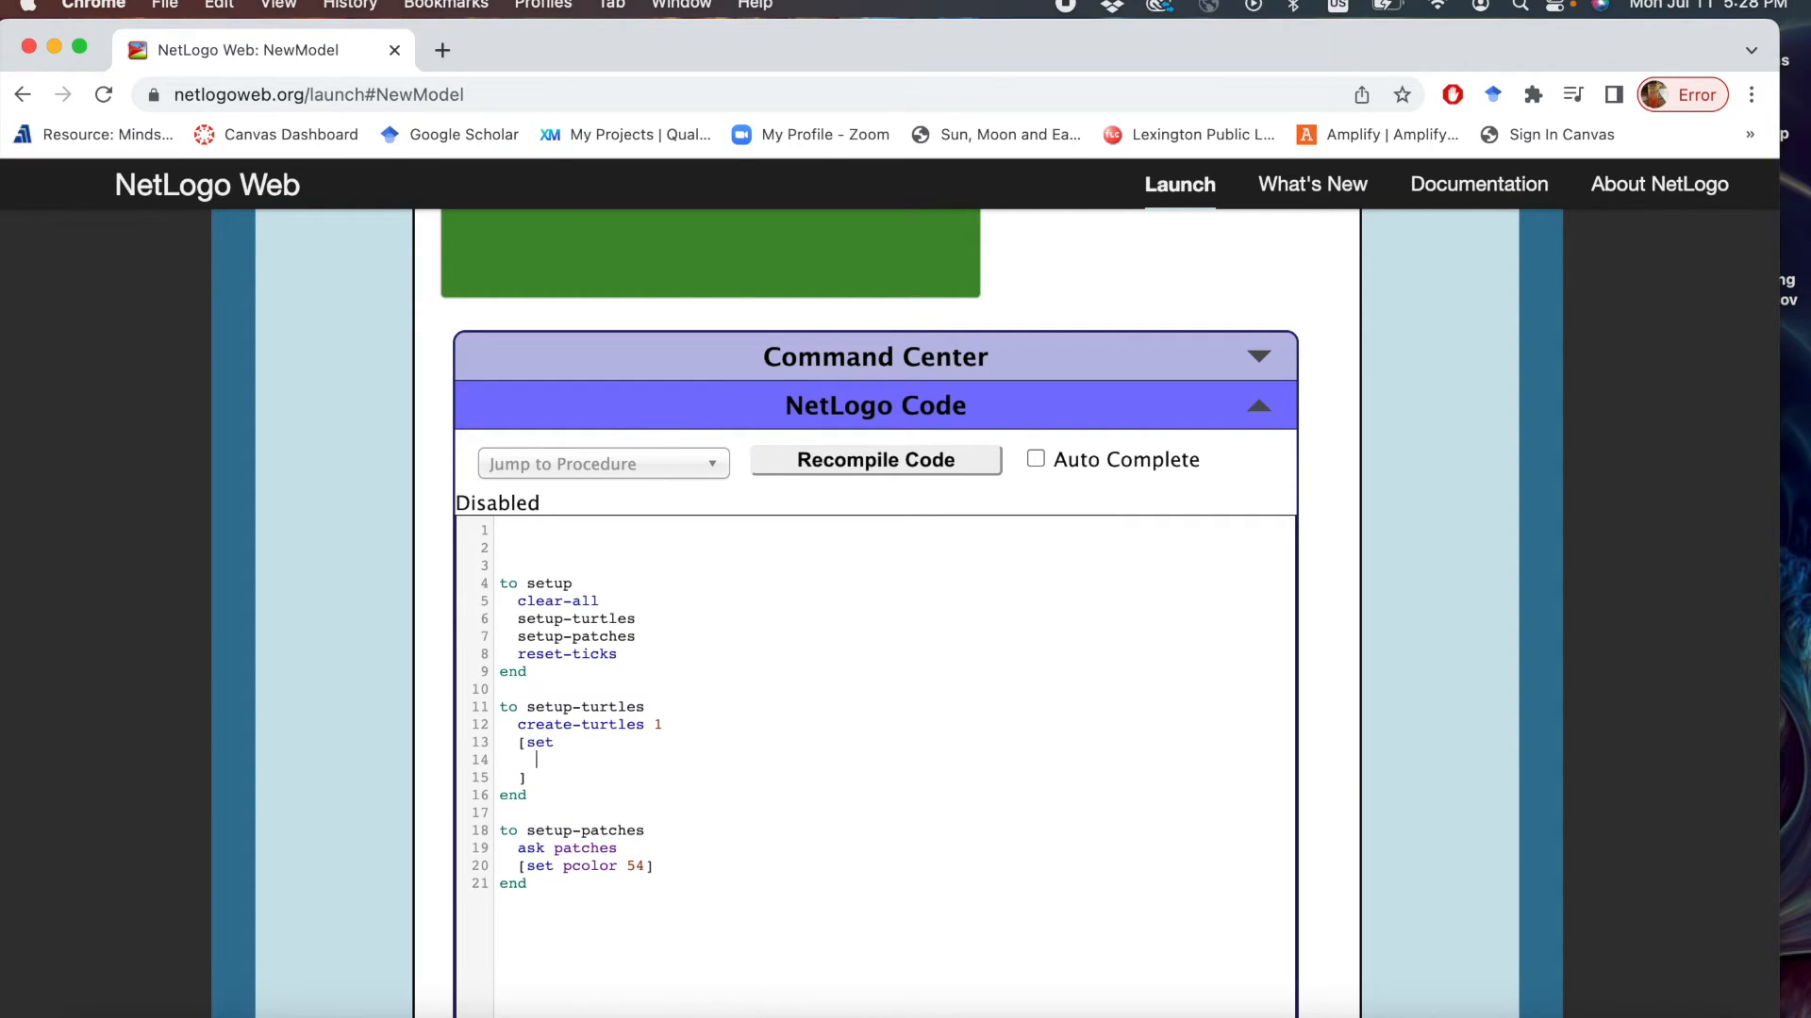
pyautogui.write('set')
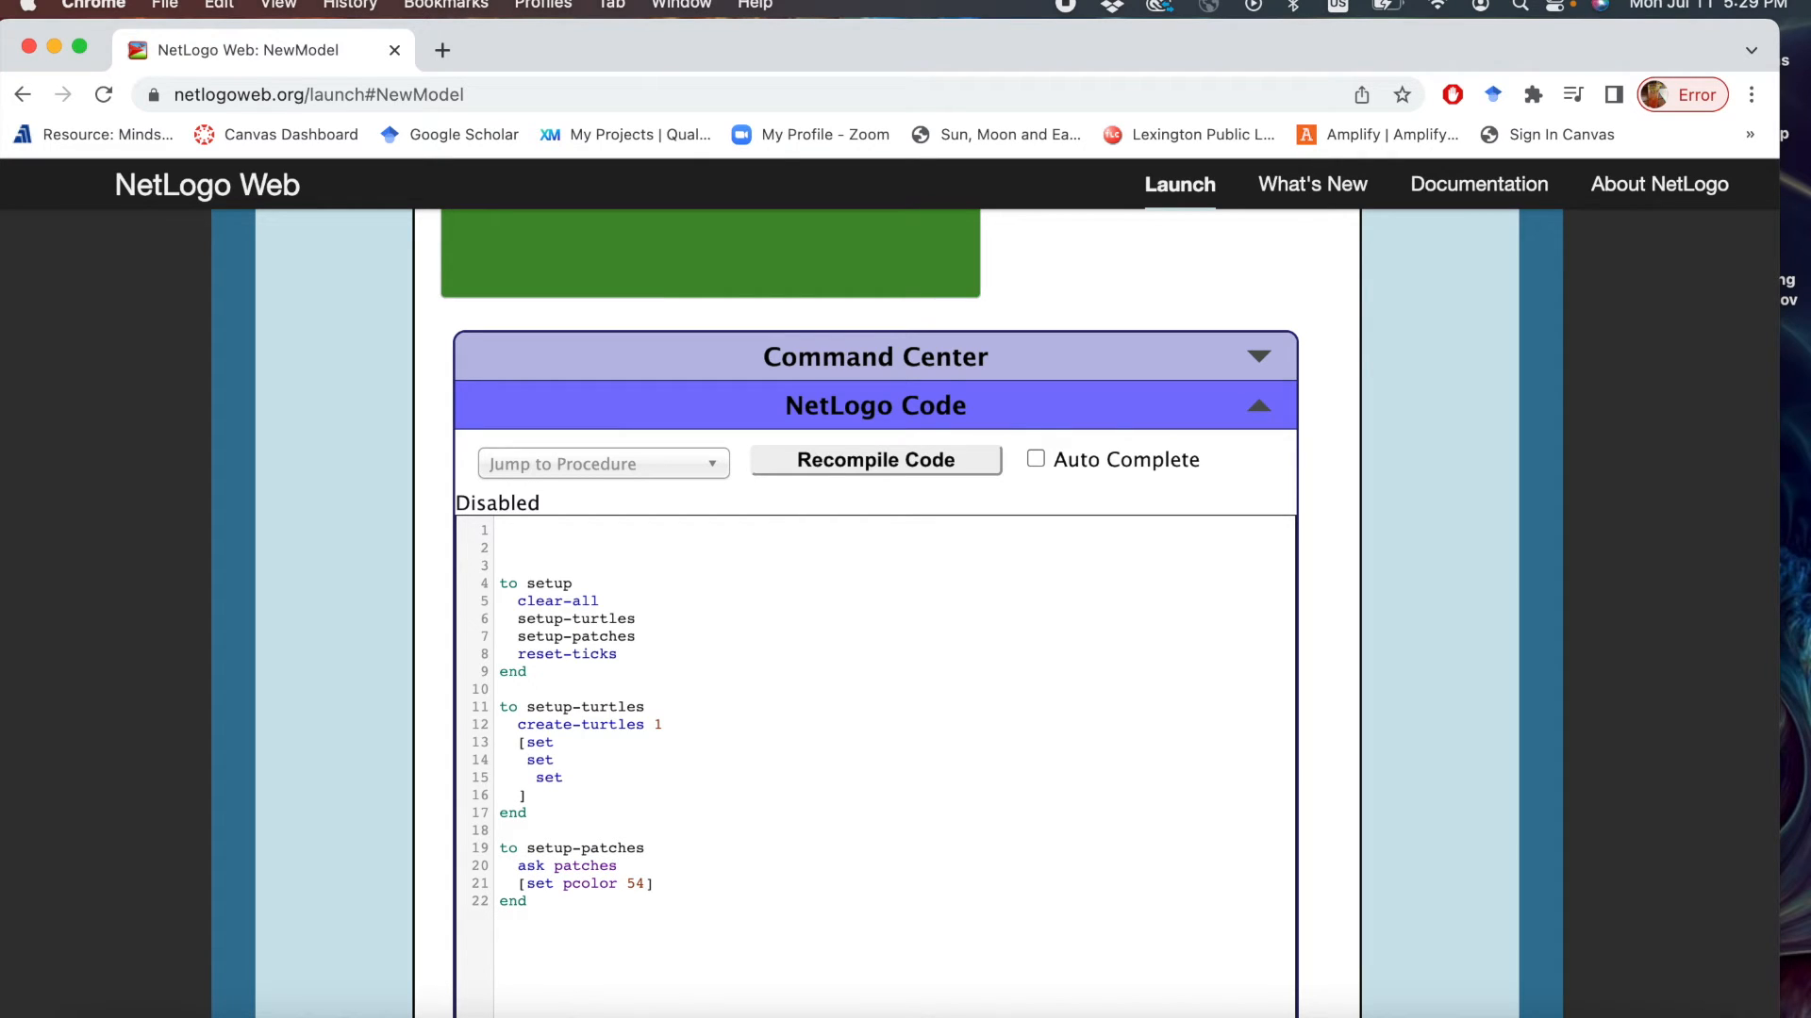
pyautogui.click(560, 743)
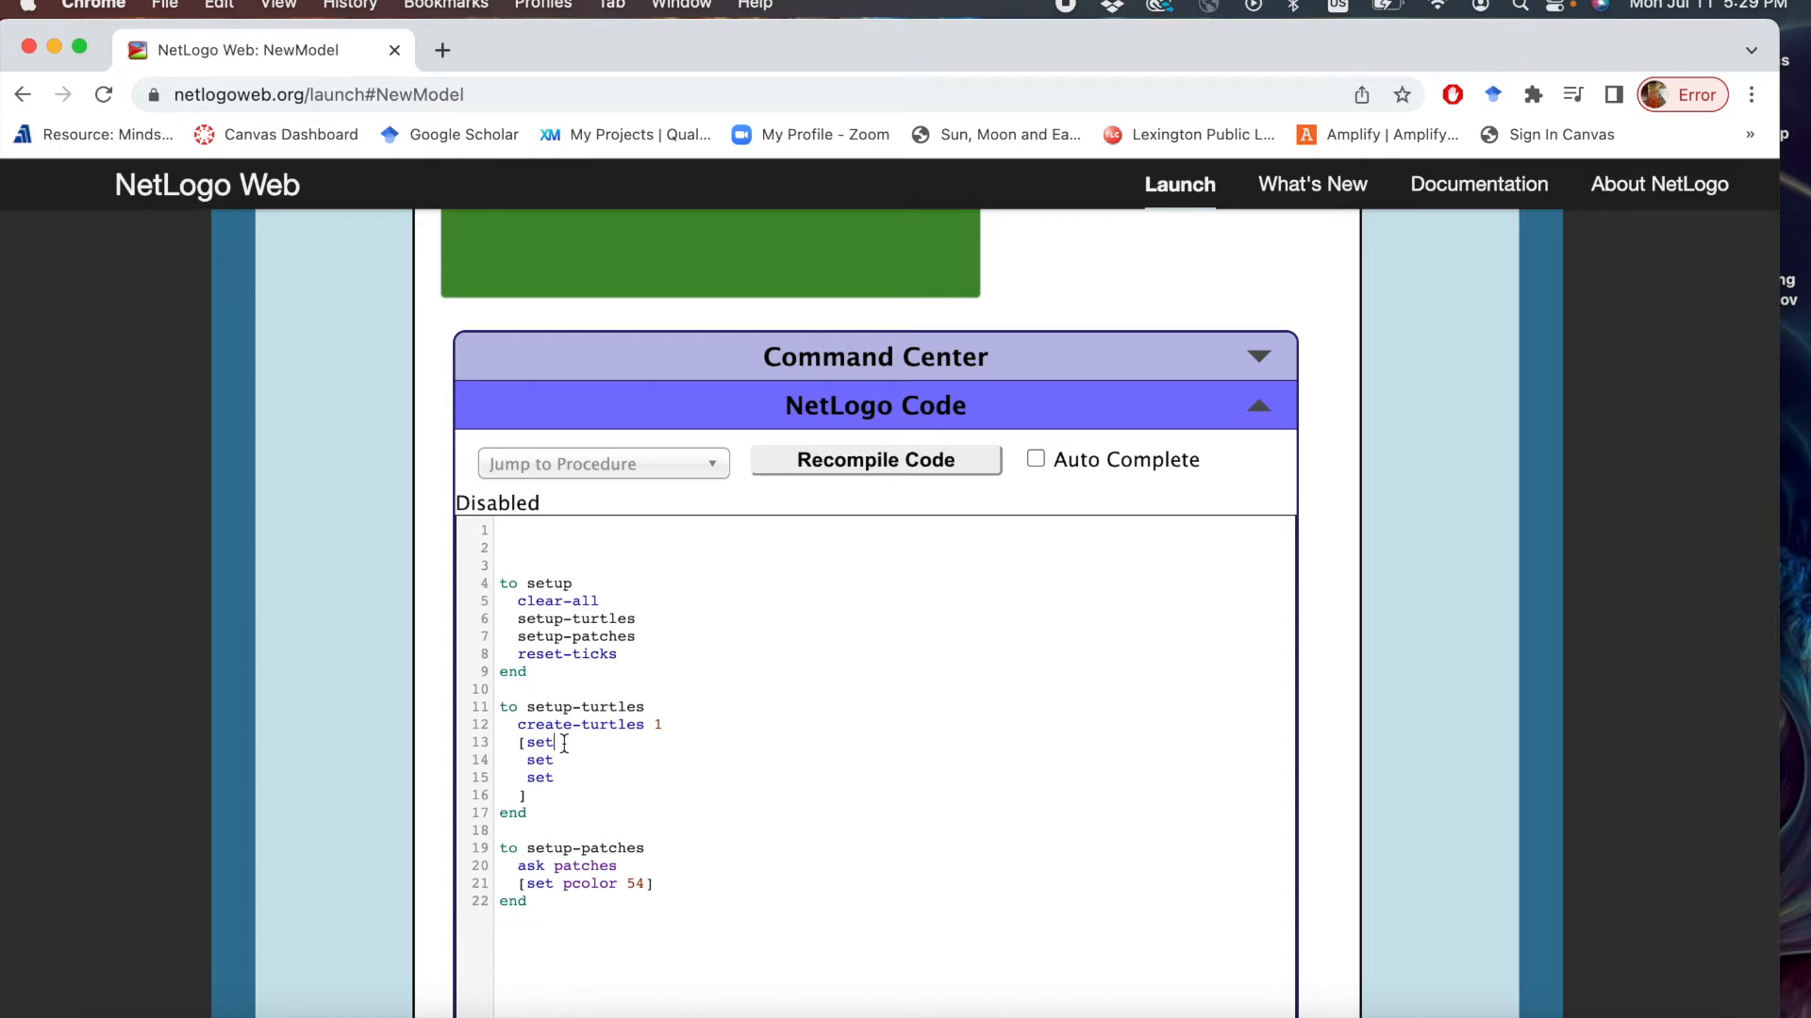
pyautogui.write('size')
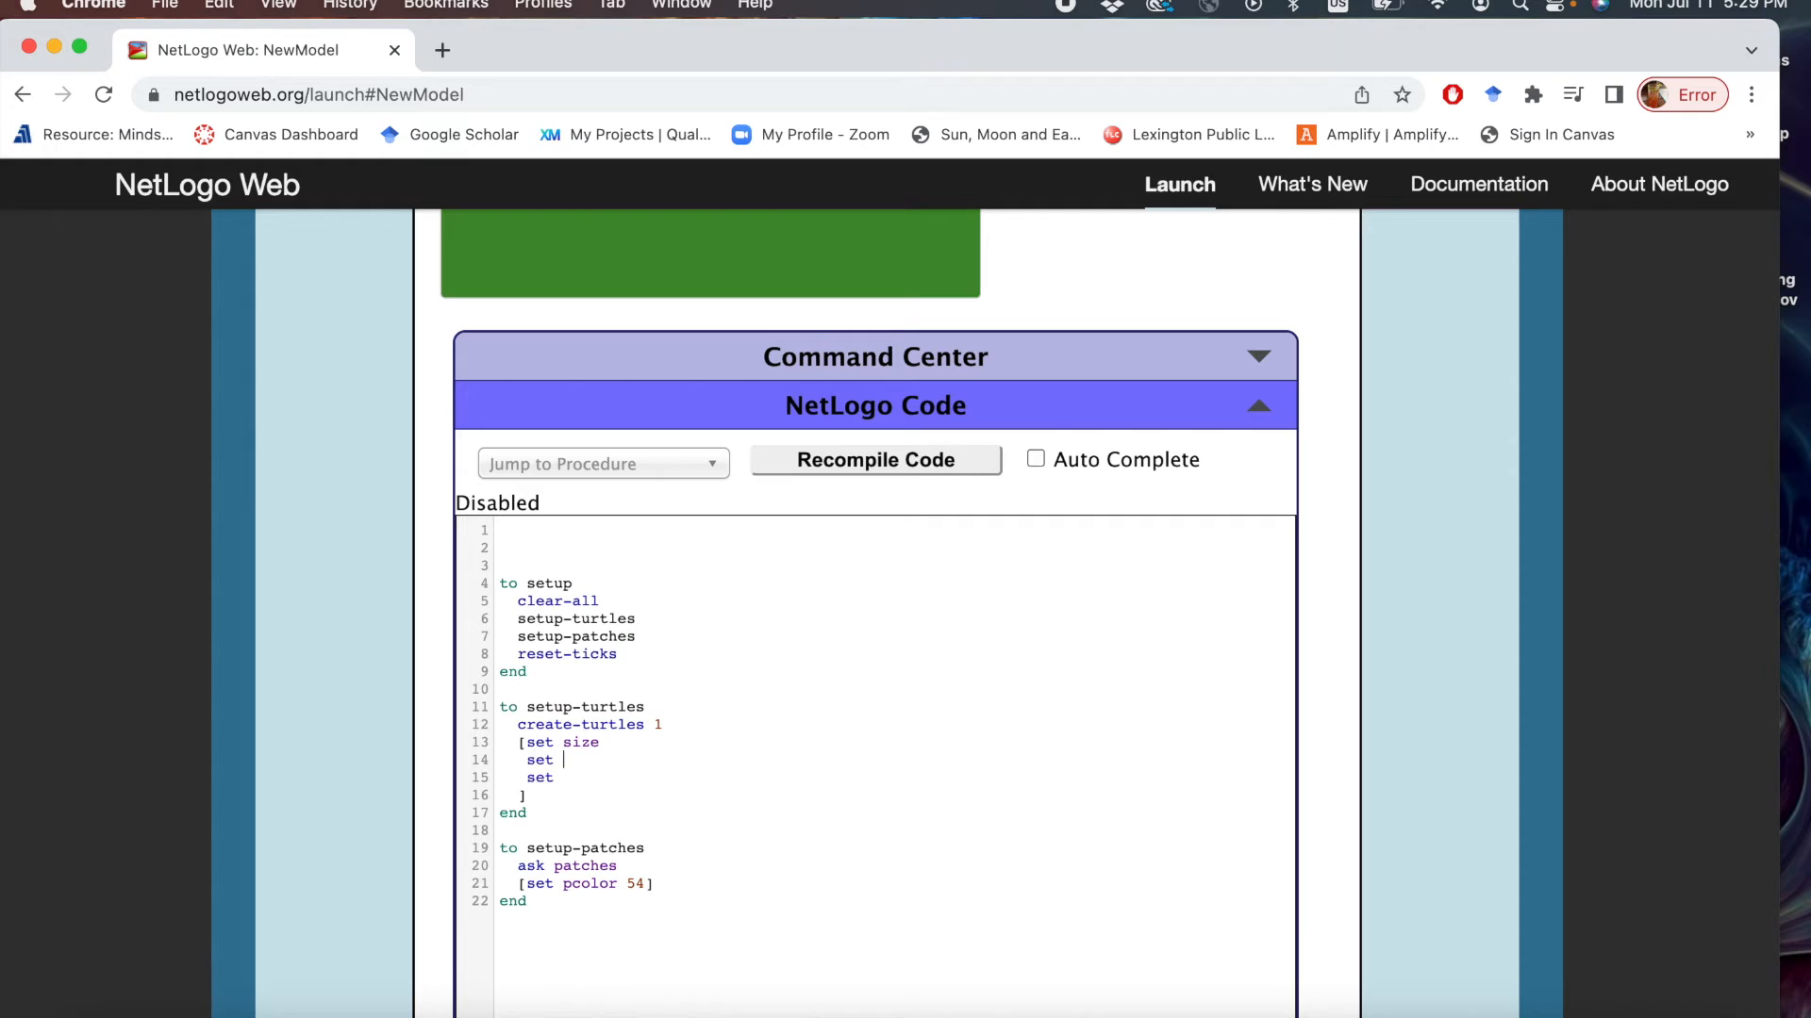
pyautogui.write('shape')
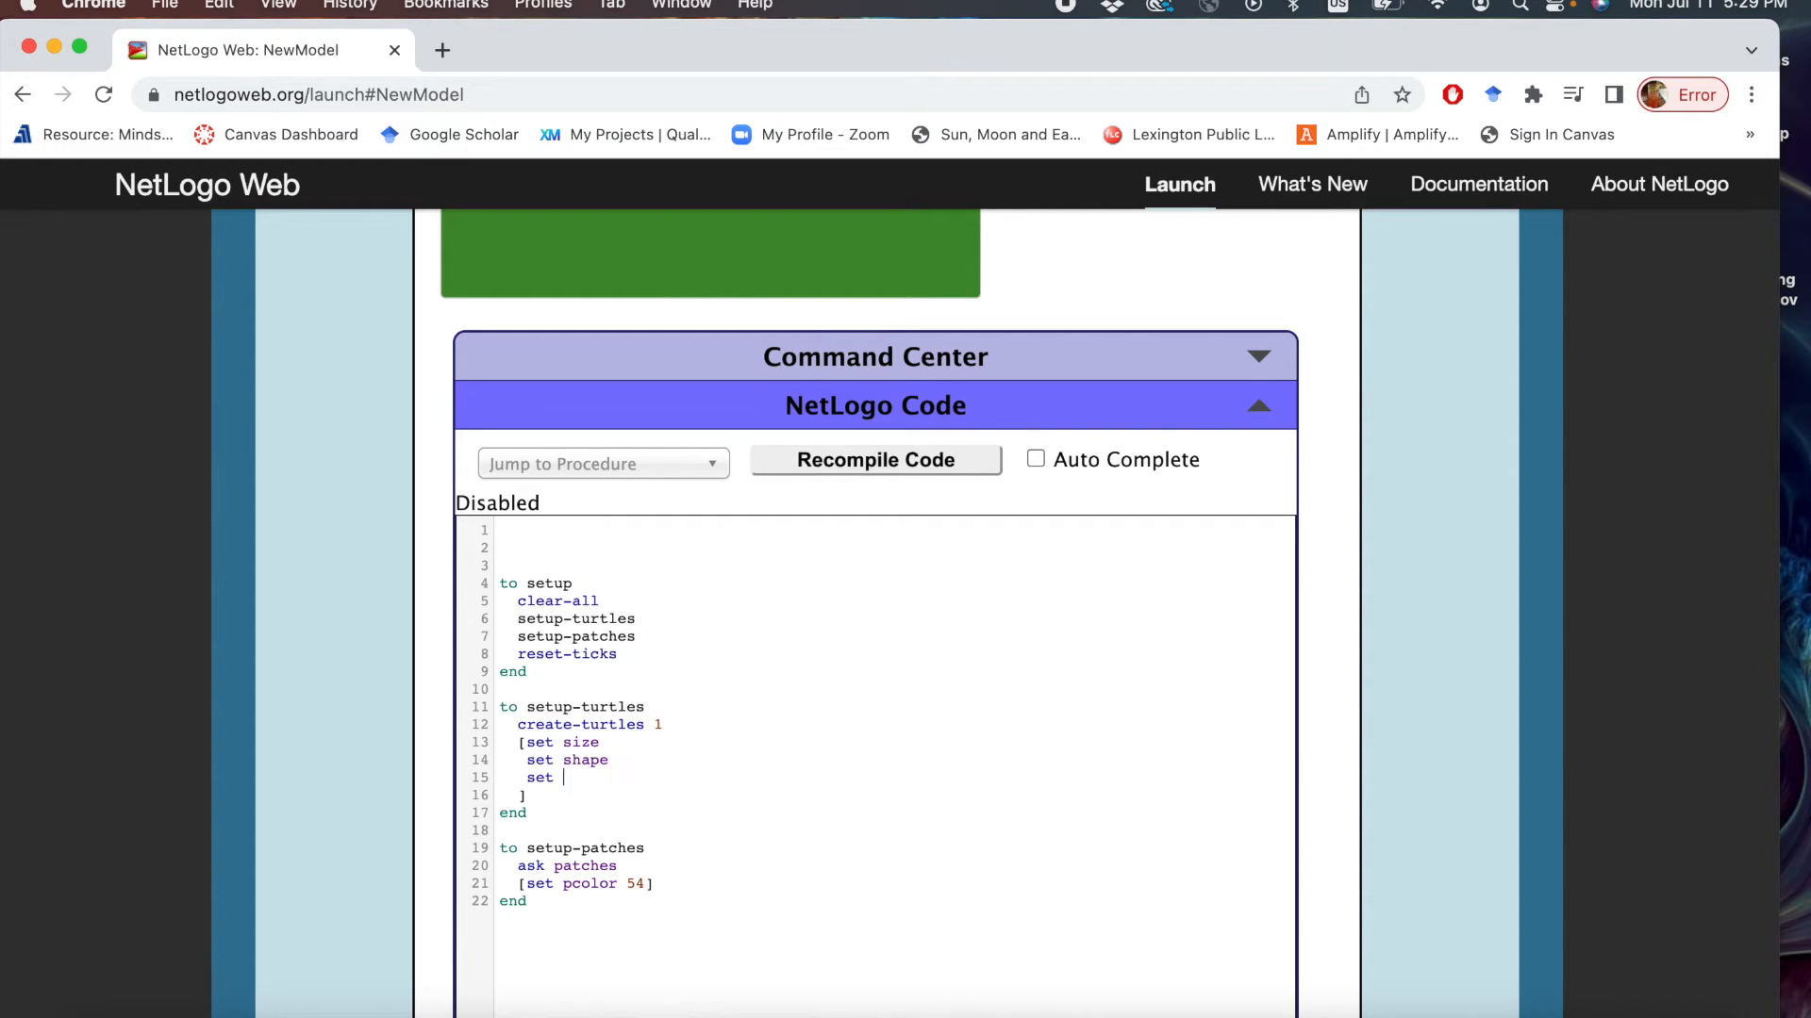
pyautogui.write('color')
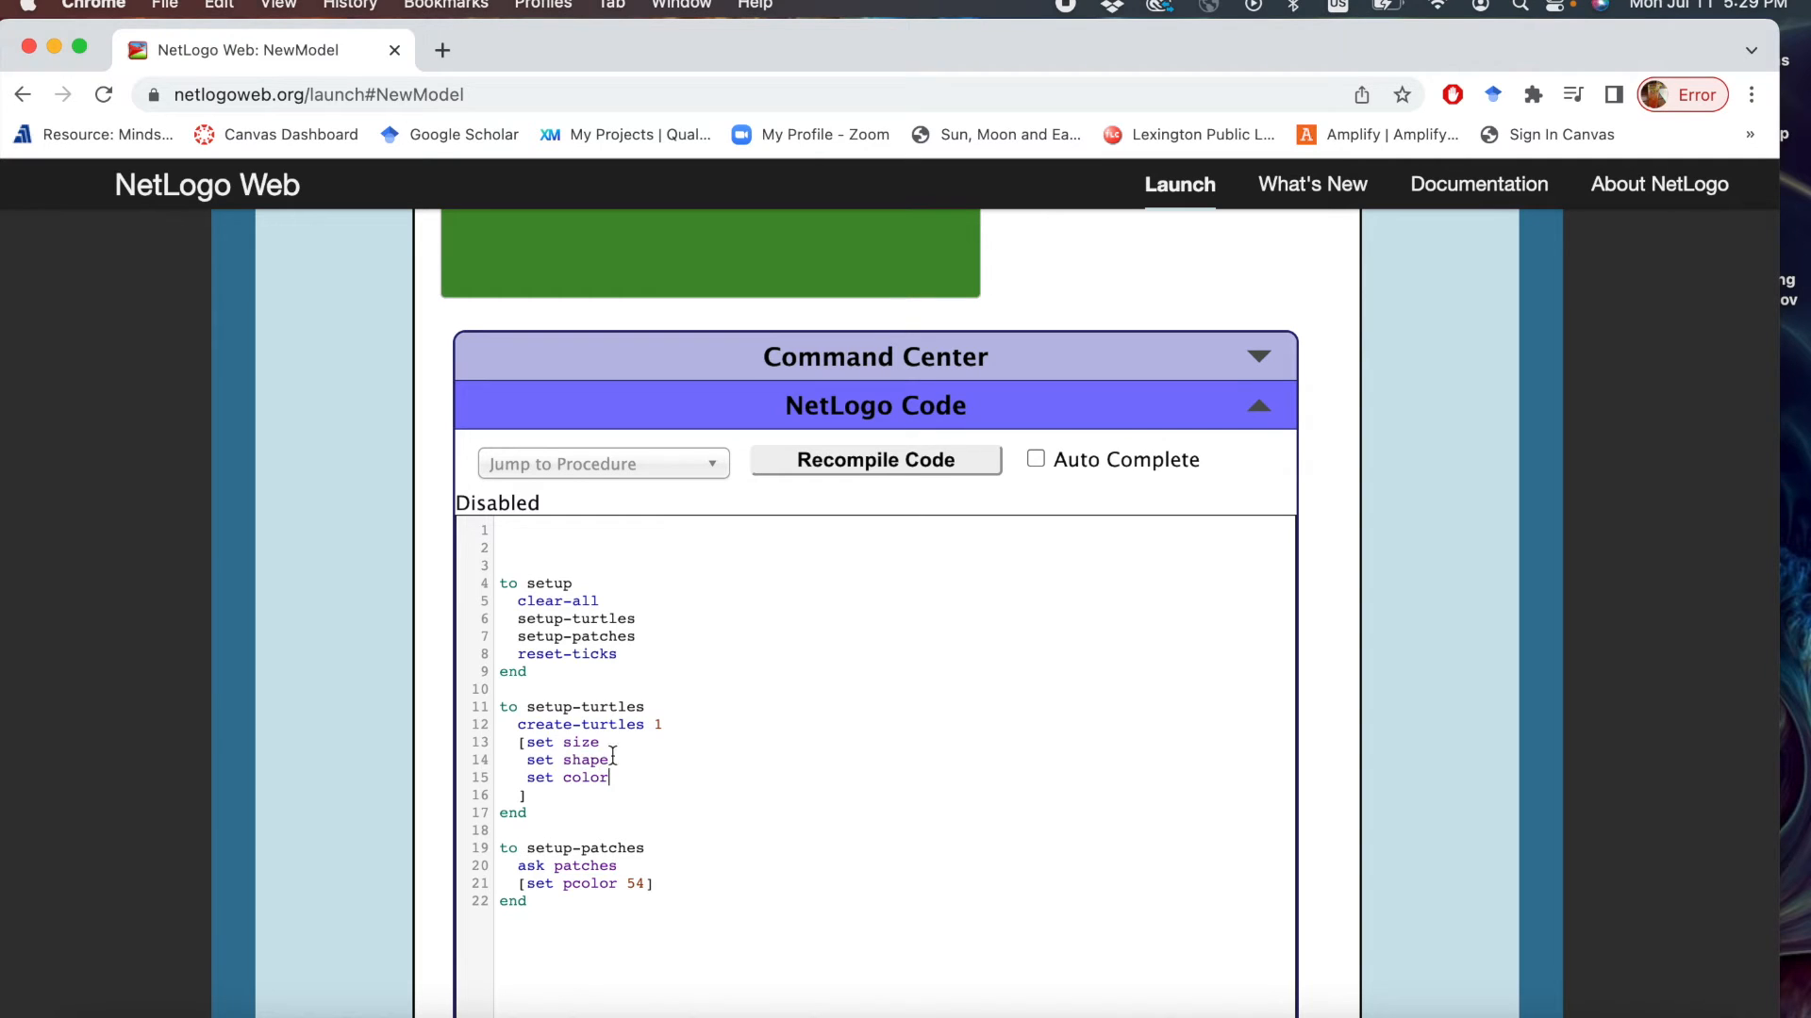
# Fill in the values: size 2, shape "butterfly" and color 58.
pyautogui.write('2')
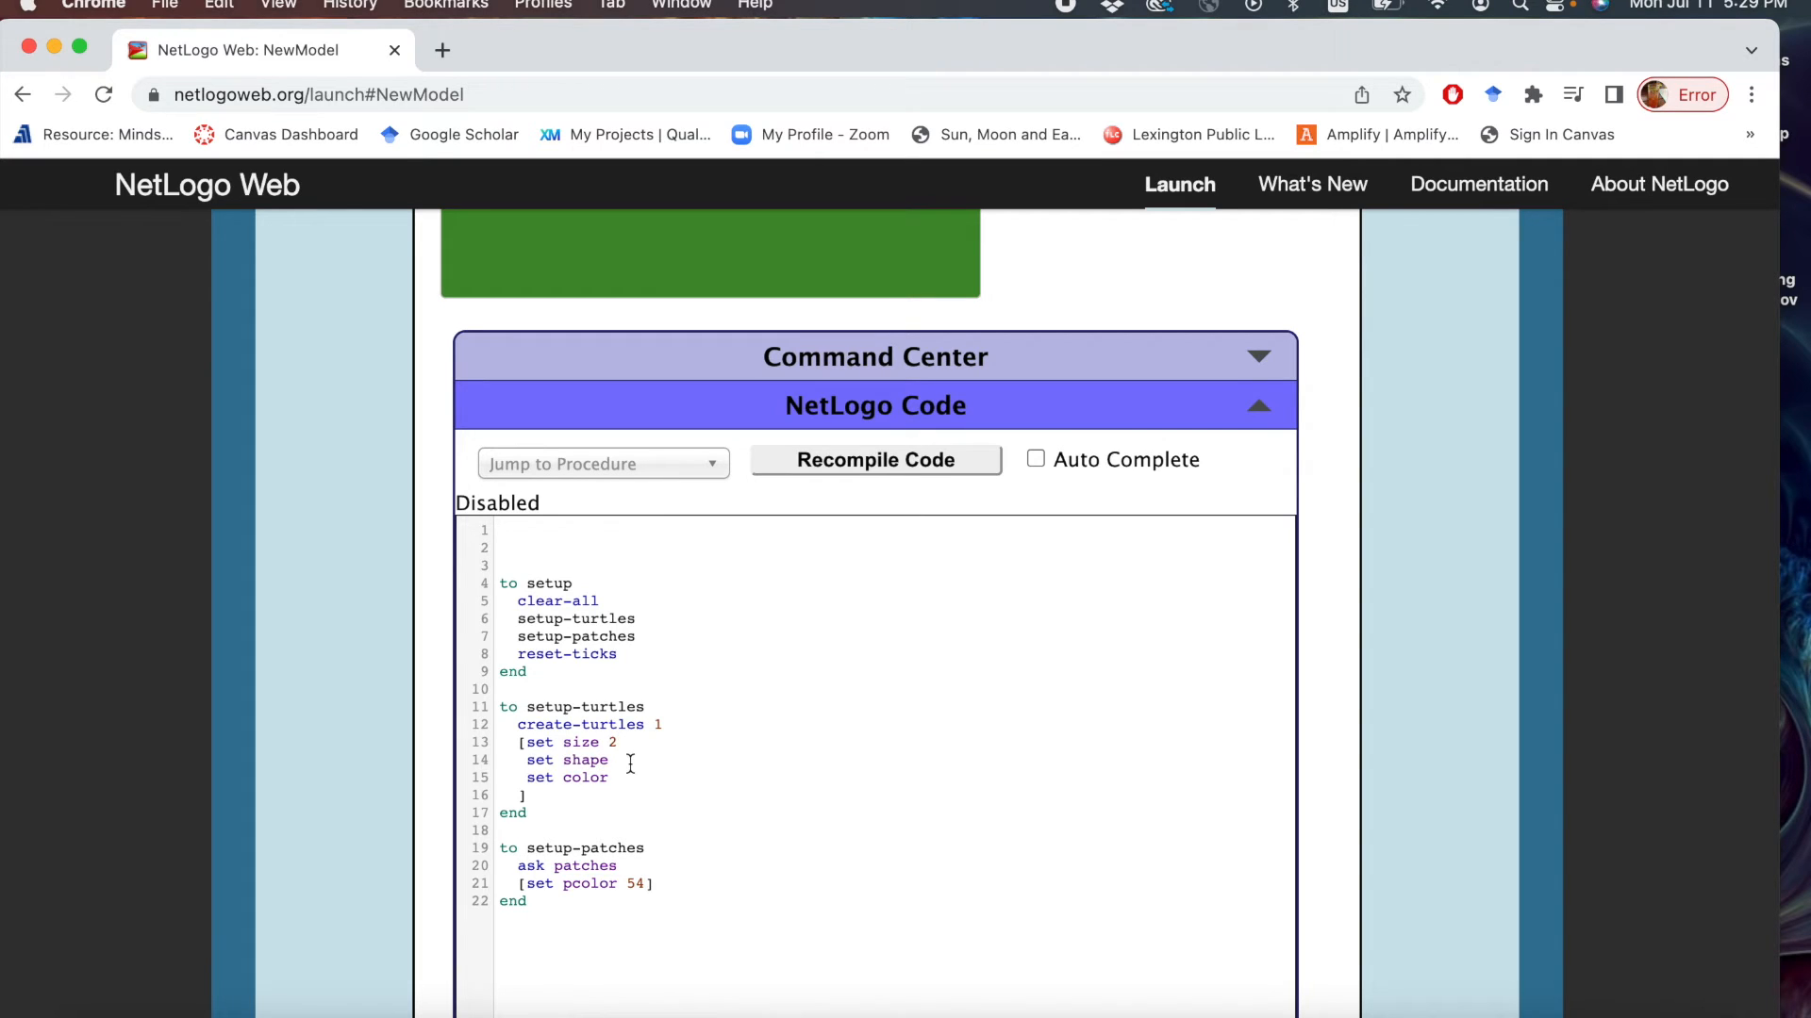
pyautogui.write('"bu')
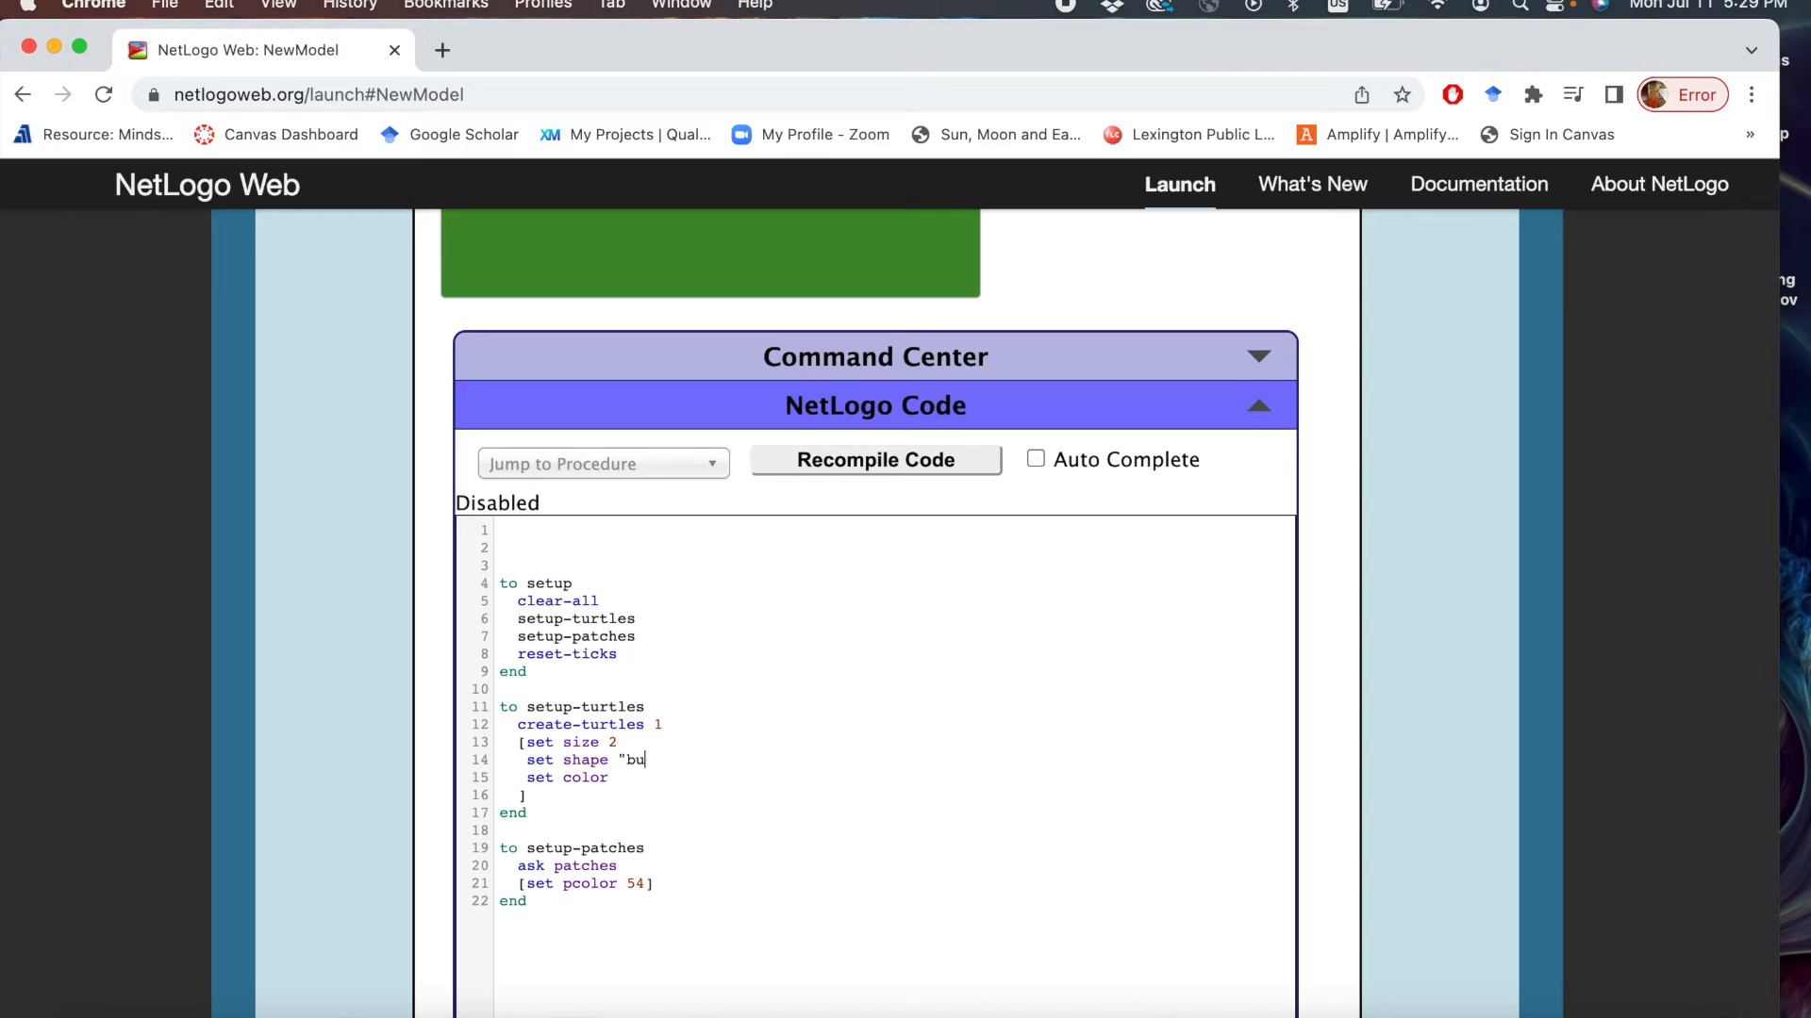
pyautogui.write('tterfly')
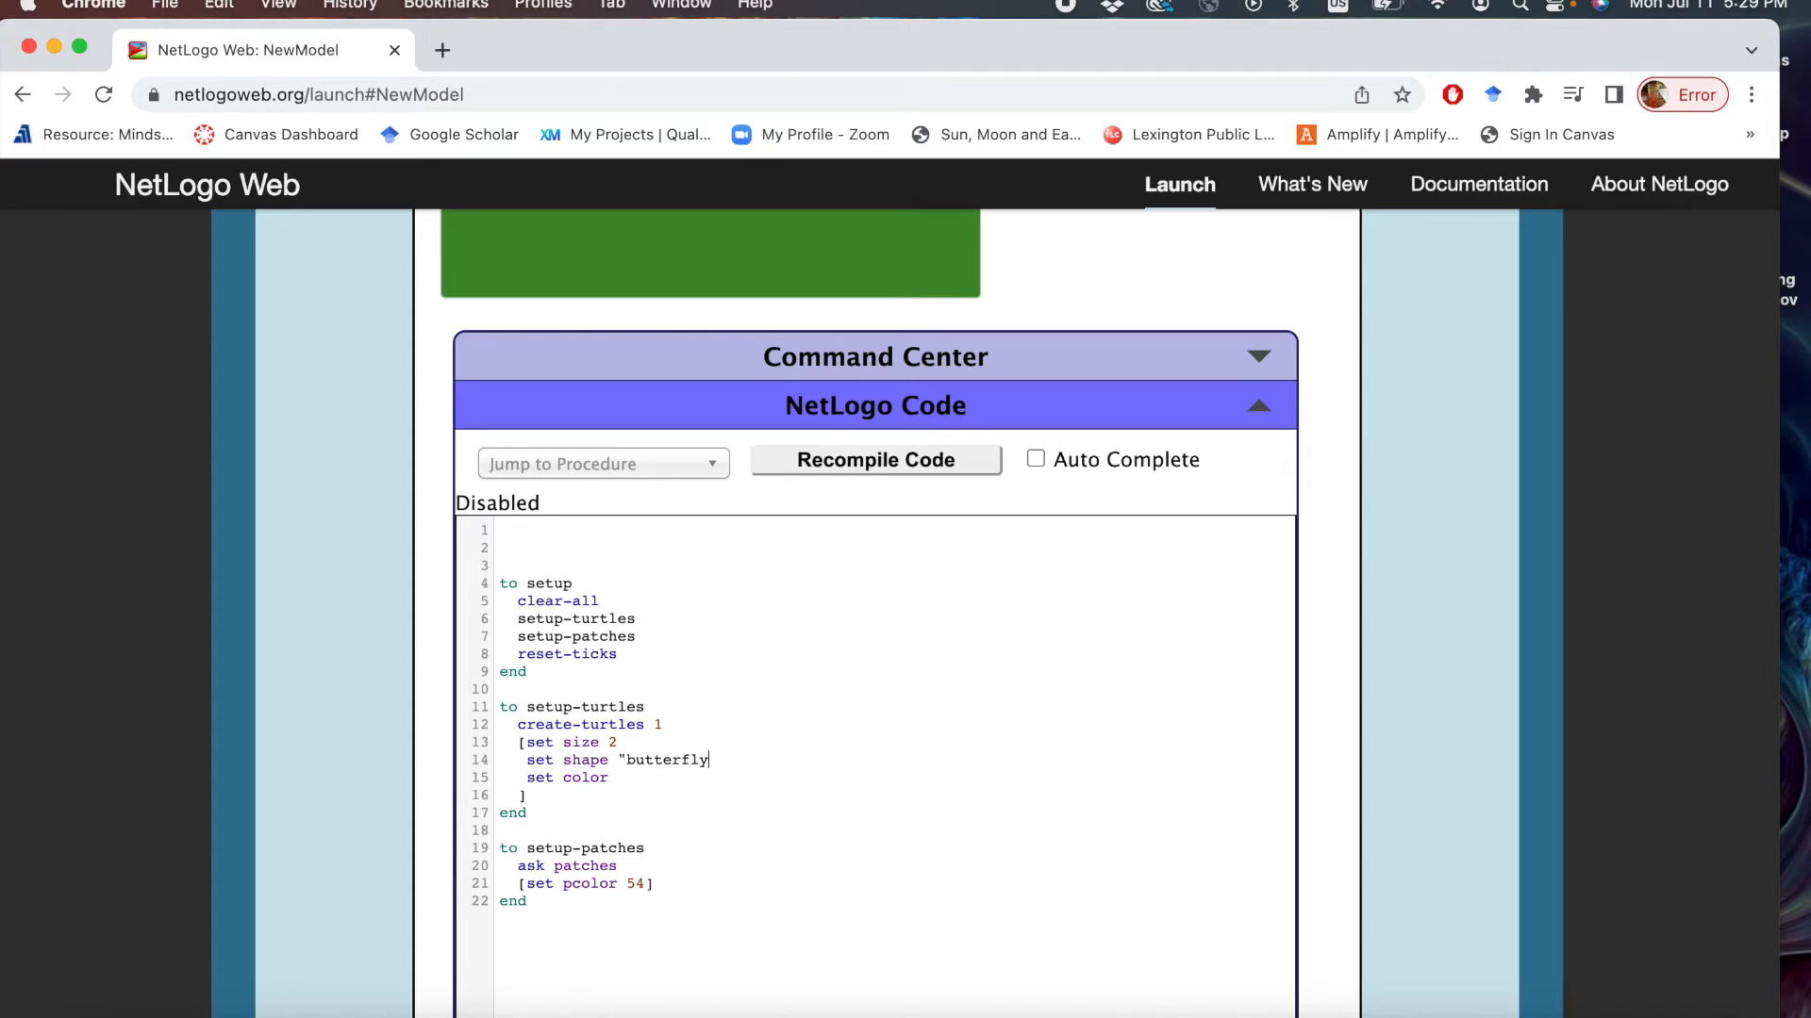
pyautogui.write('"')
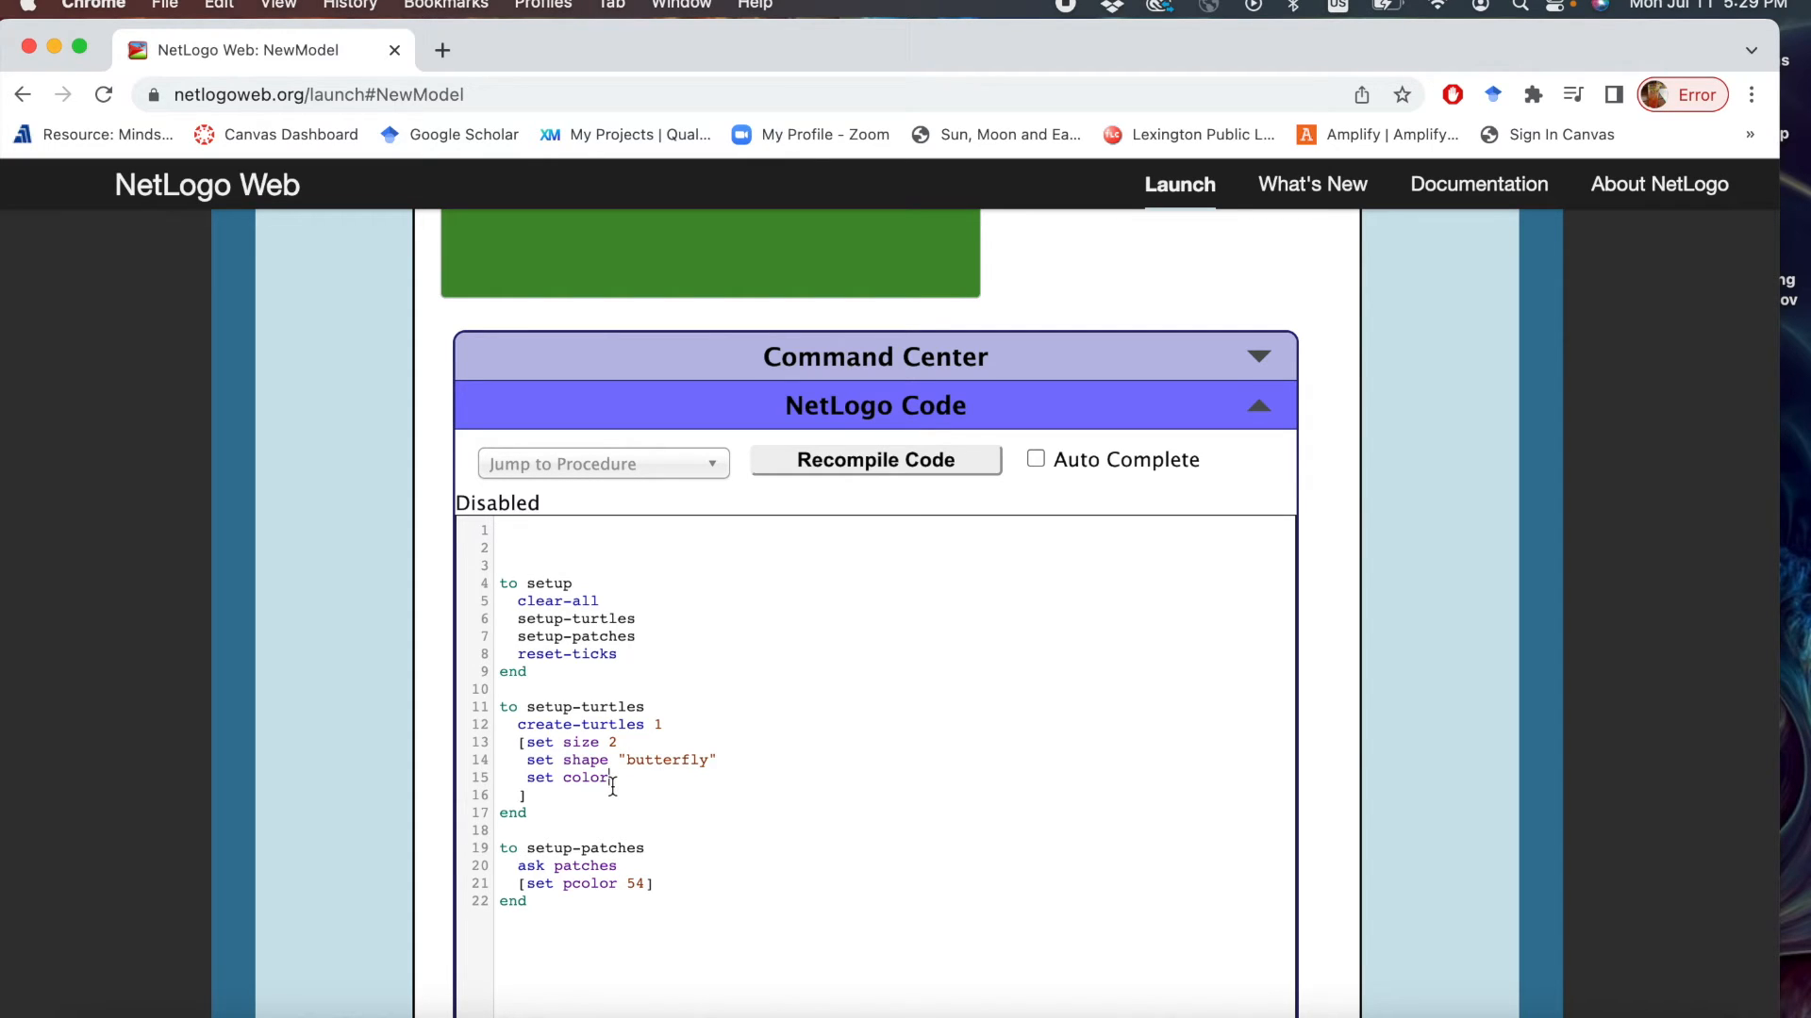
pyautogui.write('58')
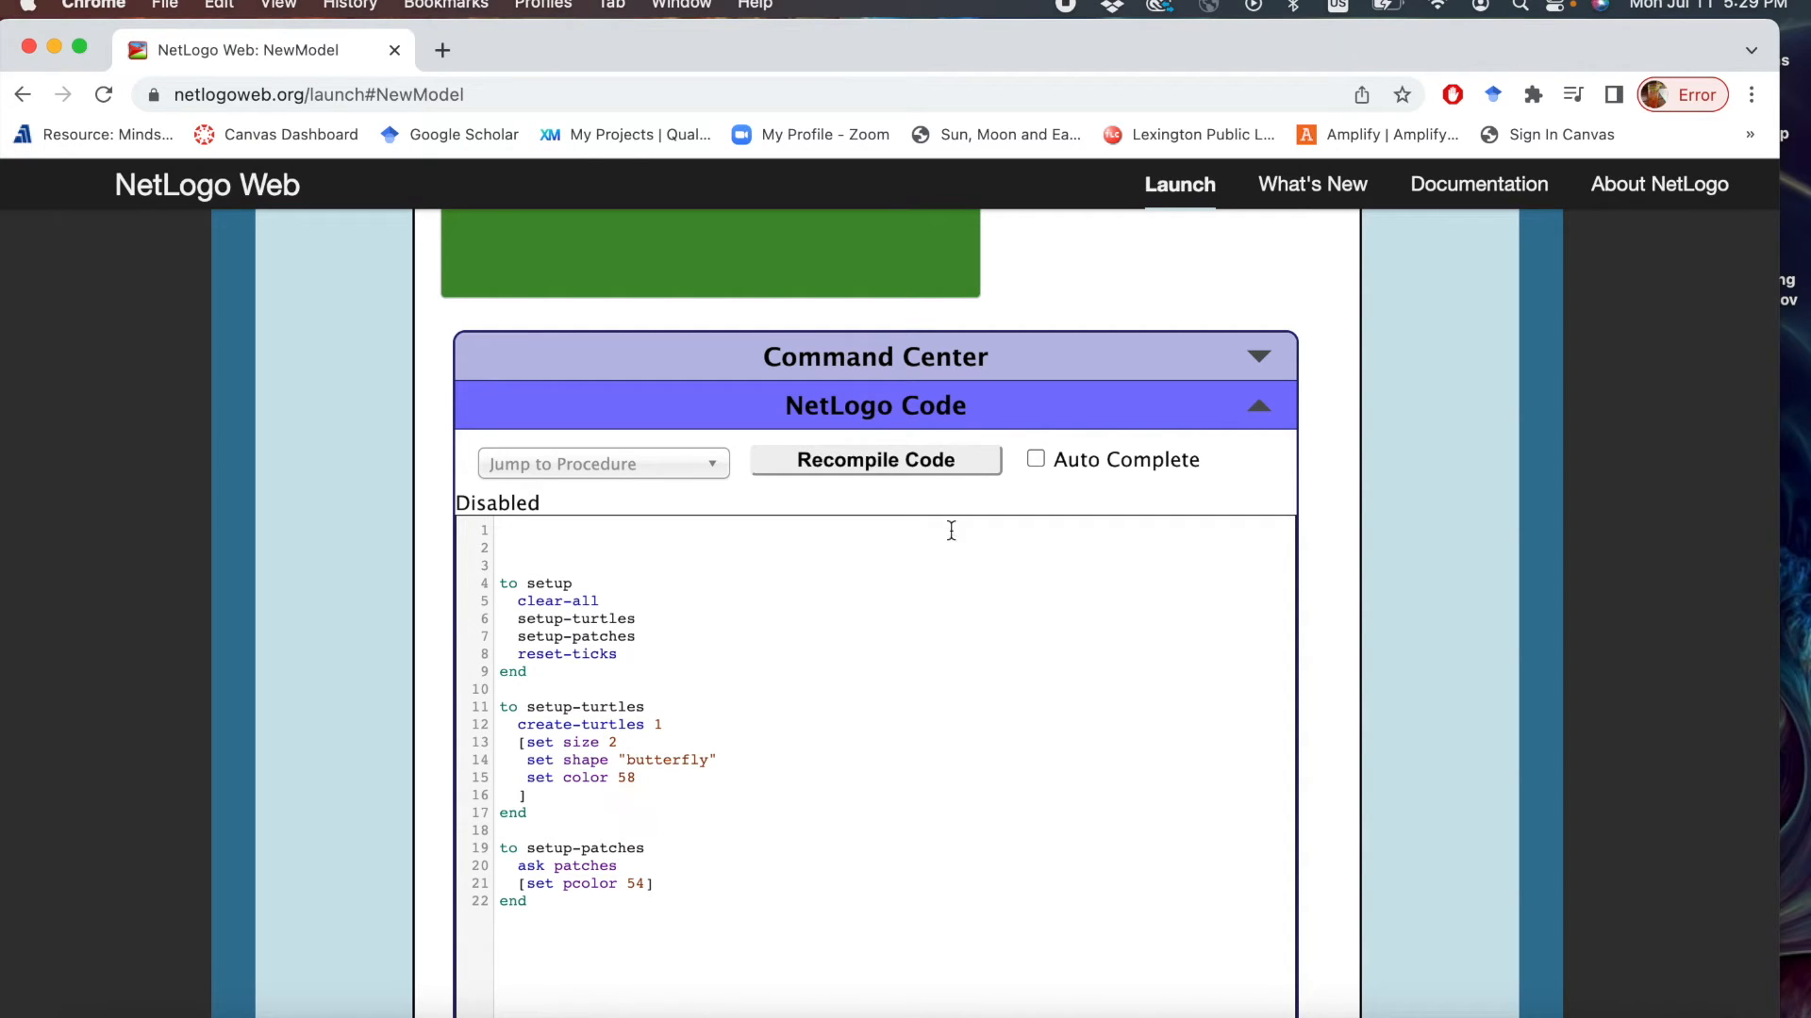
# Recompile the code and run setup so the light-green butterfly appears centred on the green world.
pyautogui.click(874, 461)
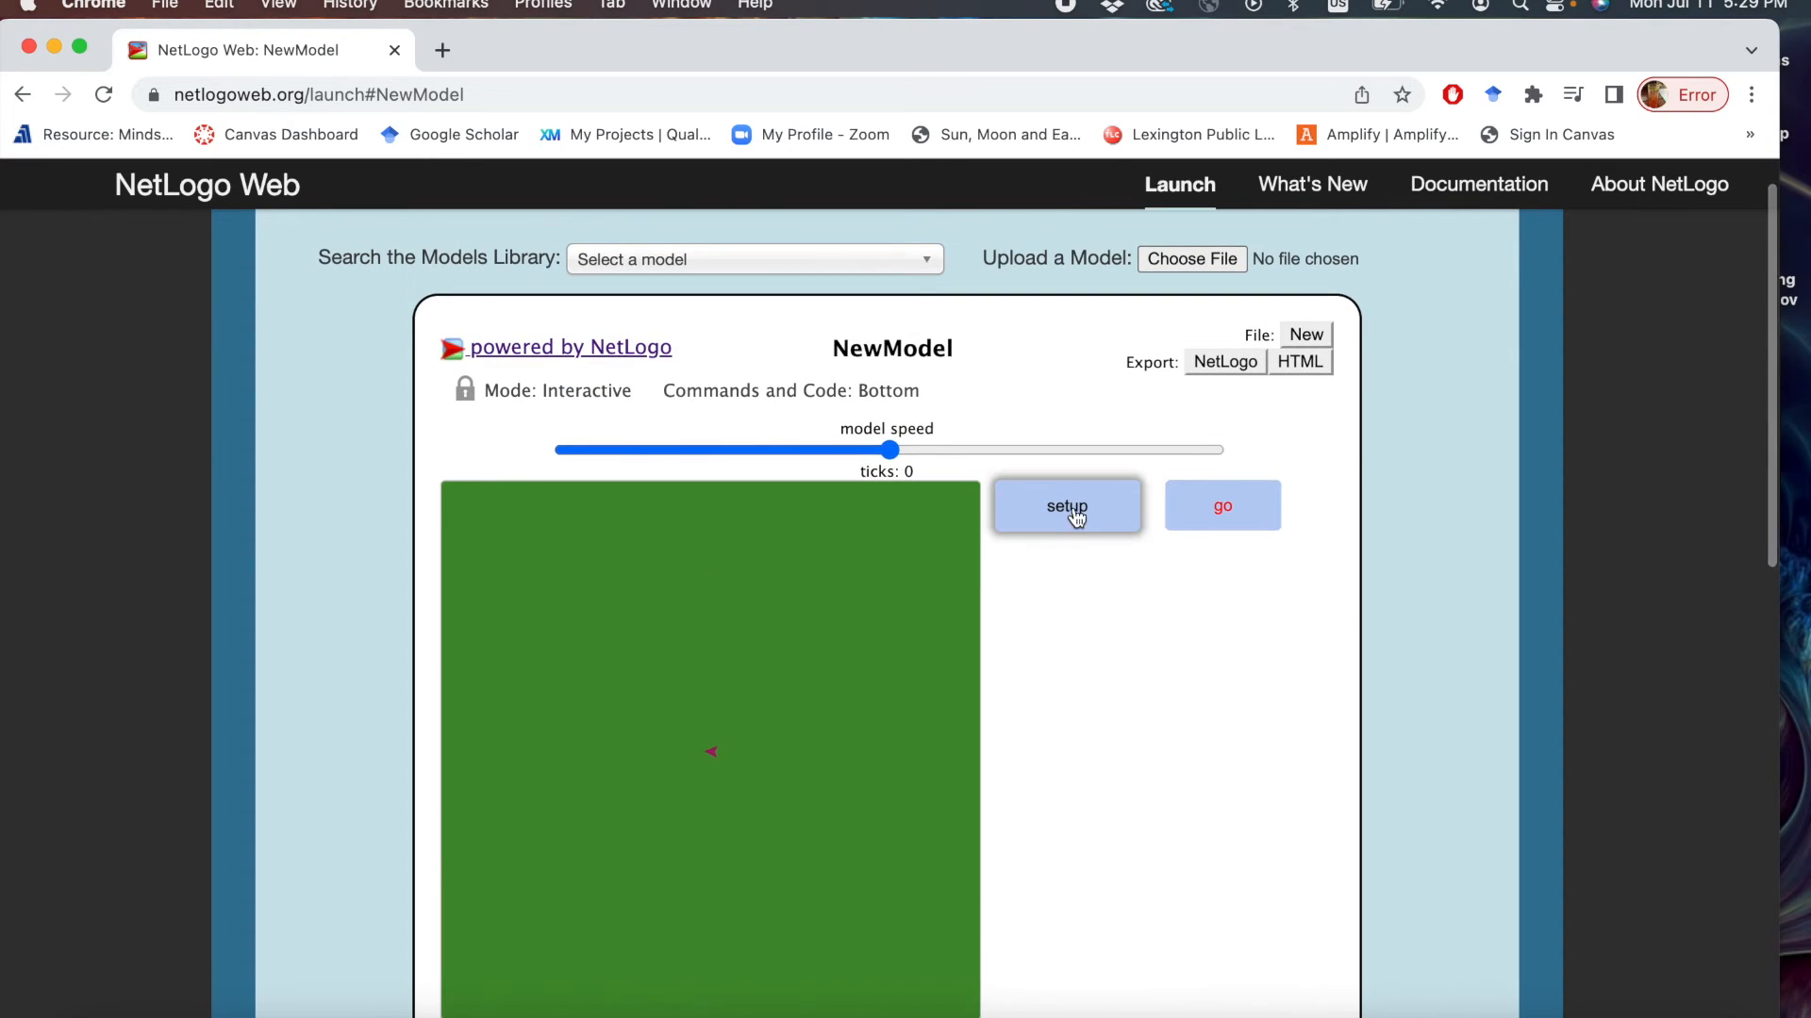
pyautogui.click(1065, 506)
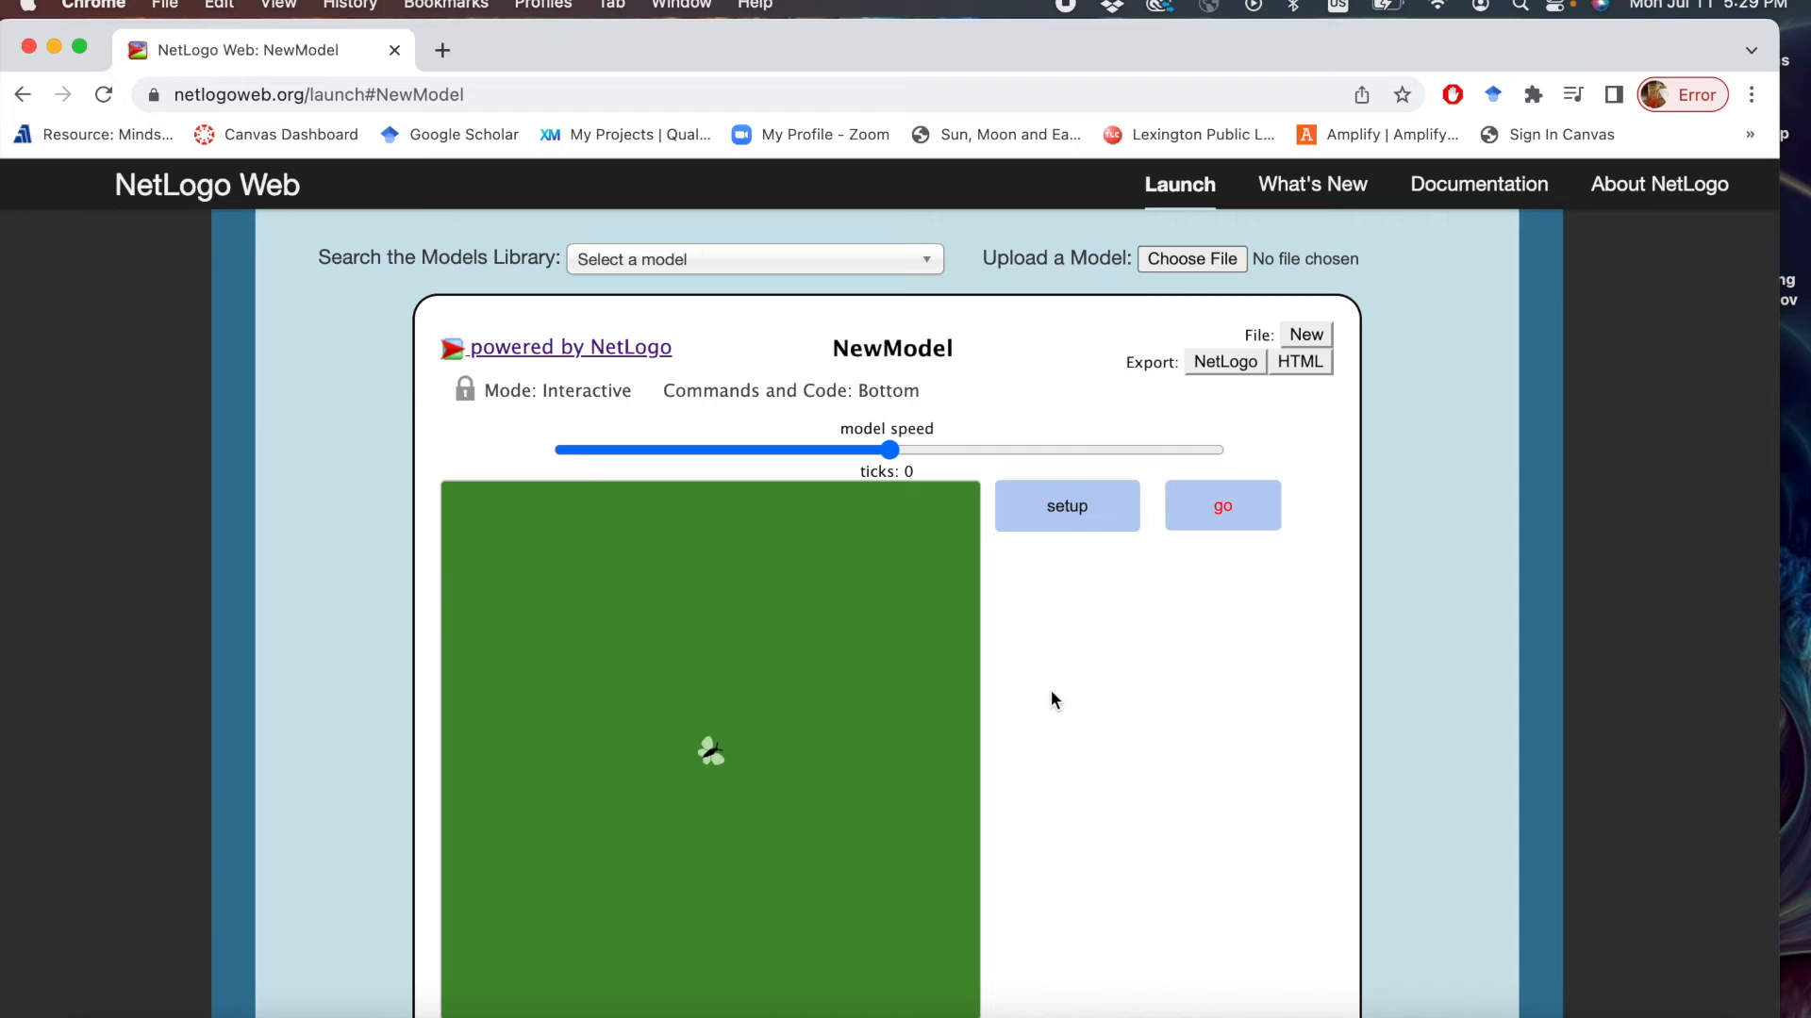
pyautogui.moveTo(1131, 692)
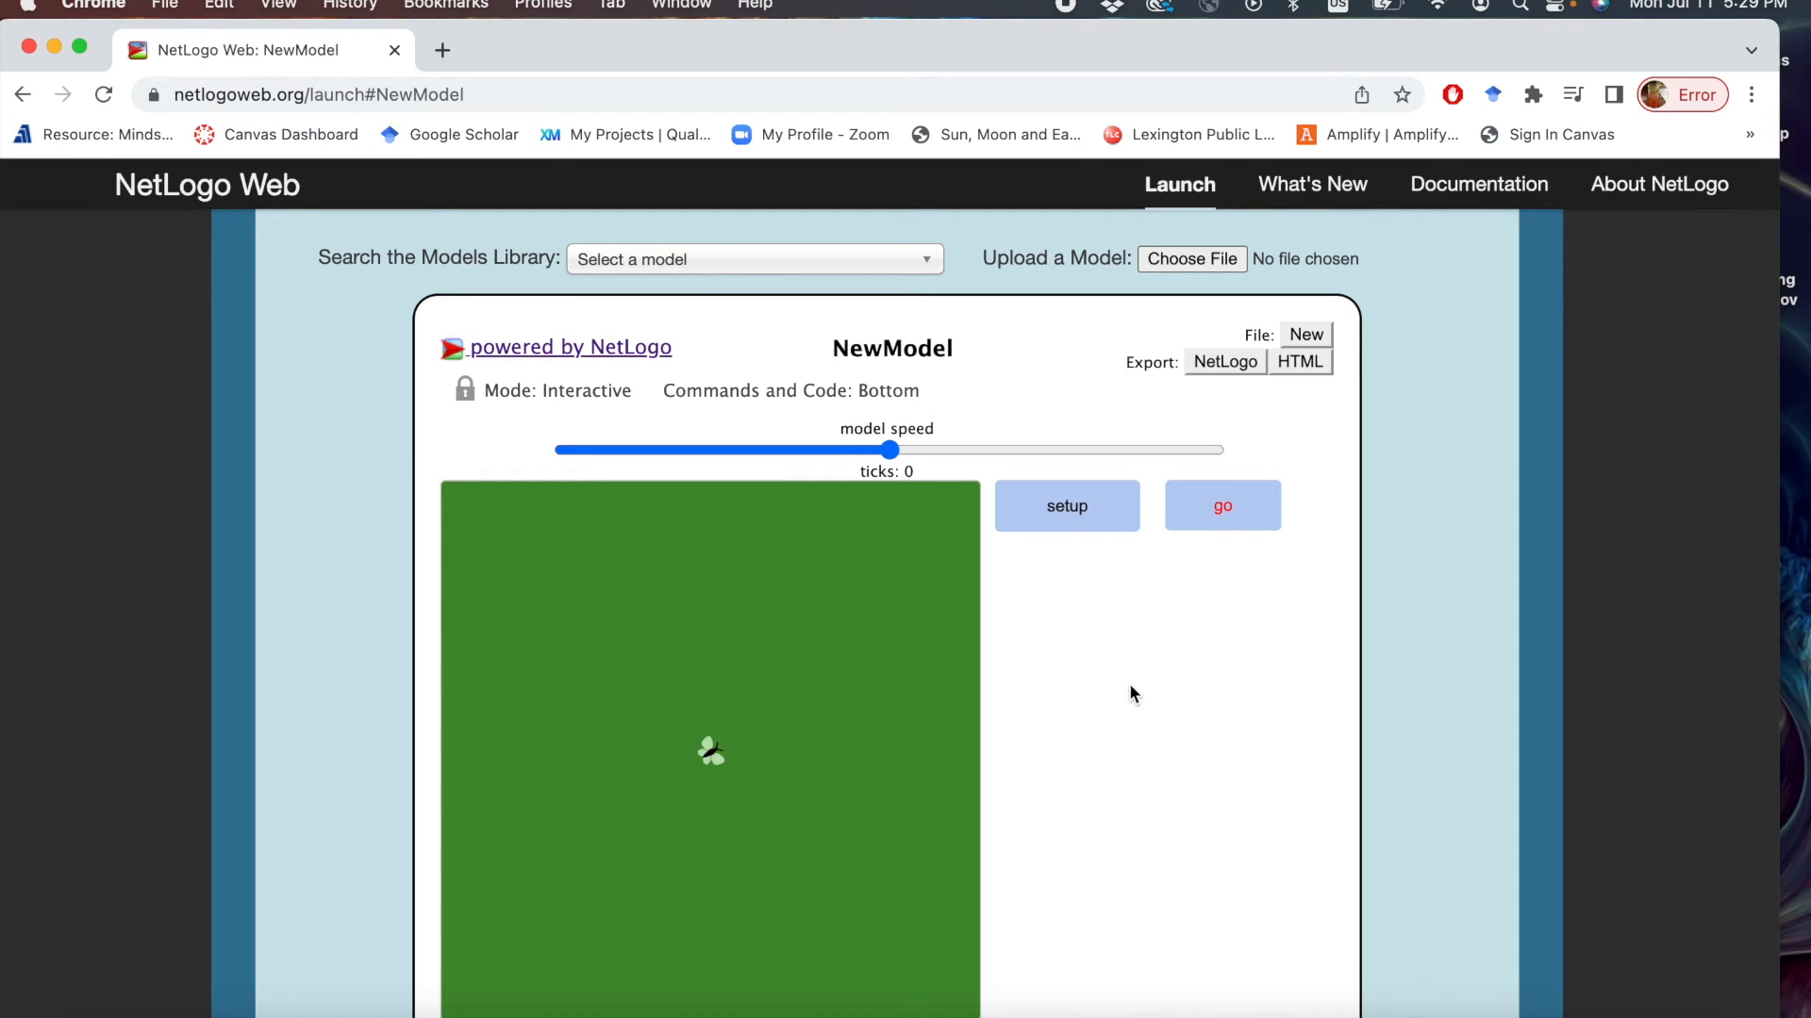
pyautogui.scroll(-3)
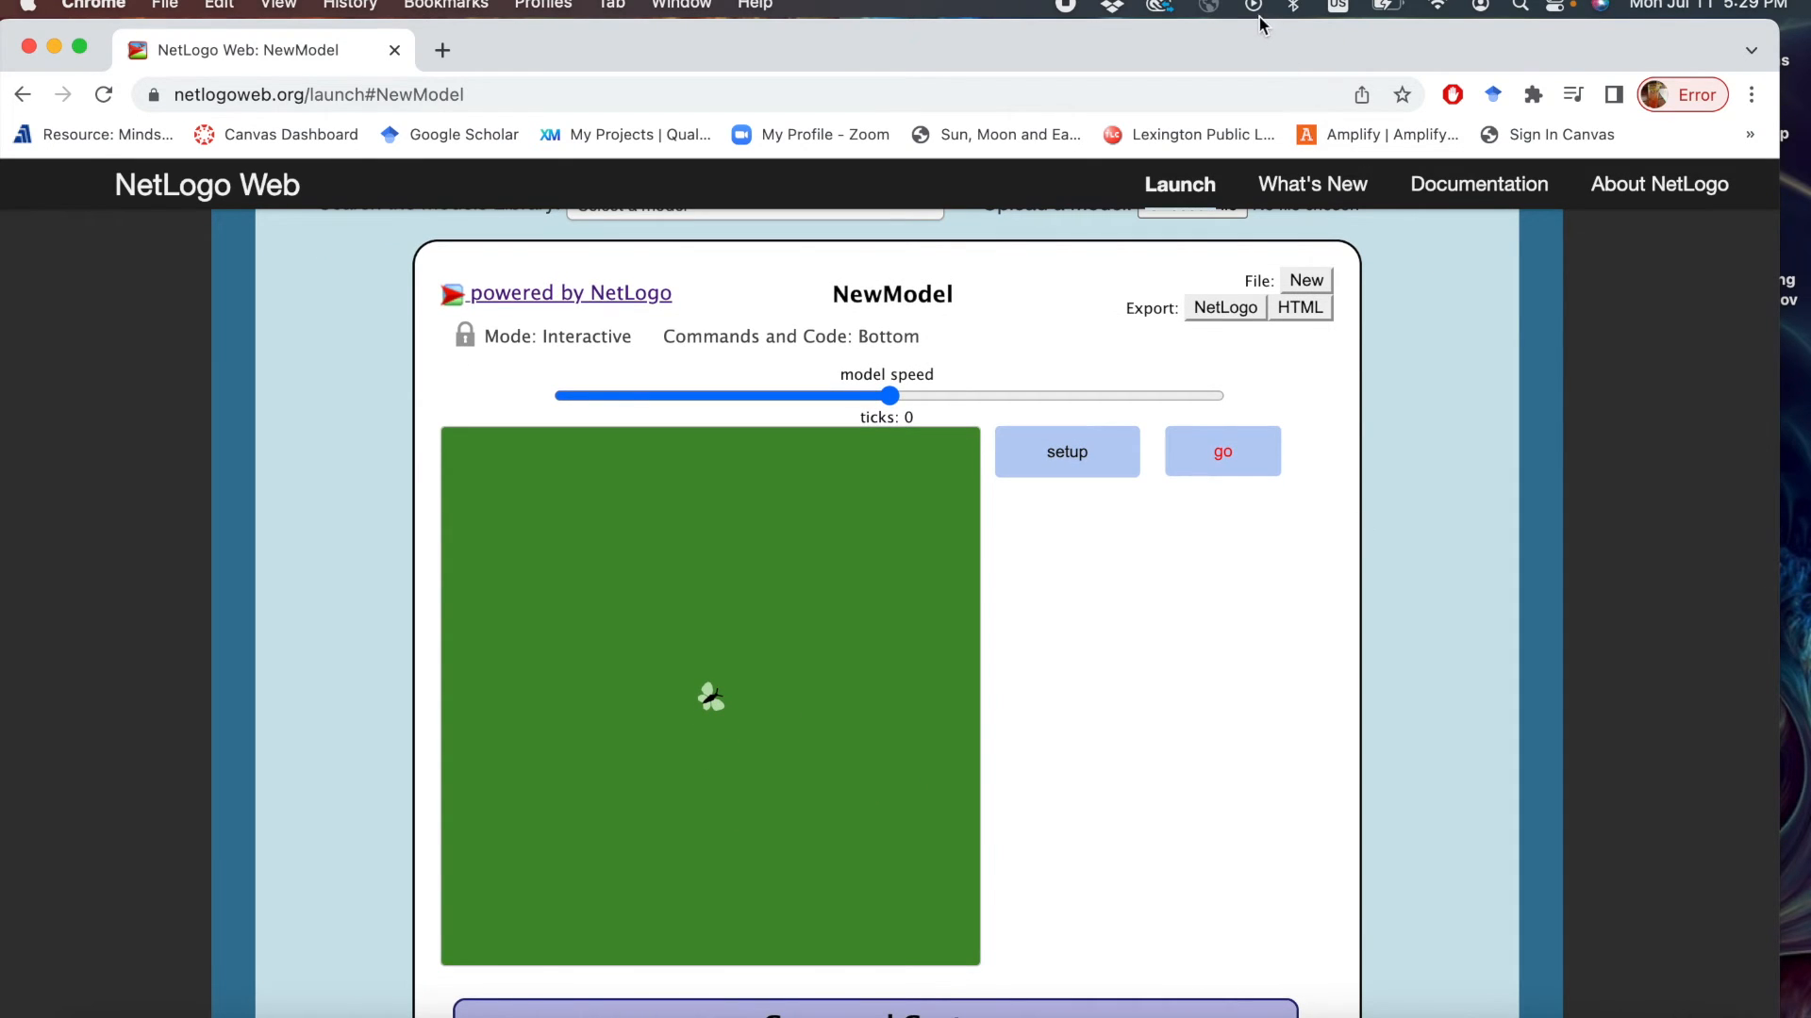
# Add a go procedure calling move, recompile, and dismiss the 'nothing named MOVE' error.
pyautogui.scroll(-3)
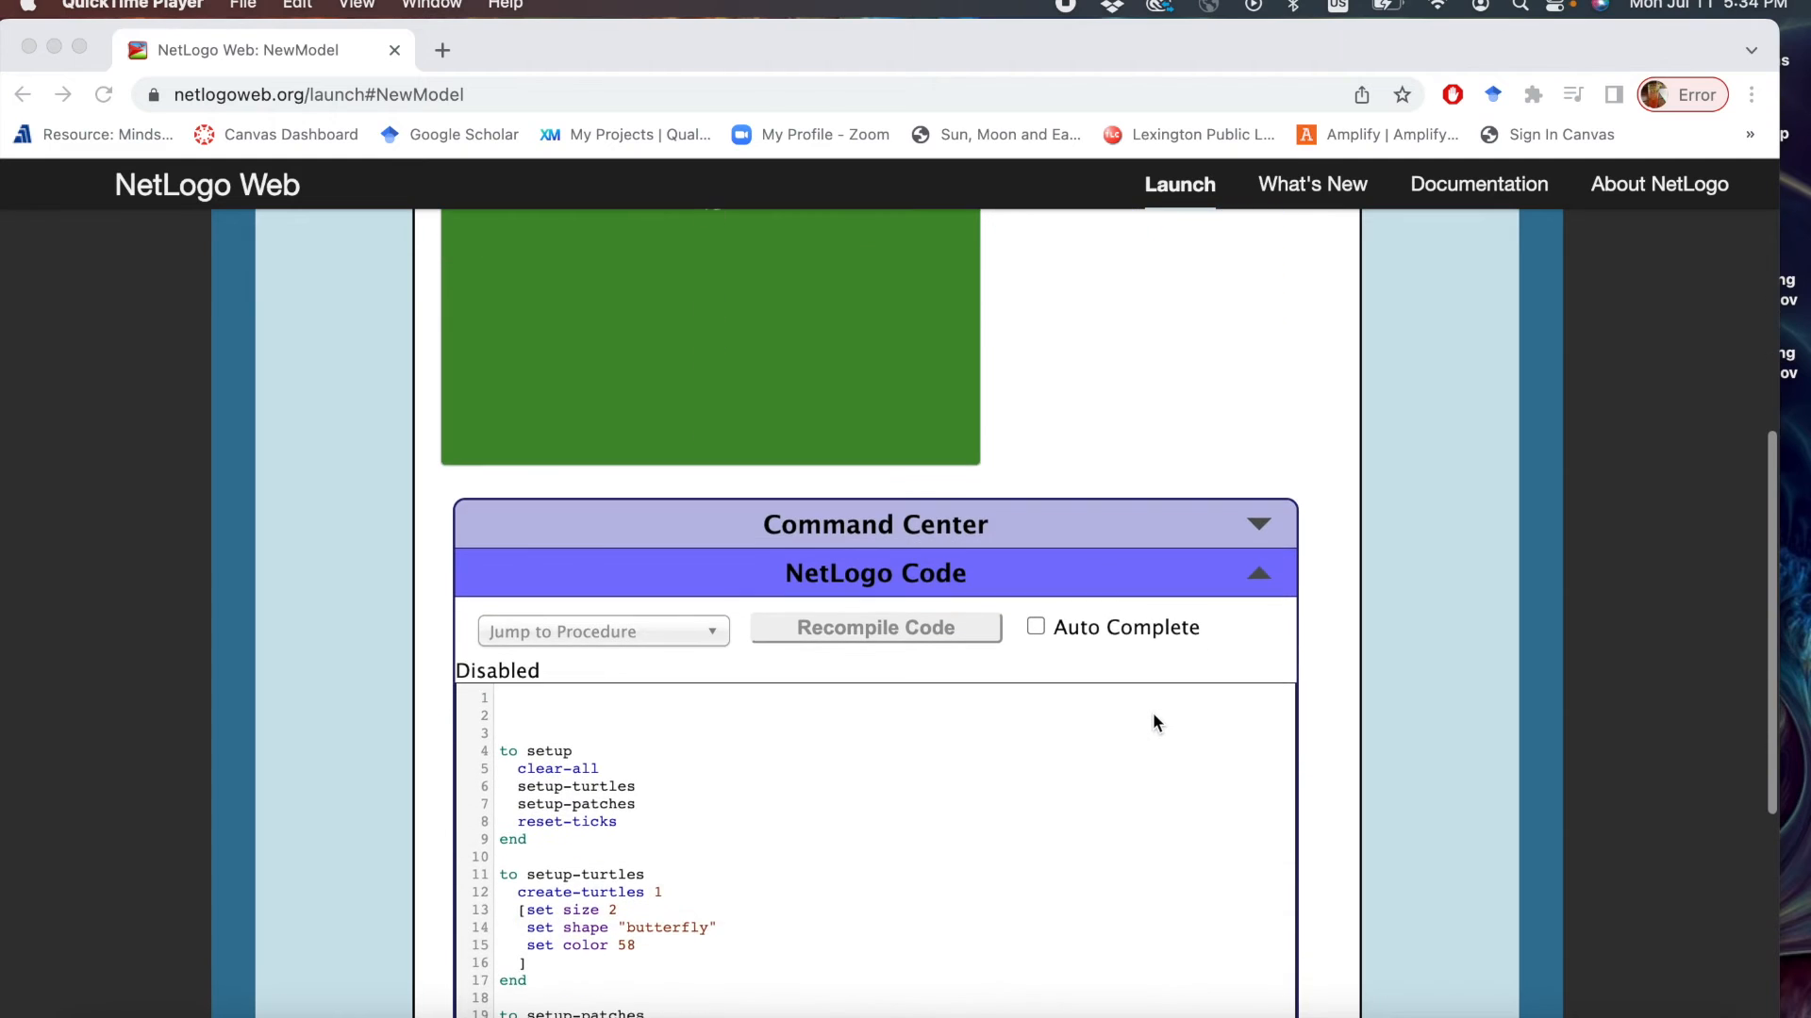
pyautogui.scroll(-3)
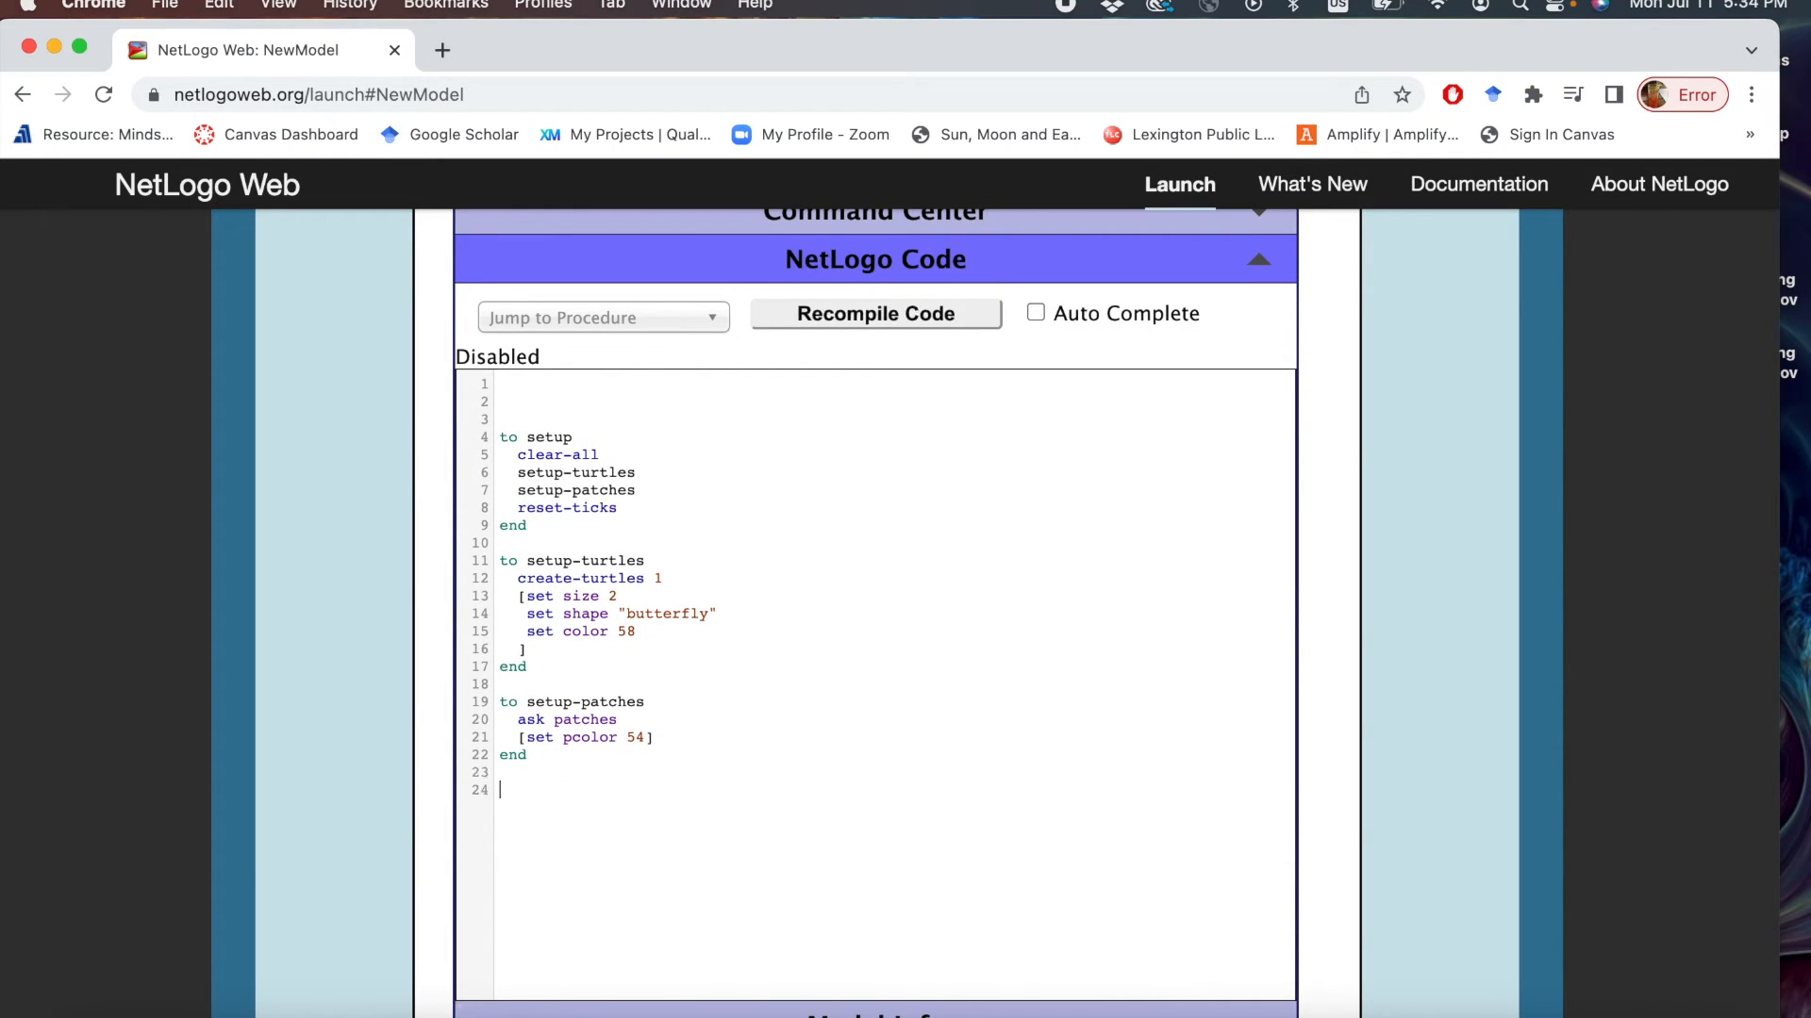
pyautogui.write('to go')
pyautogui.write('m')
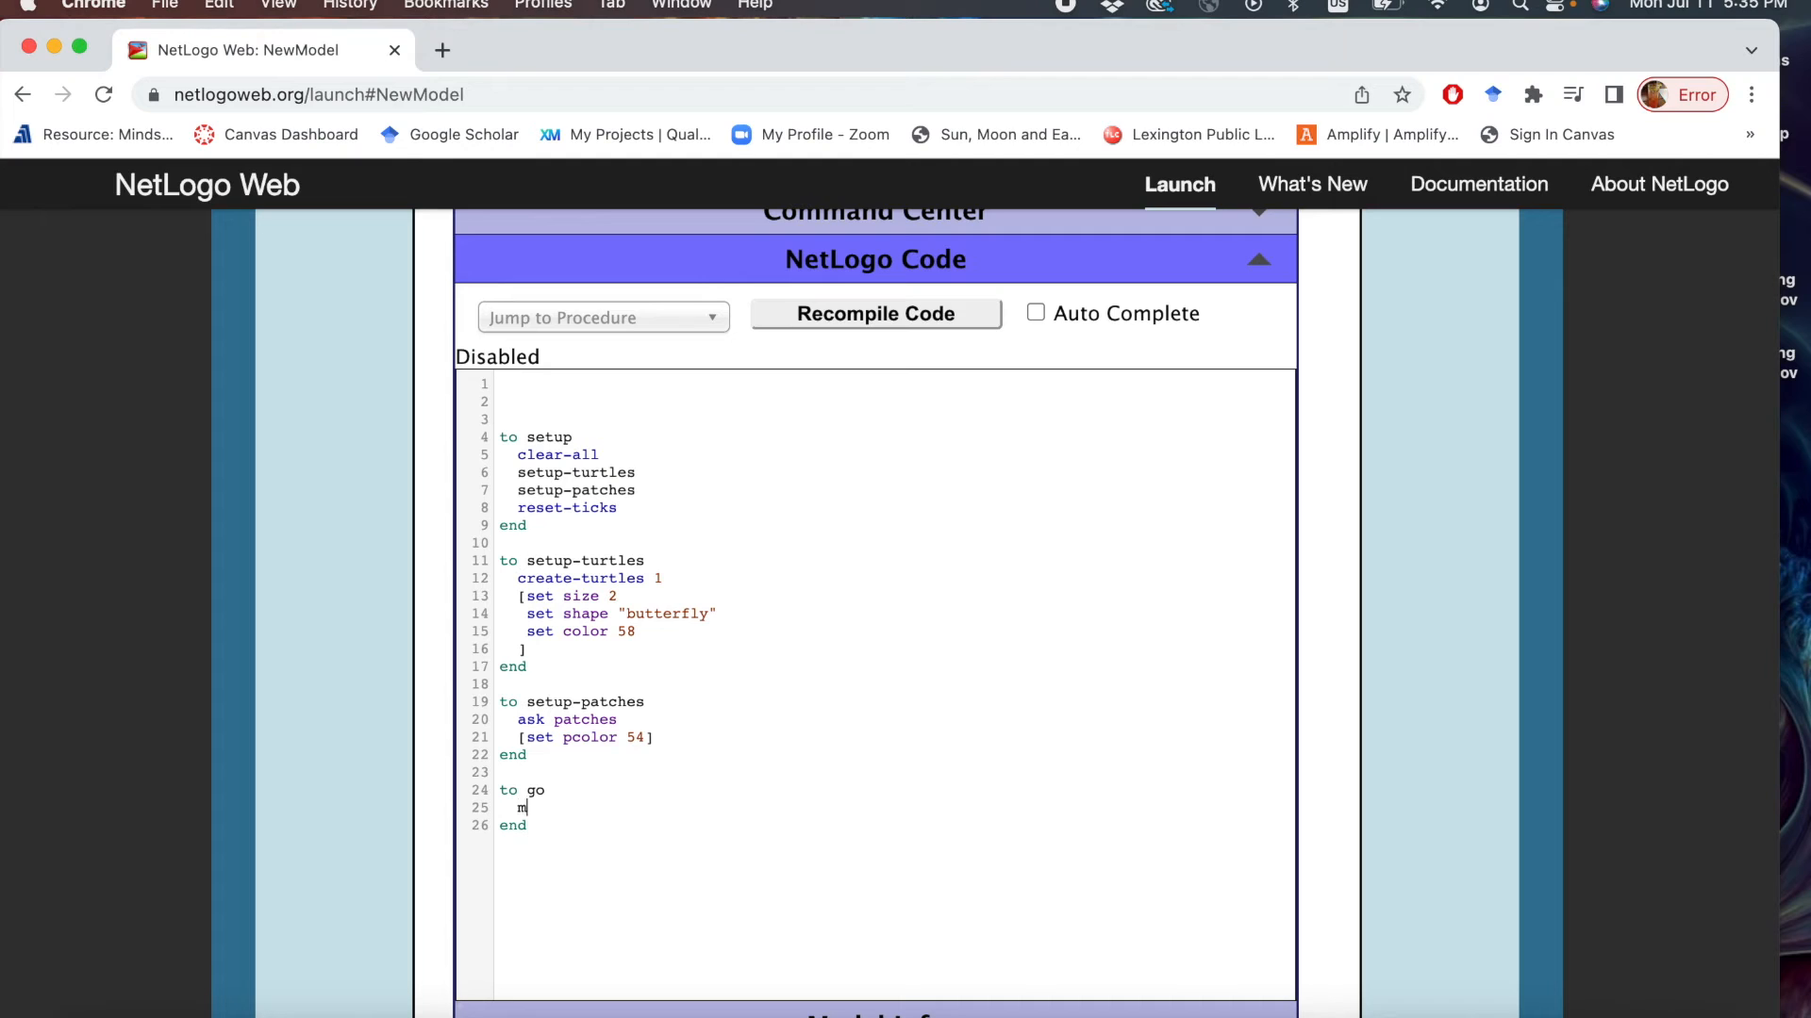
pyautogui.write('ove')
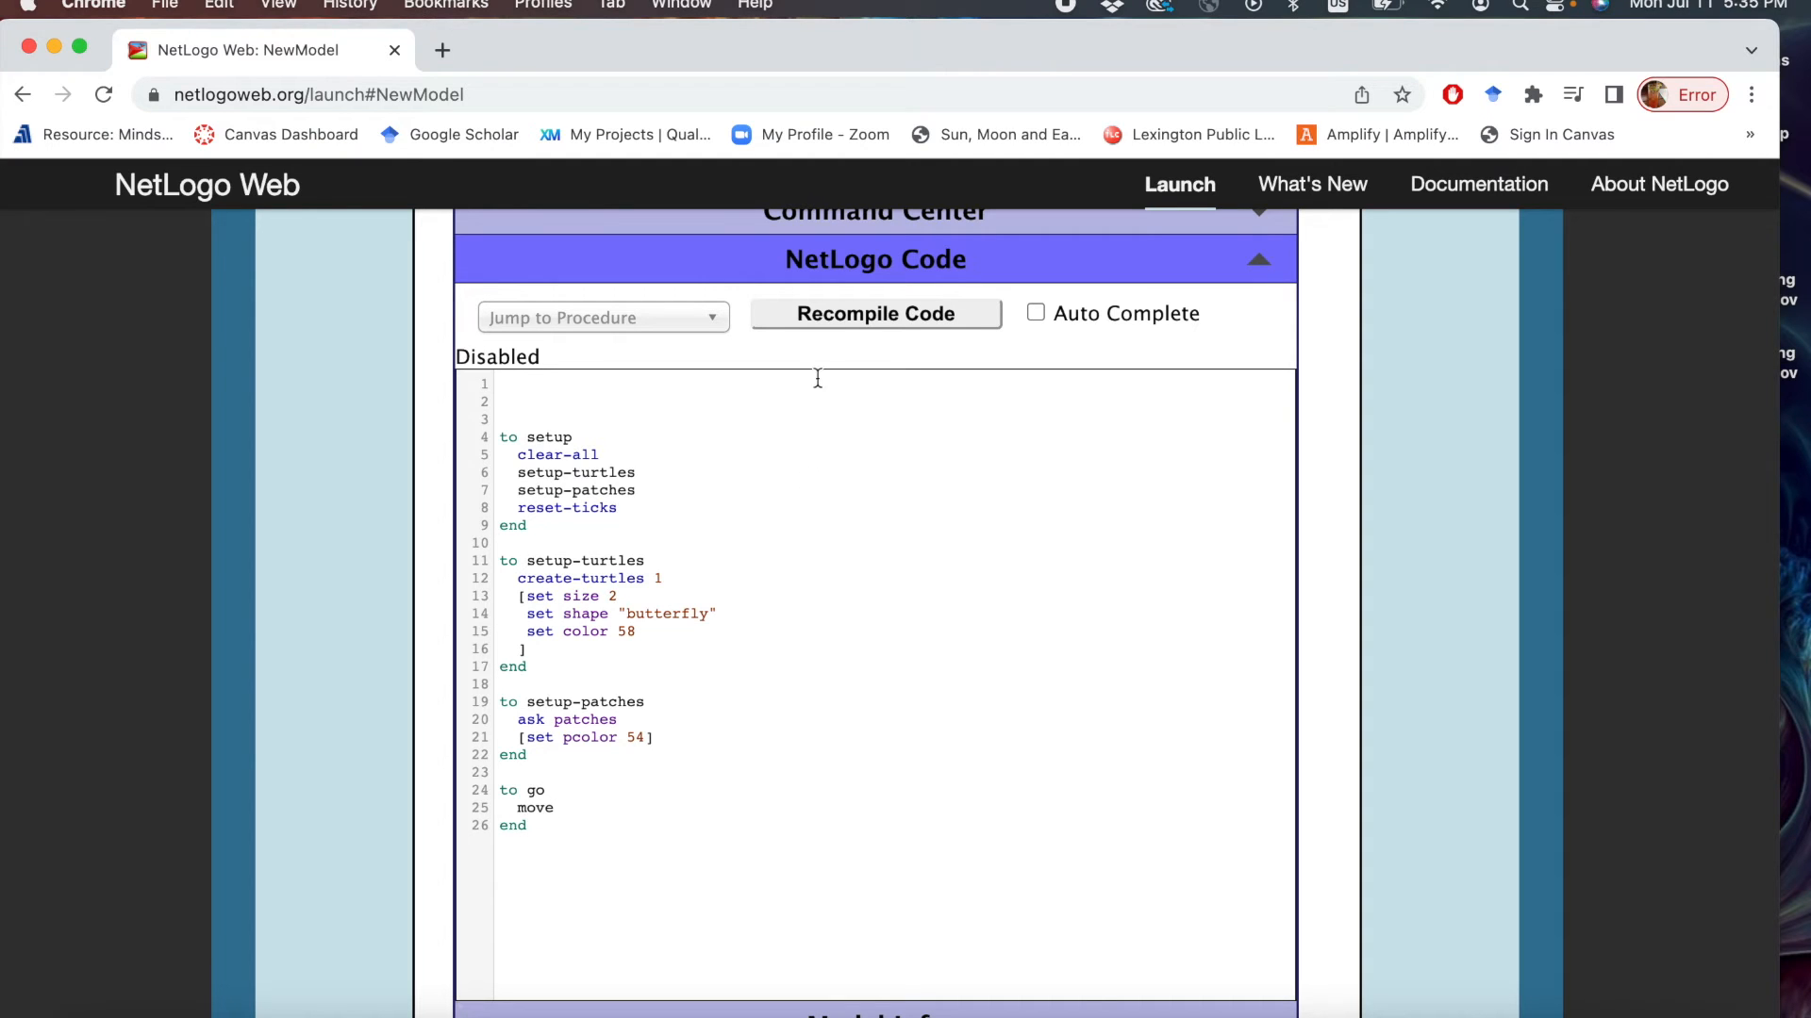
pyautogui.click(875, 313)
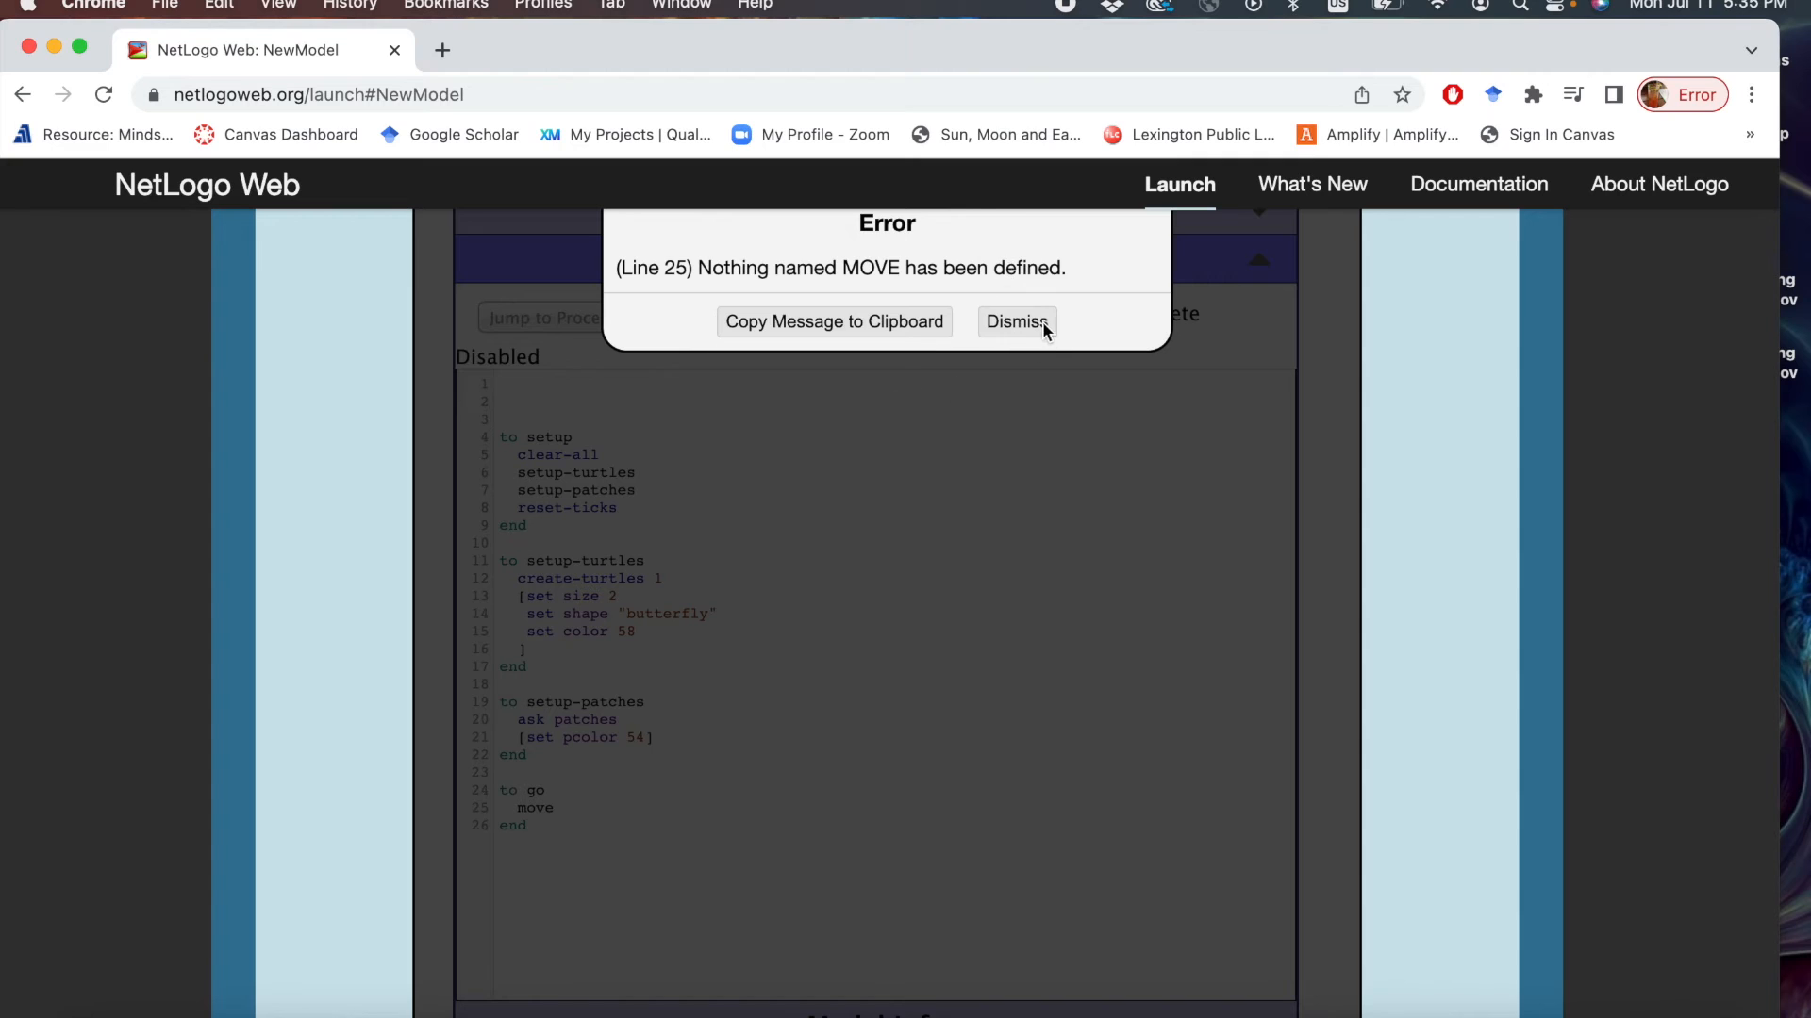
pyautogui.click(1015, 321)
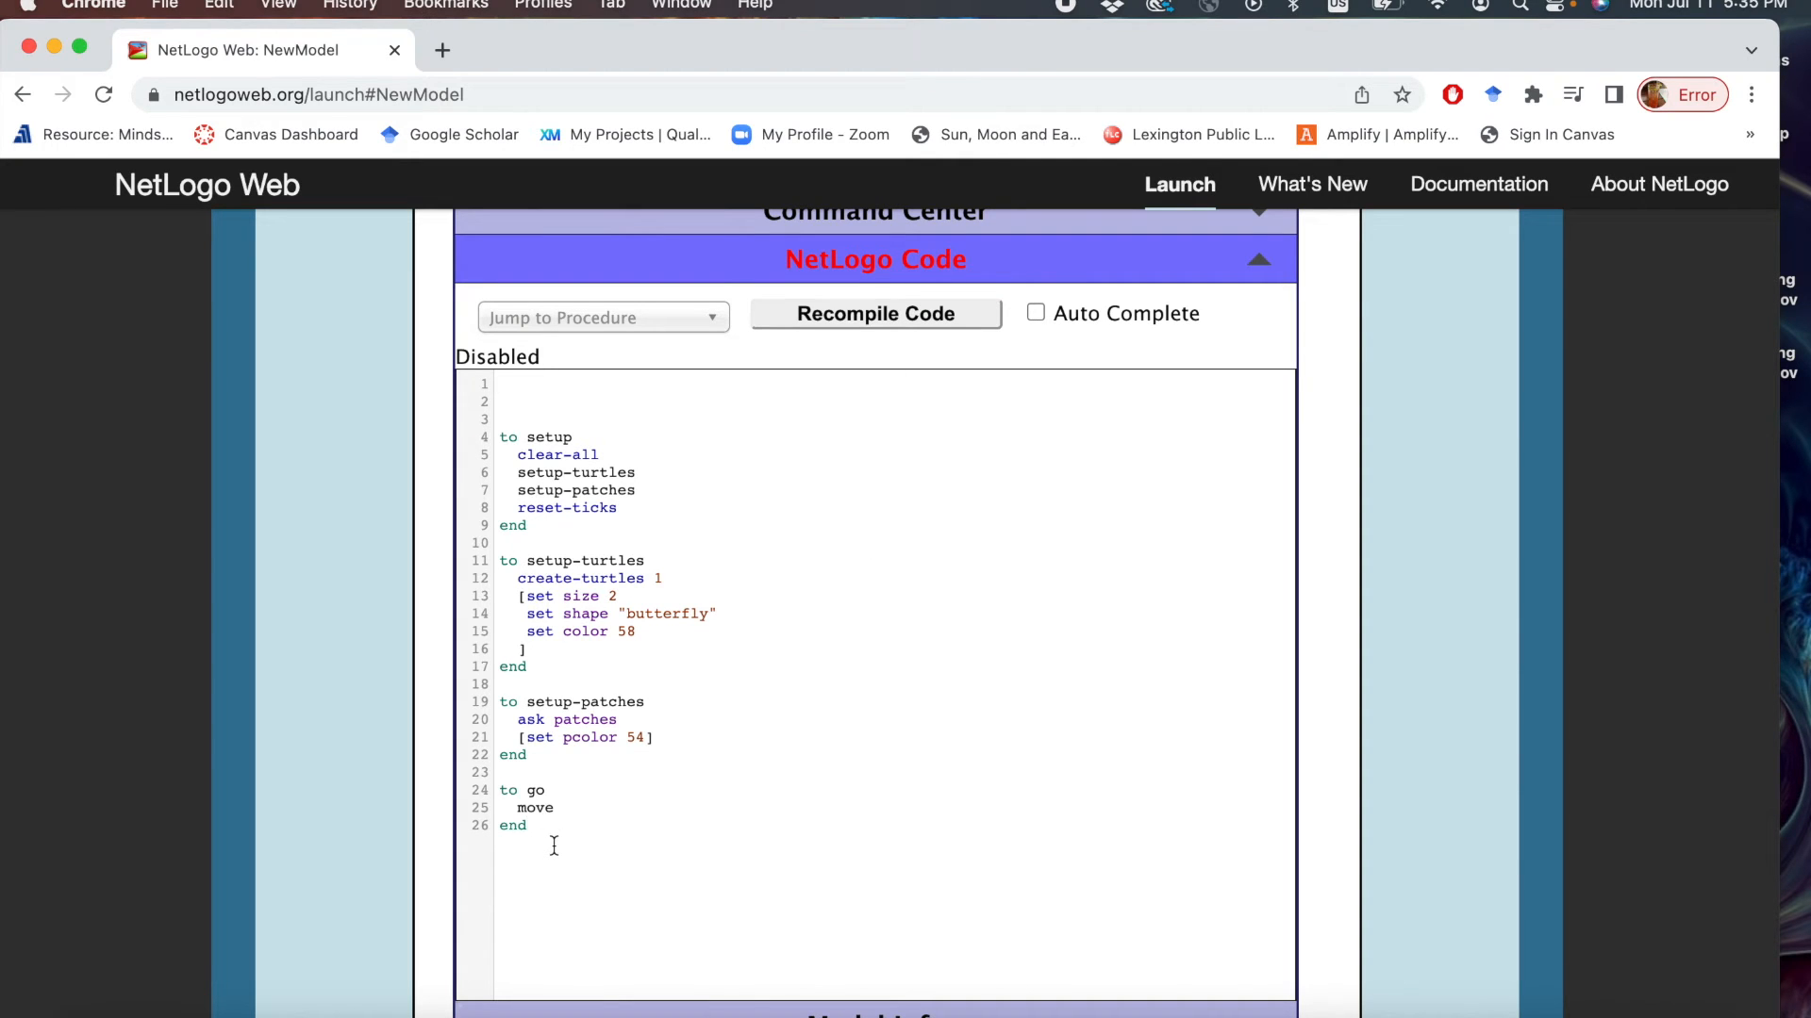
# Write a move procedure with ask turtles [ right random 360 ].
pyautogui.write('to move')
pyautogui.write('end')
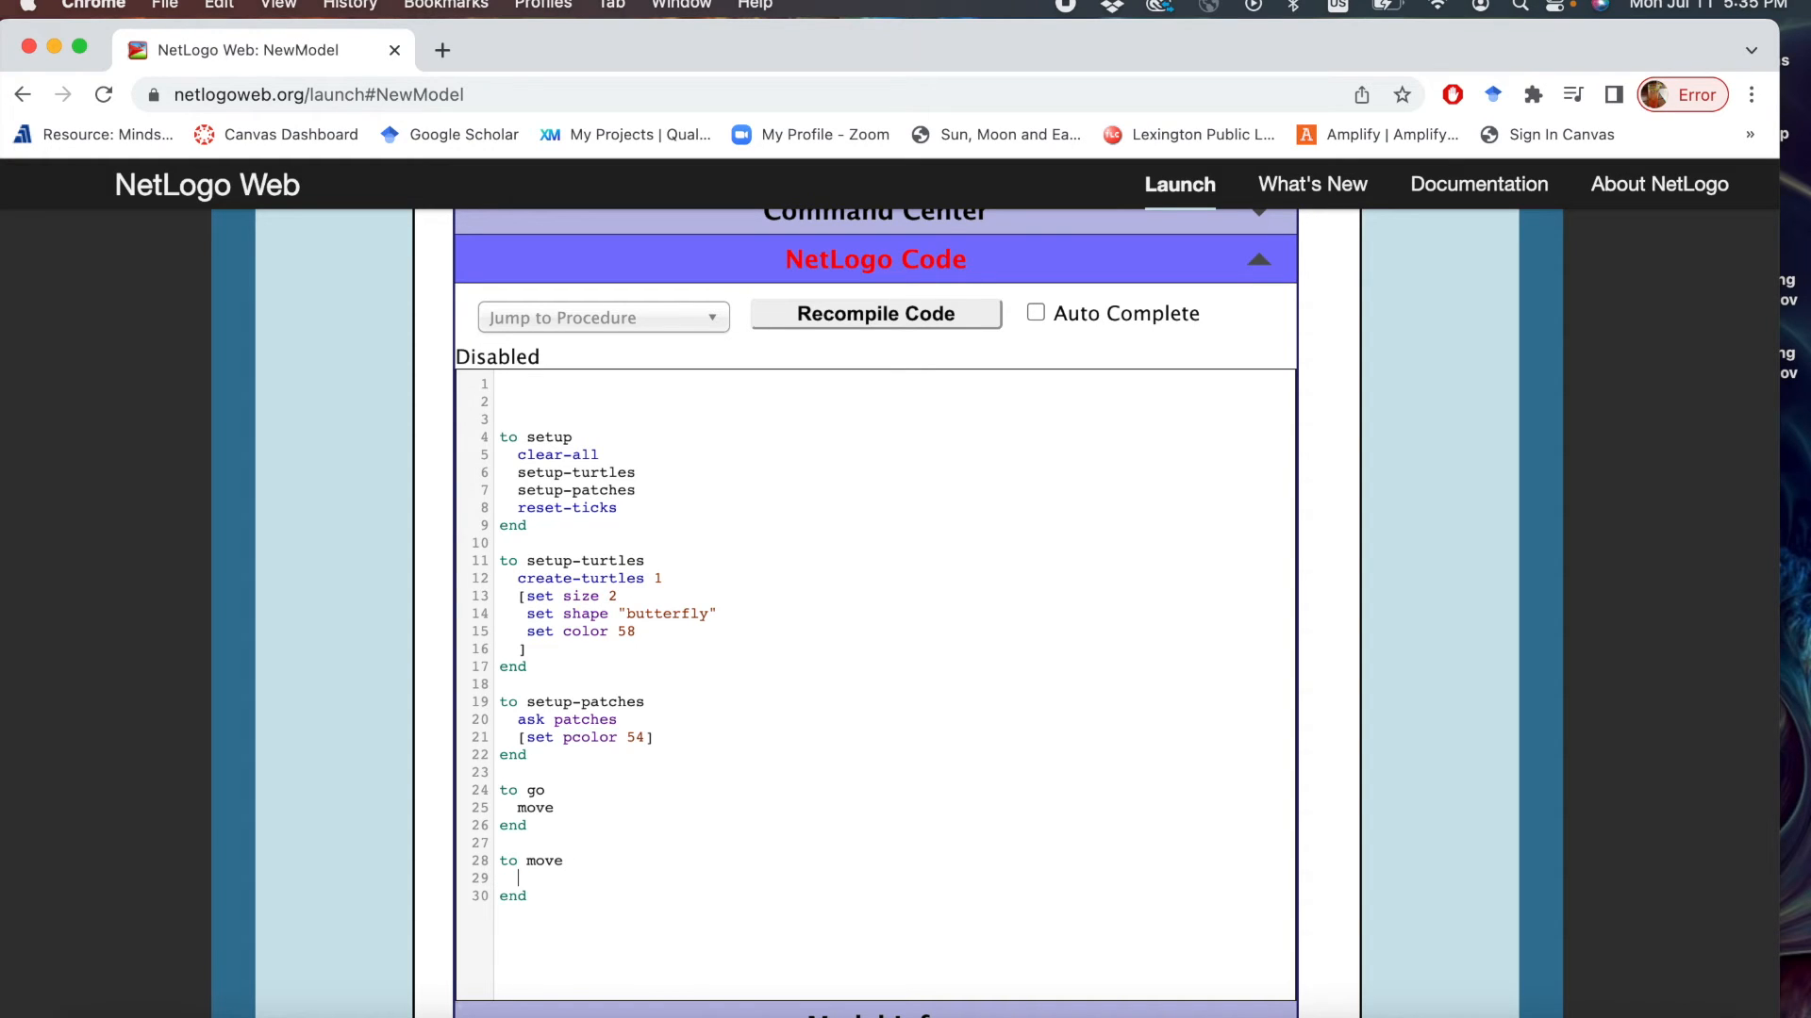
pyautogui.write('ask tu')
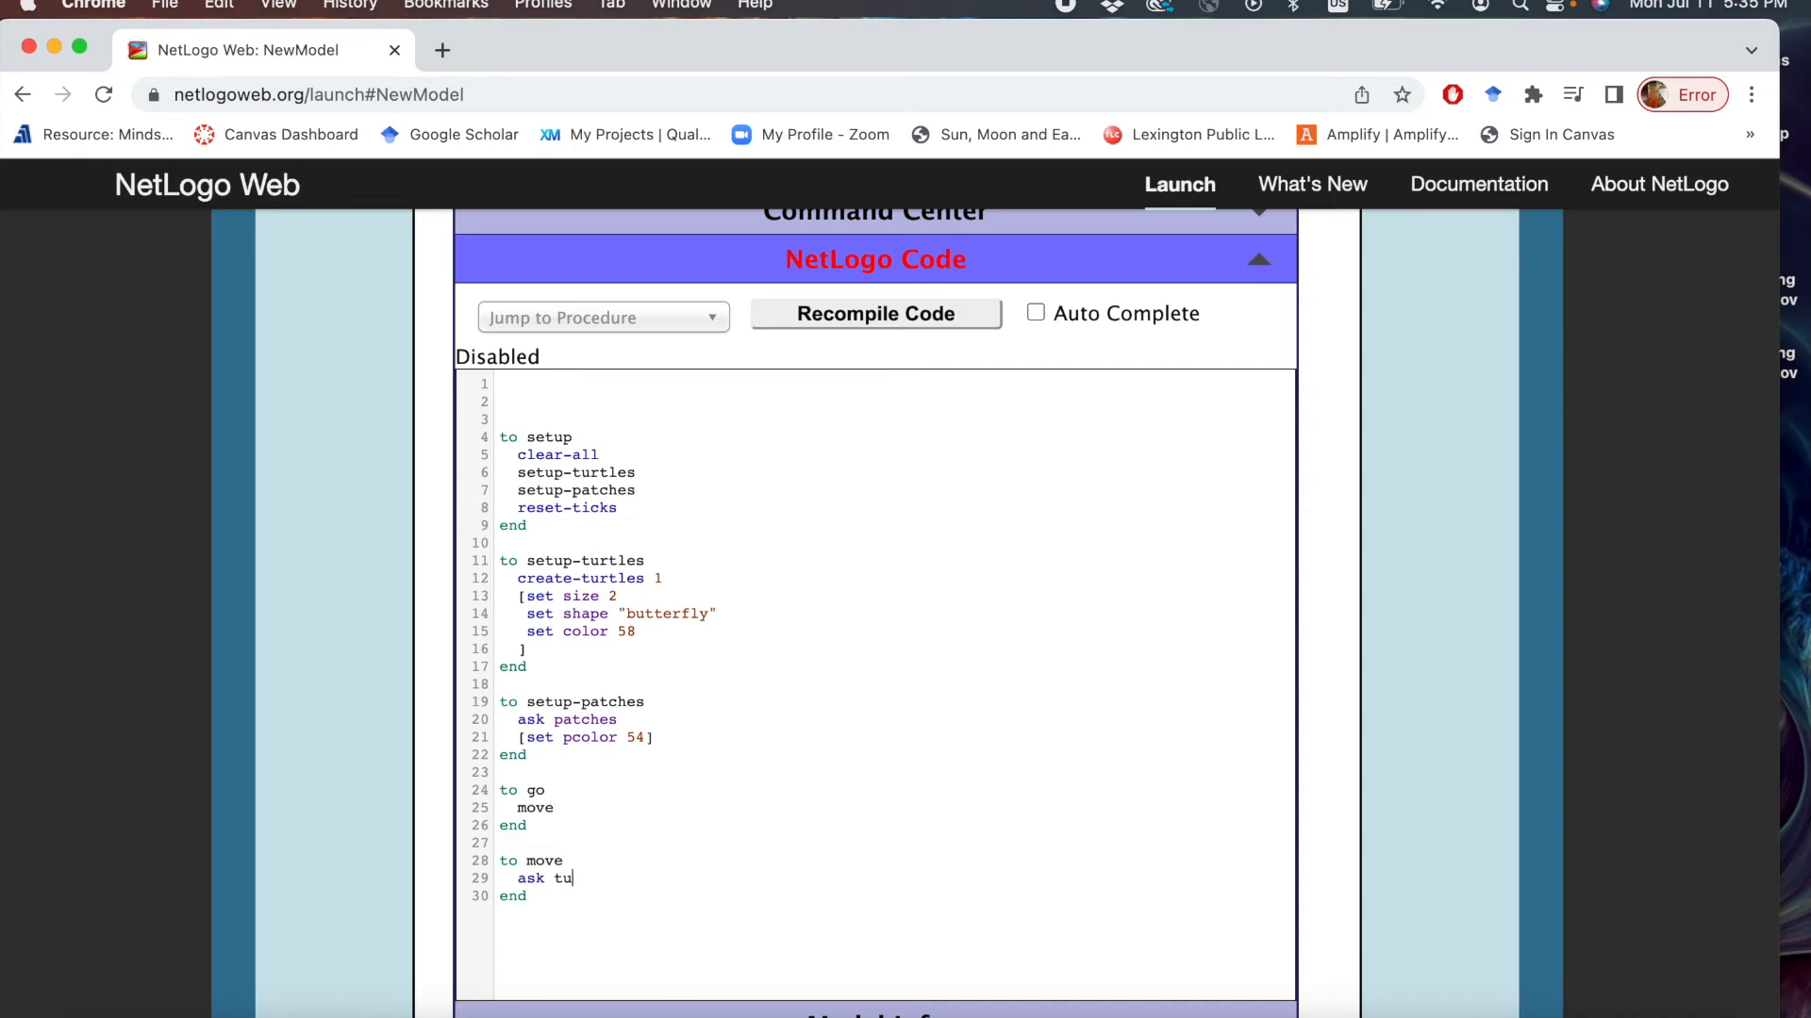
pyautogui.write('rtles')
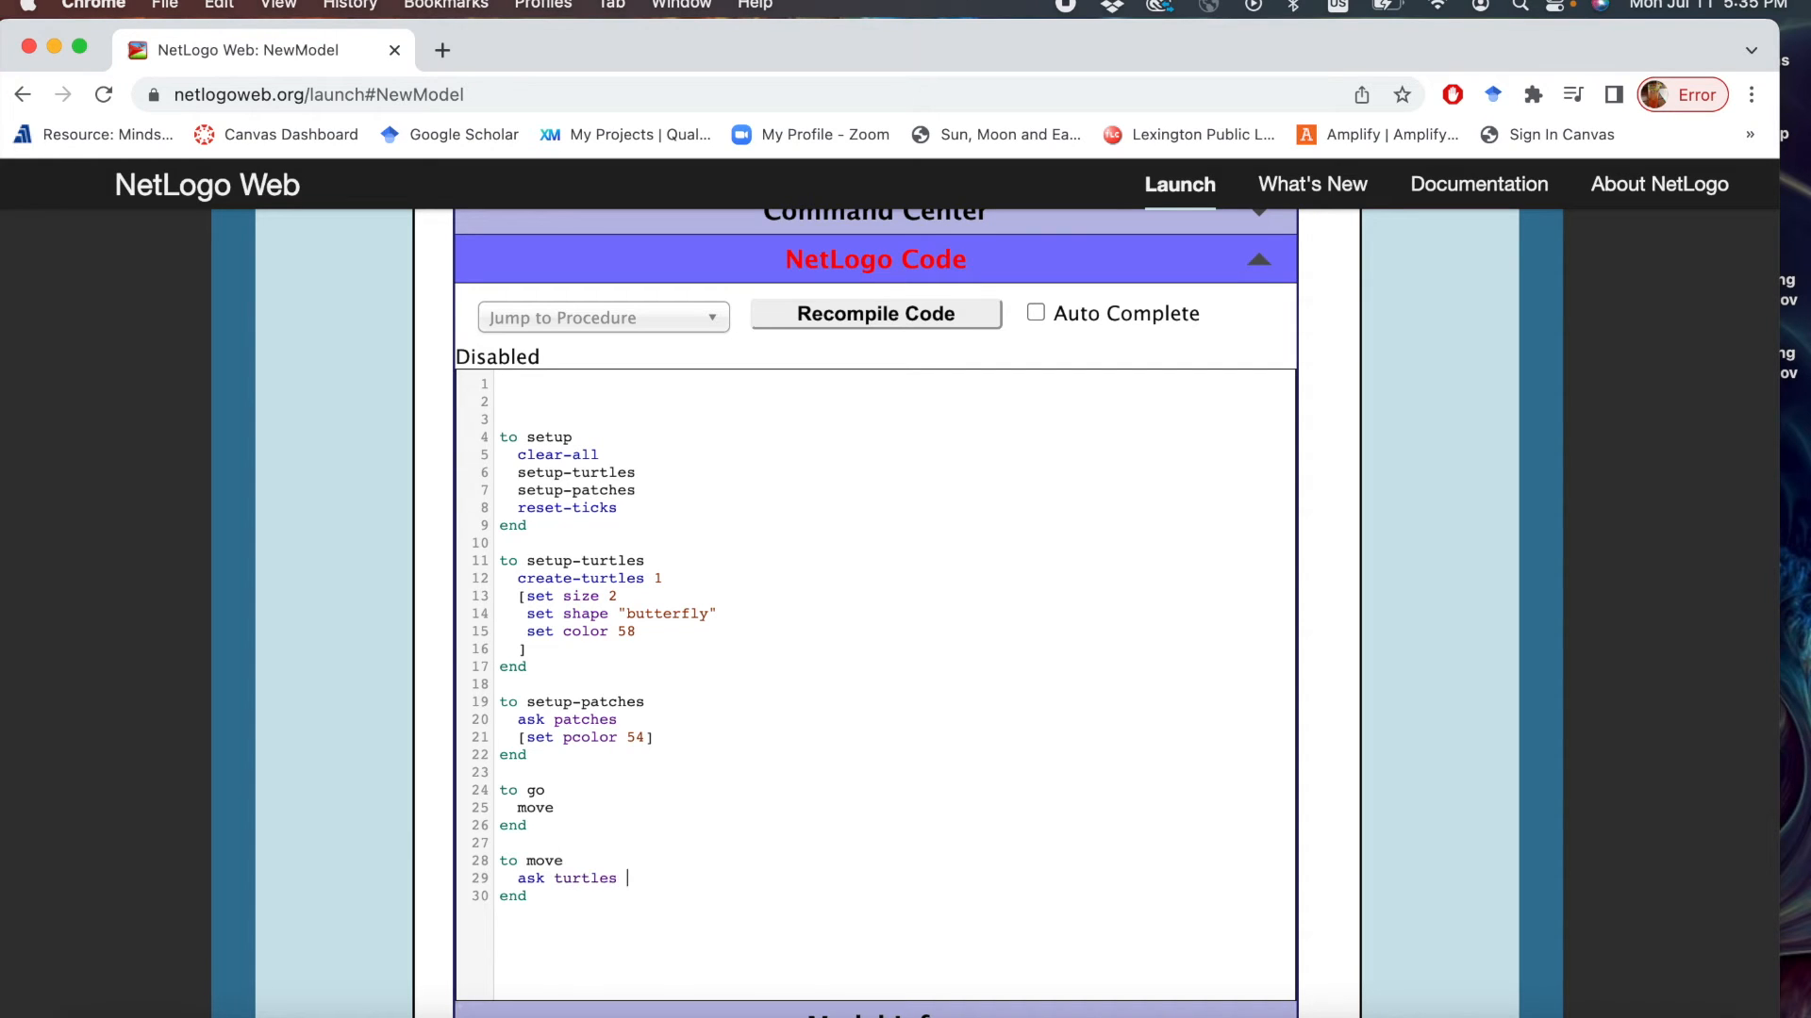
pyautogui.write('[.')
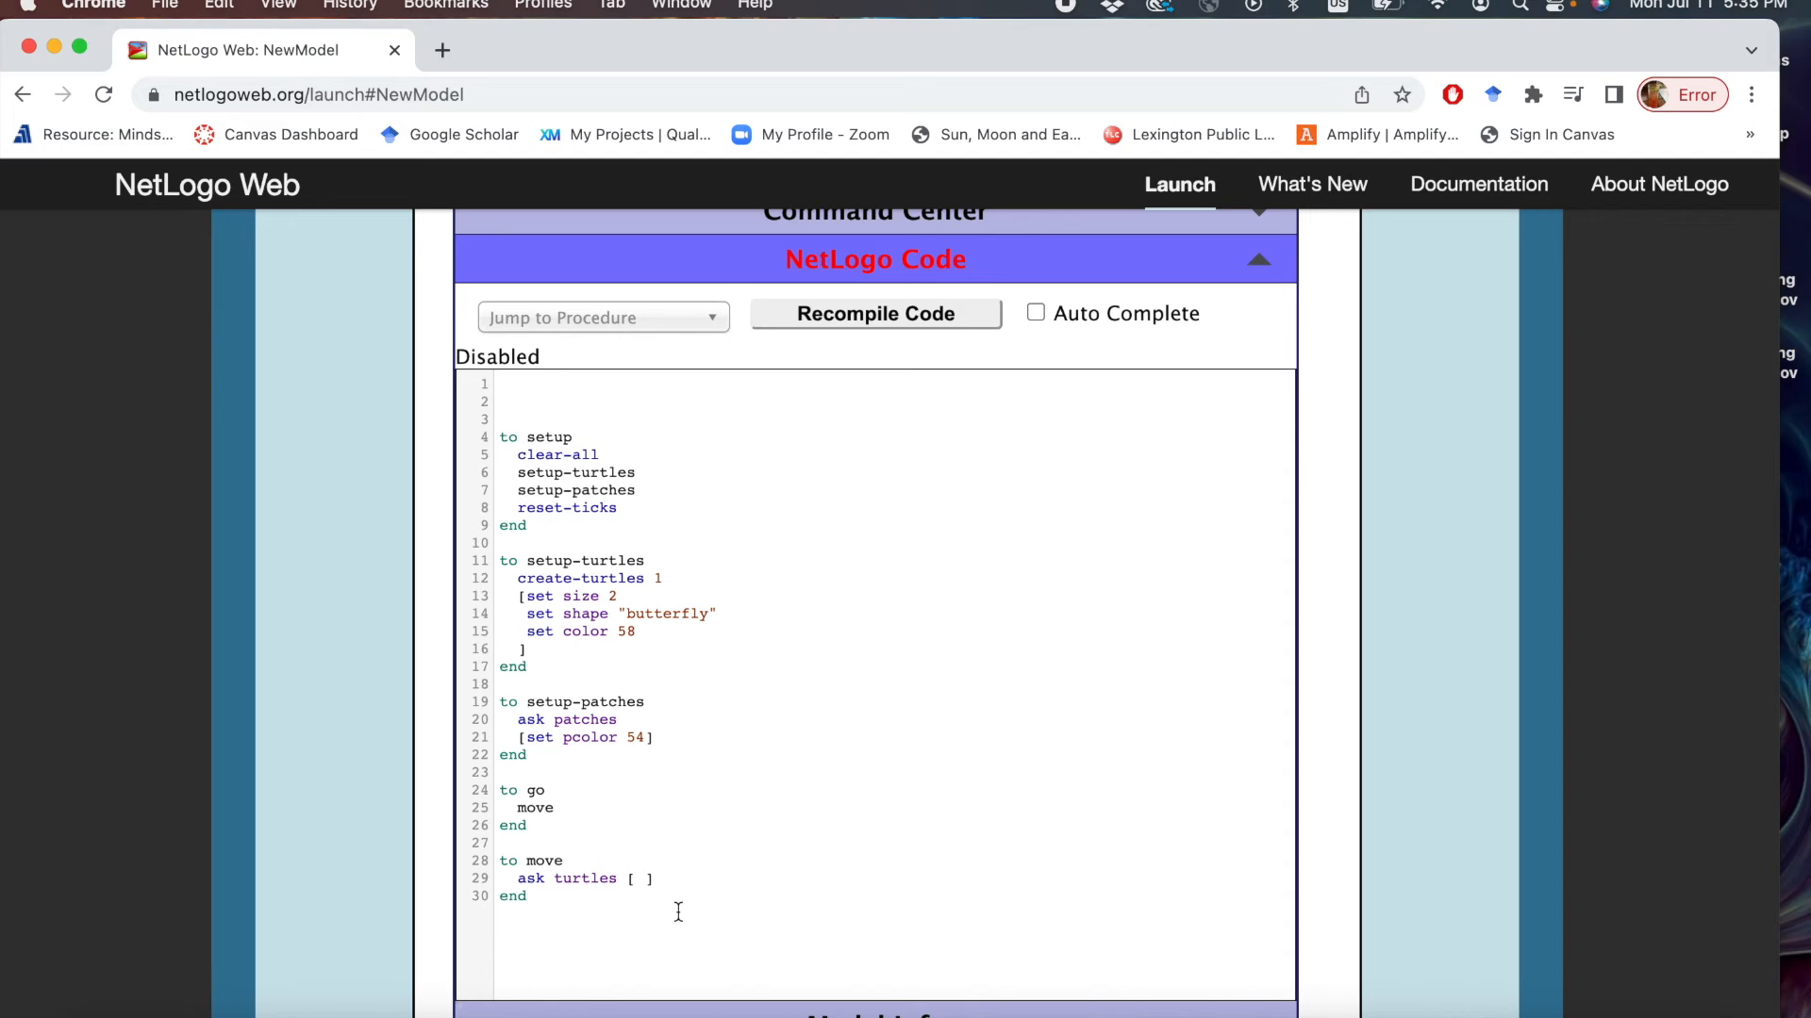
pyautogui.click(639, 879)
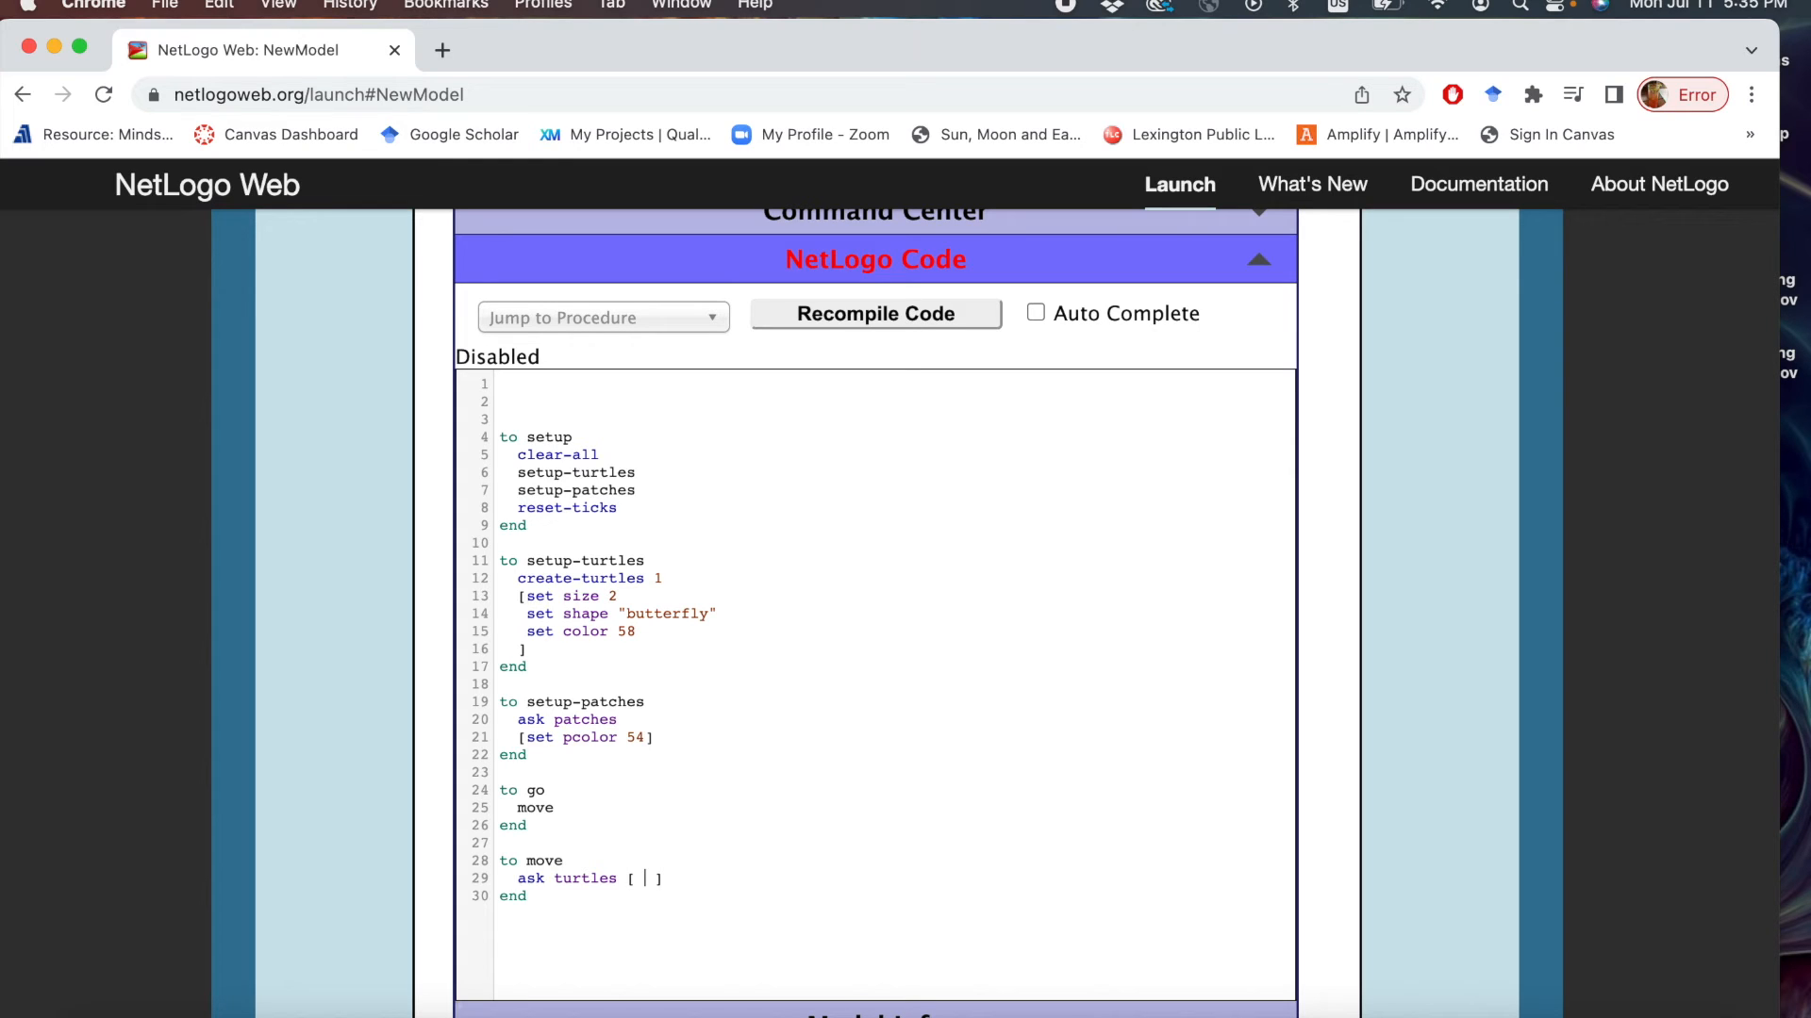
pyautogui.write('random 36')
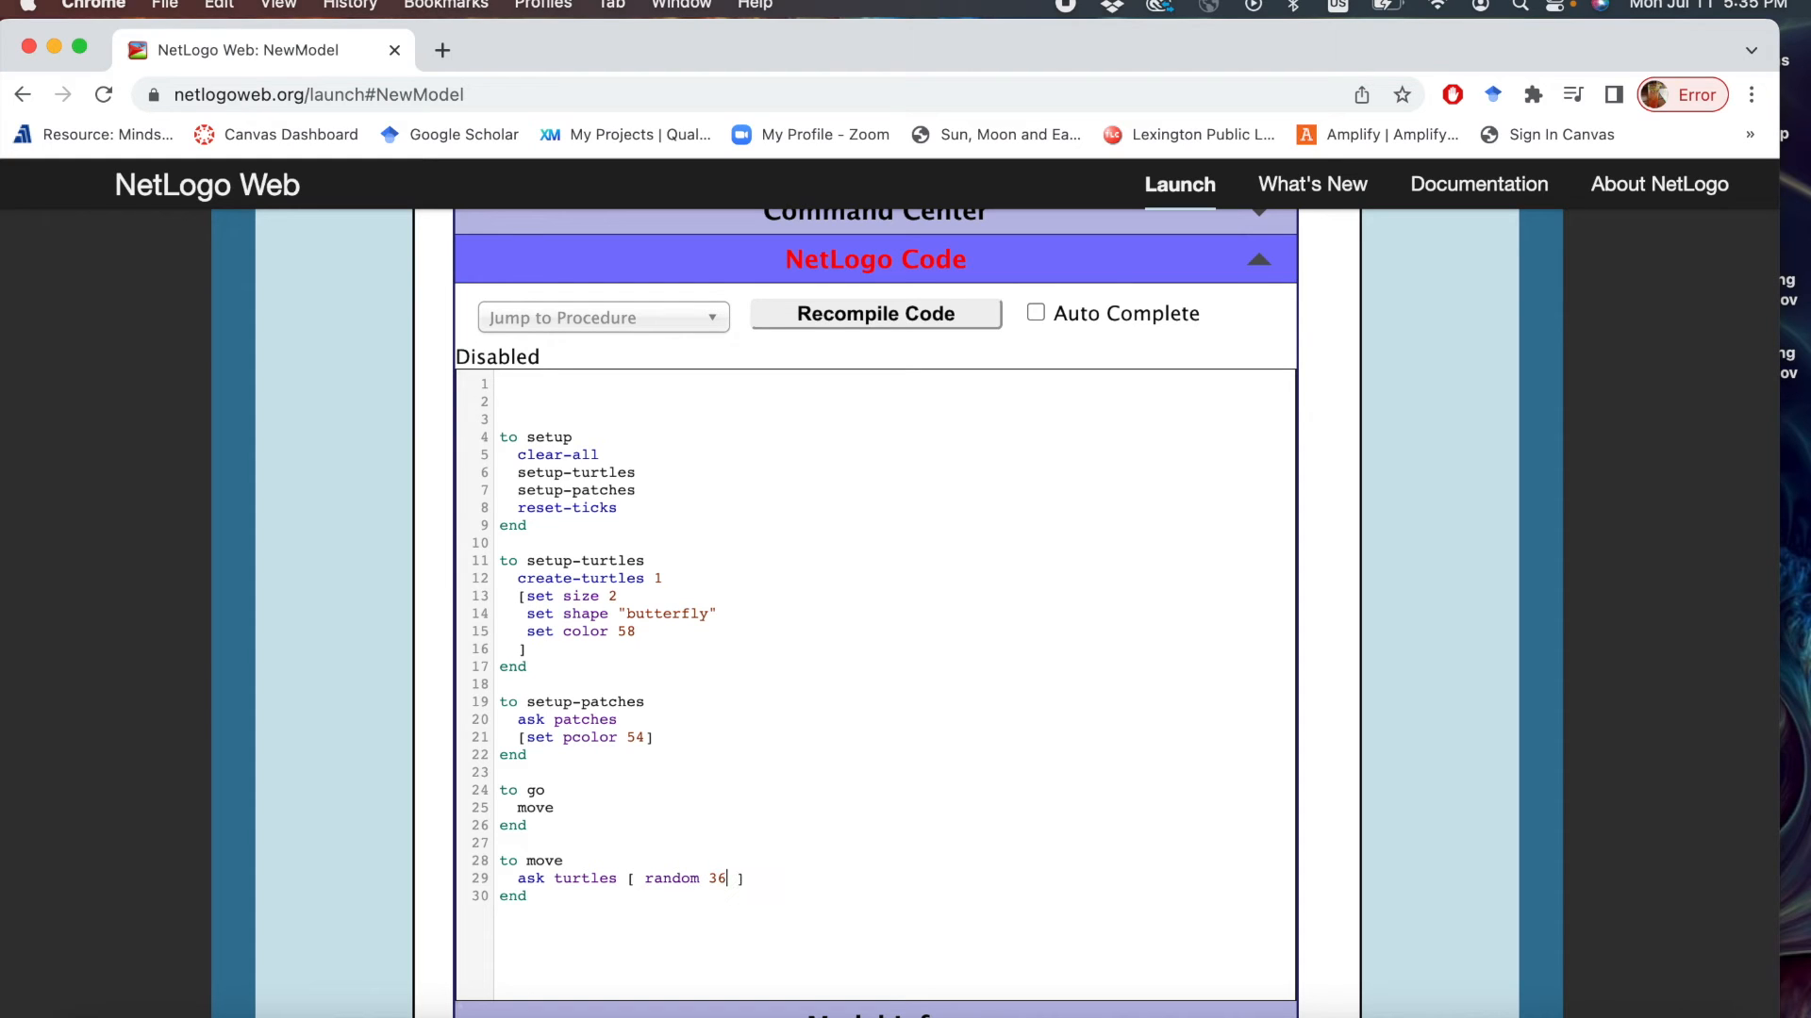
pyautogui.write('0')
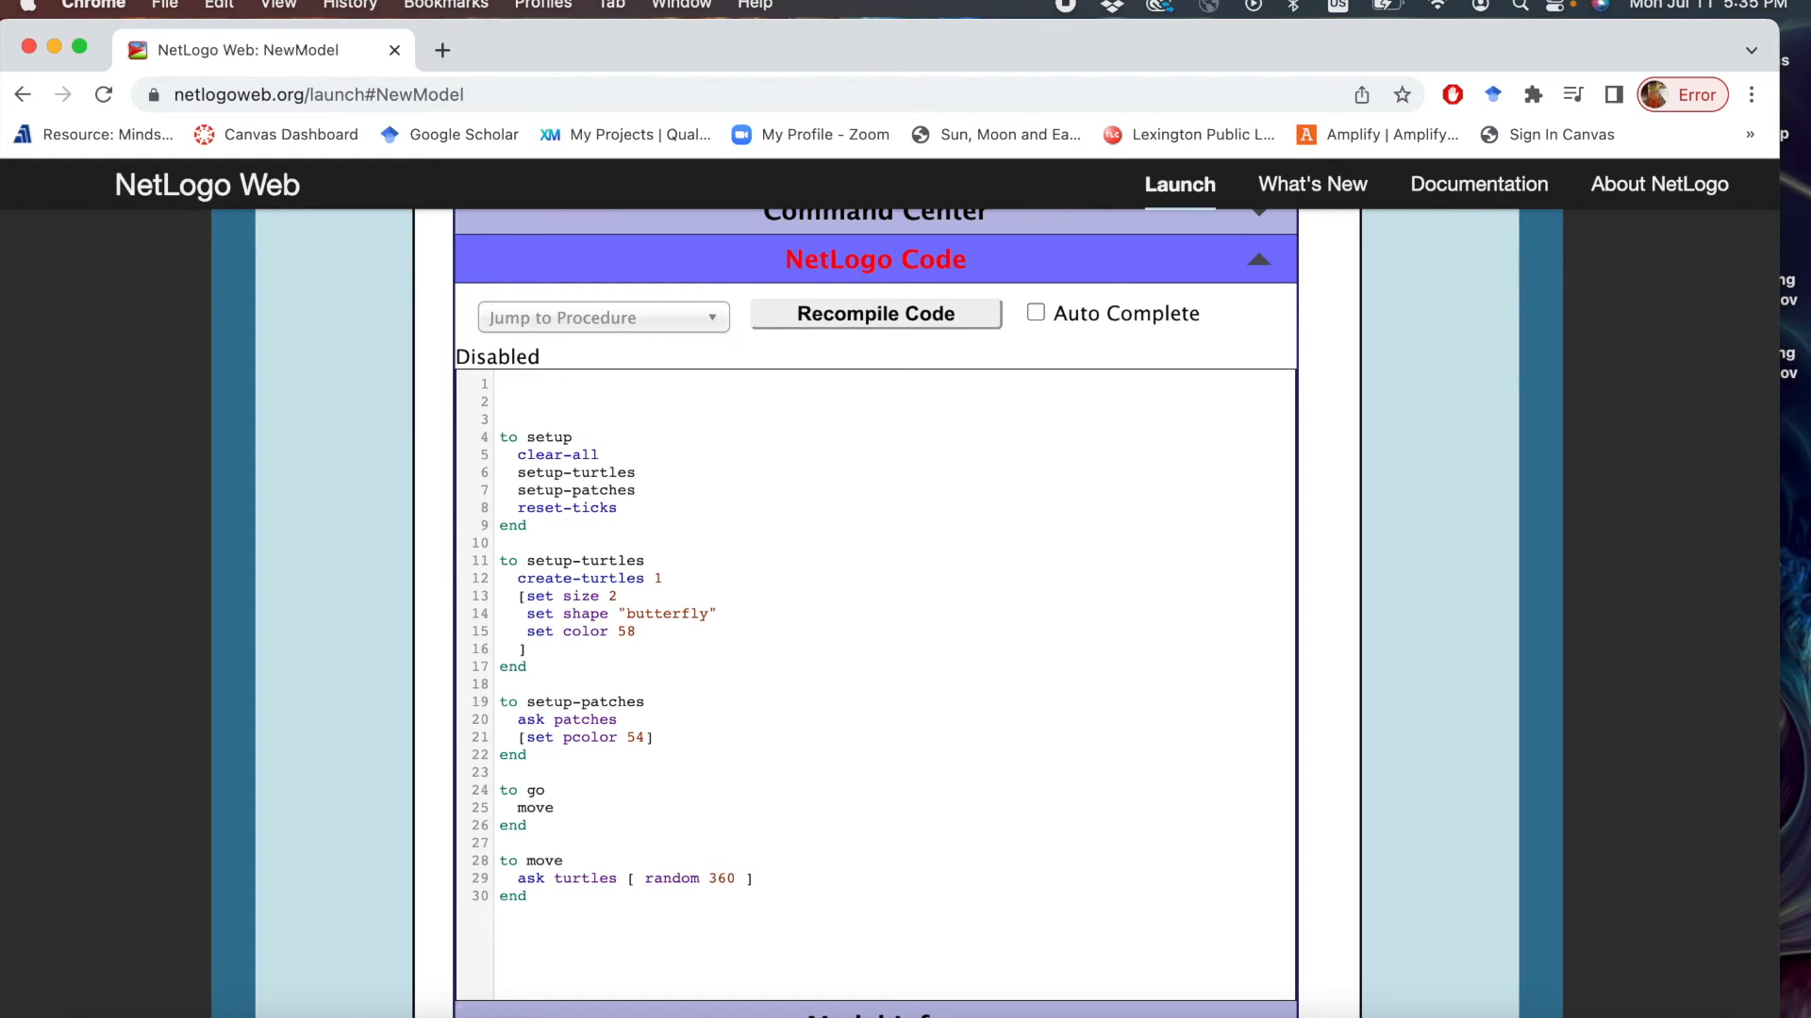
pyautogui.click(738, 879)
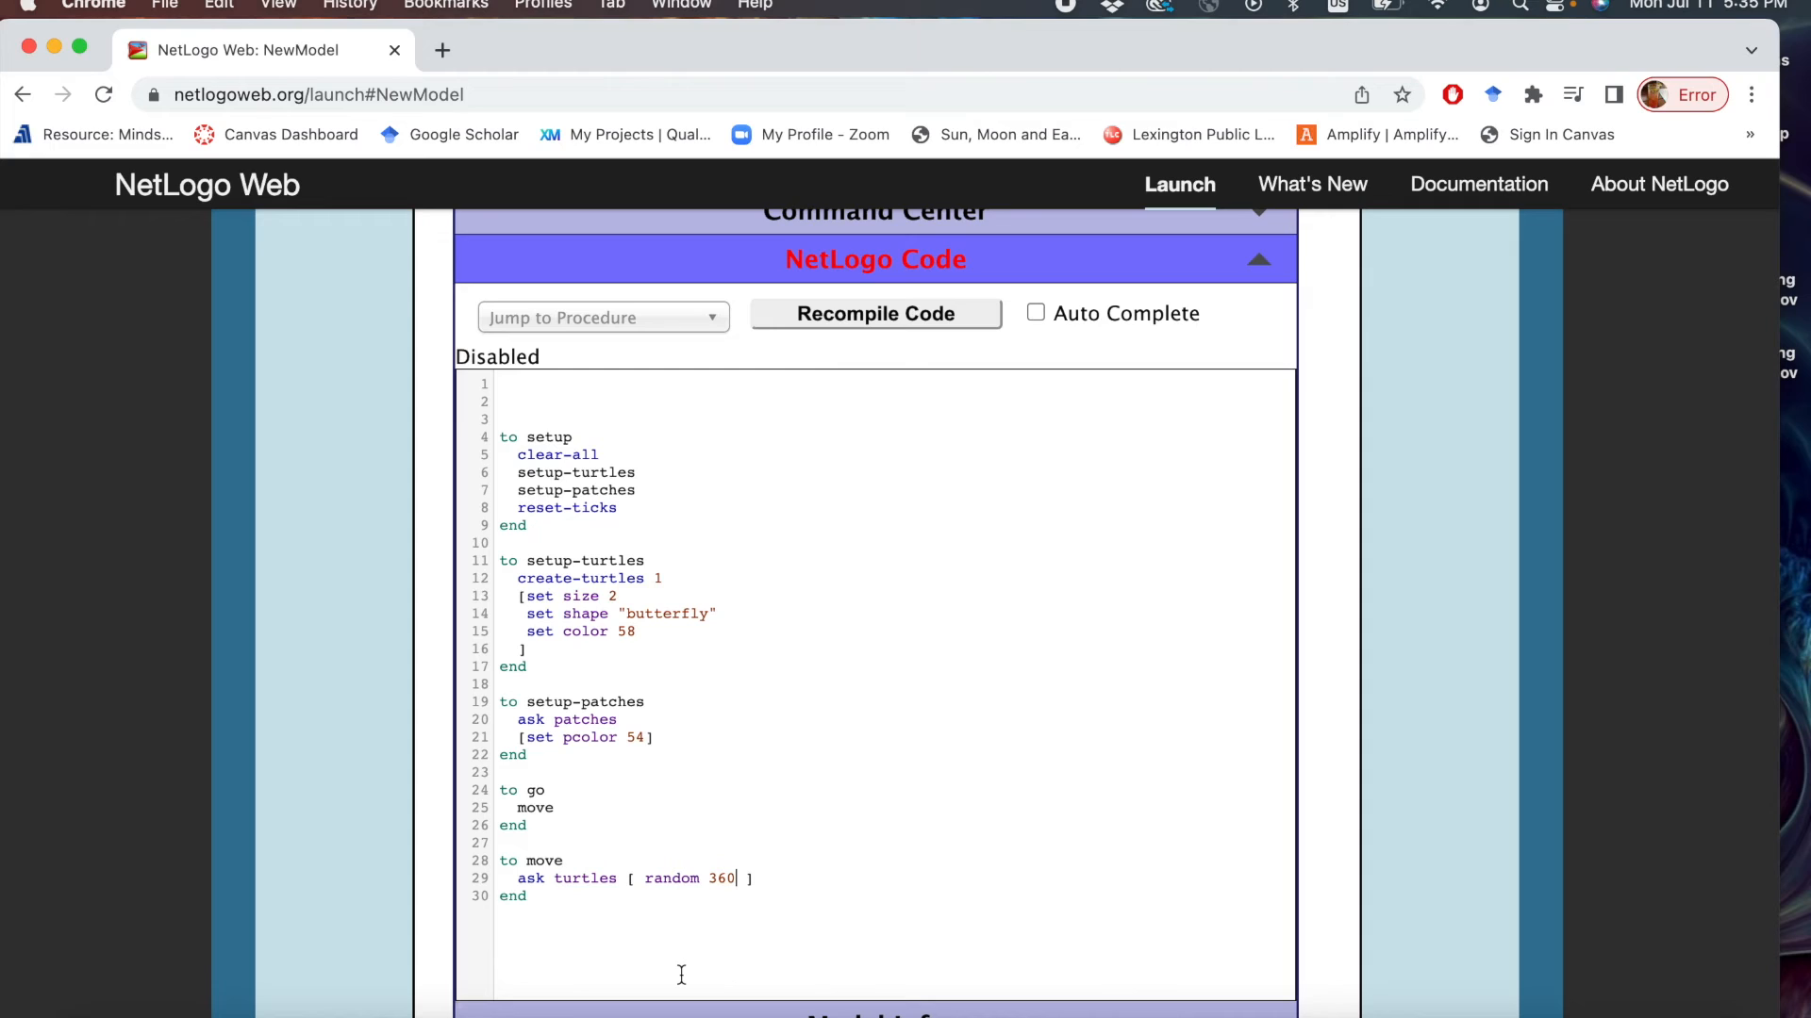
pyautogui.moveTo(698, 954)
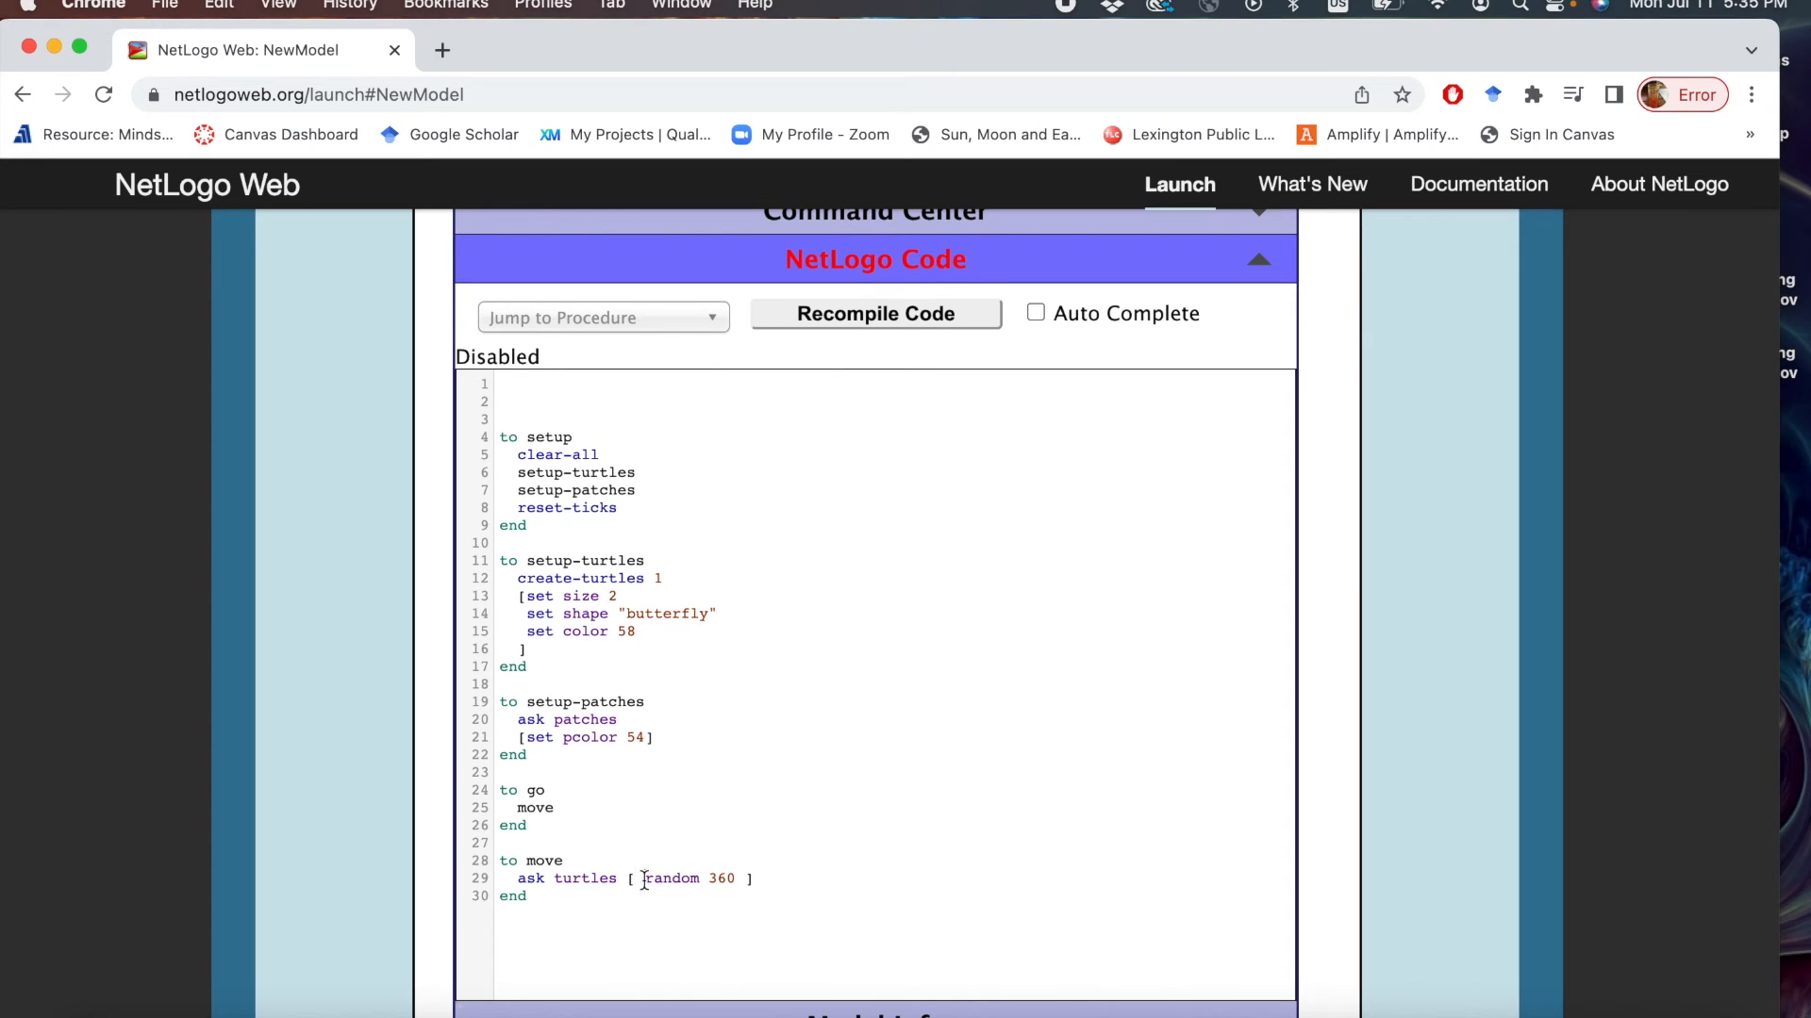
pyautogui.write('right r')
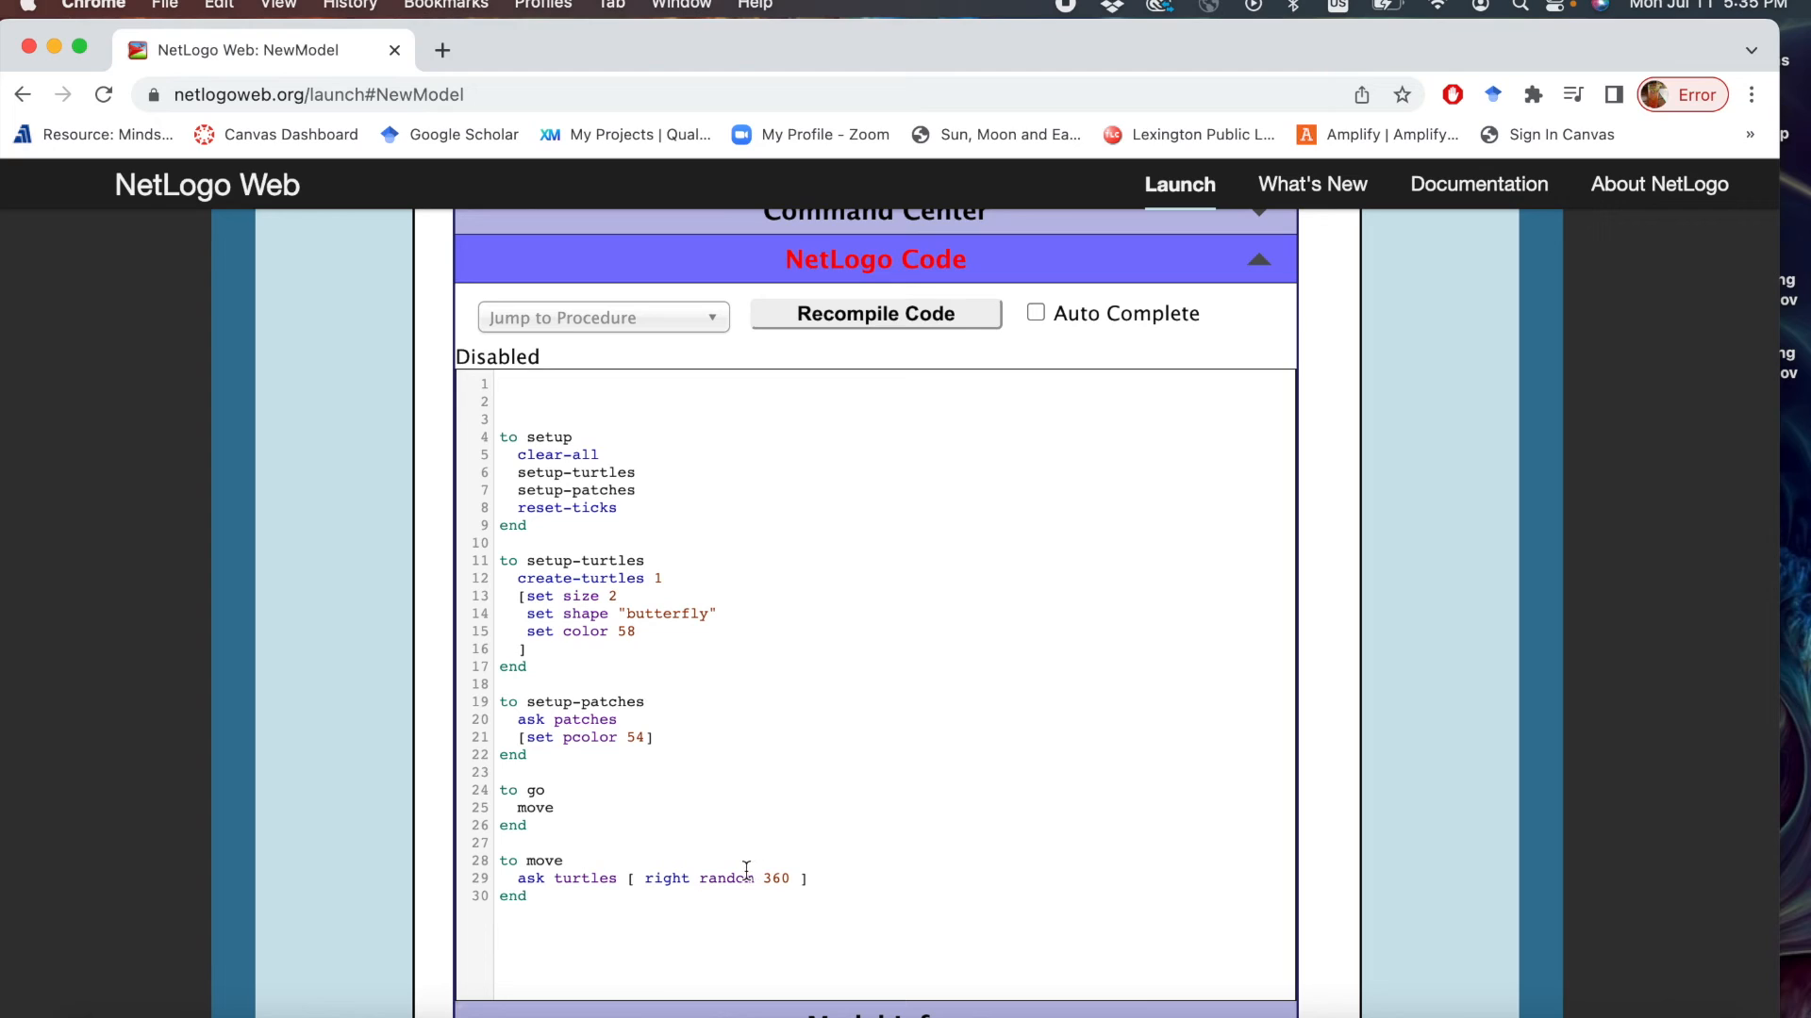
# Add forward 1 after random 360, split the ask block across lines, and recompile.
pyautogui.click(701, 877)
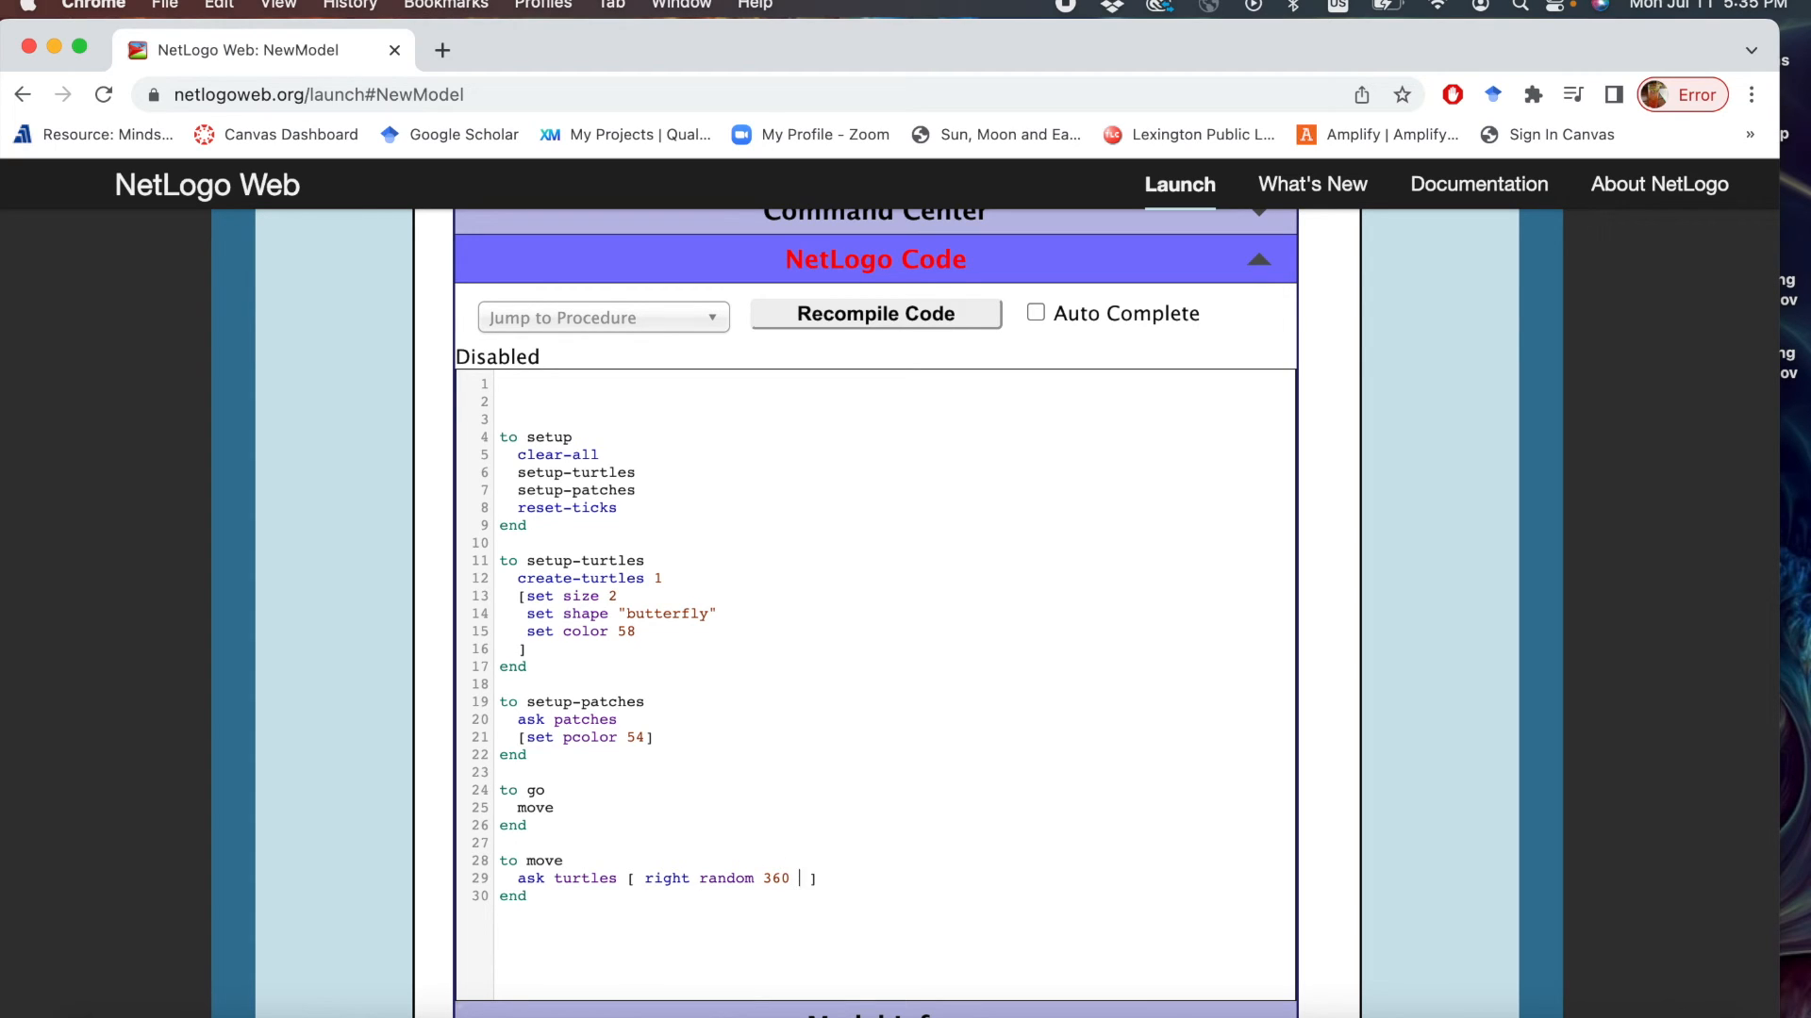
pyautogui.write('forw')
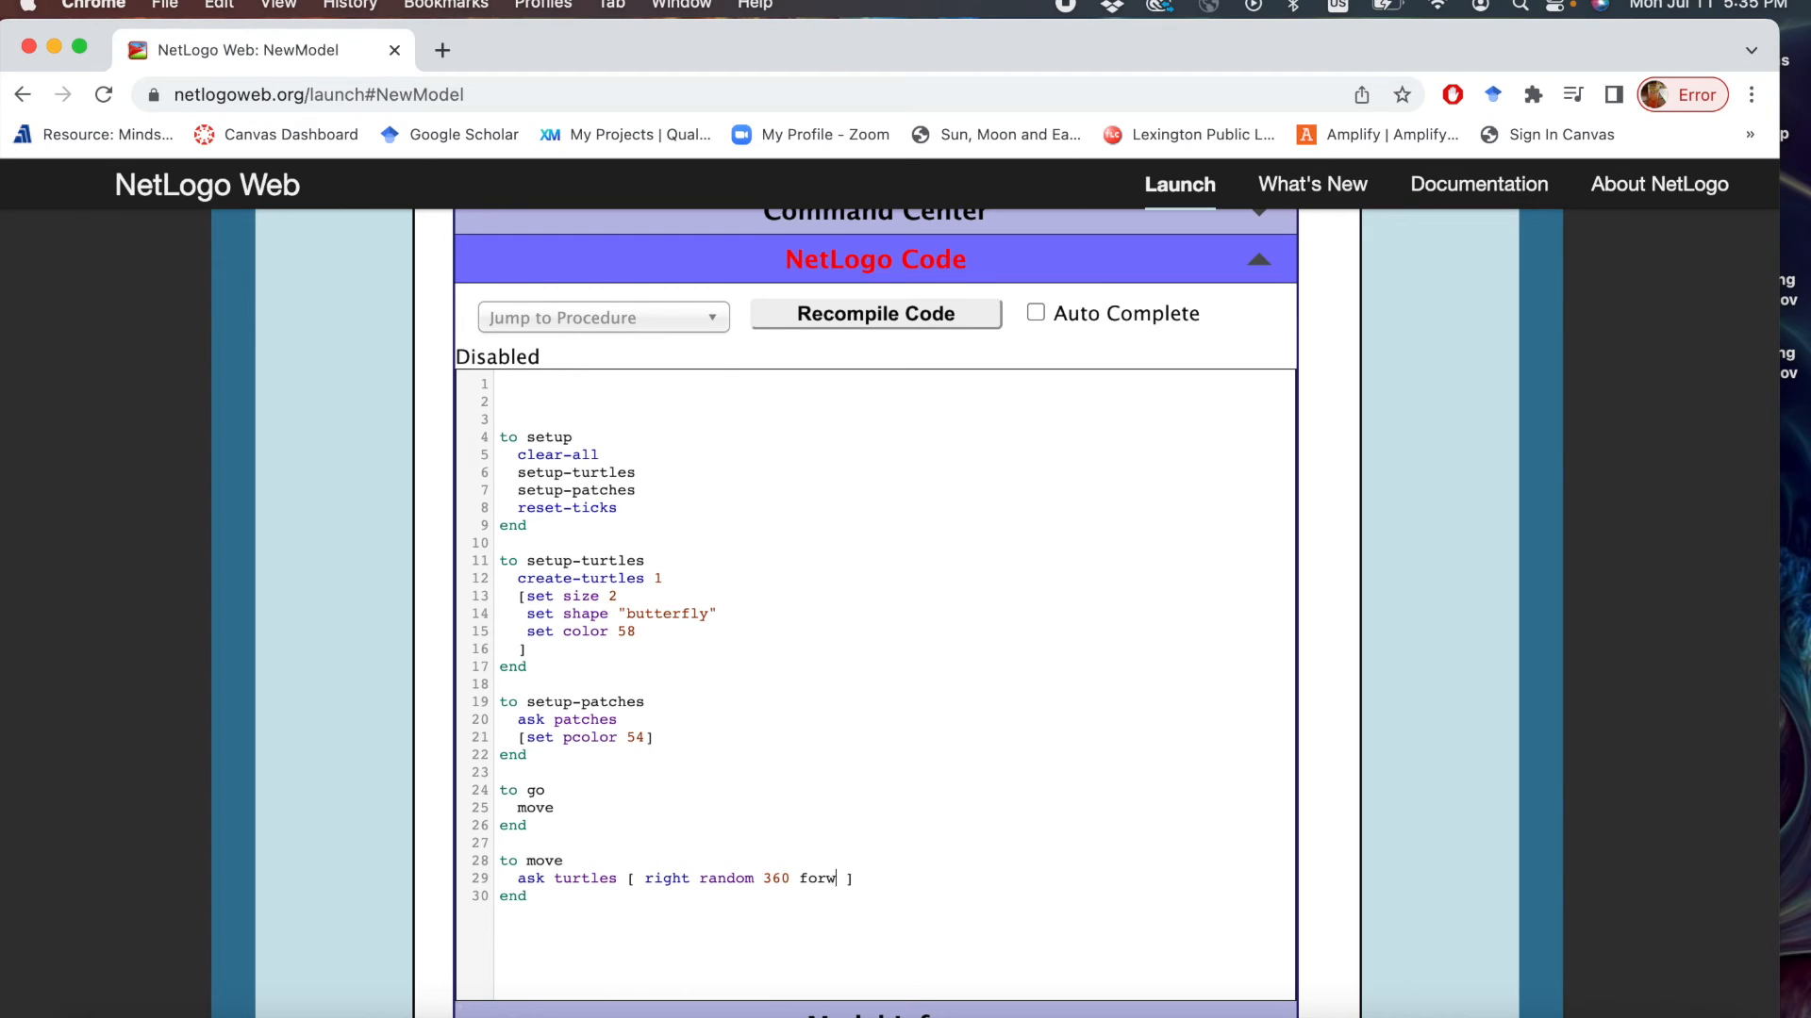
pyautogui.write('ard 1')
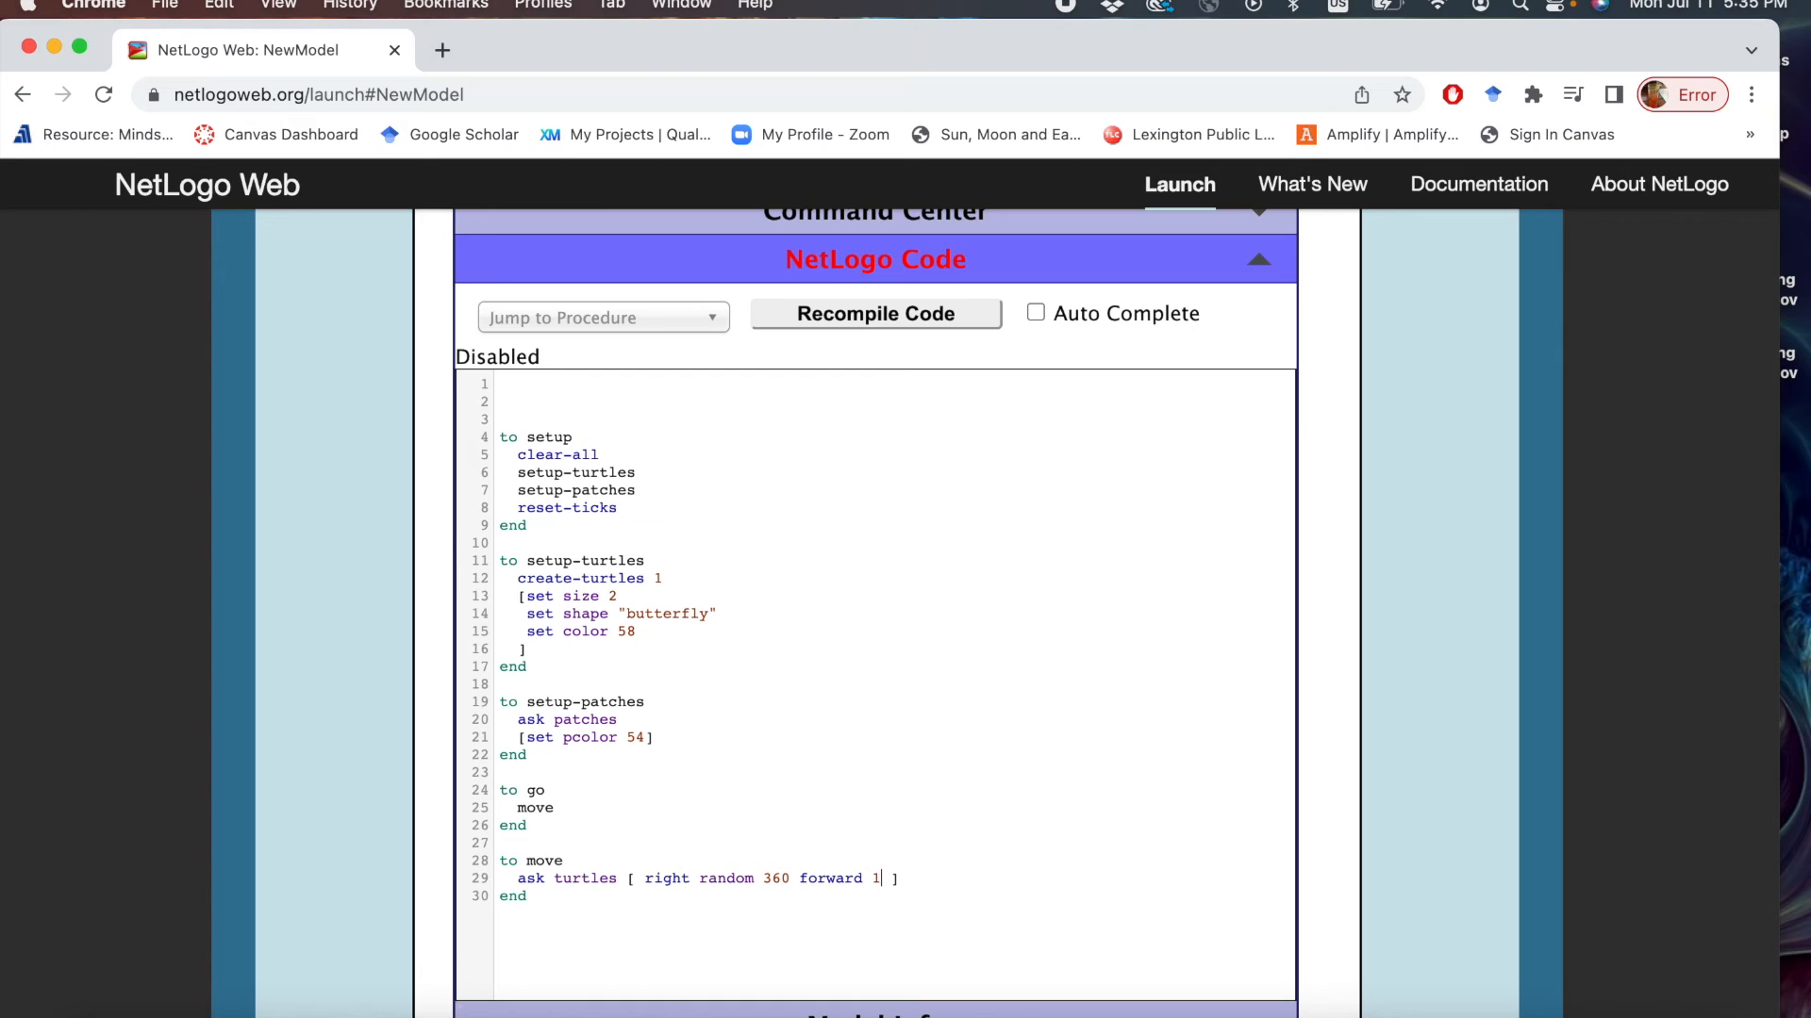
pyautogui.click(645, 879)
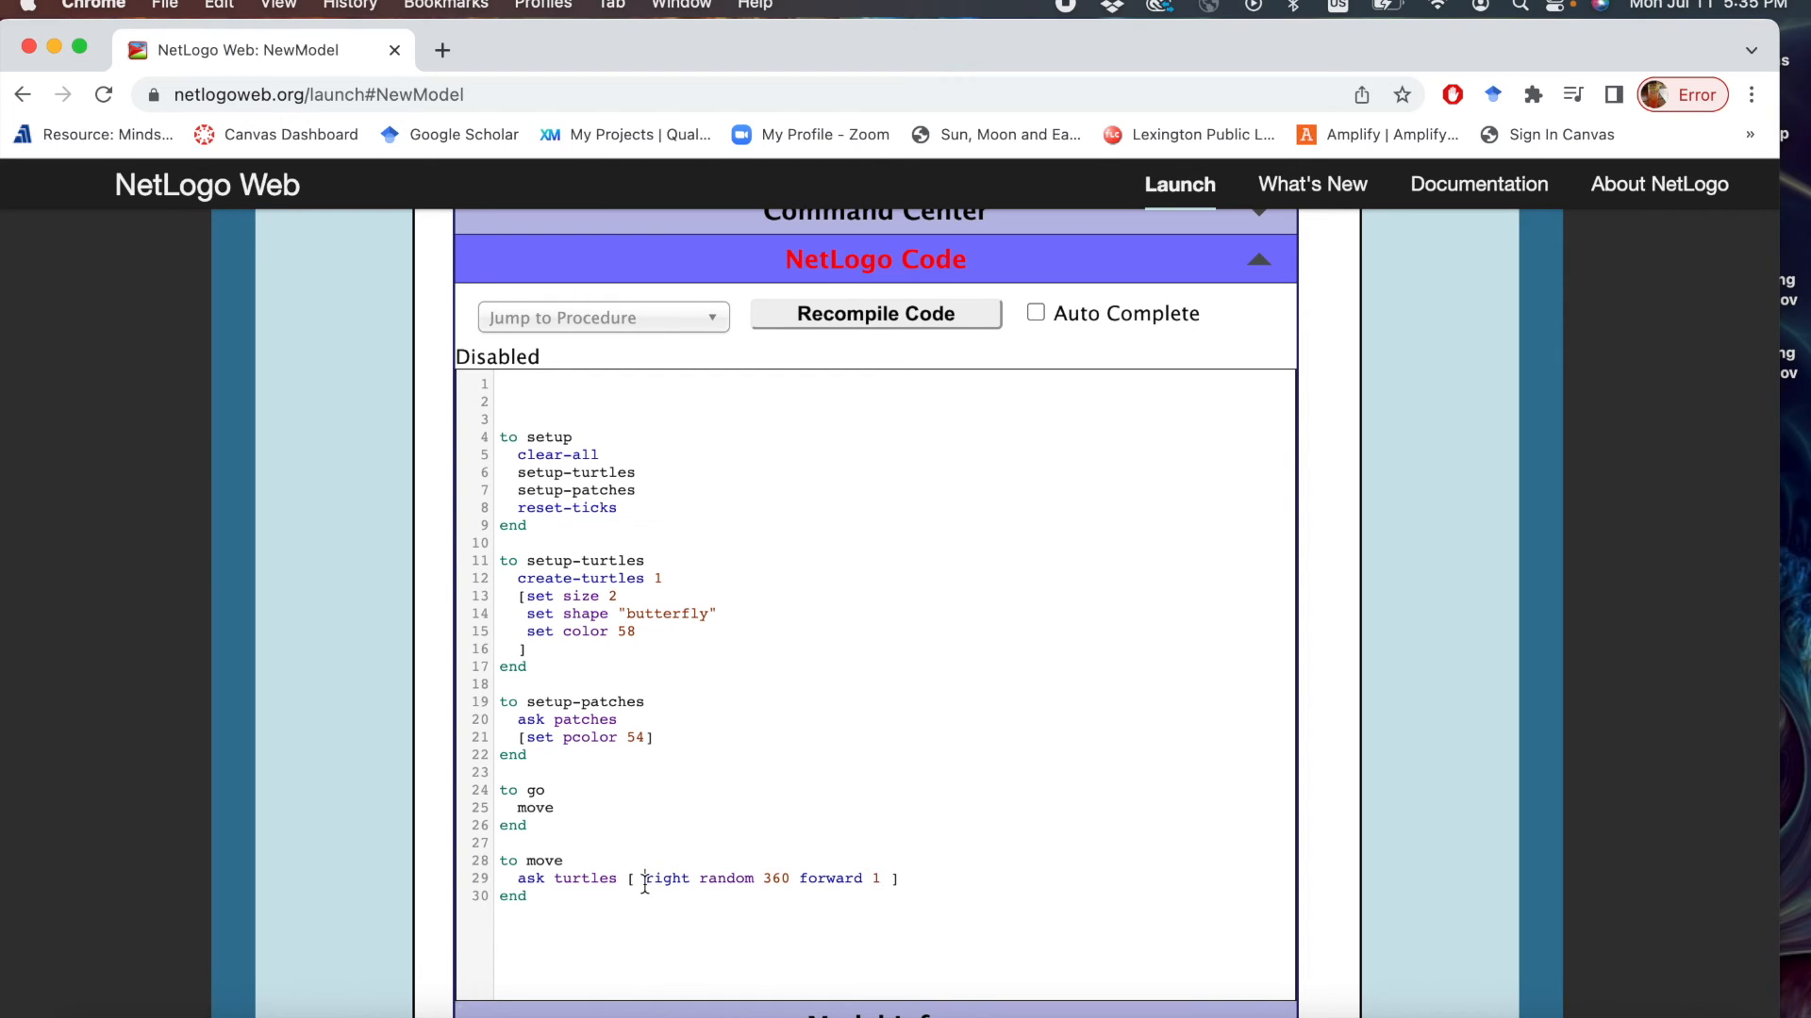
pyautogui.press('Enter')
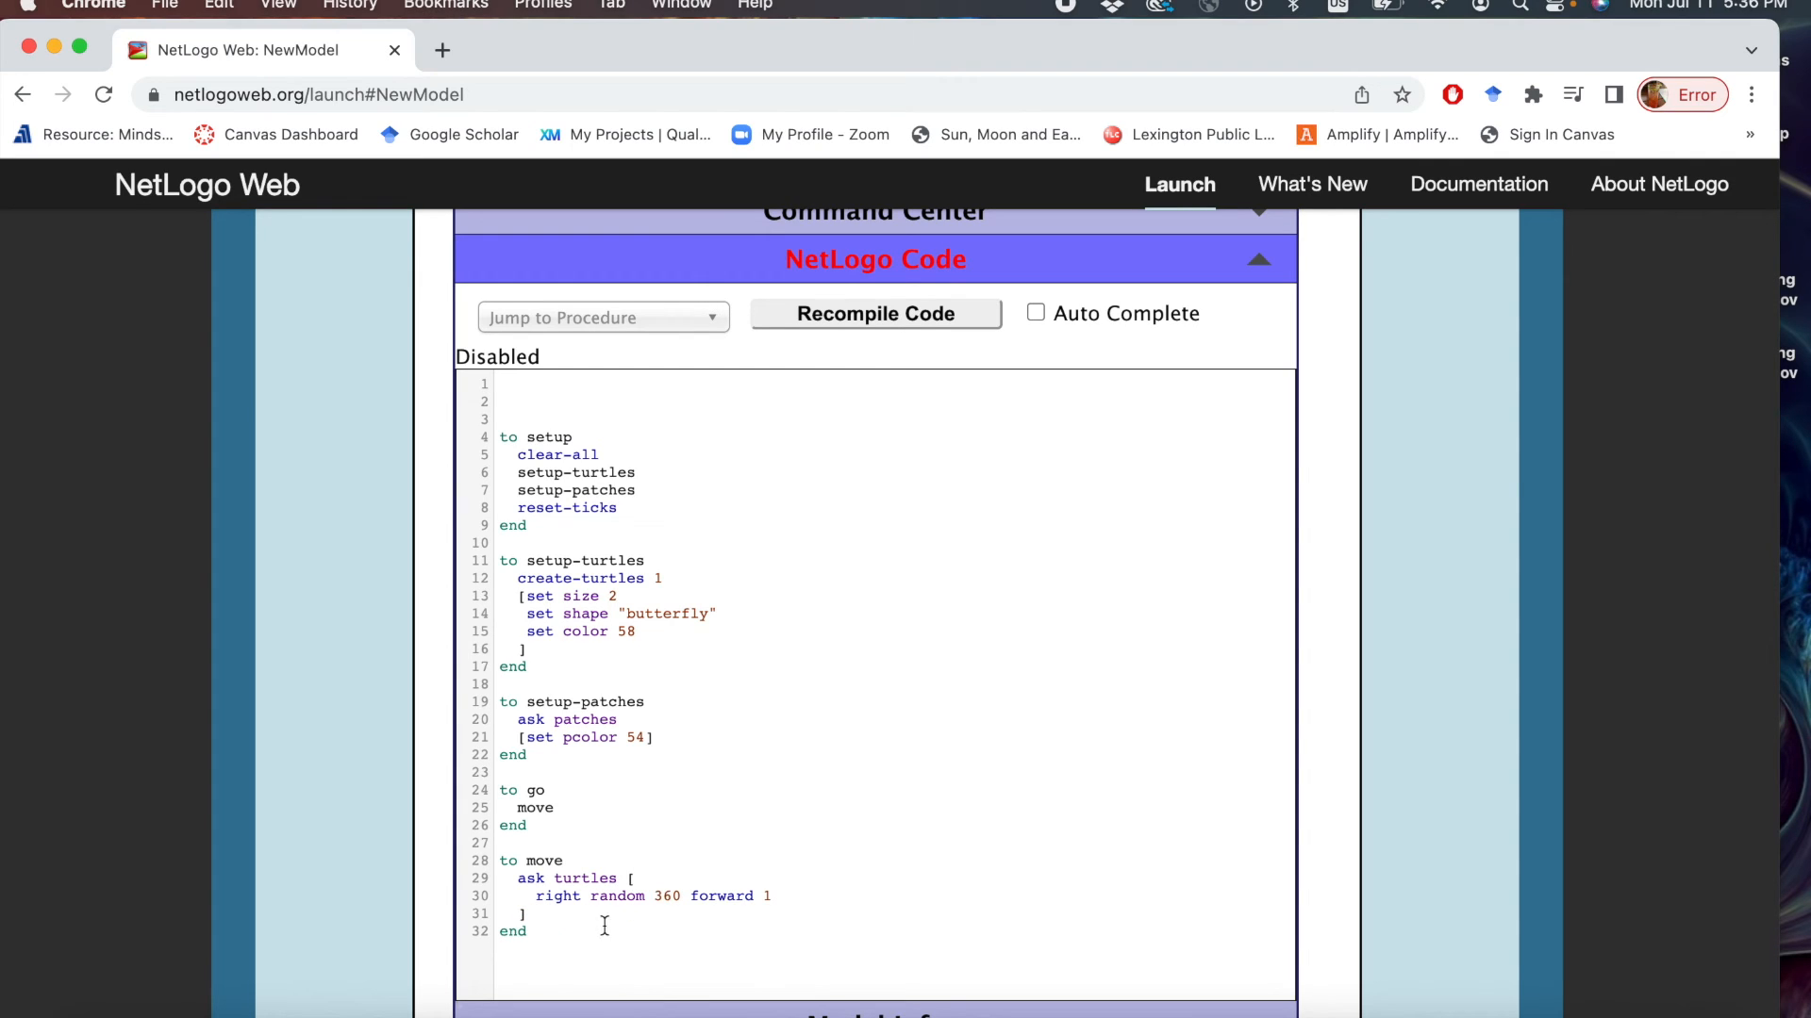
pyautogui.press('Enter')
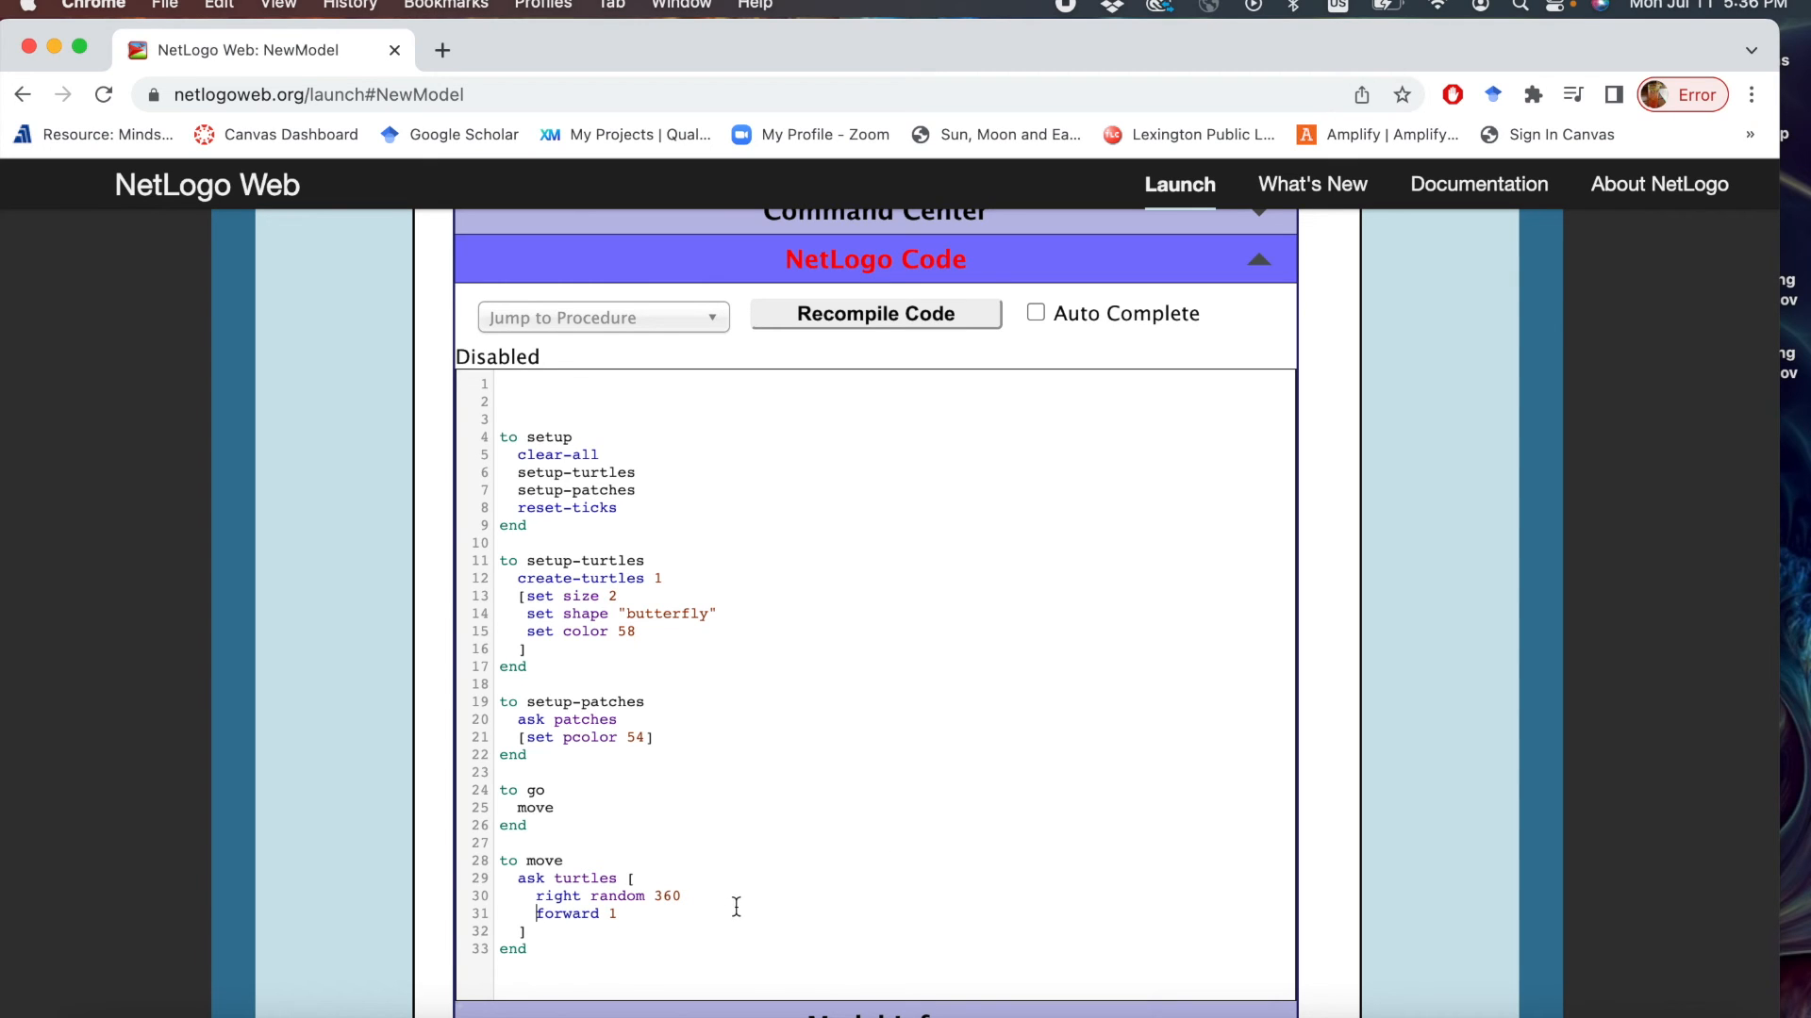
pyautogui.click(875, 313)
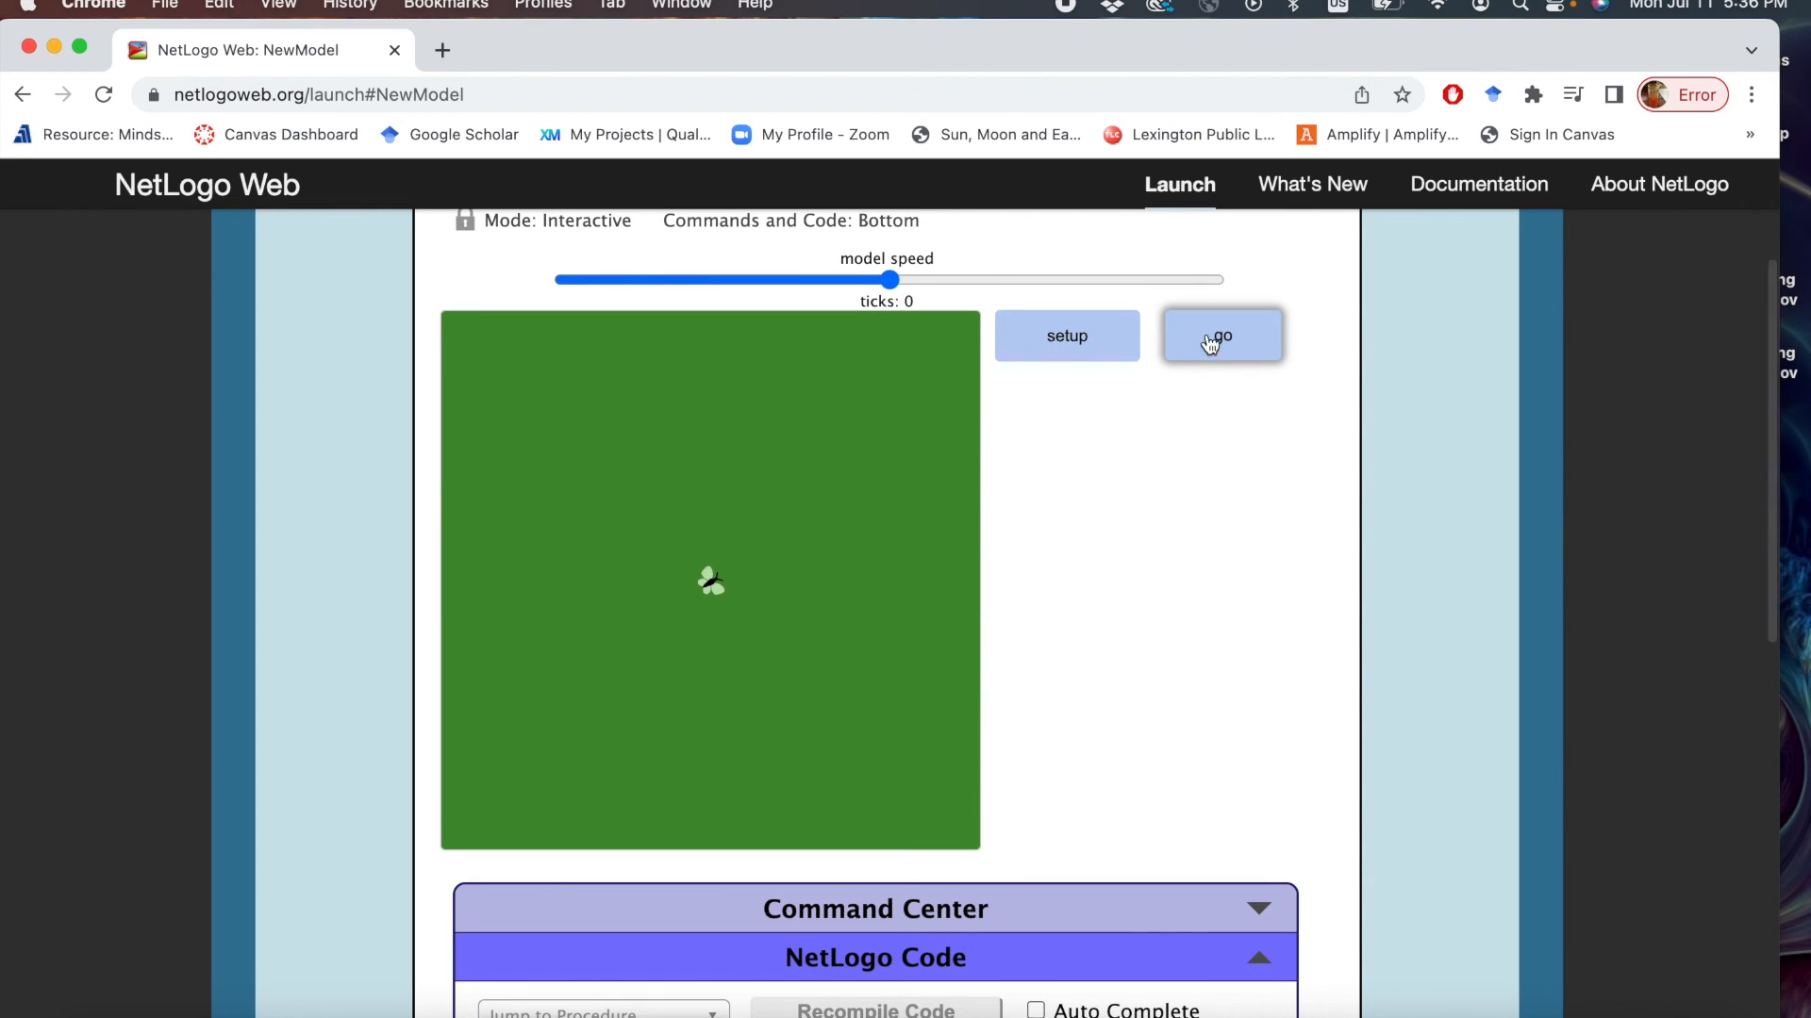
# Run go twice so the butterfly turns and steps around the green world.
pyautogui.click(1220, 336)
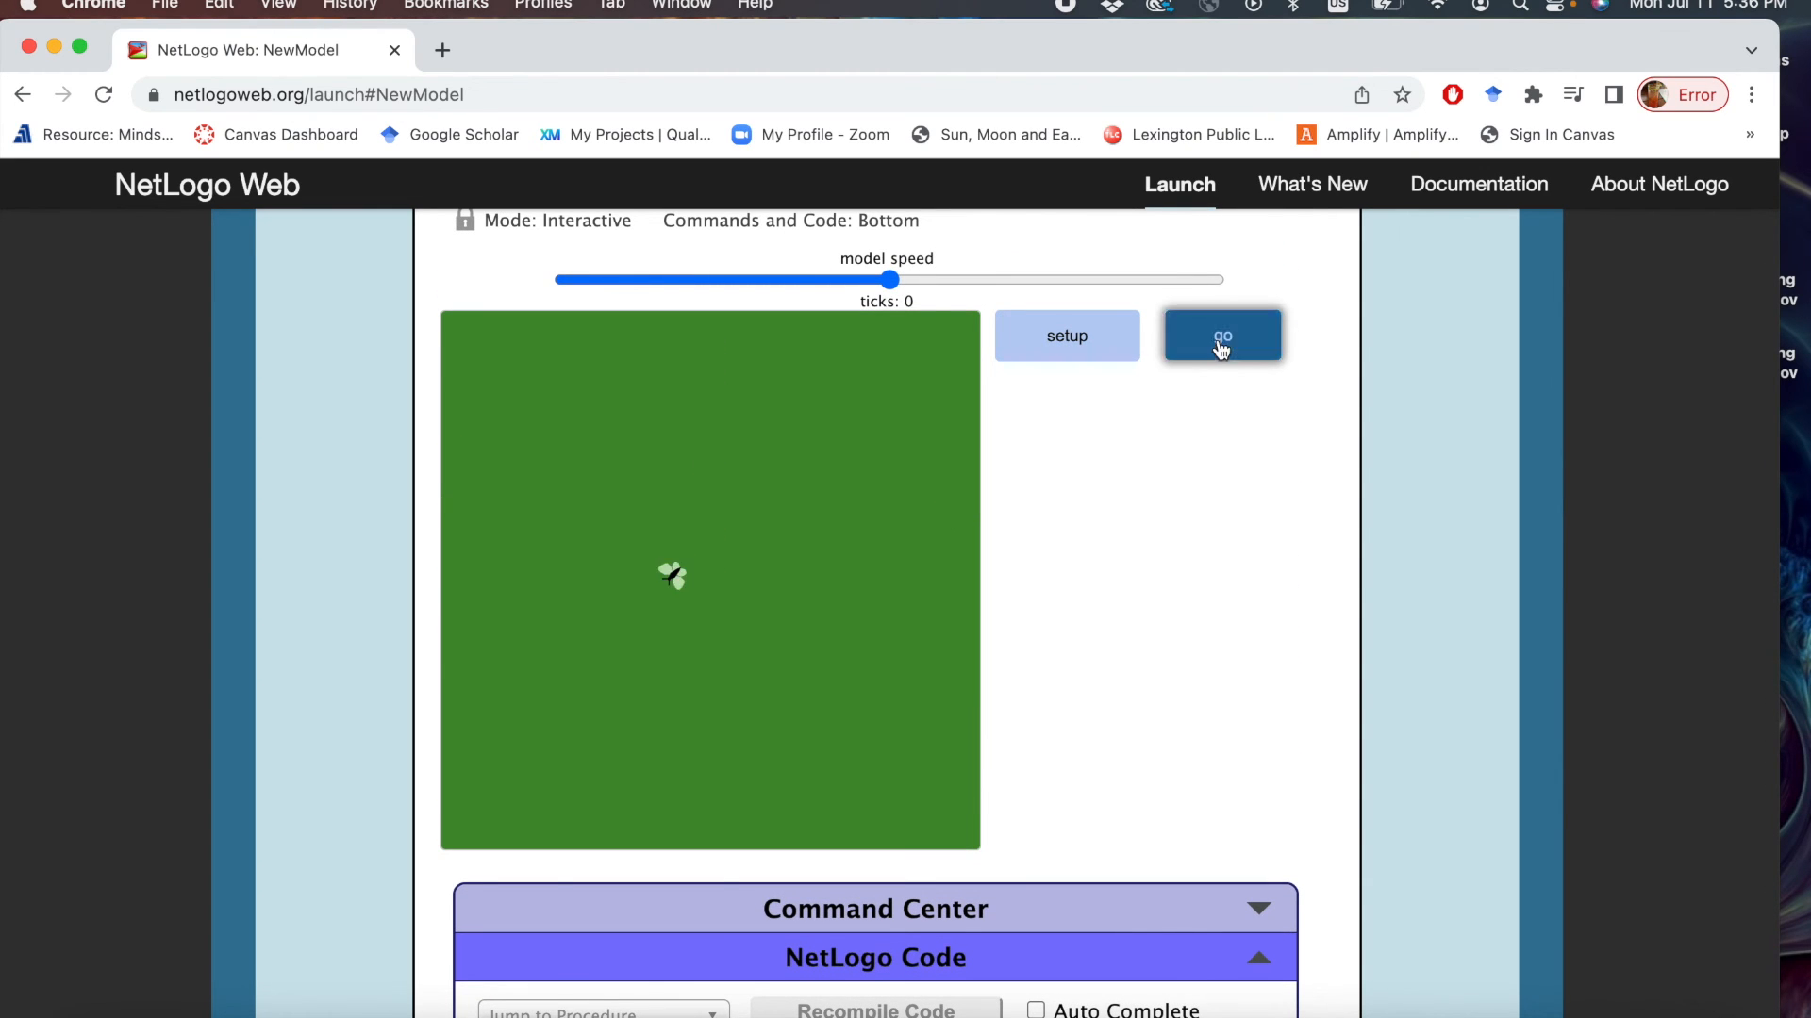
pyautogui.click(1220, 336)
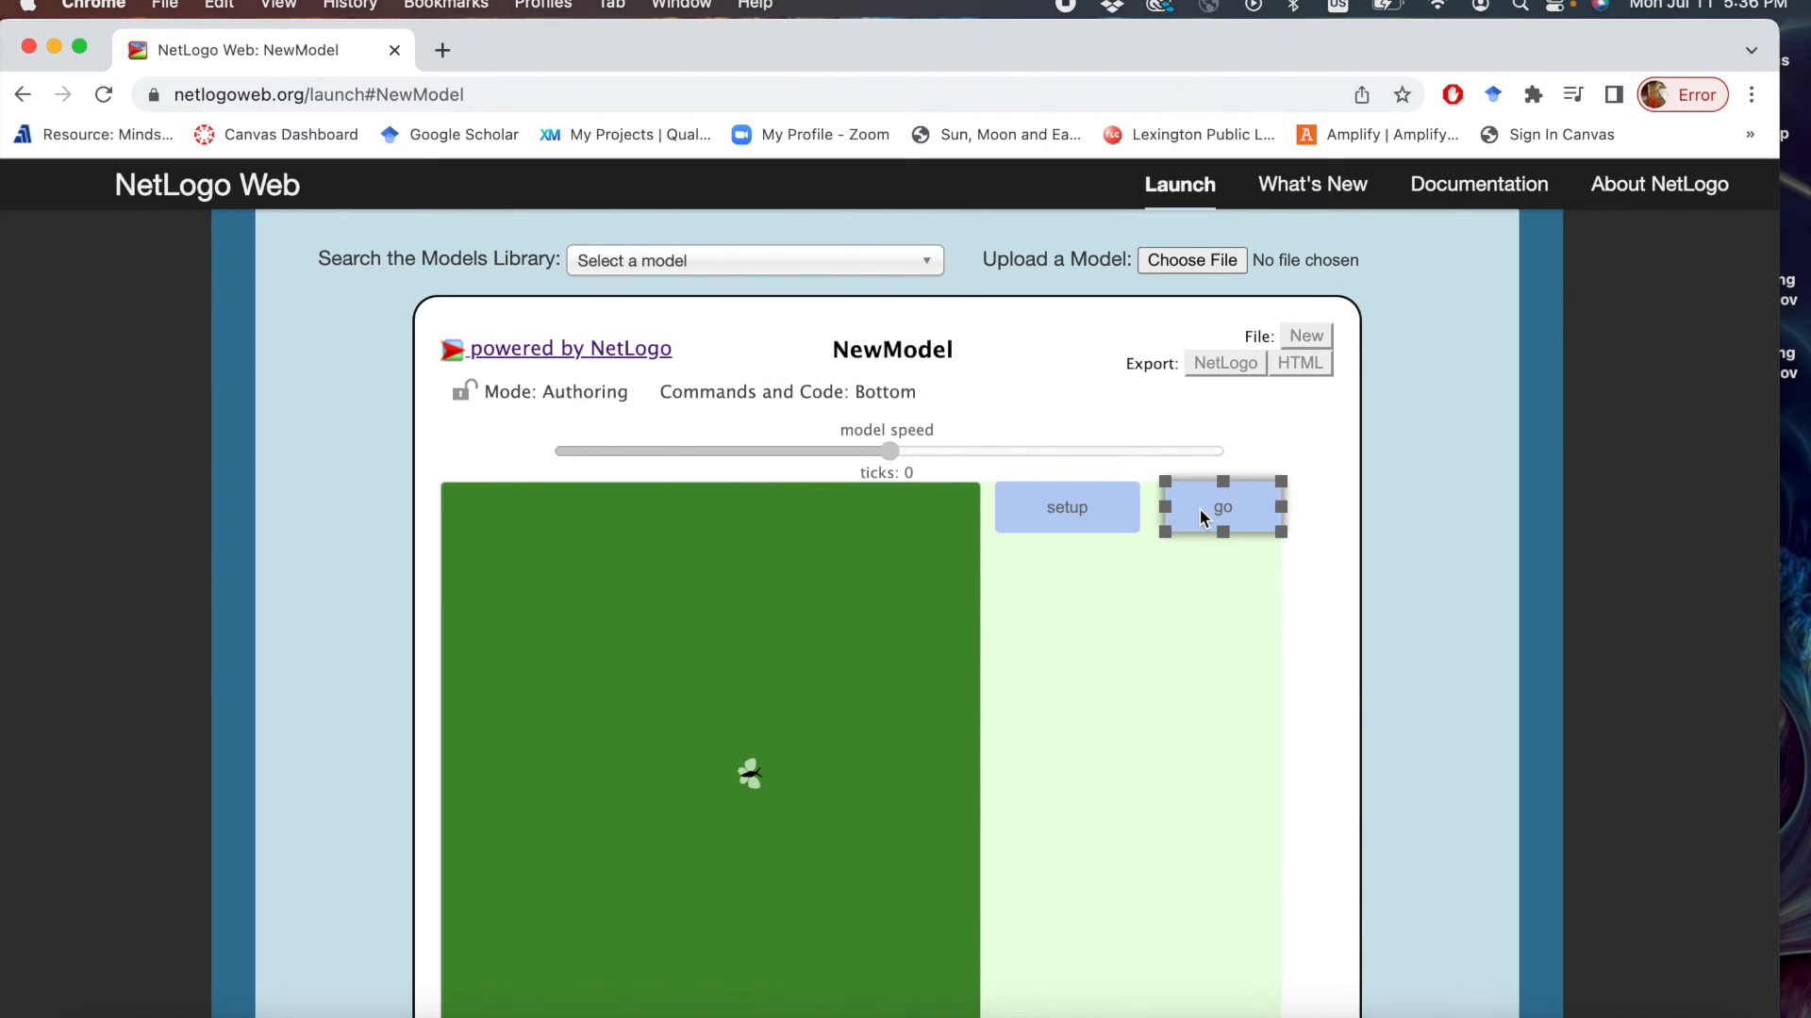
# Edit the go button to tick Forever, then start and stop it so the butterfly wanders continuously.
pyautogui.rightClick(1222, 508)
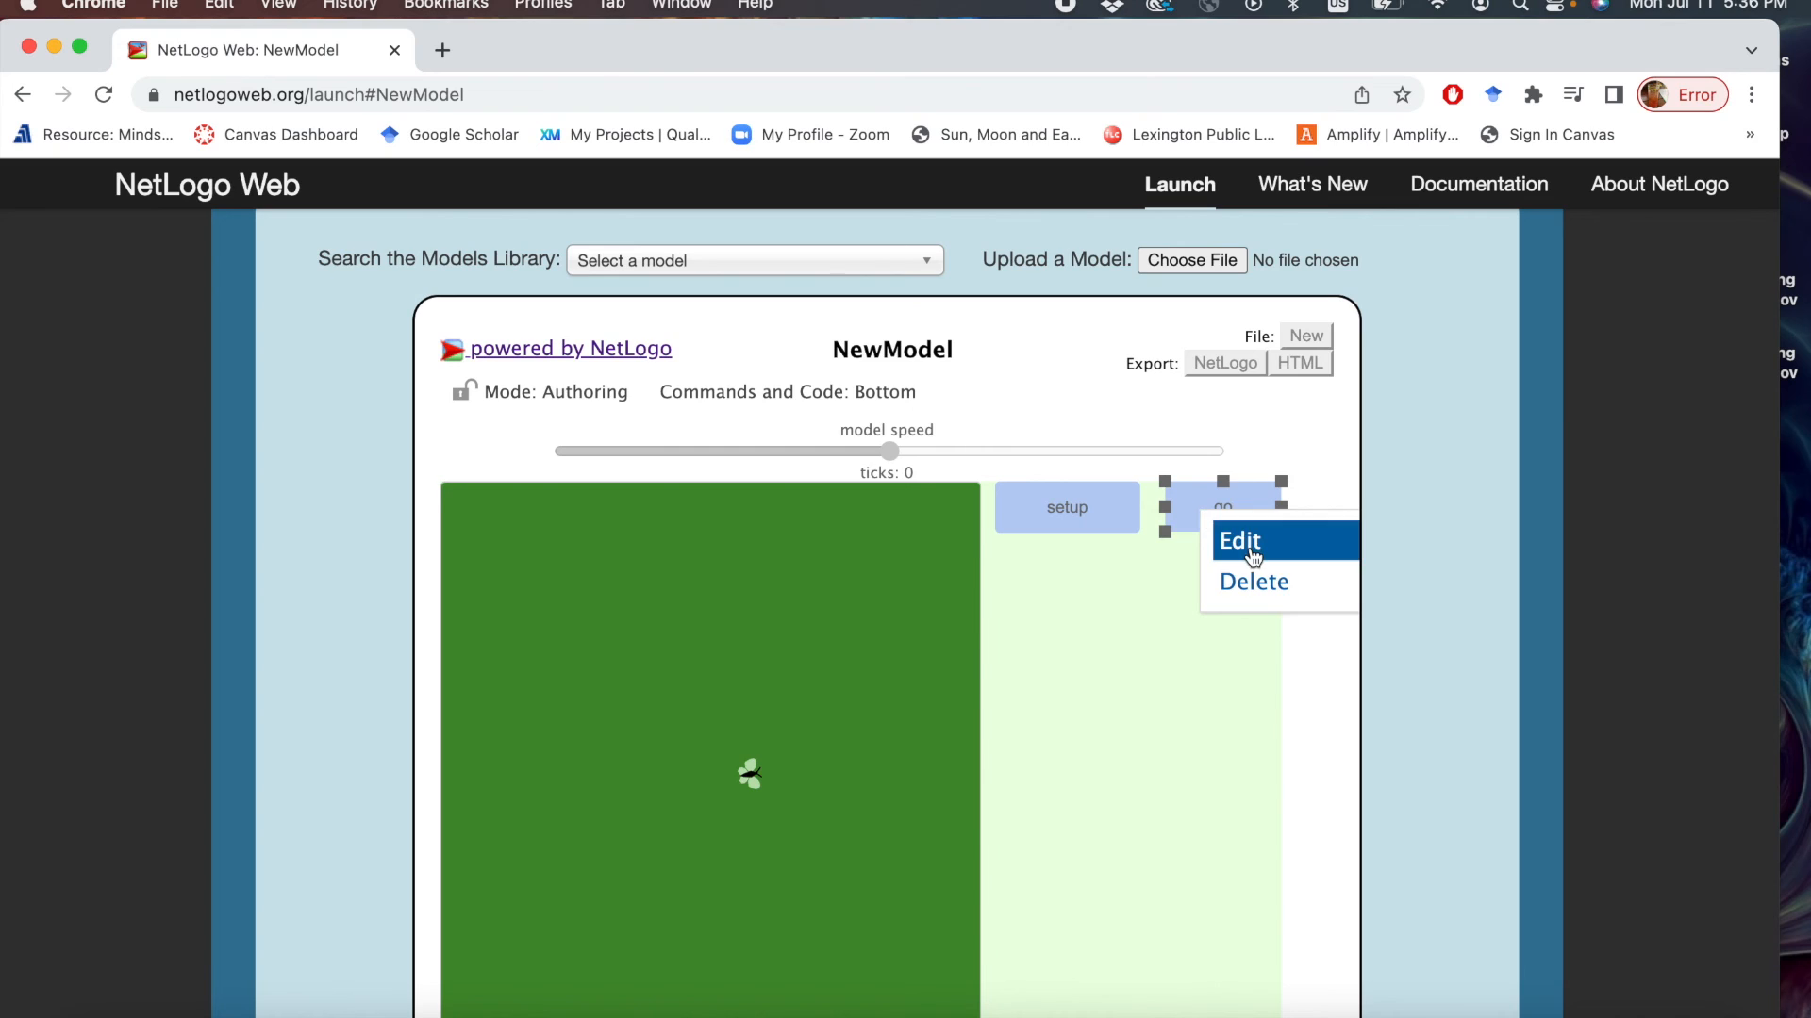
pyautogui.click(1241, 542)
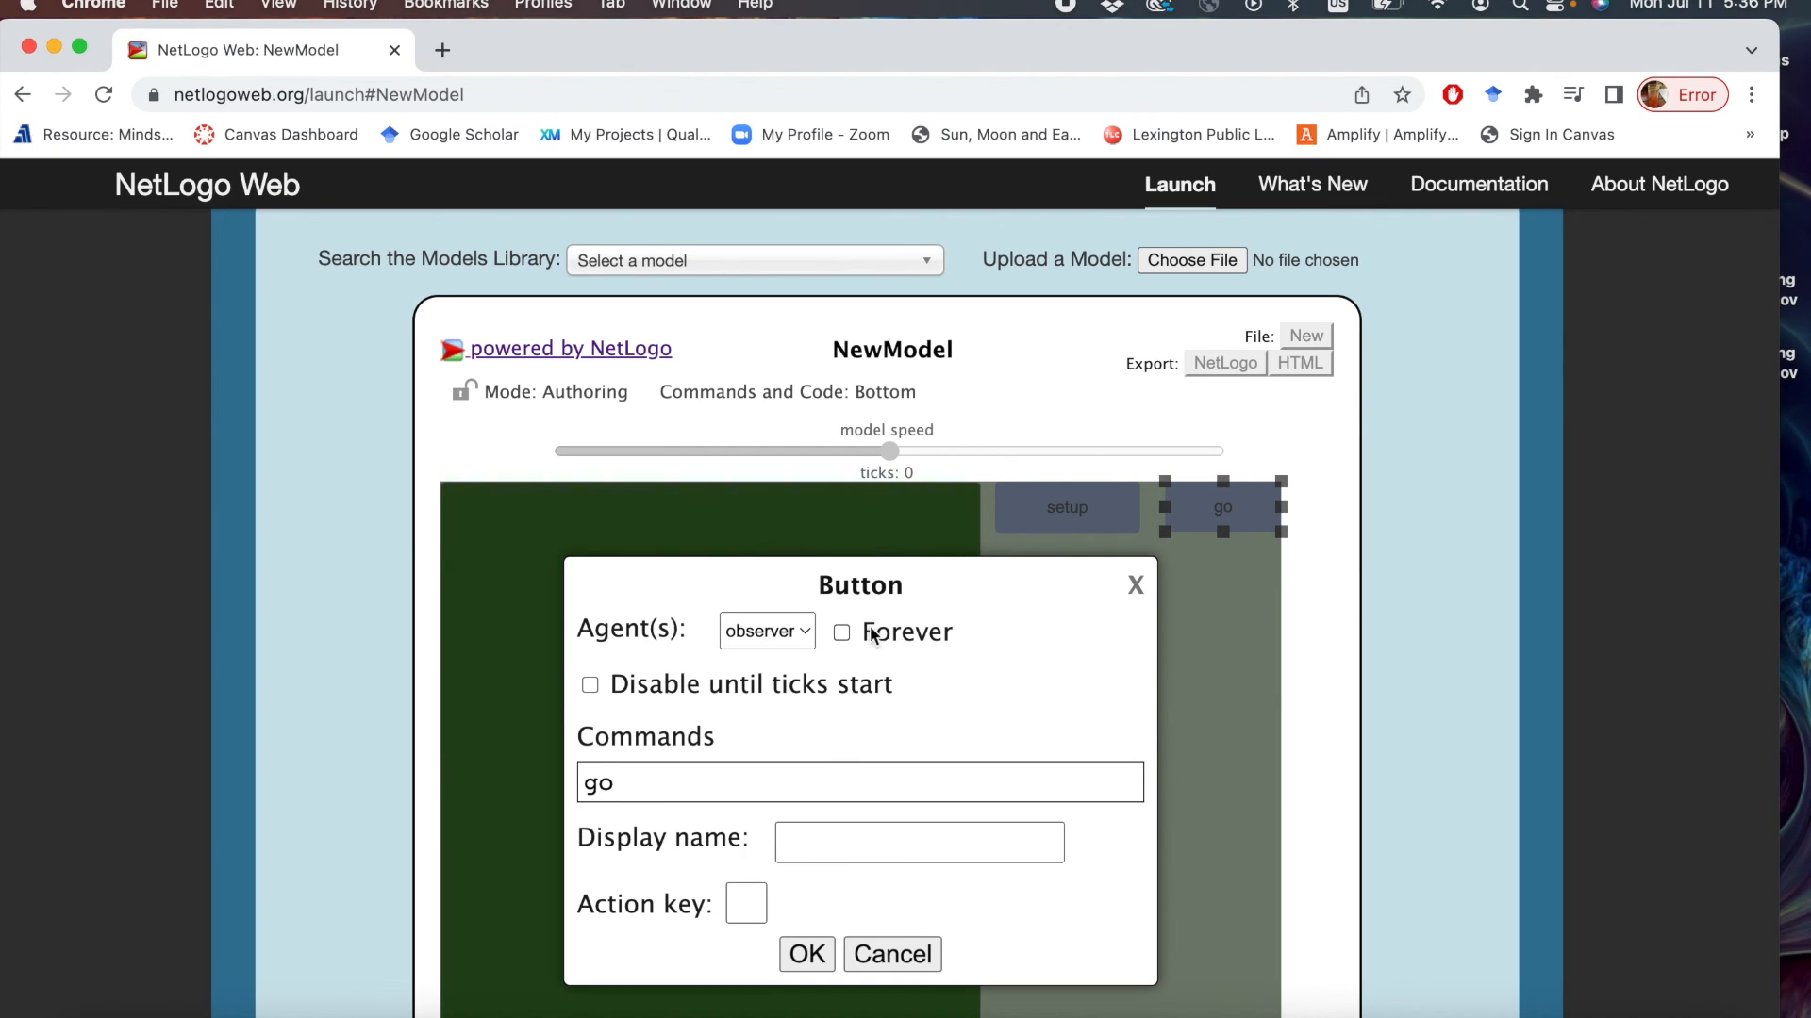
pyautogui.click(806, 954)
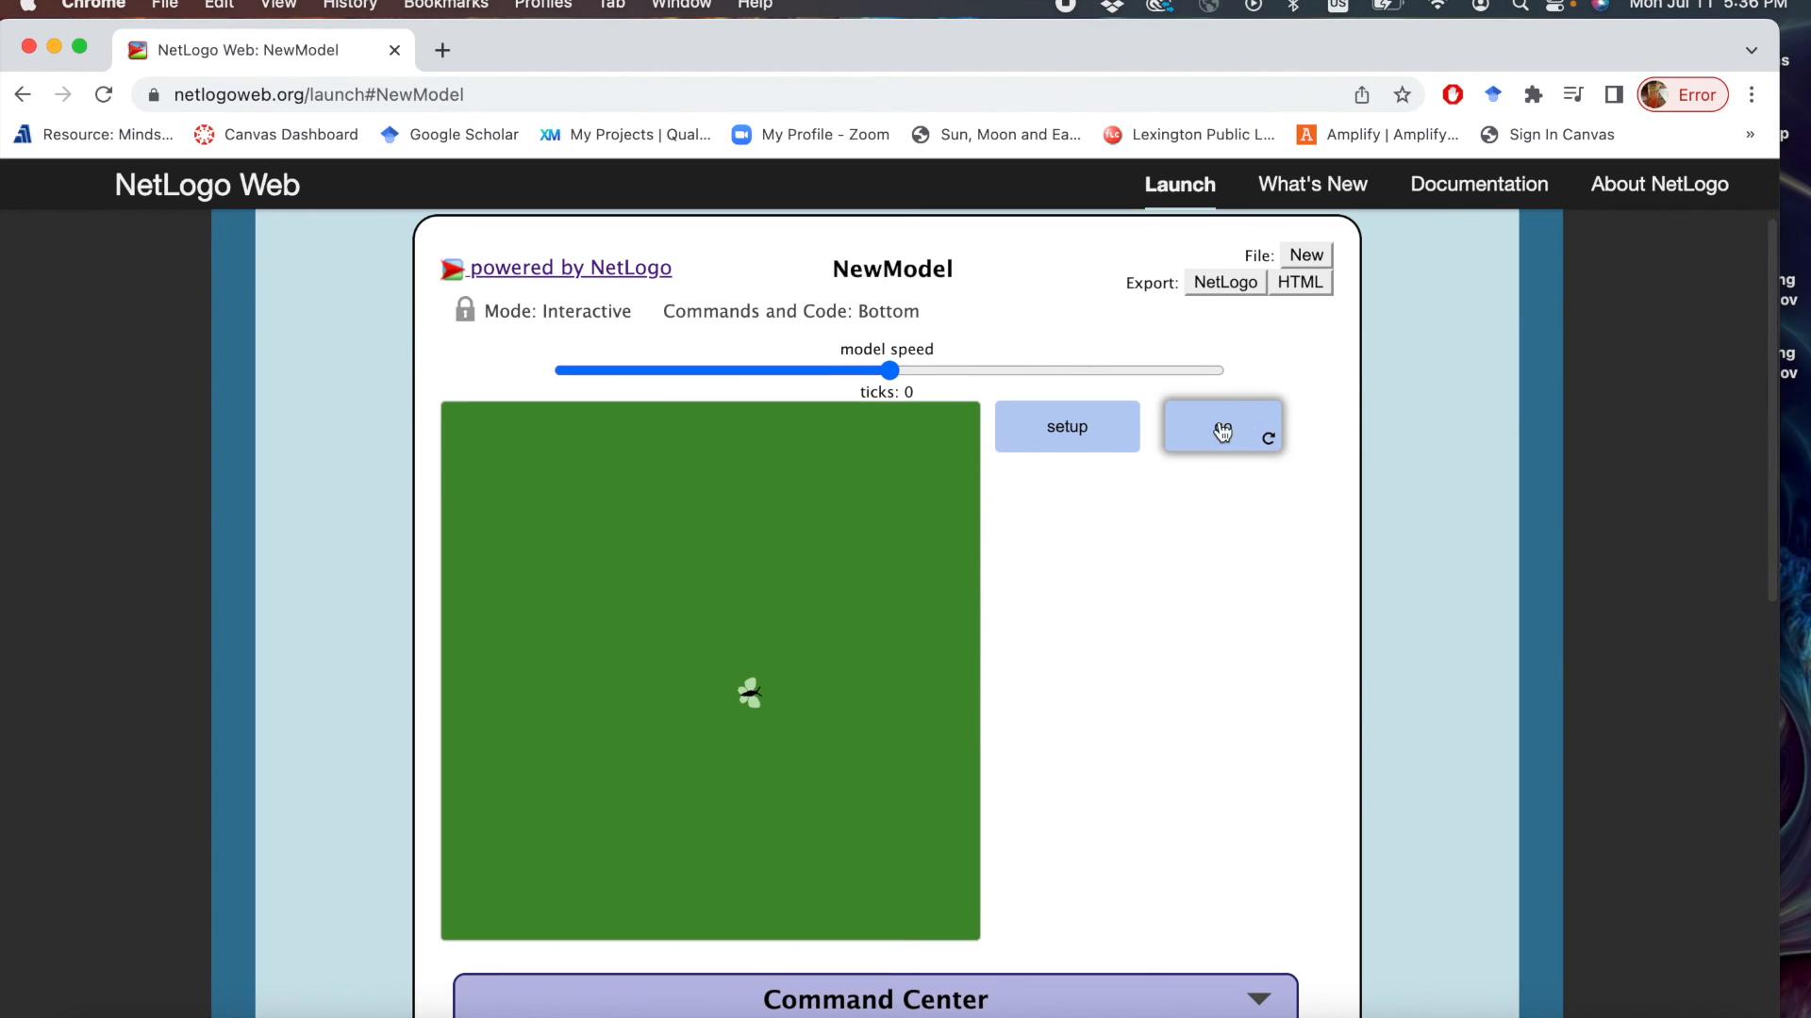
pyautogui.click(1223, 427)
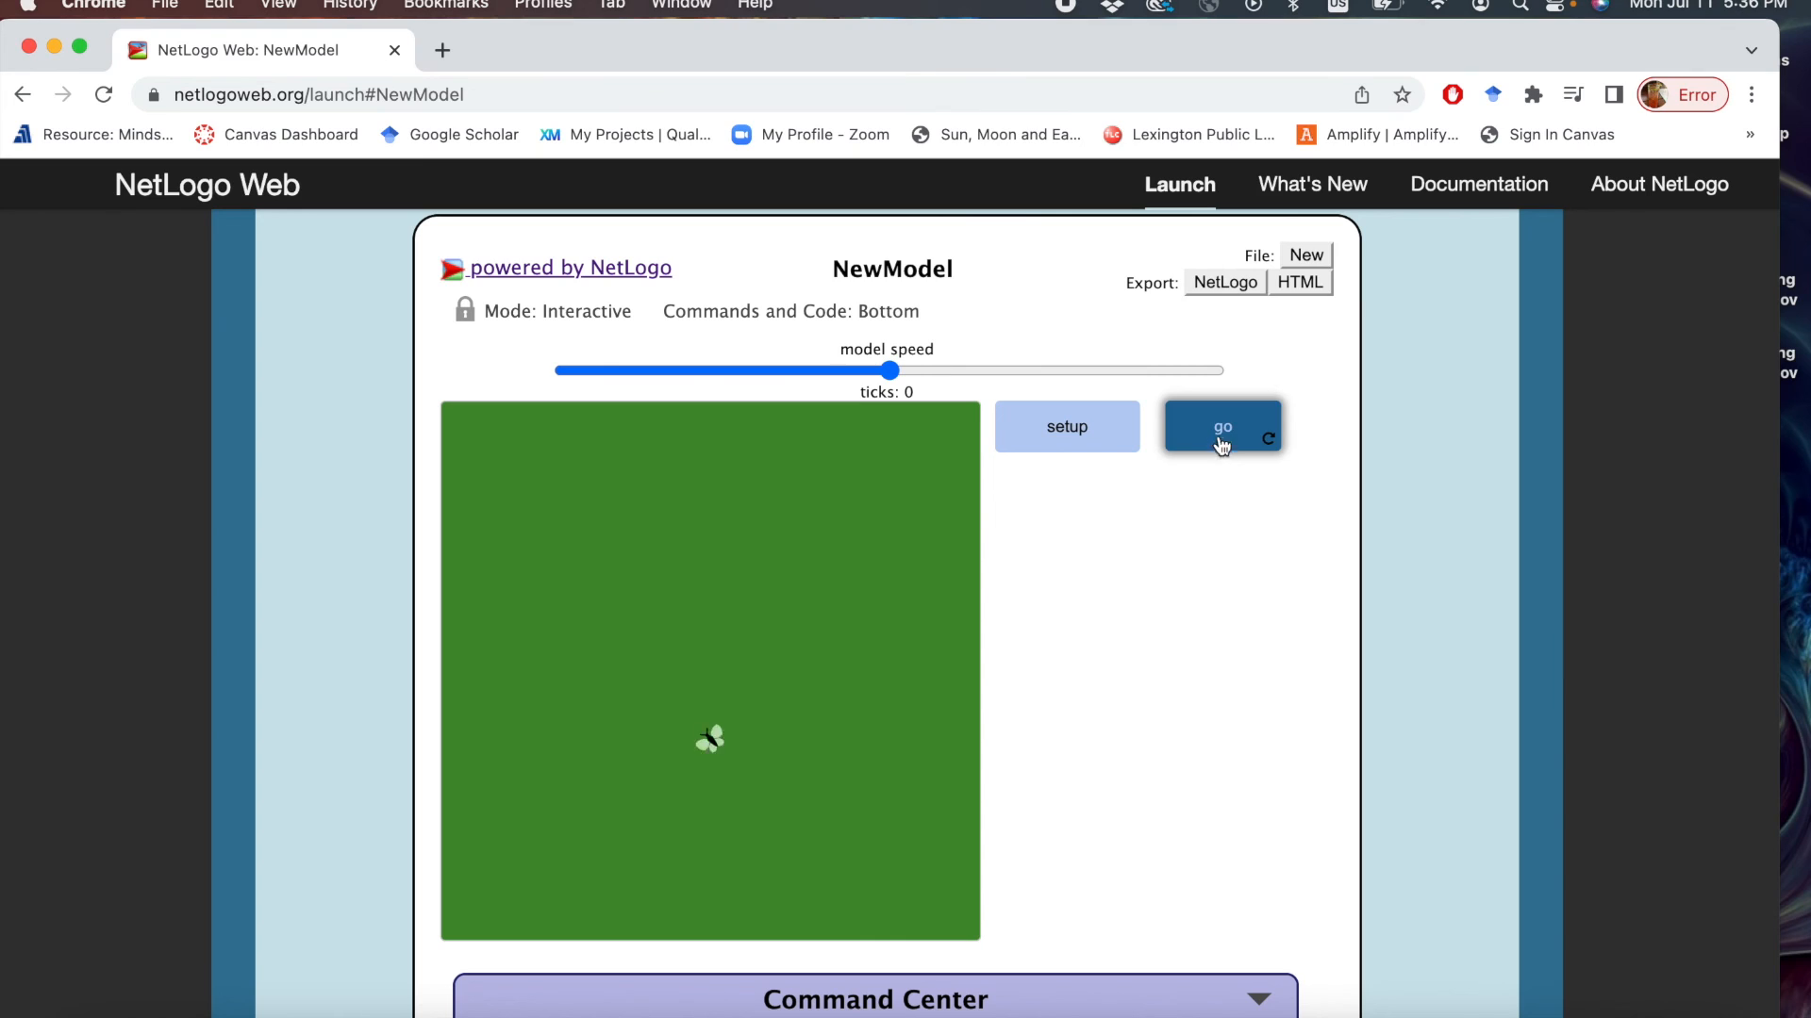
pyautogui.click(1222, 426)
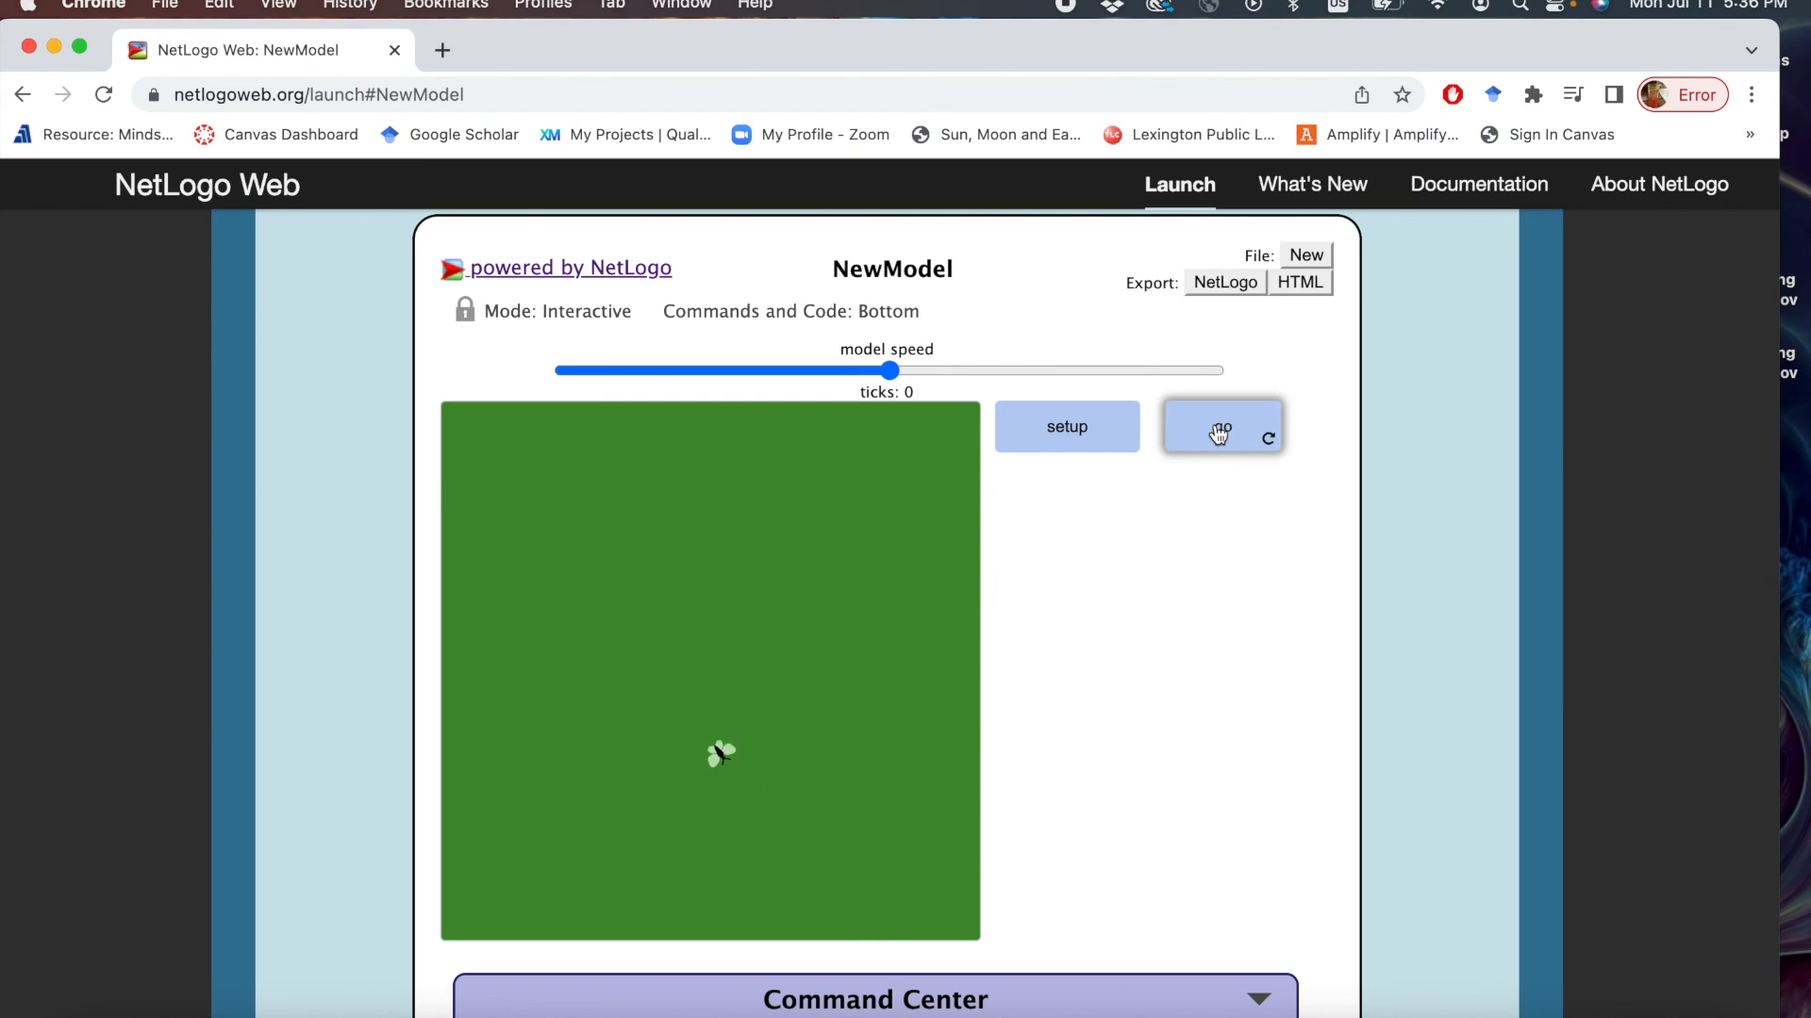
pyautogui.moveTo(1266, 290)
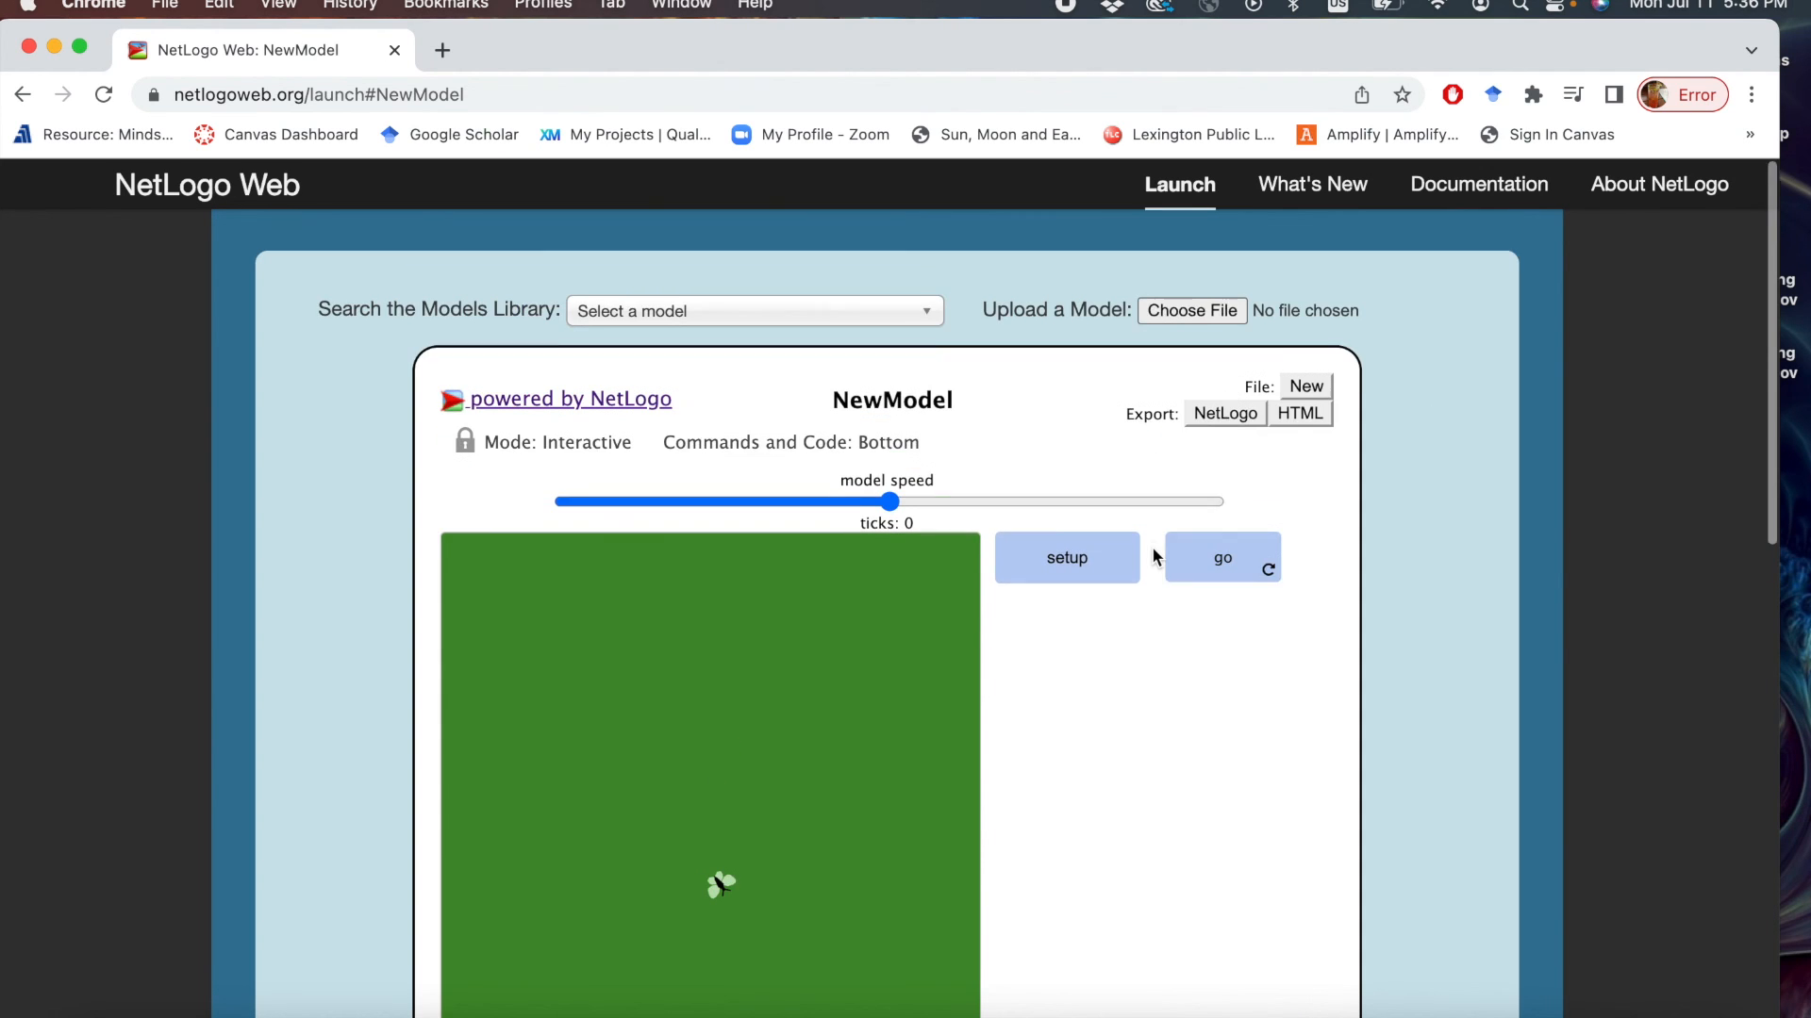
# Export the model as a NetLogo file named 'My first model.nlogo'.
pyautogui.scroll(-3)
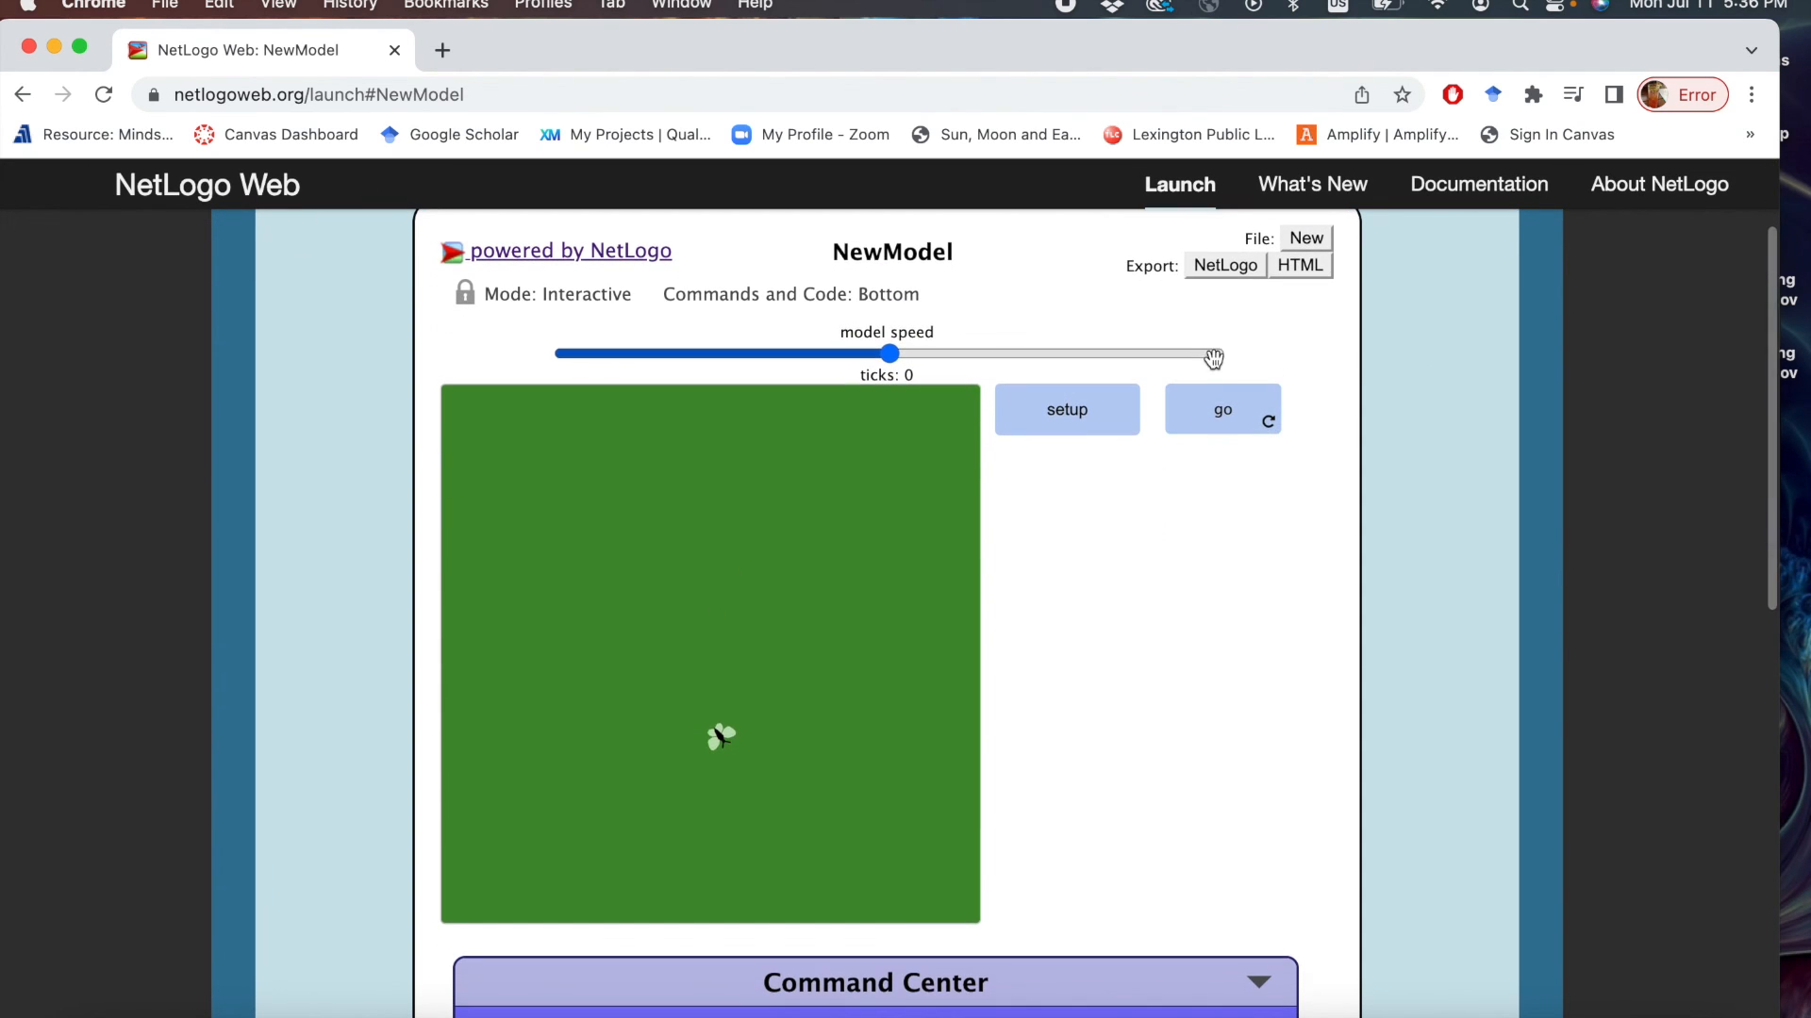
pyautogui.click(1224, 264)
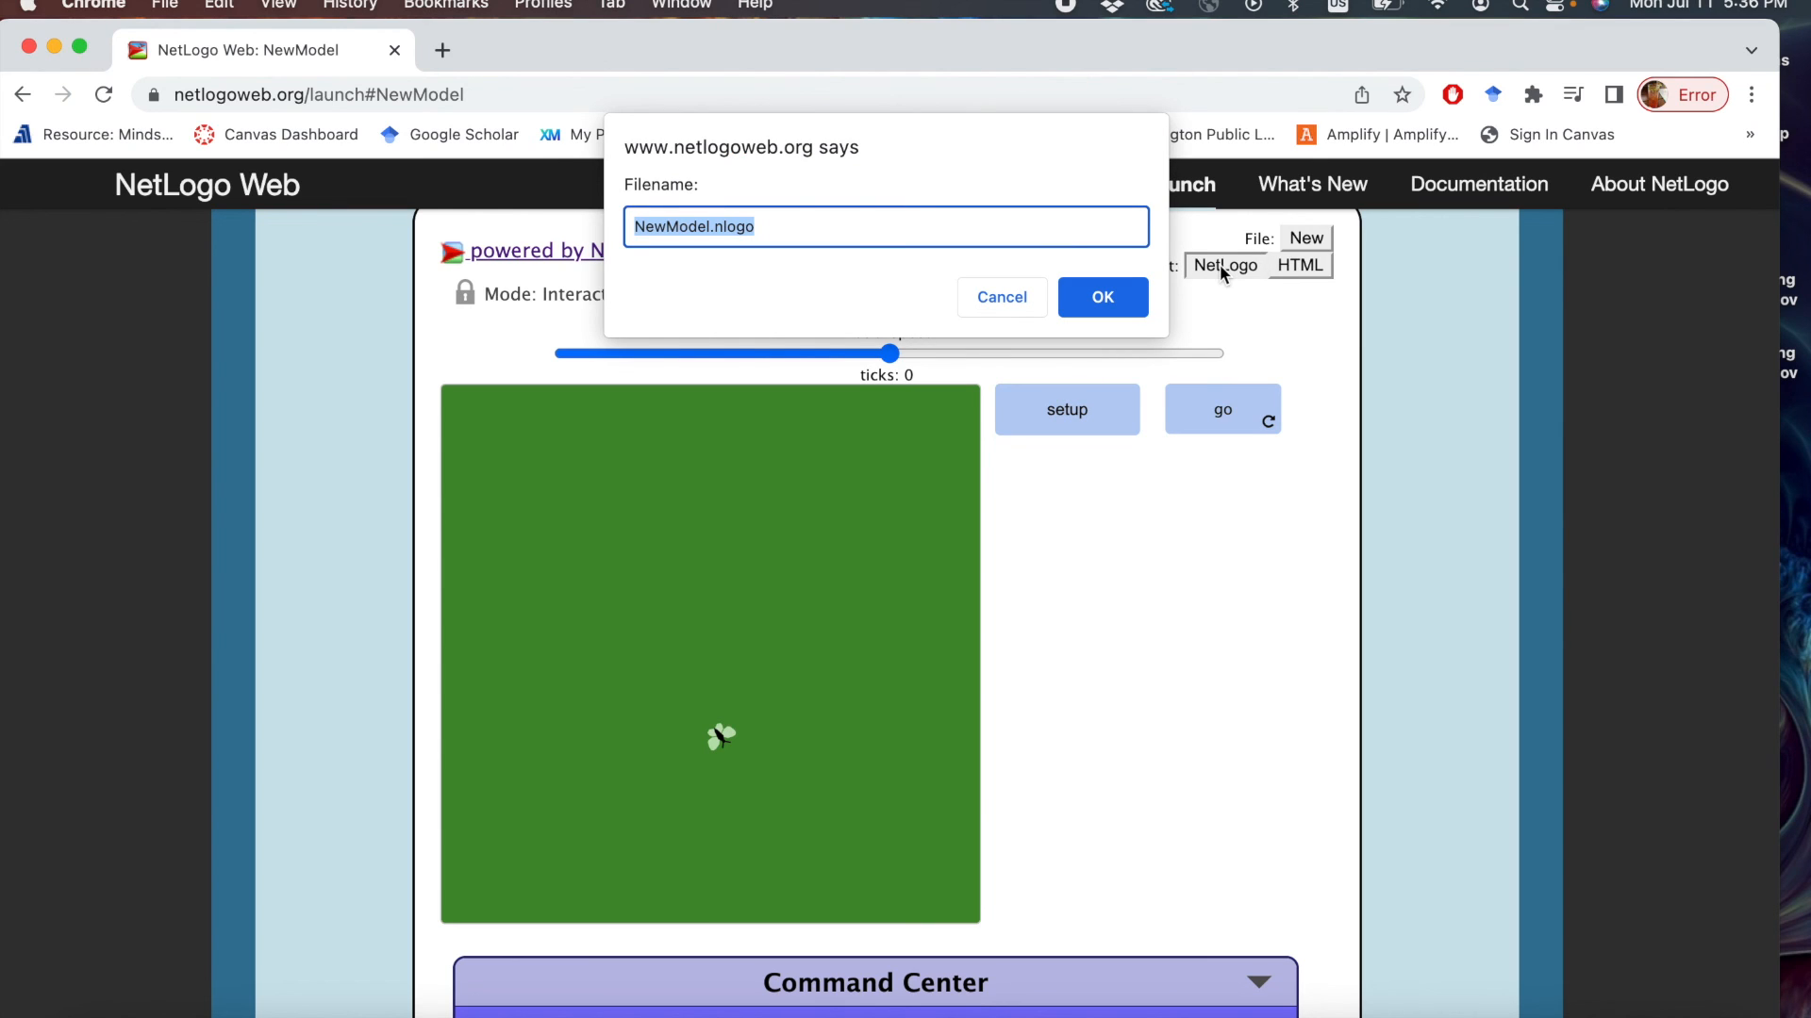
pyautogui.click(713, 226)
pyautogui.write('y first')
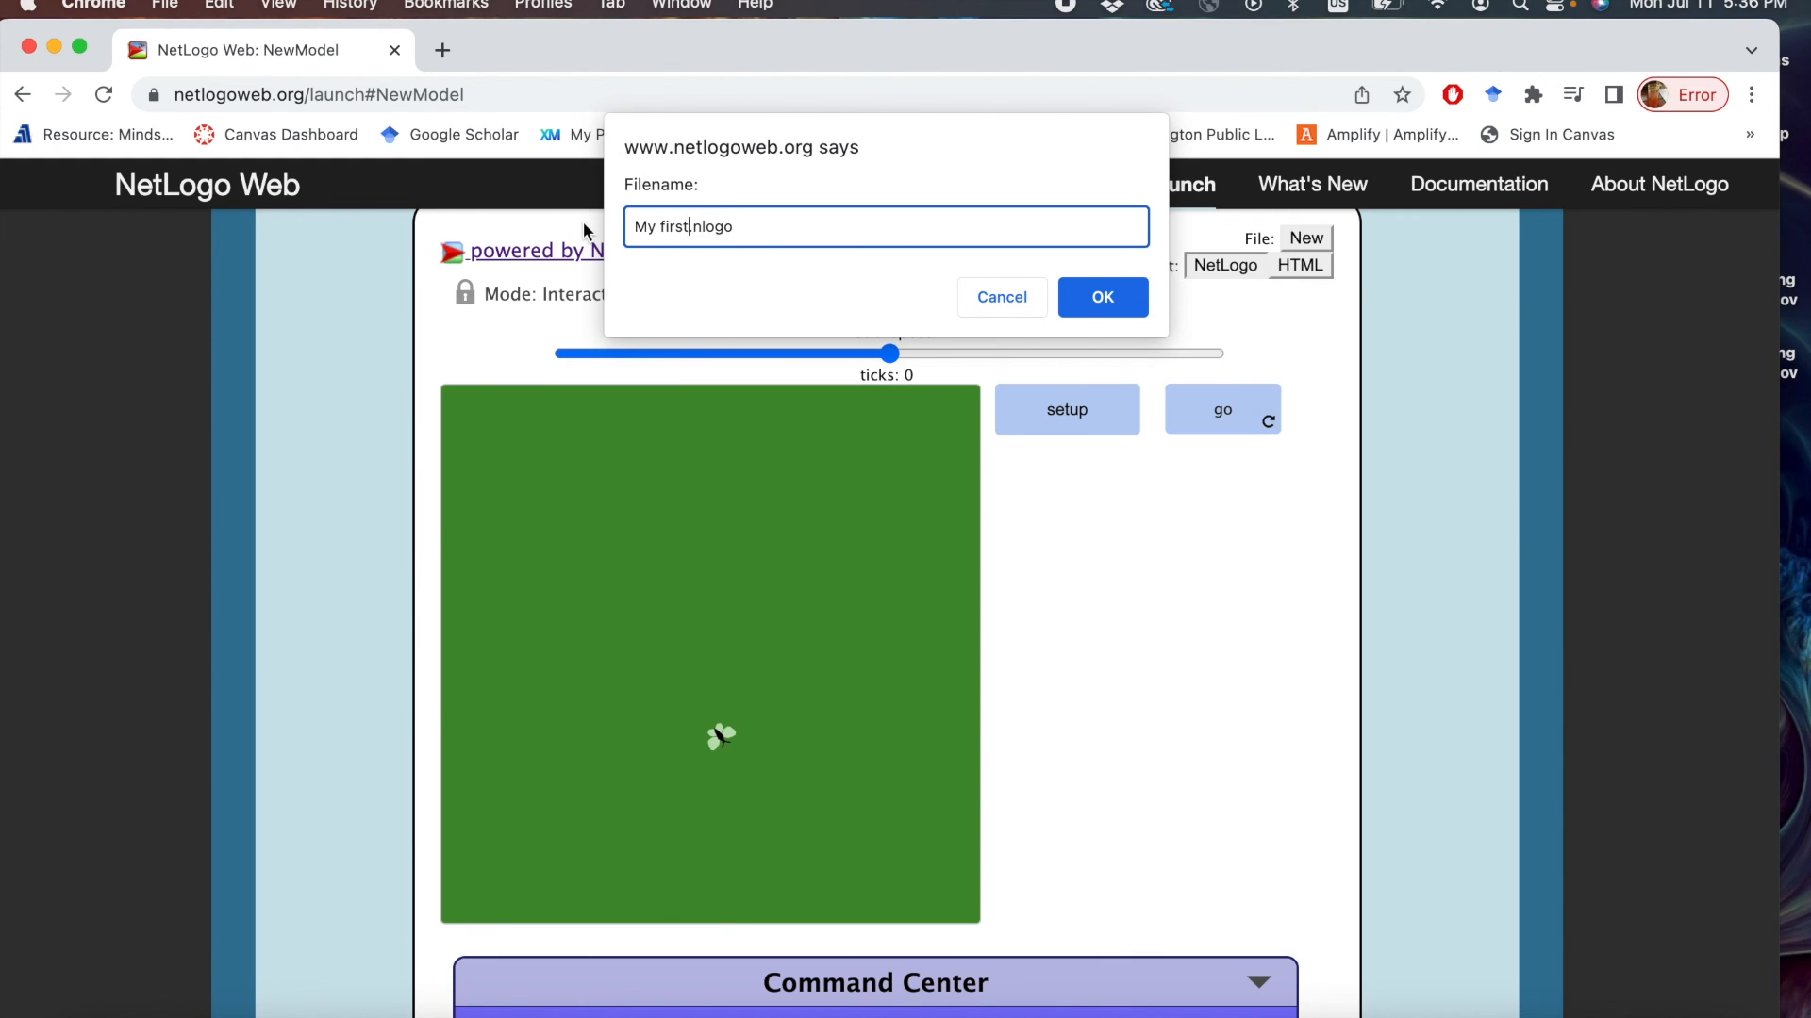
pyautogui.write('model')
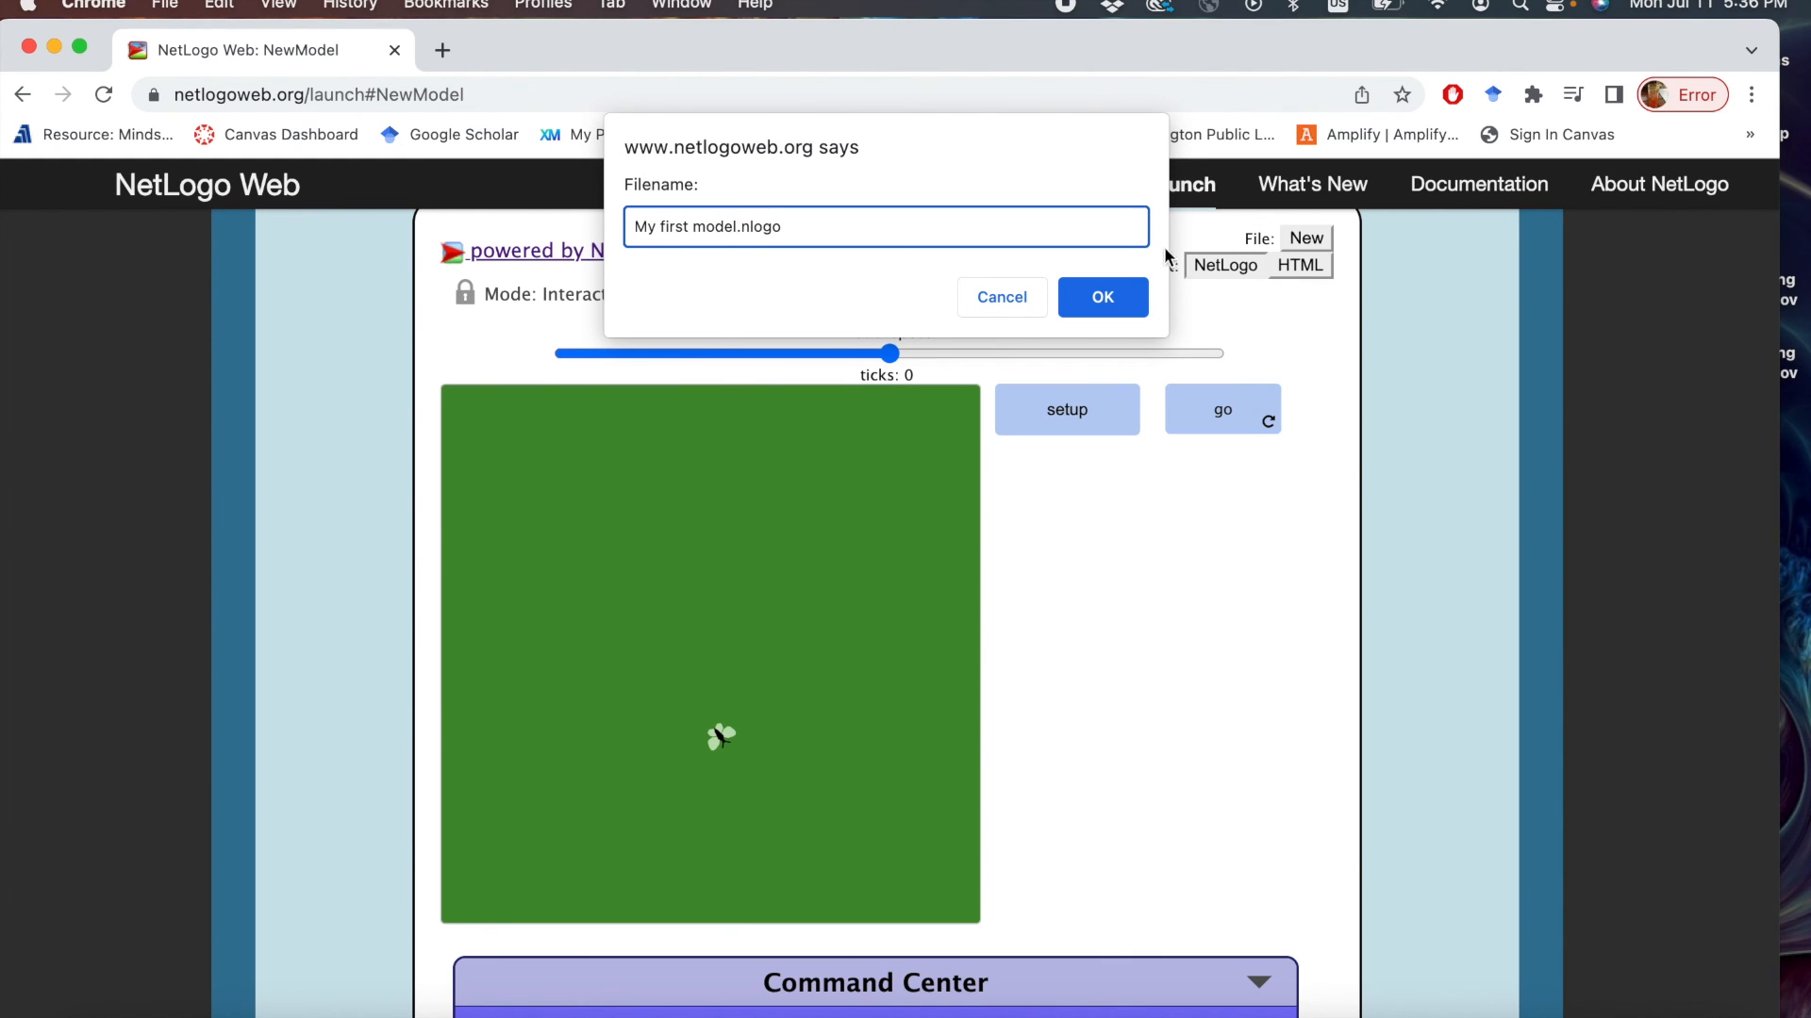
pyautogui.click(1099, 296)
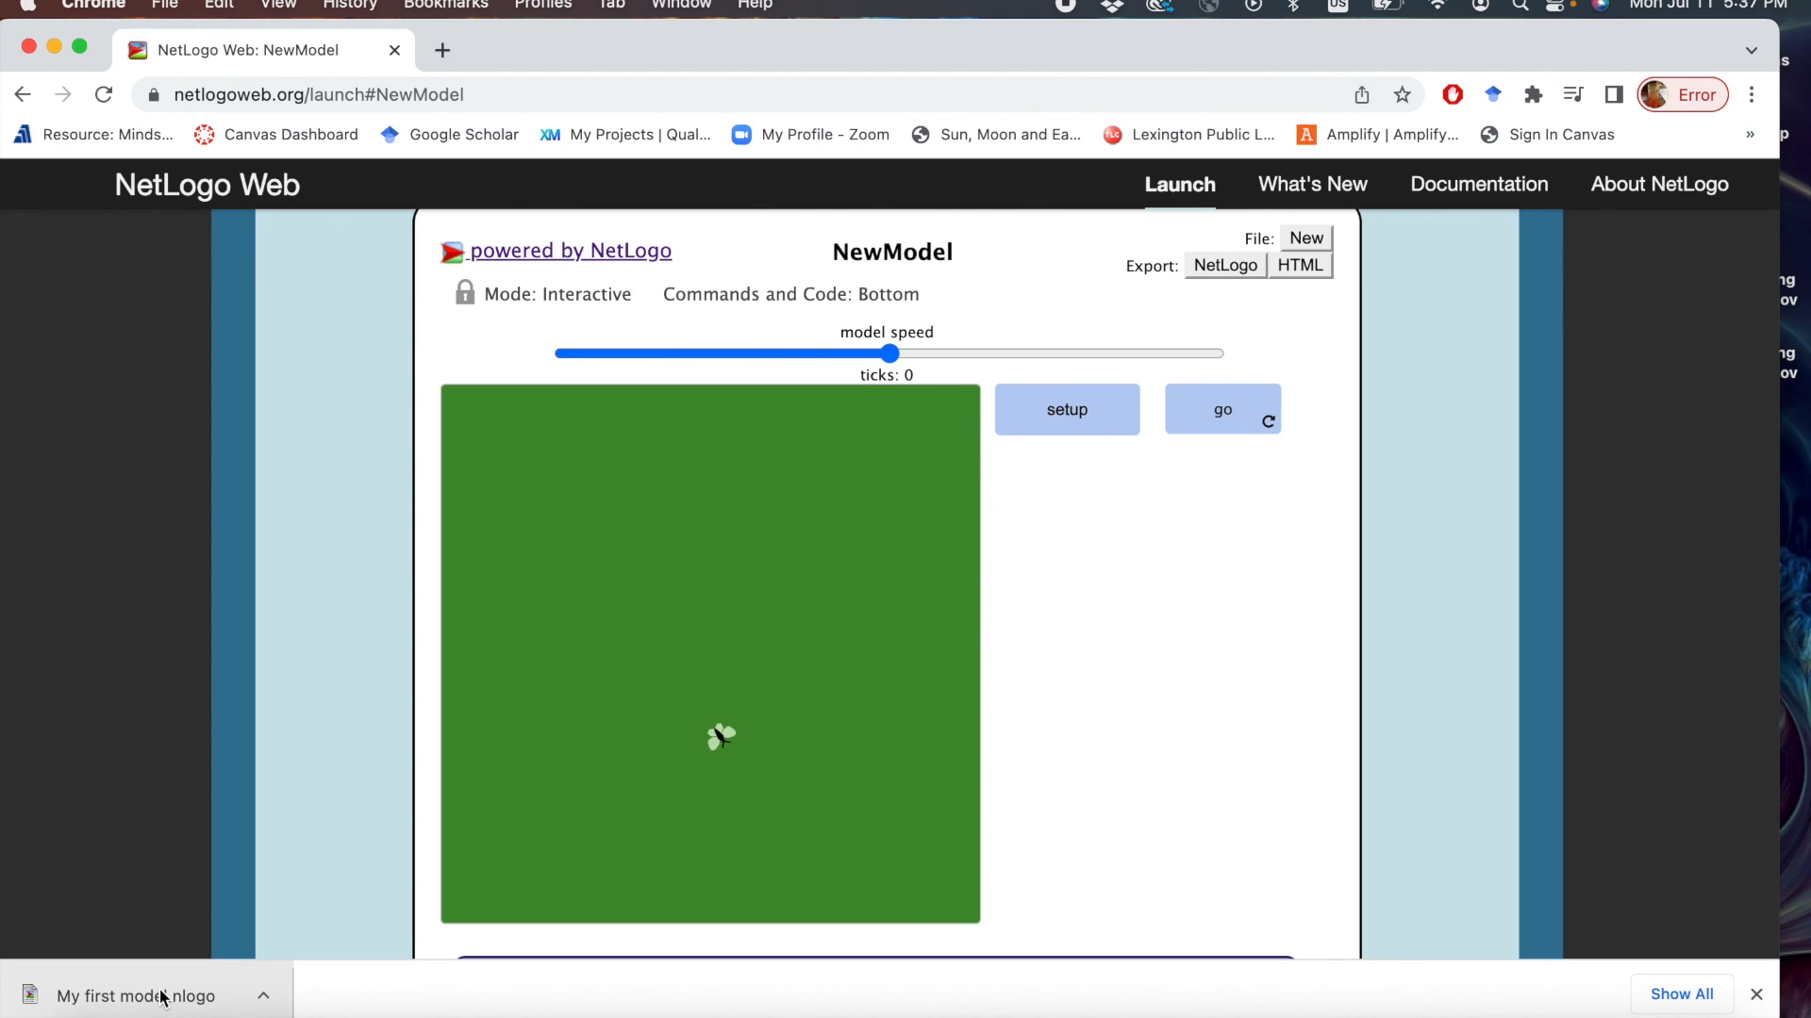
pyautogui.moveTo(1290, 811)
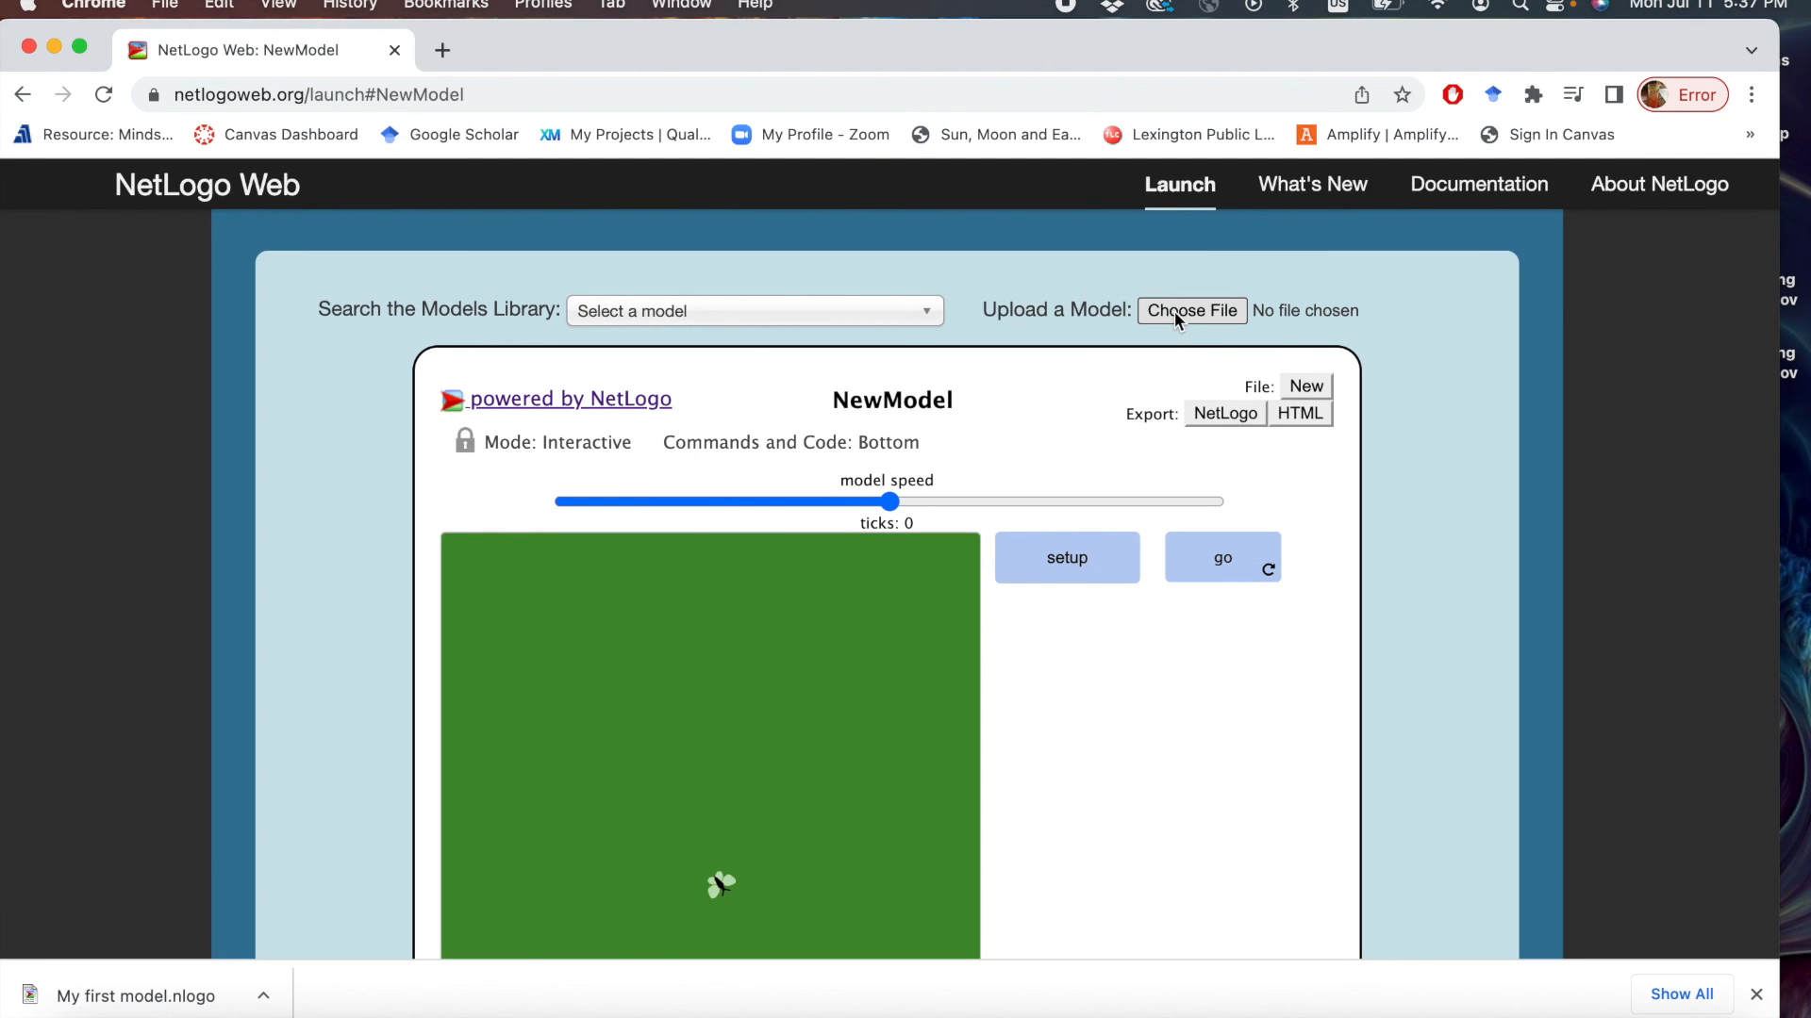
pyautogui.moveTo(104, 115)
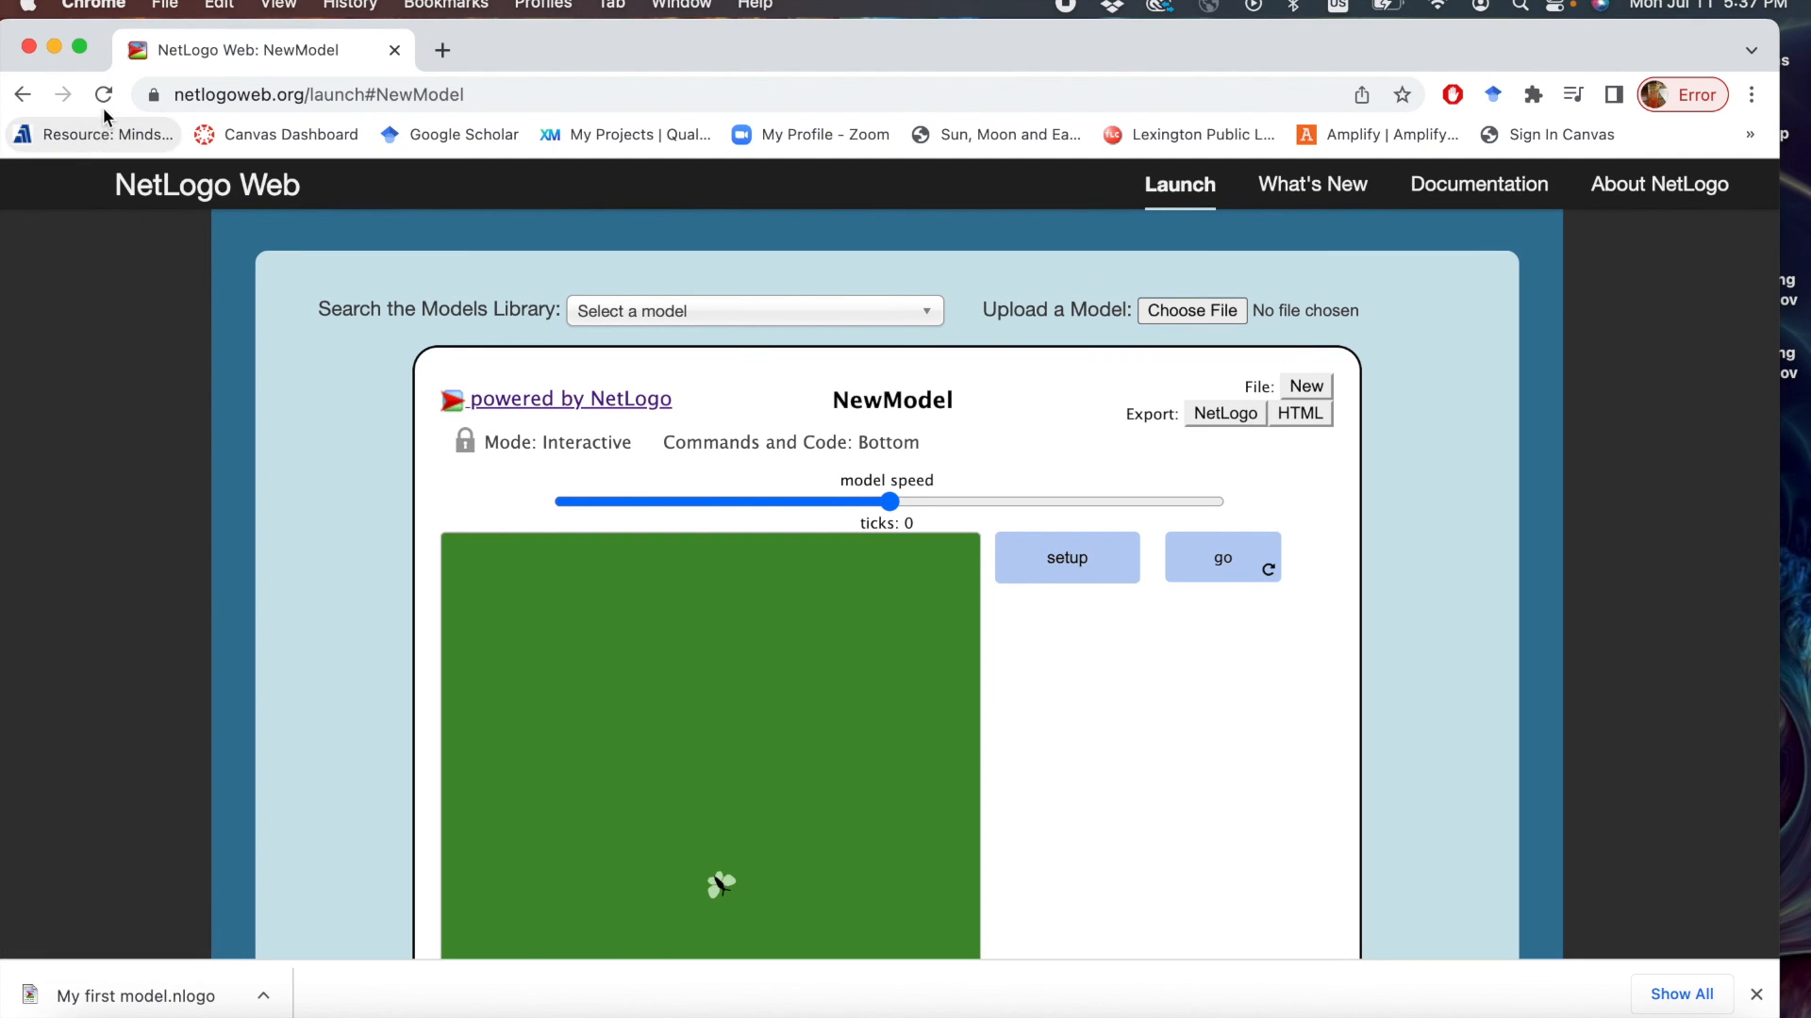
# Reload NetLogo Web and upload the saved 'My first model.nlogo' from Downloads.
pyautogui.click(102, 94)
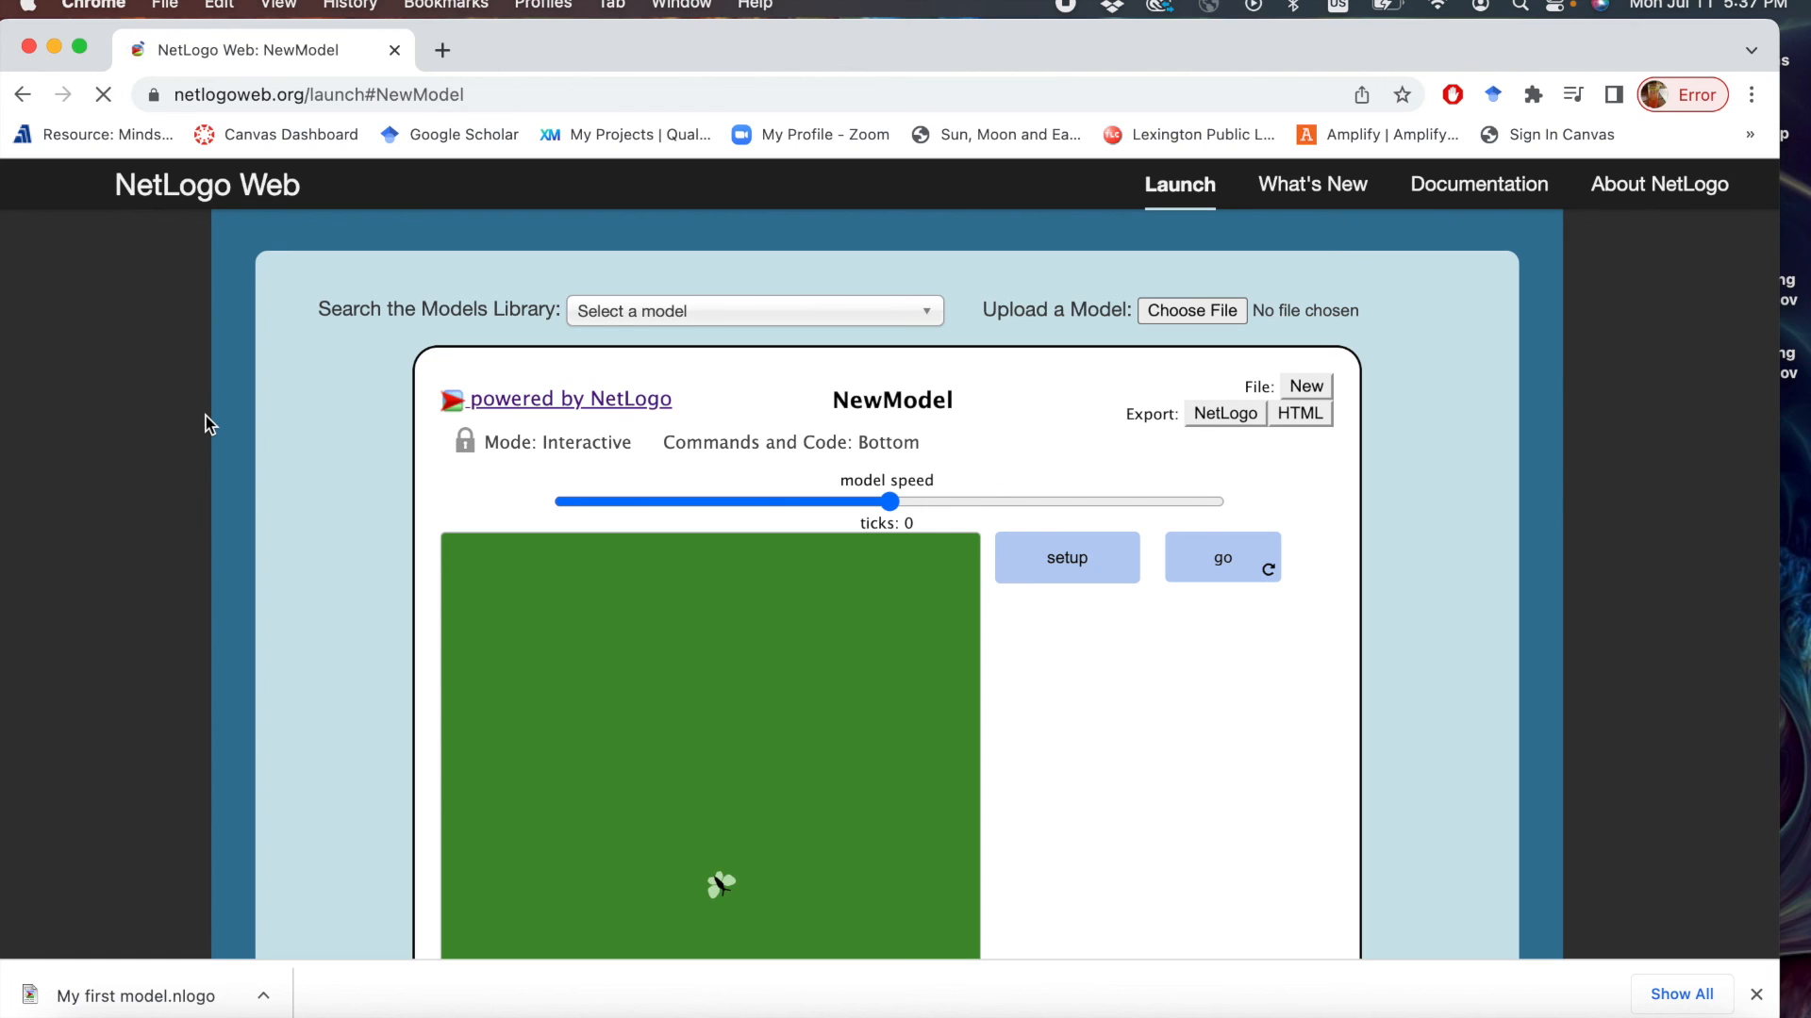
pyautogui.click(753, 312)
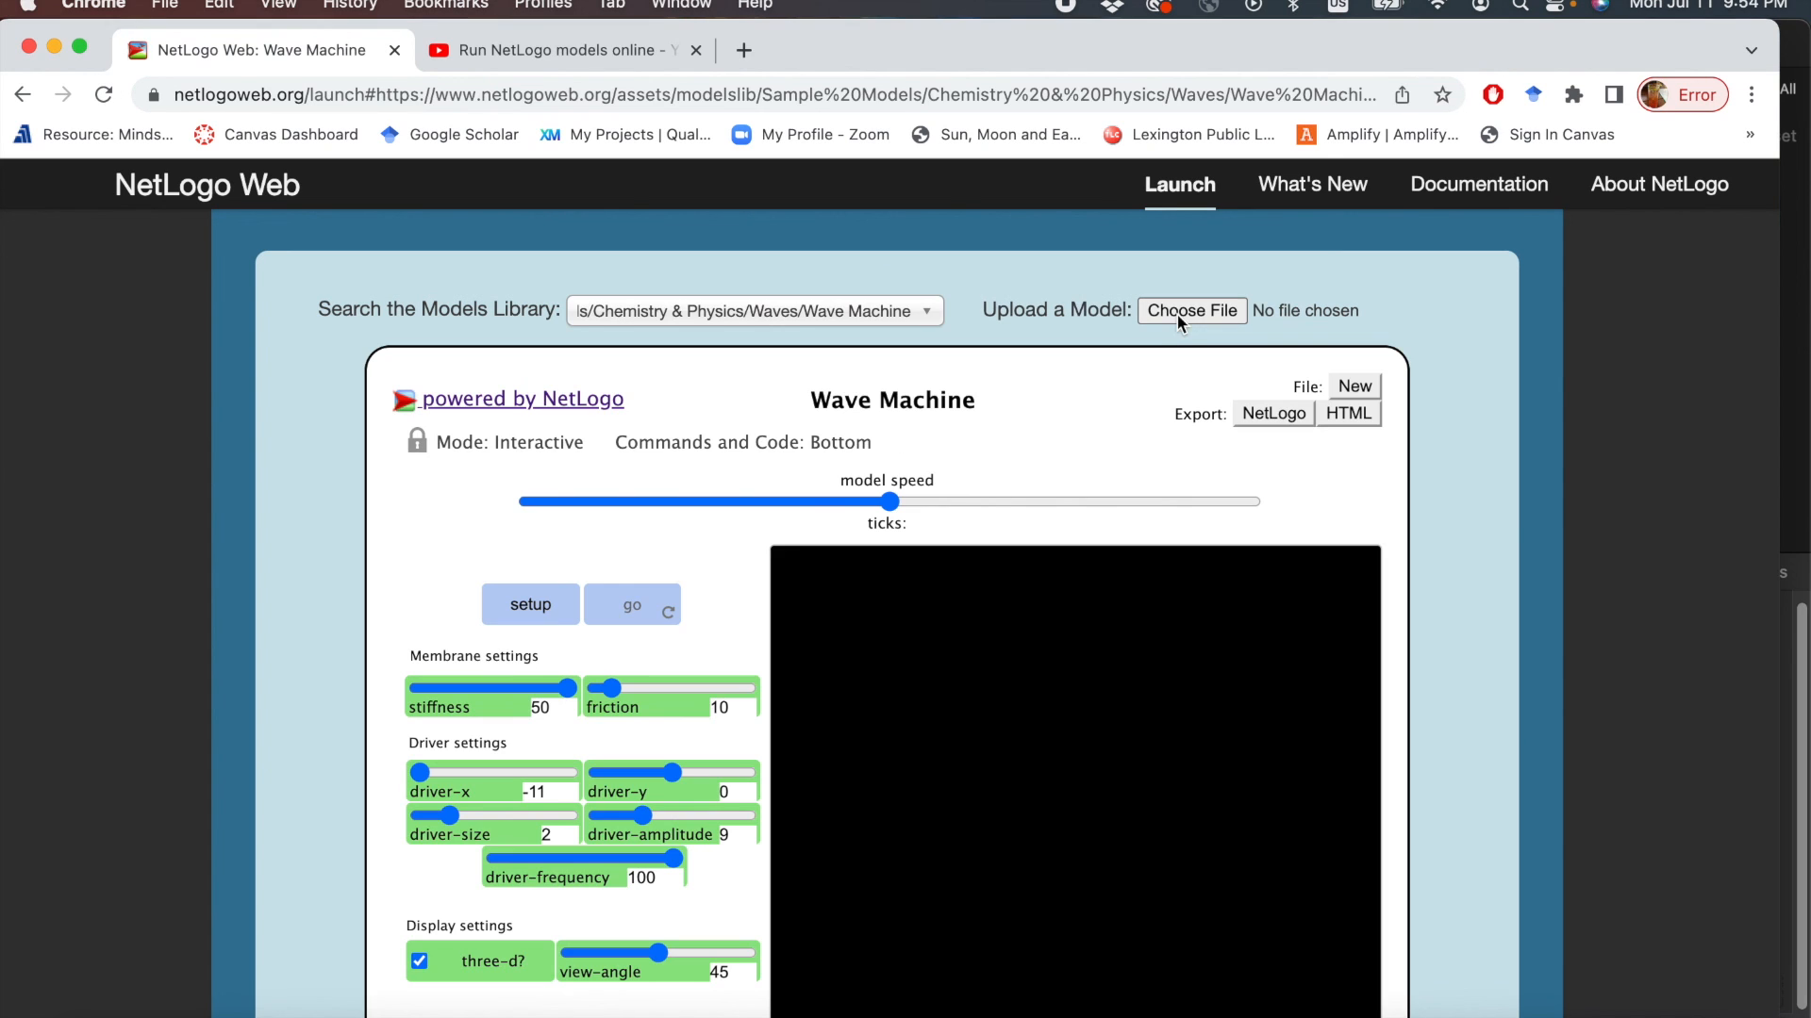
pyautogui.click(1190, 312)
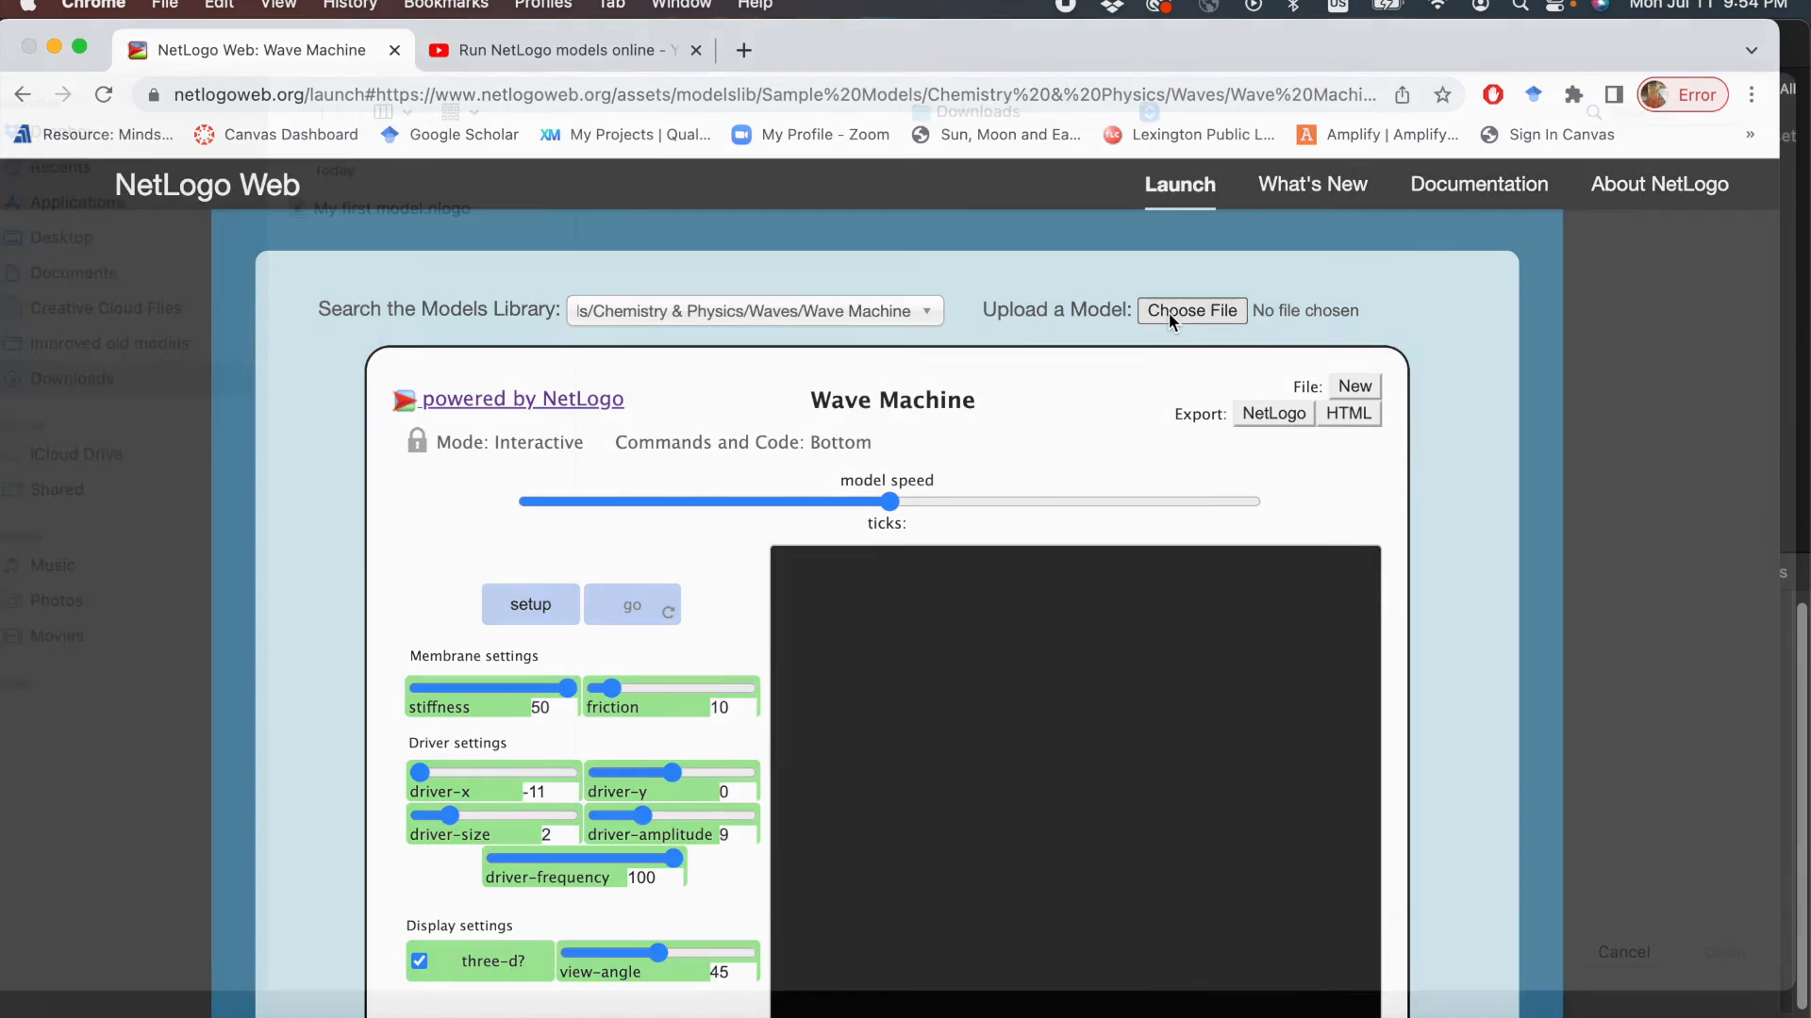
pyautogui.click(1190, 311)
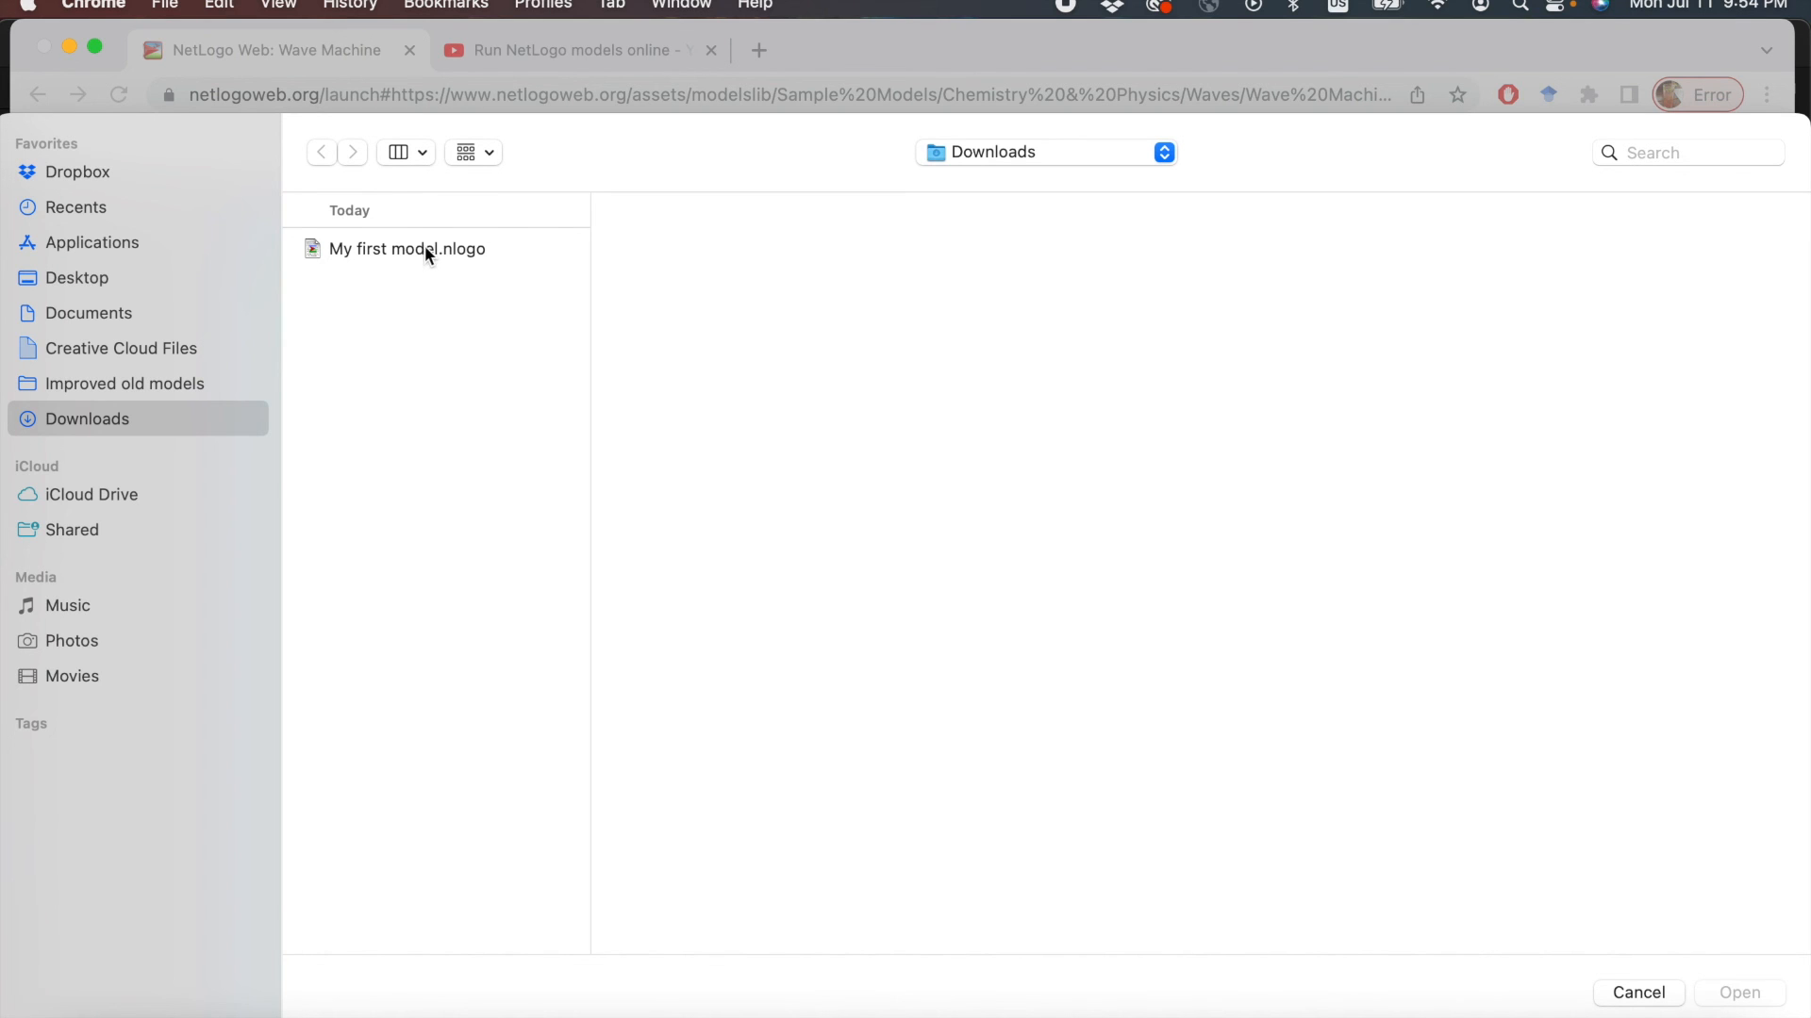
pyautogui.click(407, 248)
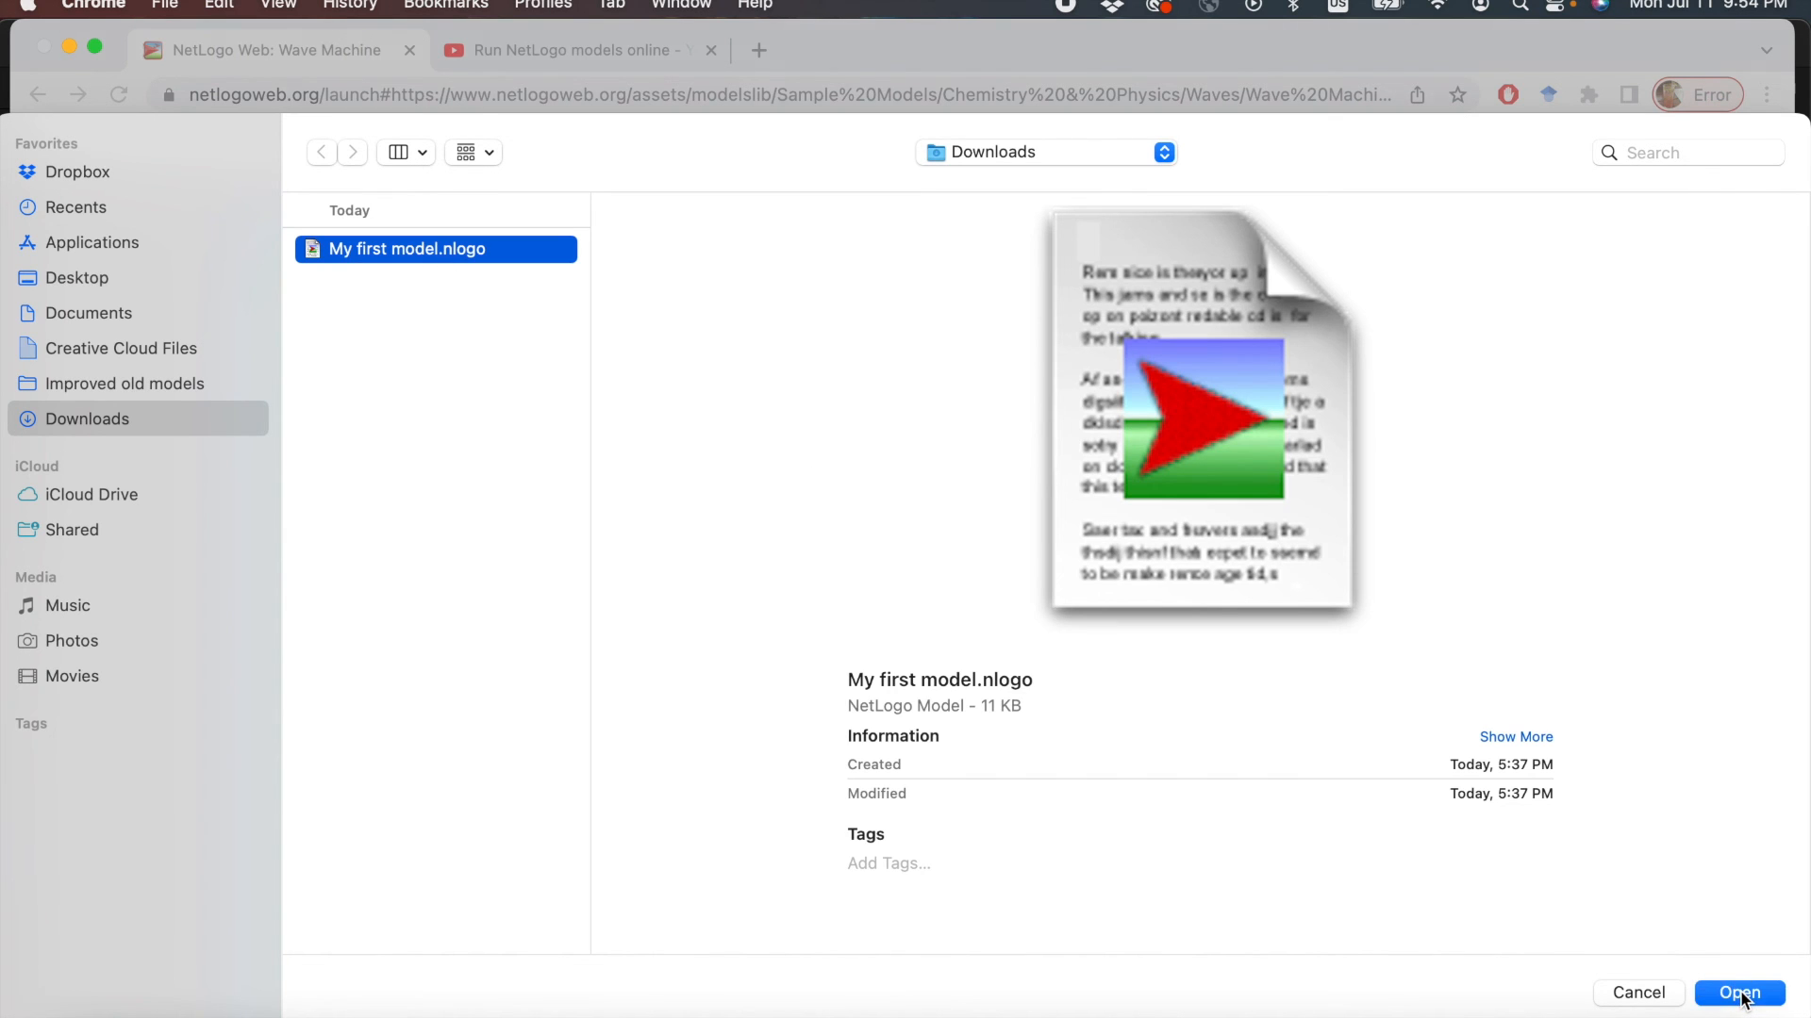
pyautogui.click(1737, 1001)
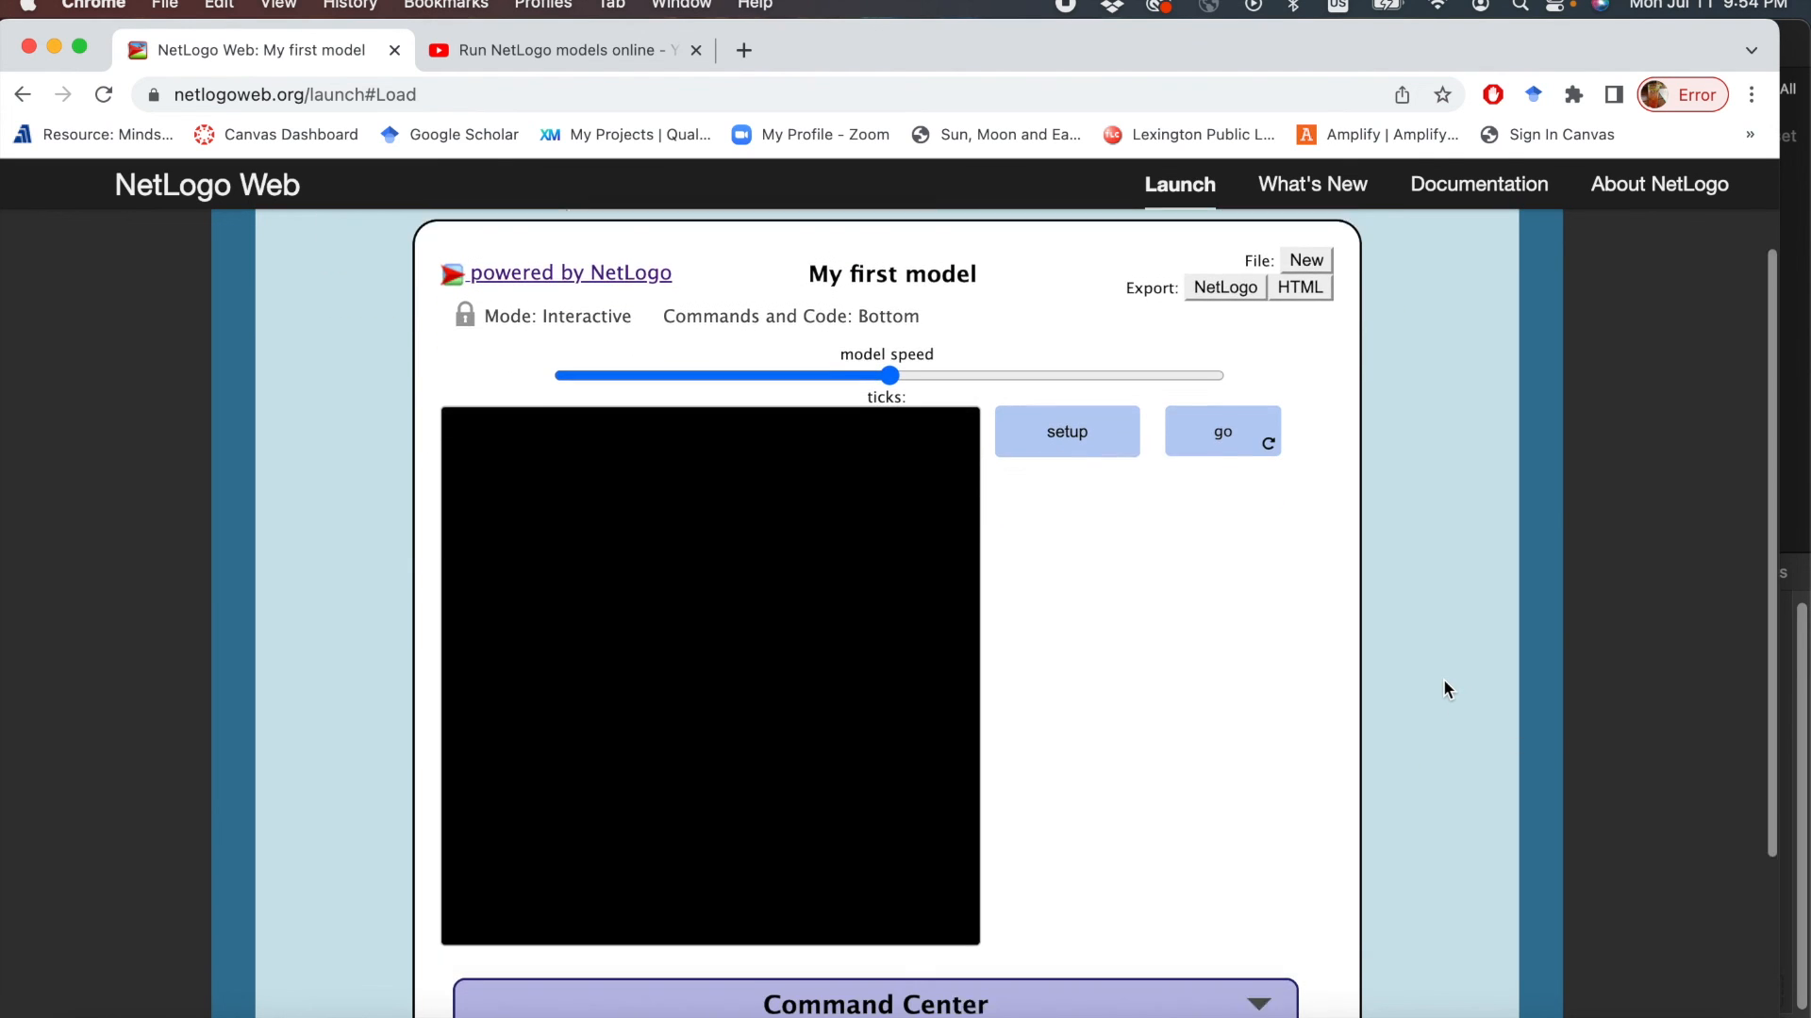
# Run setup then go so the butterfly wanders on the green patches.
pyautogui.click(1065, 430)
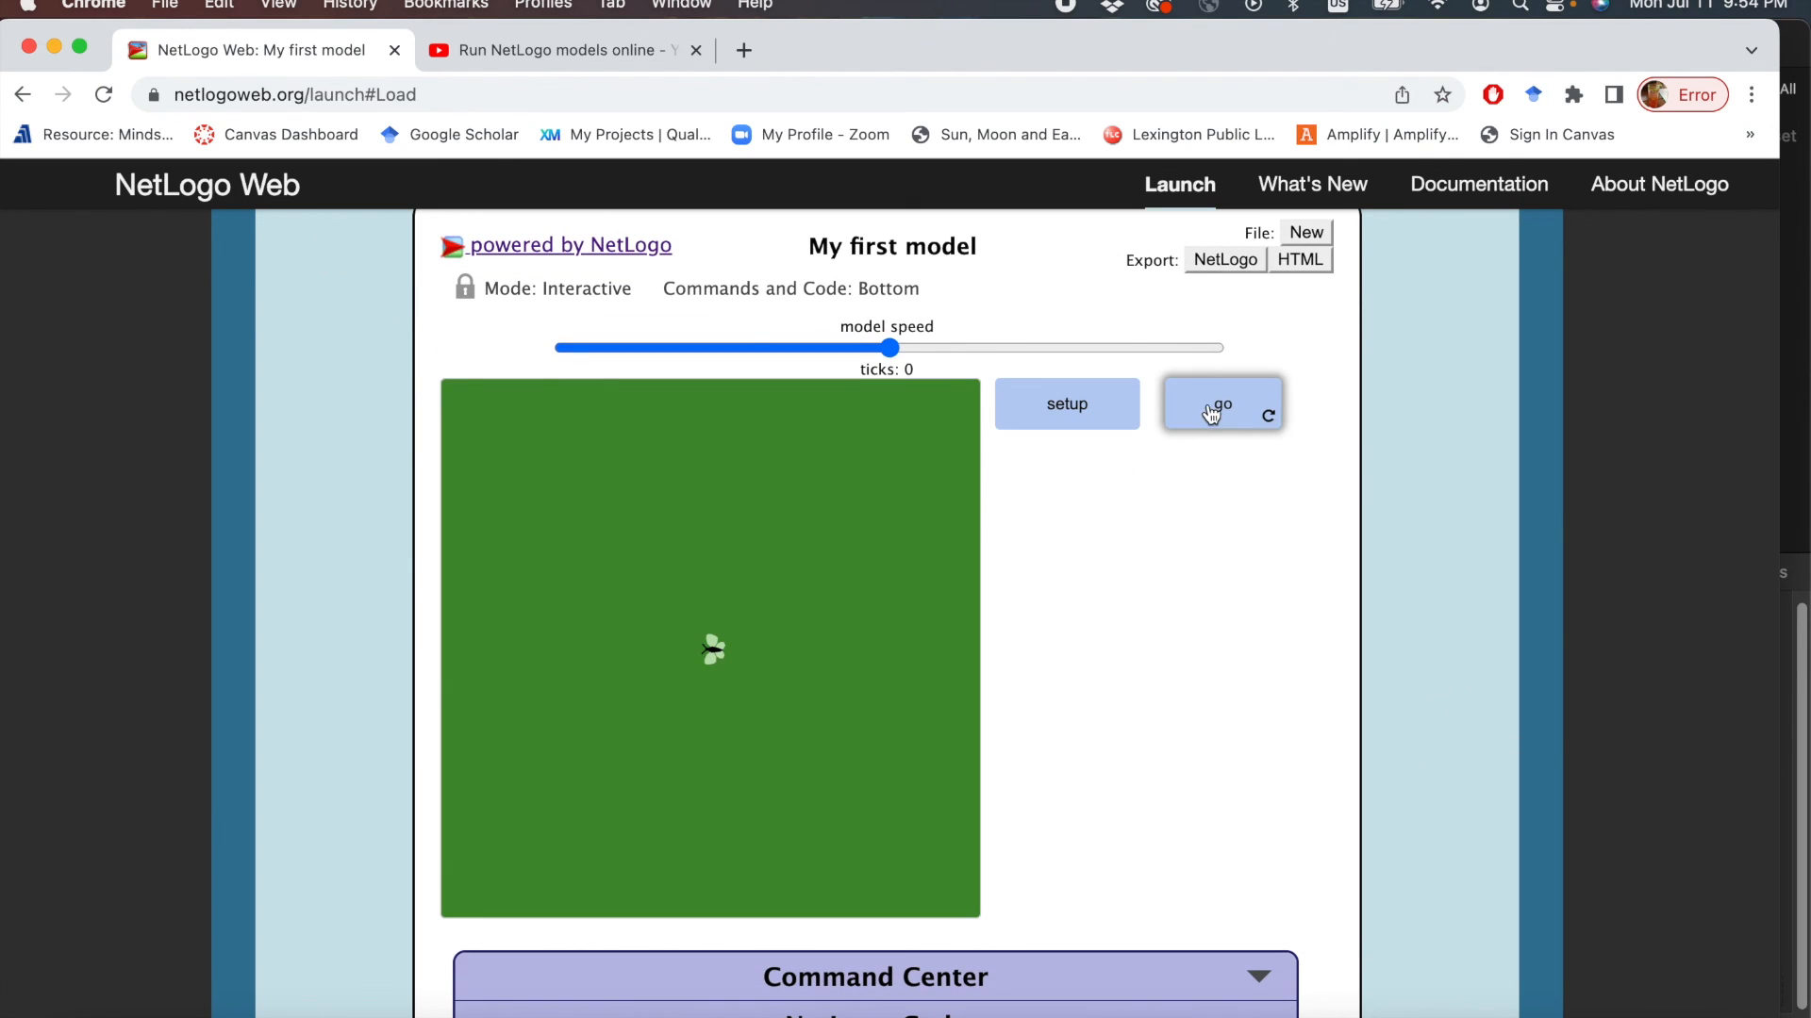
pyautogui.click(1222, 403)
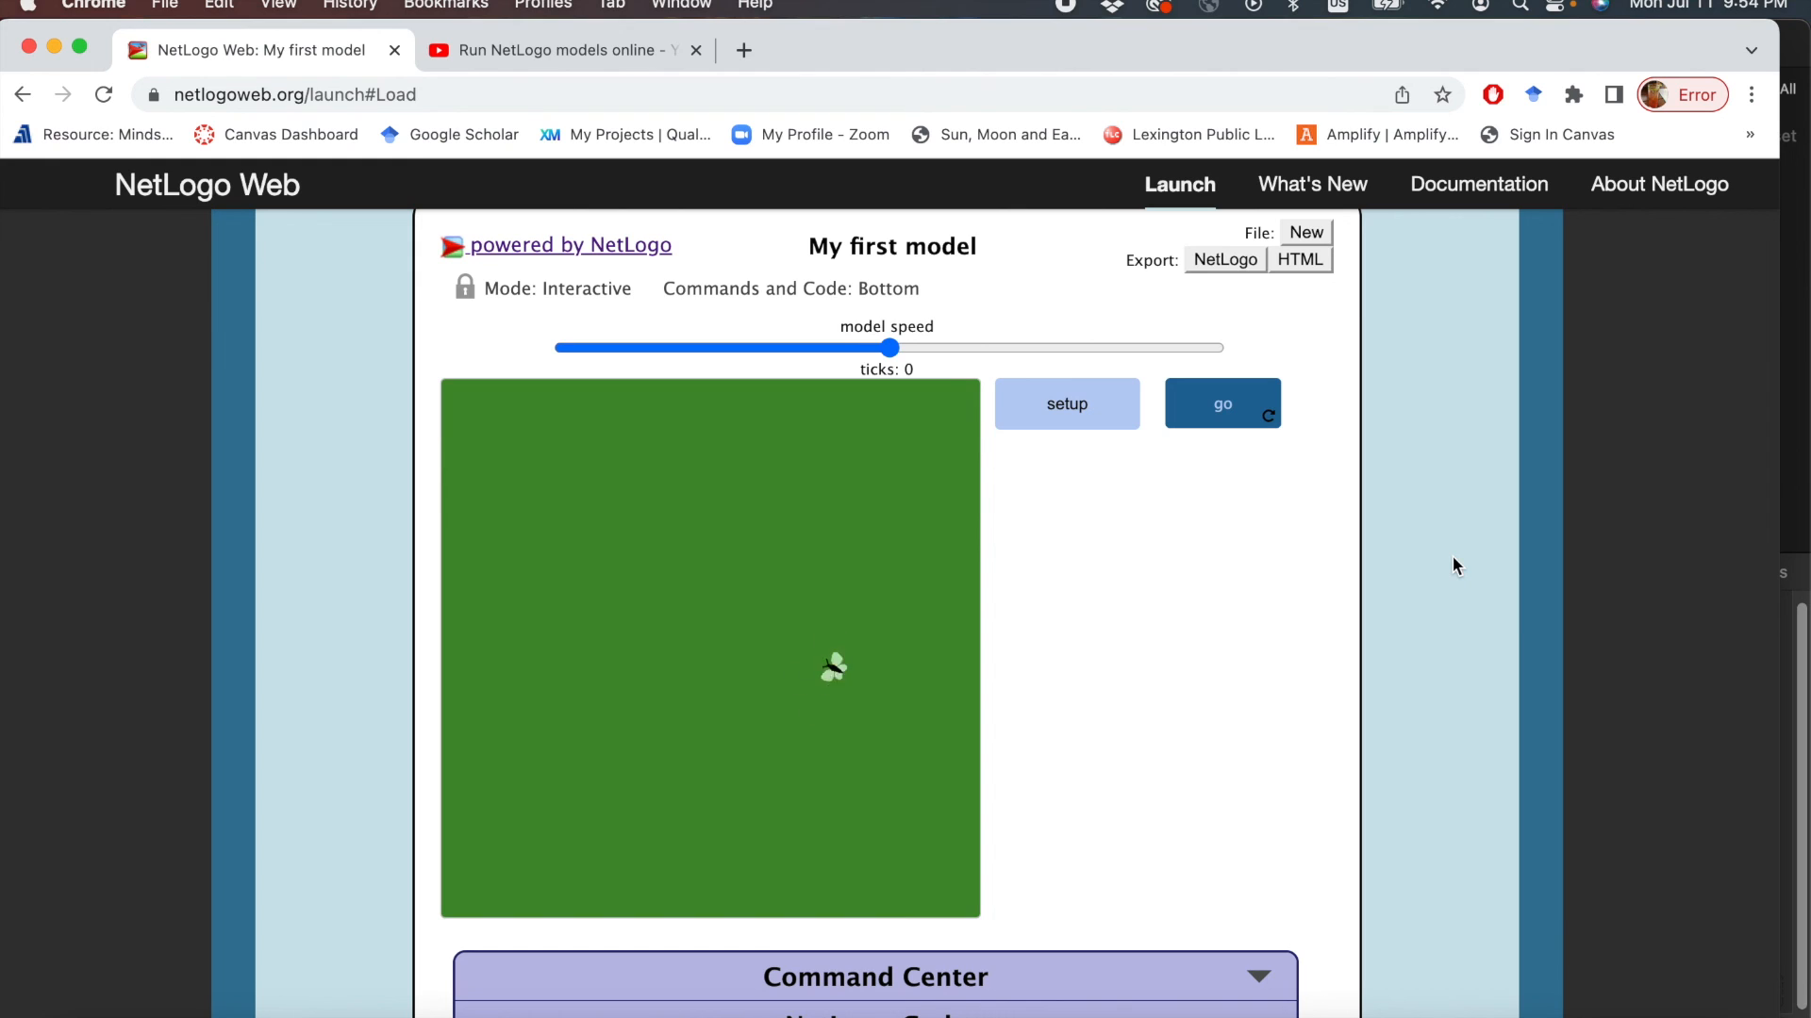